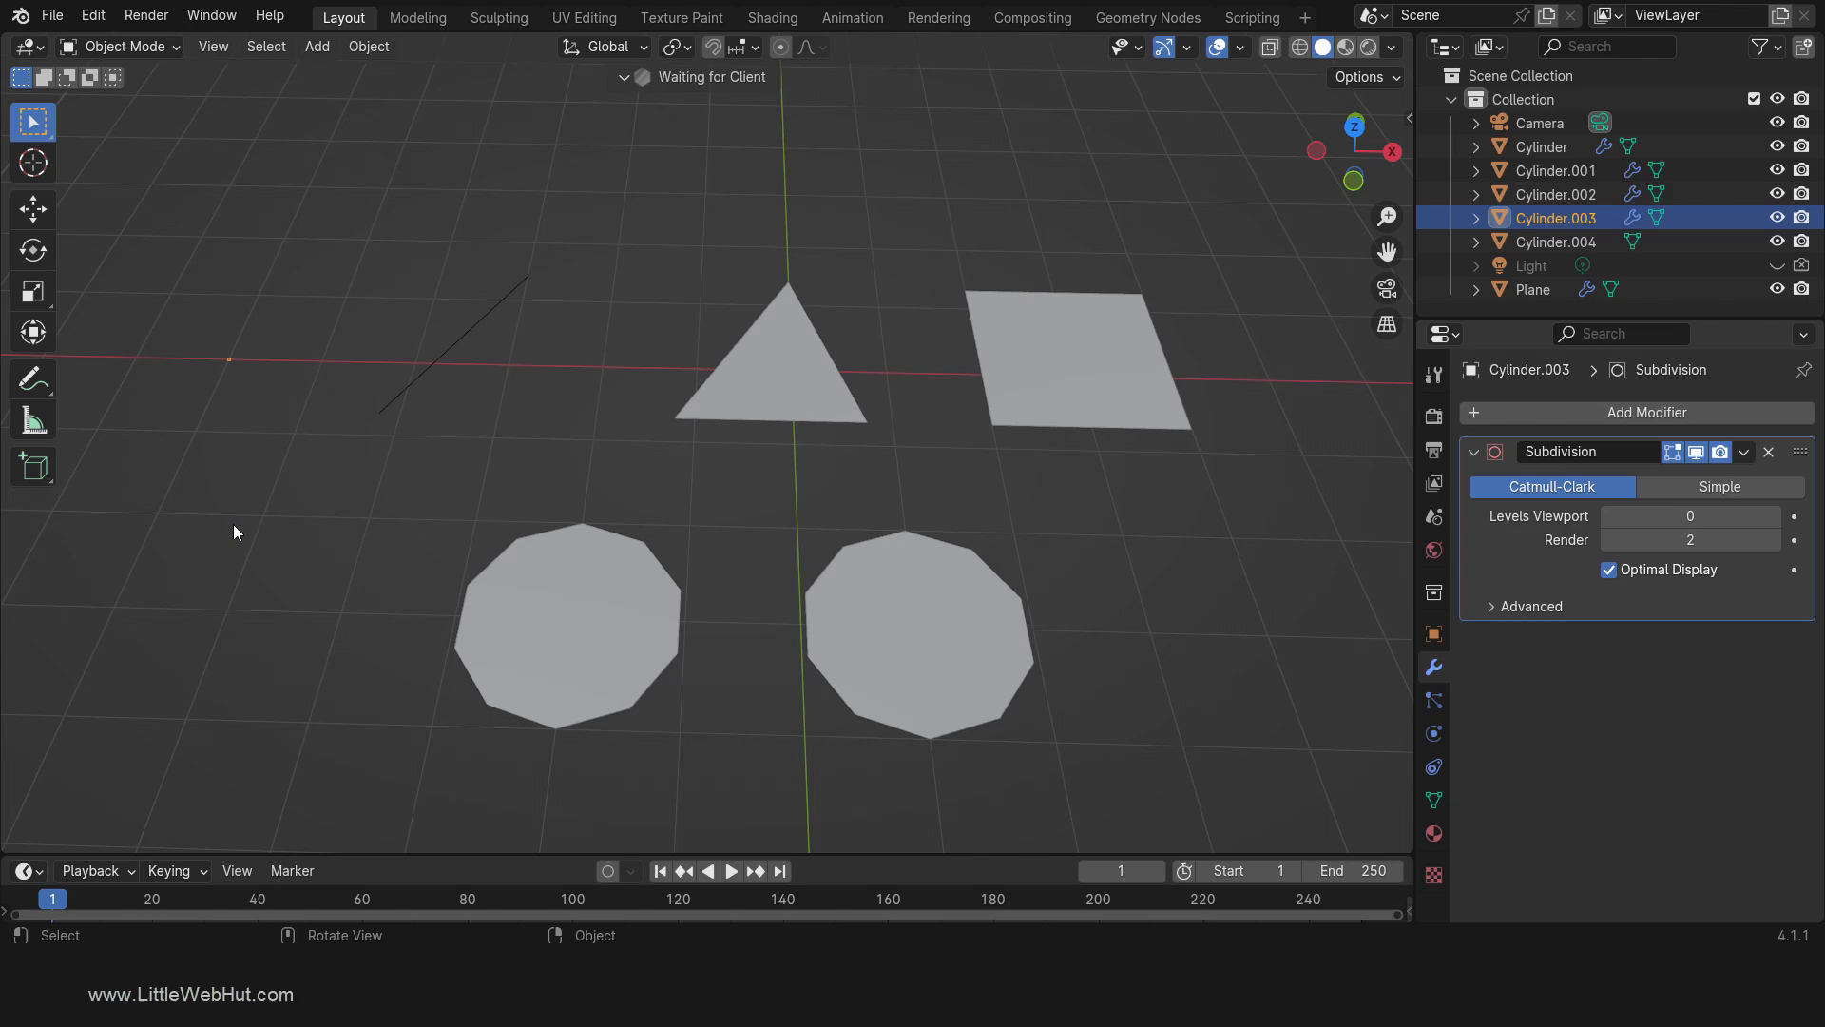
pyautogui.moveTo(457, 355)
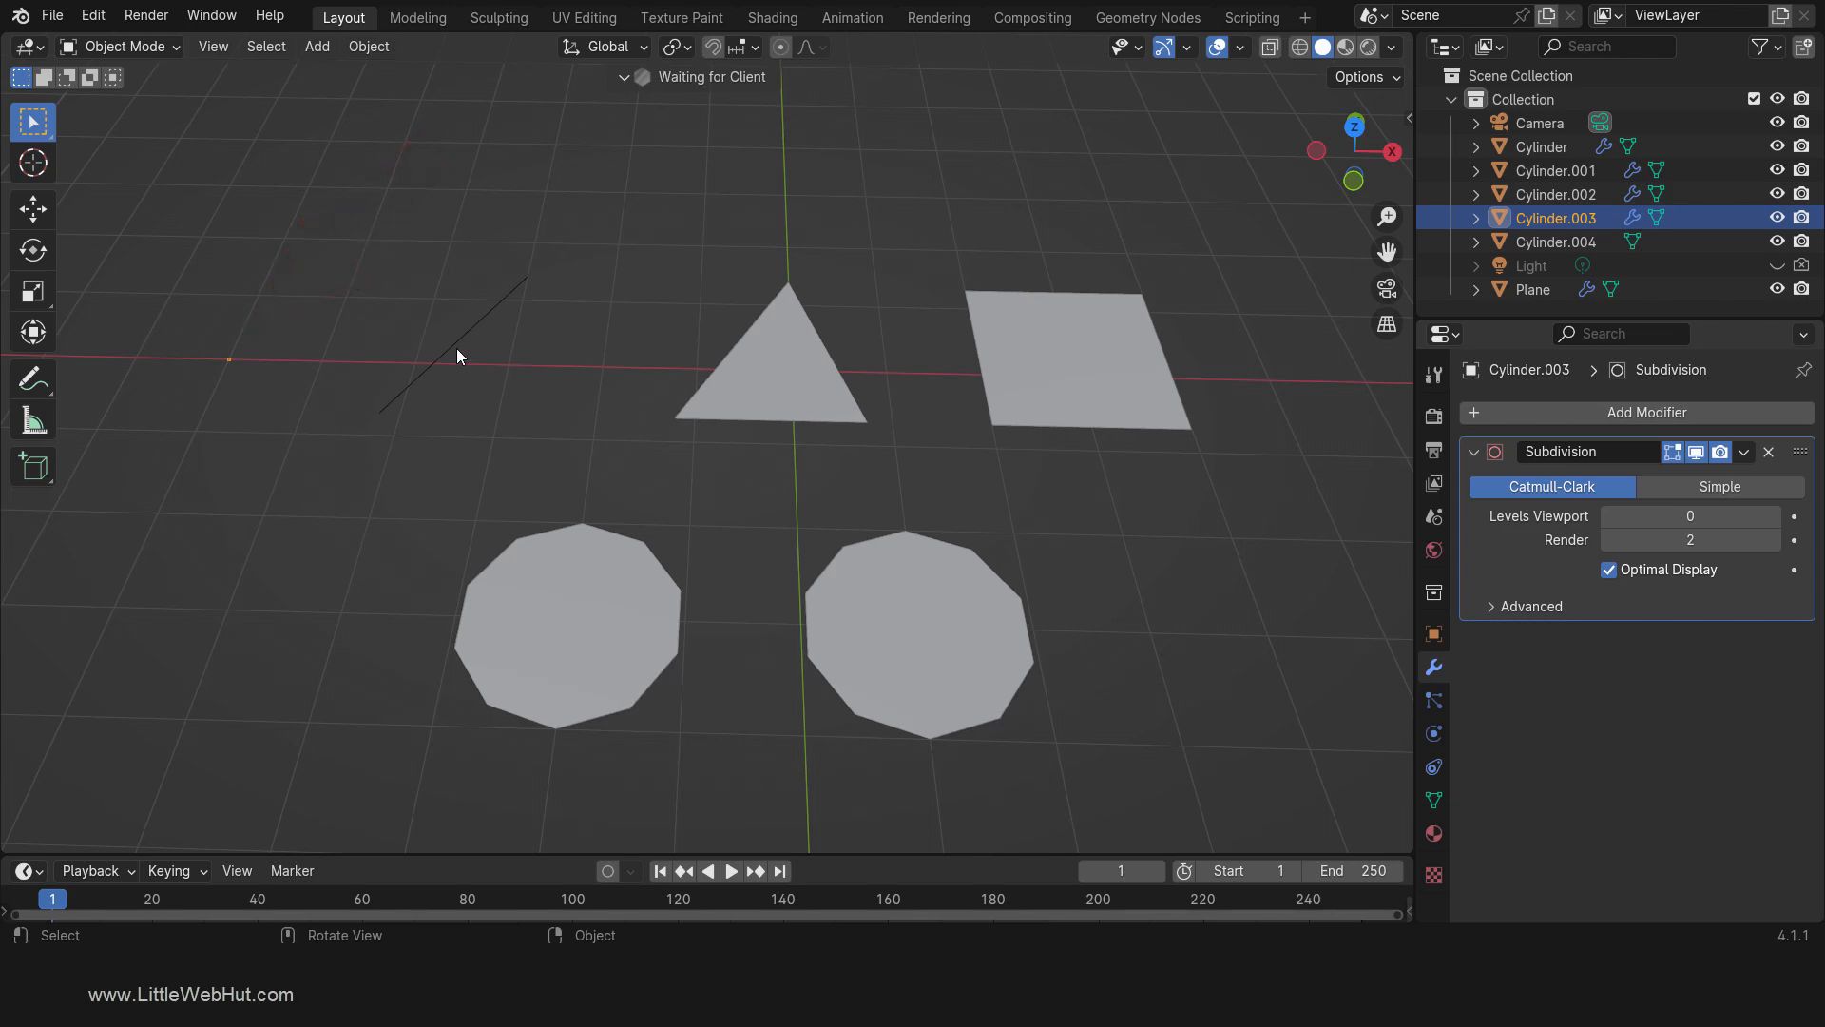
# Step: Briefly edit the line, then reshape the triangle by moving one of its corners
pyautogui.press('Tab')
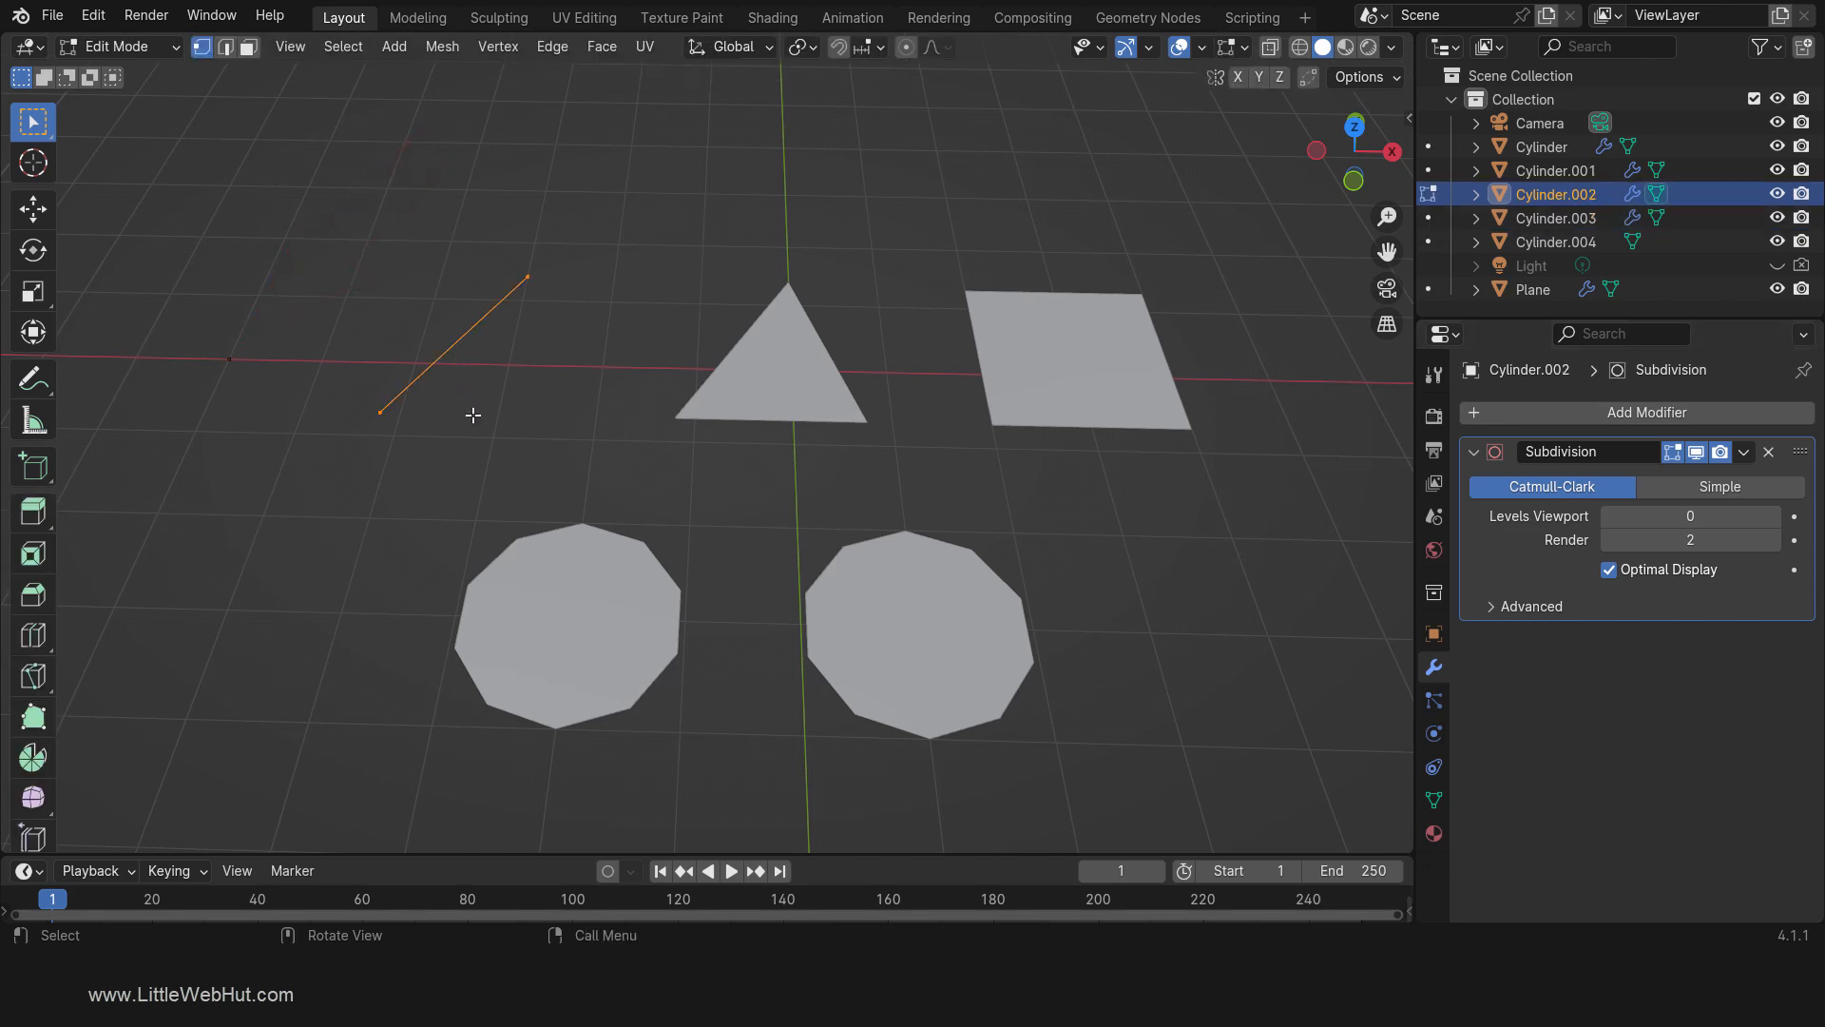
pyautogui.press('Tab')
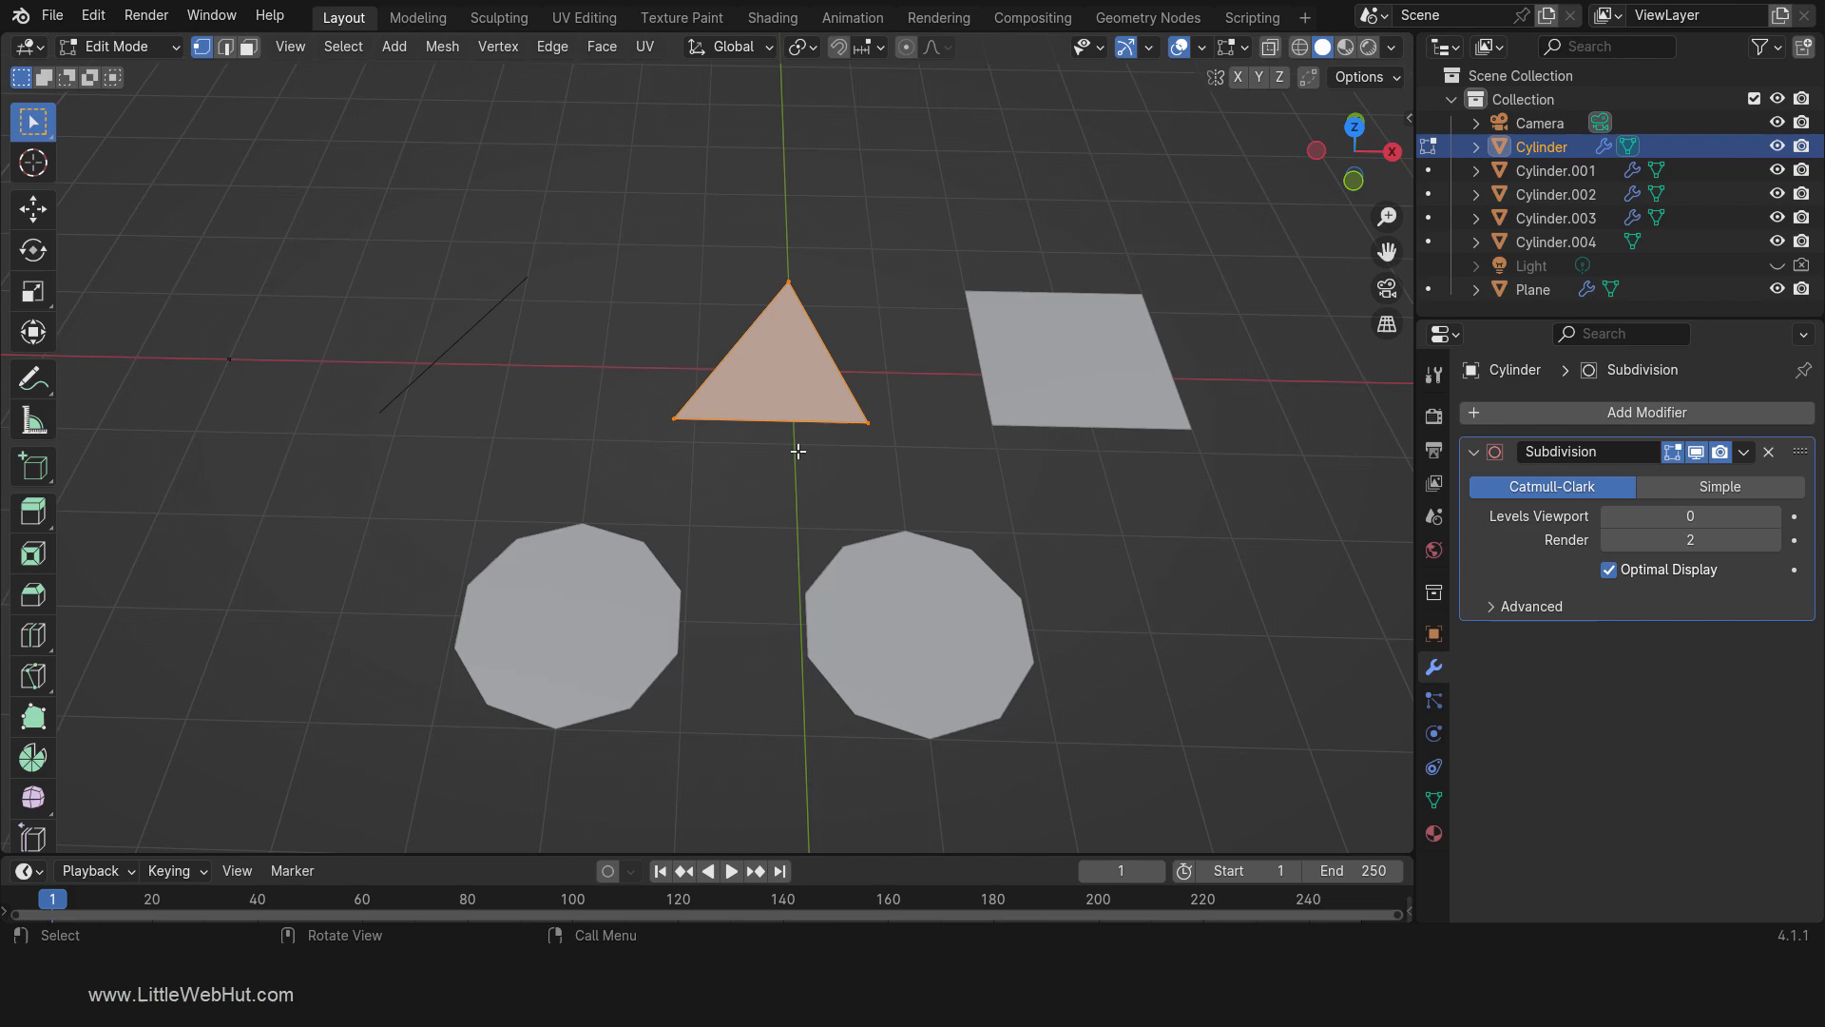
pyautogui.press('g')
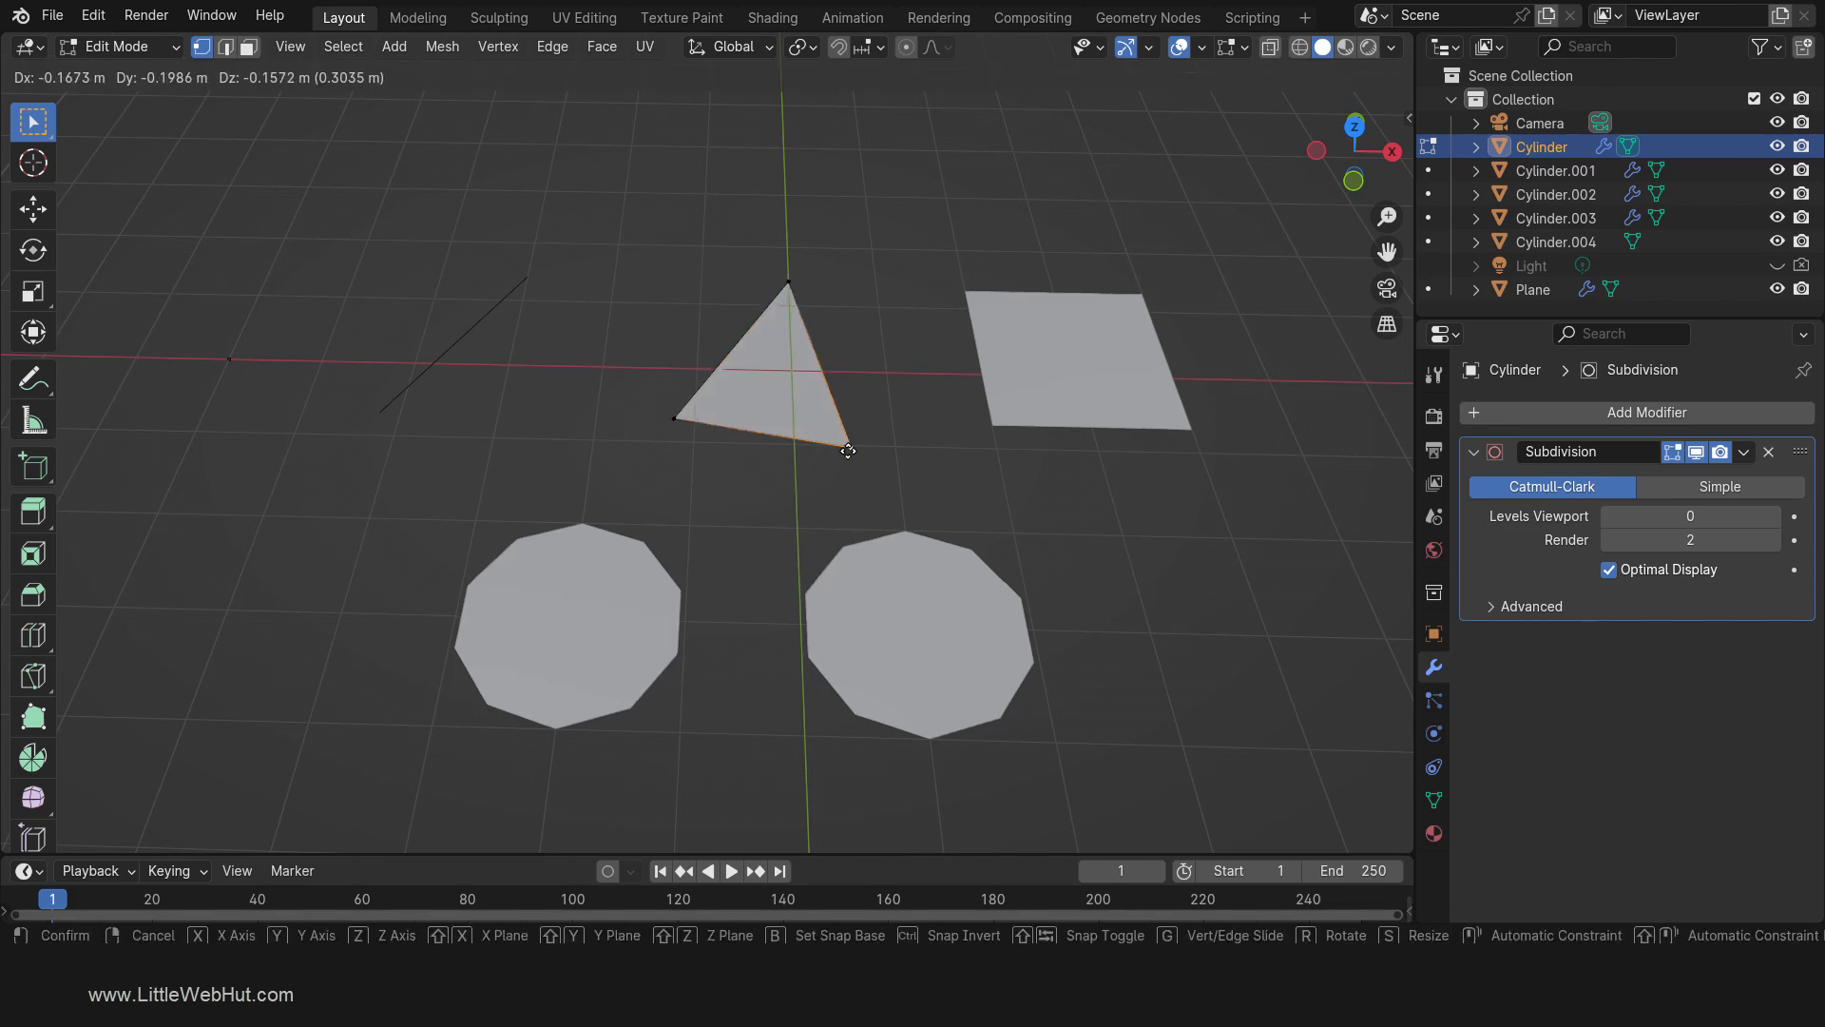
pyautogui.moveTo(847, 451); pyautogui.dragTo(860, 399)
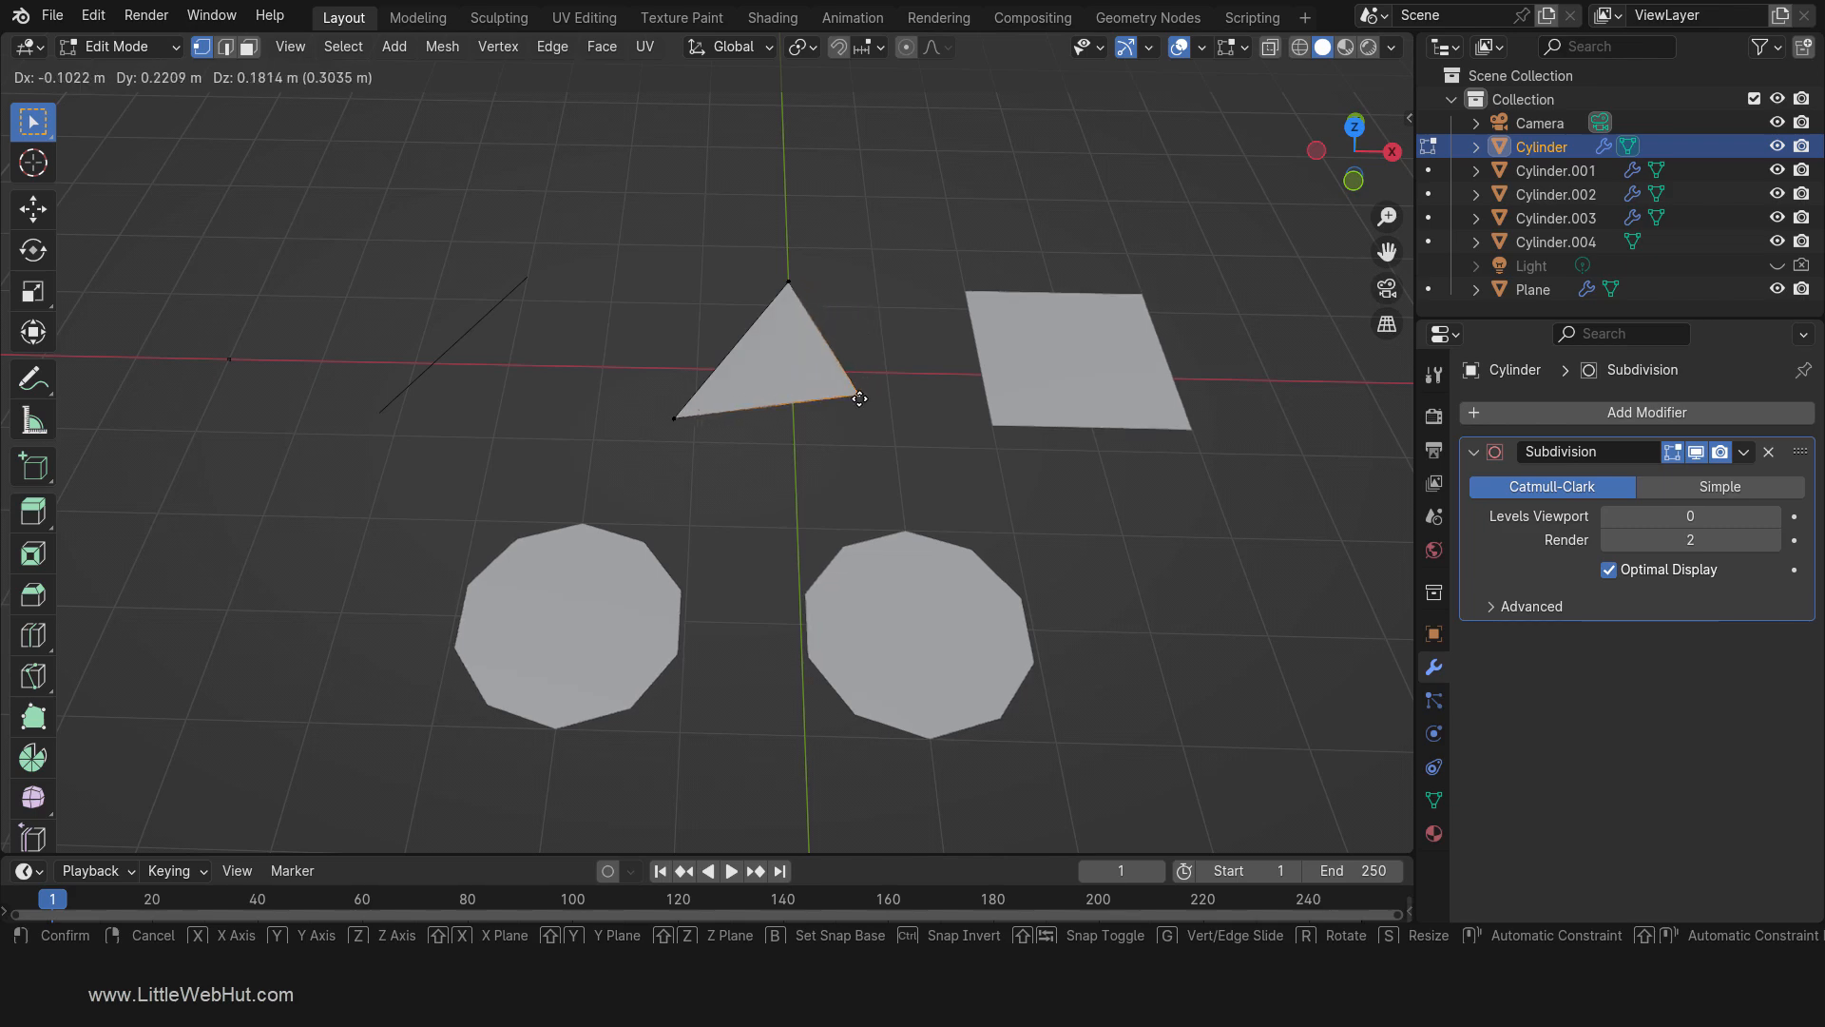
pyautogui.press('Tab')
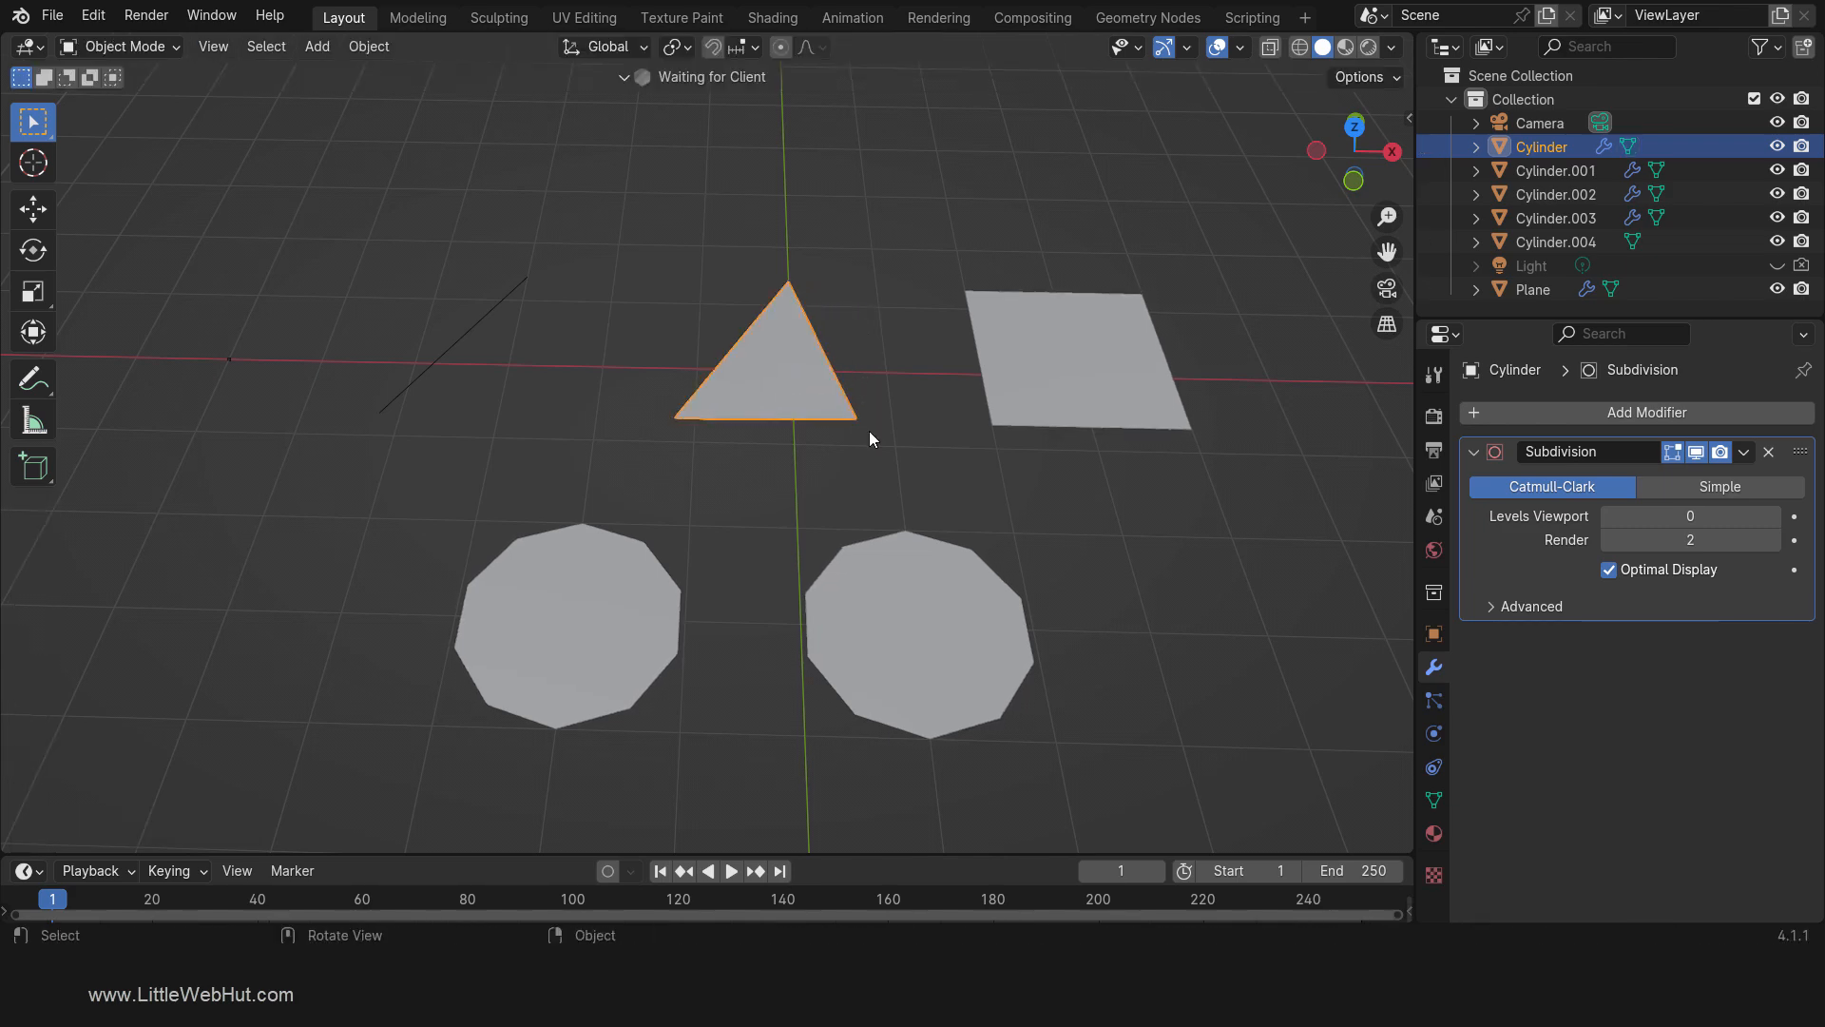
# Step: Nudge the square plane's right side slightly inward and edit the decagon's vertices
pyautogui.click(1077, 355)
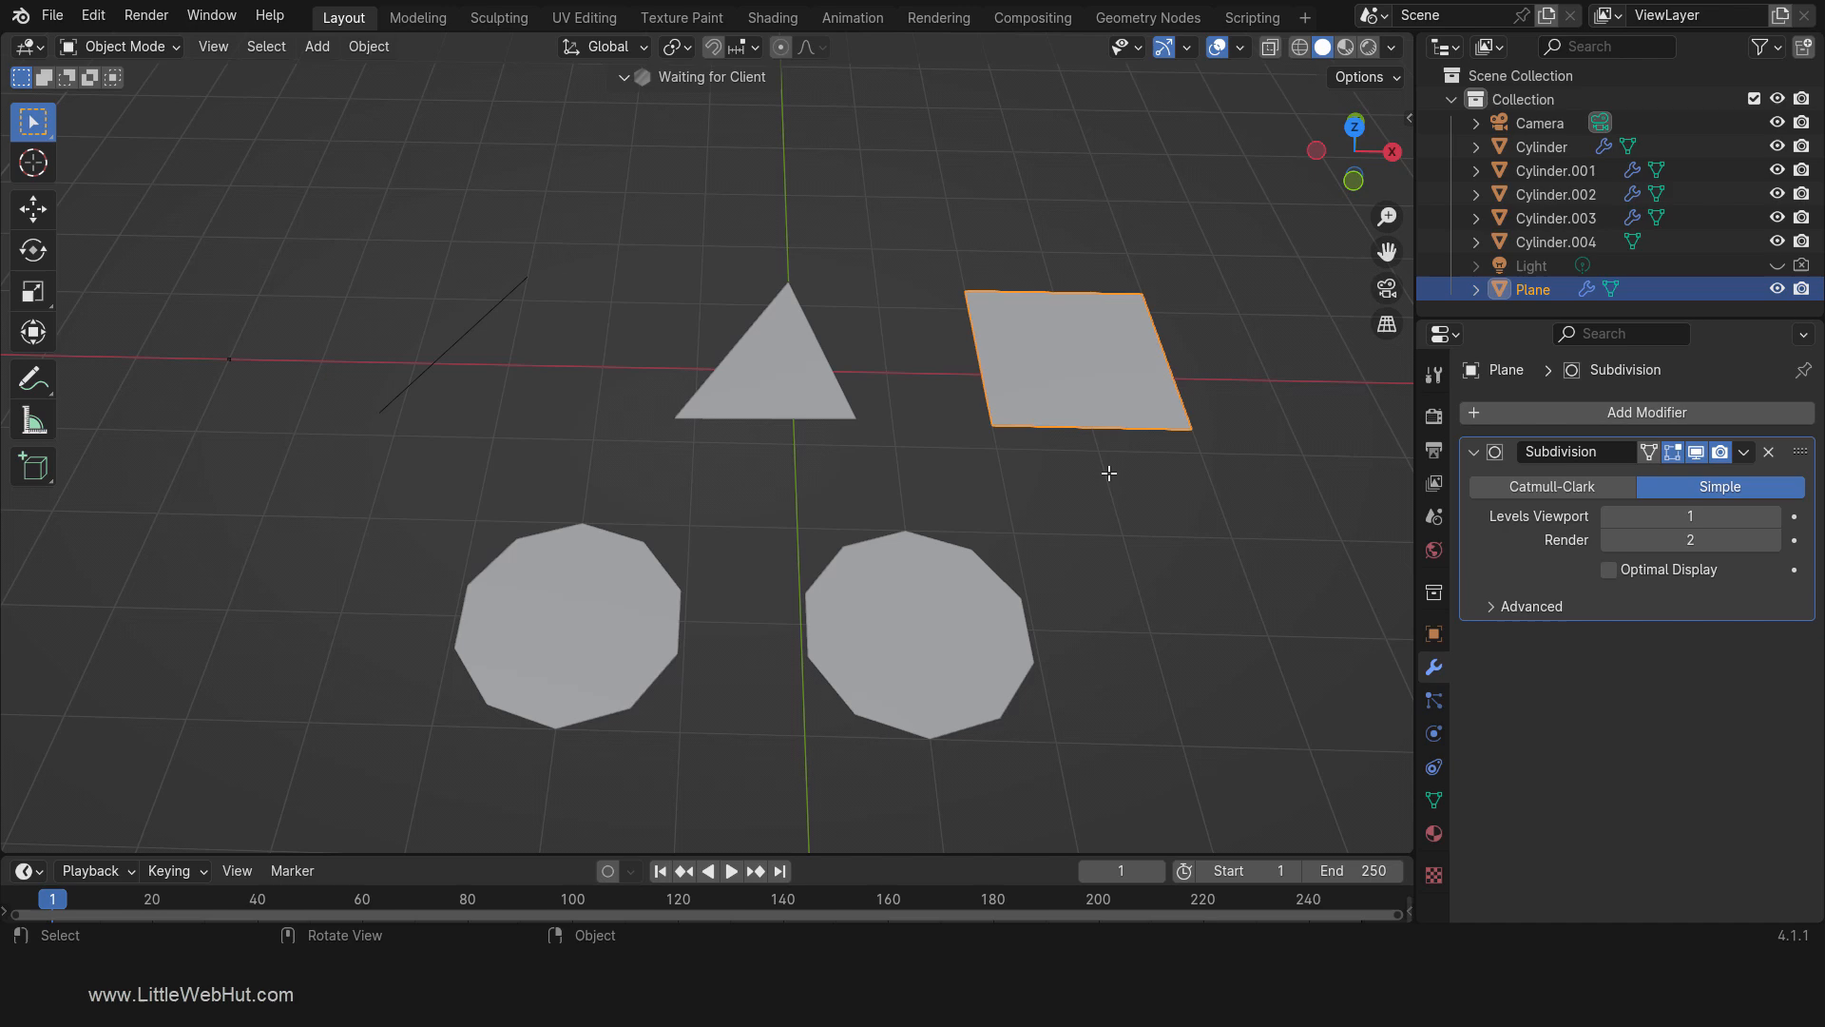
pyautogui.press('Tab')
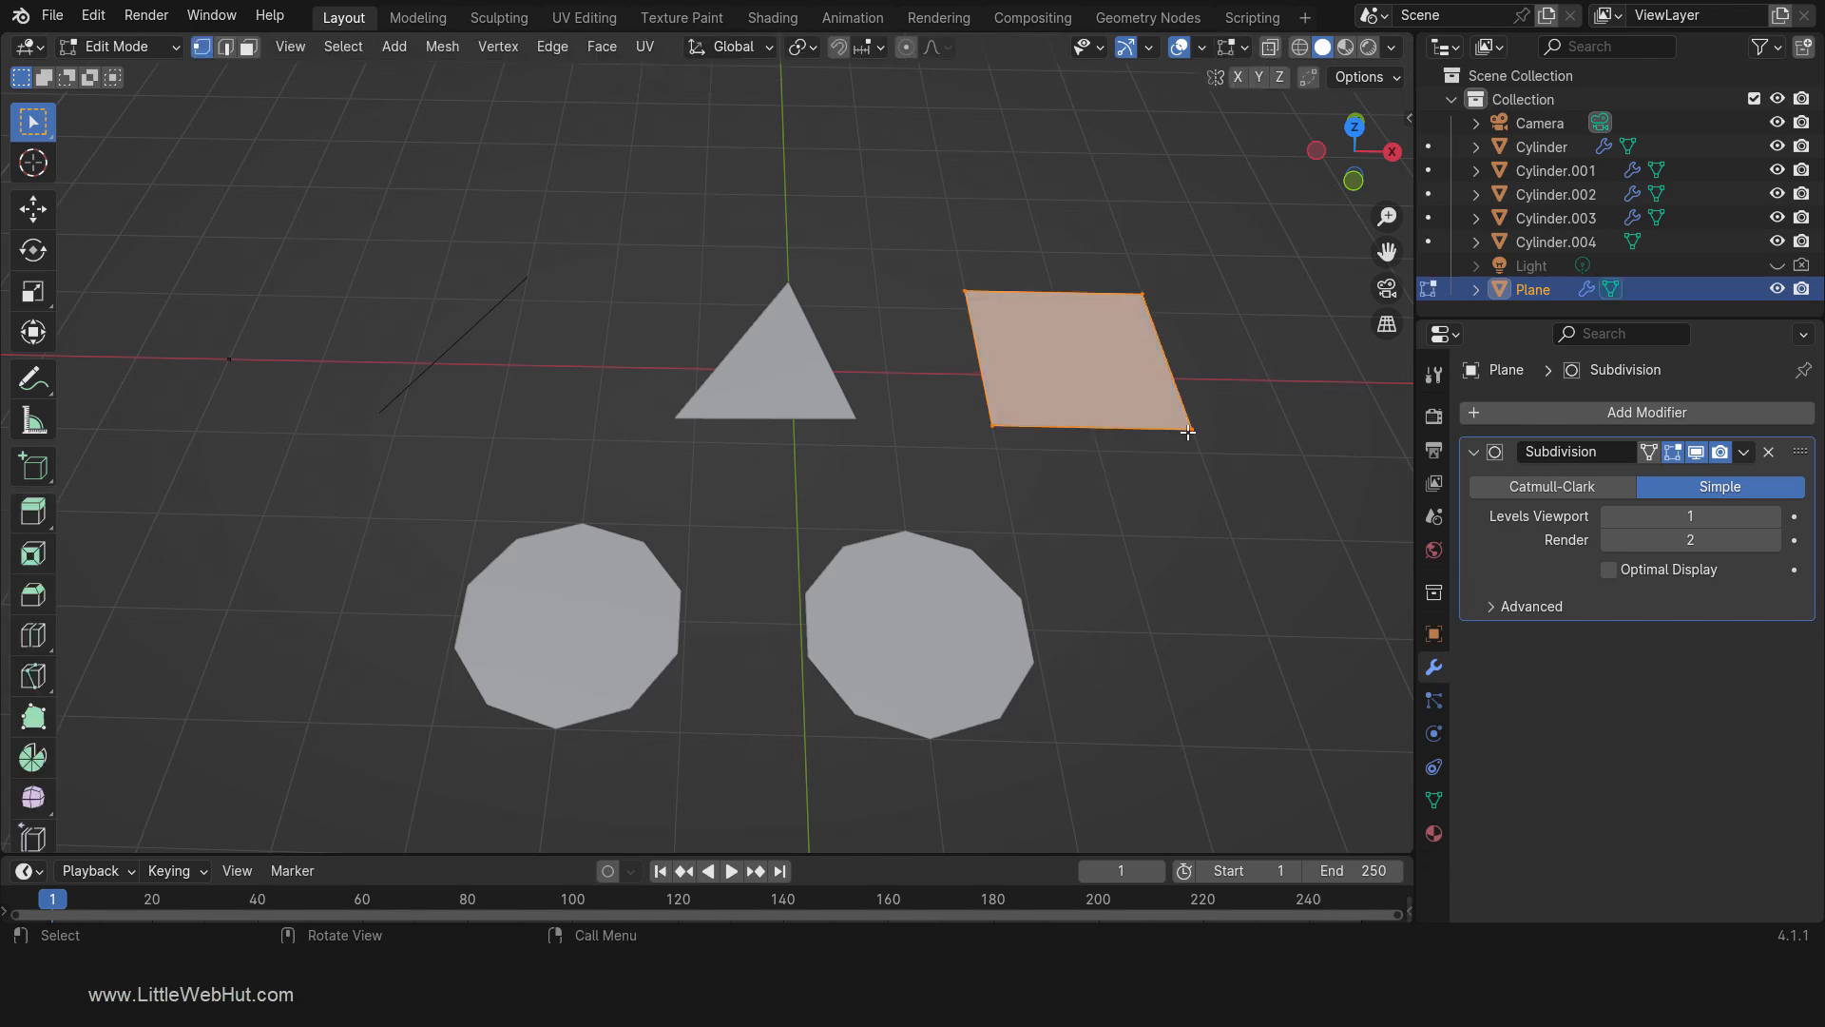
pyautogui.moveTo(1187, 436); pyautogui.dragTo(1111, 294)
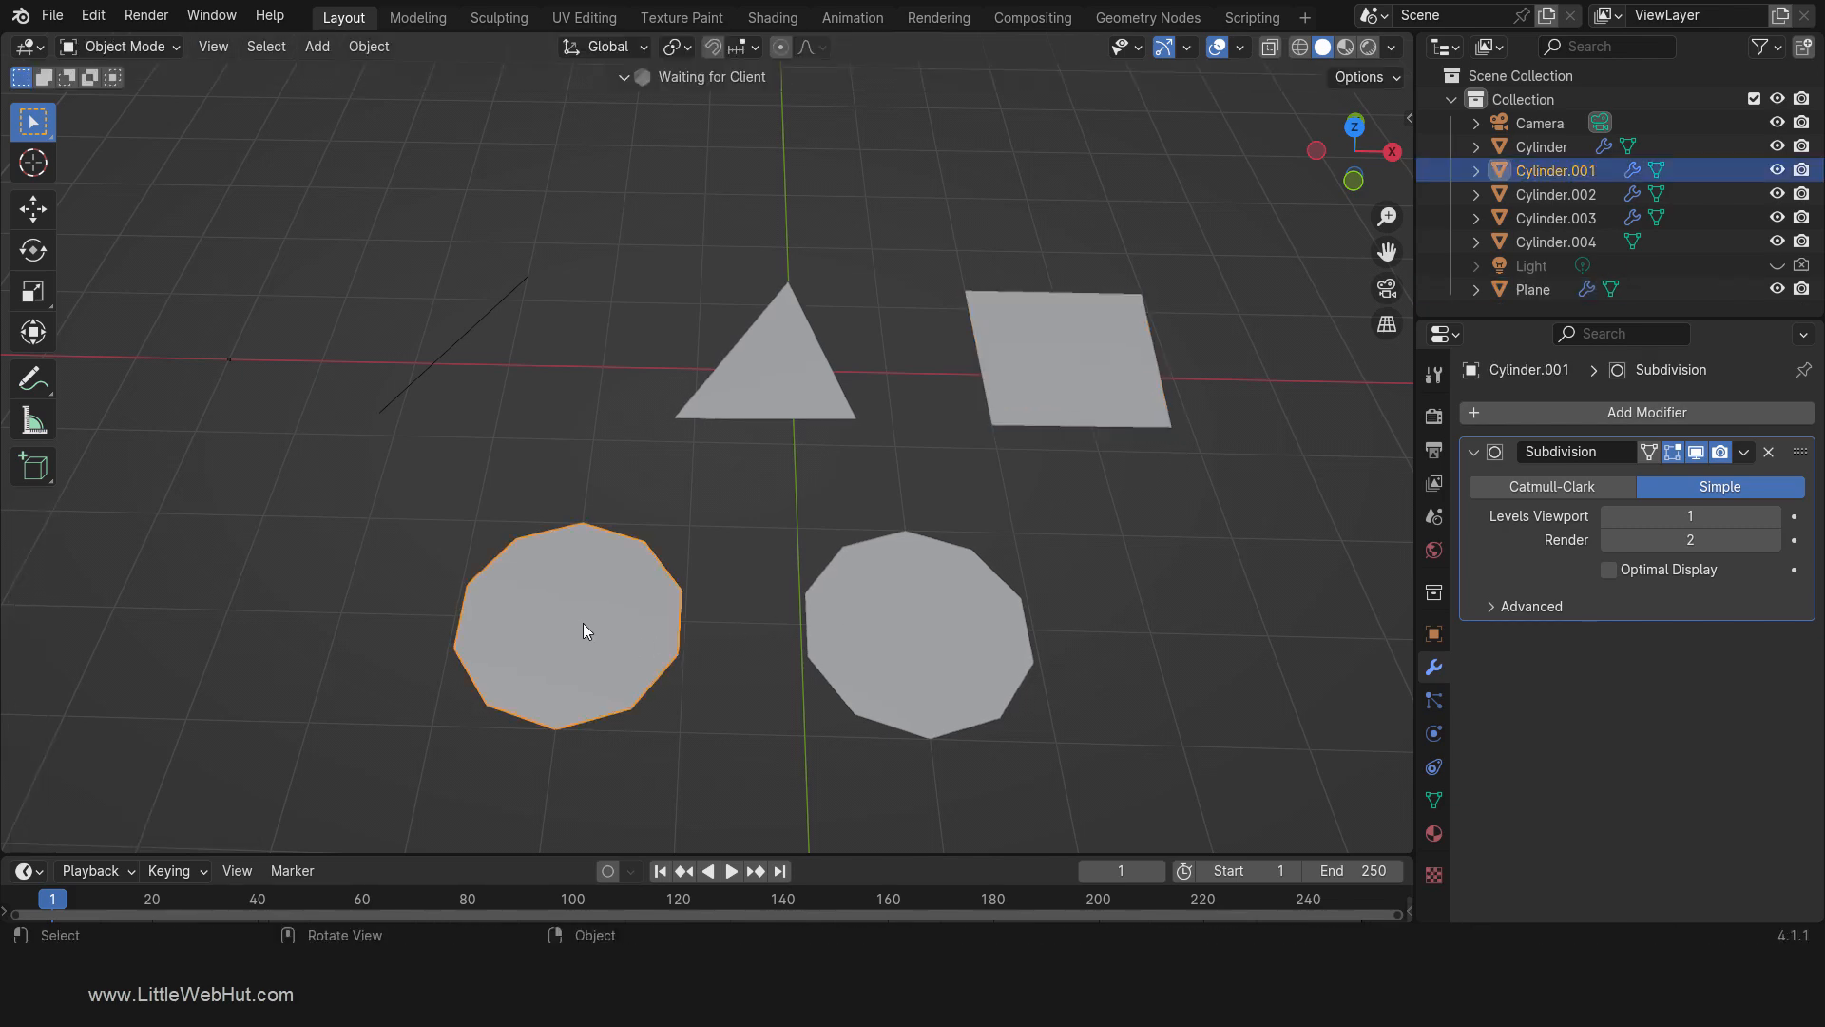
pyautogui.press('Tab')
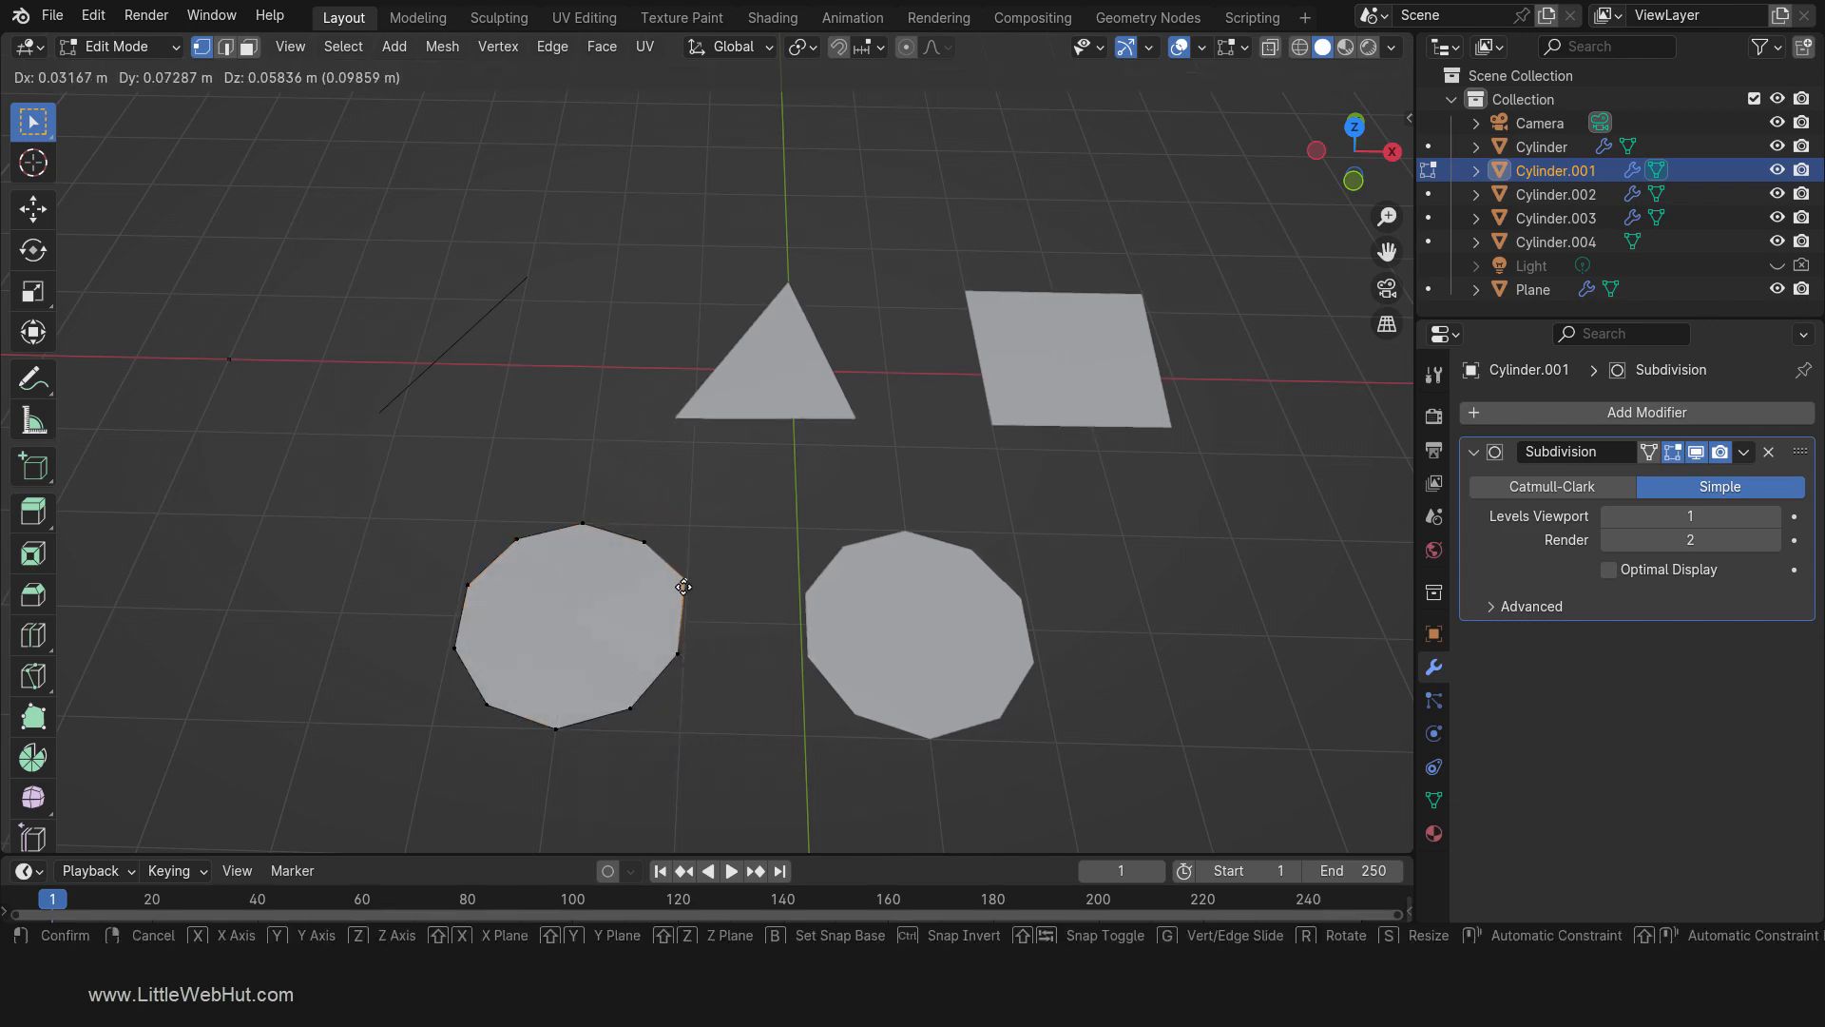
pyautogui.press('Tab')
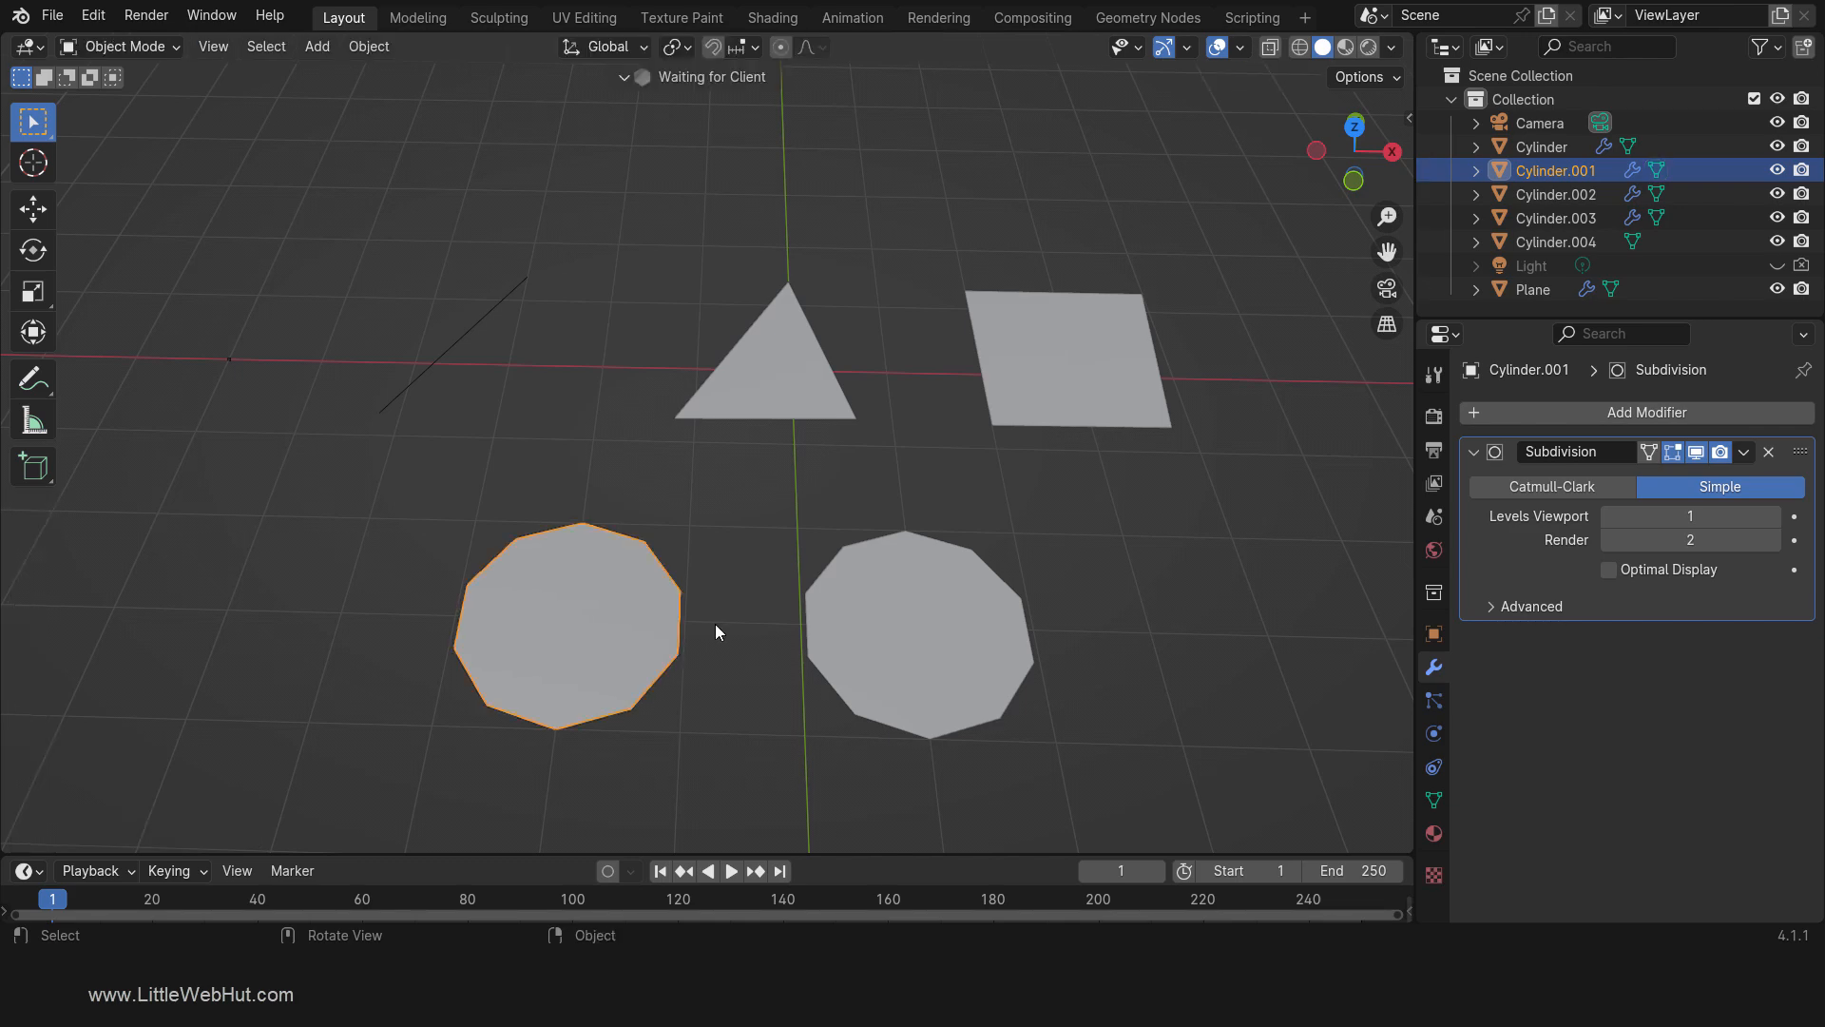
pyautogui.click(919, 634)
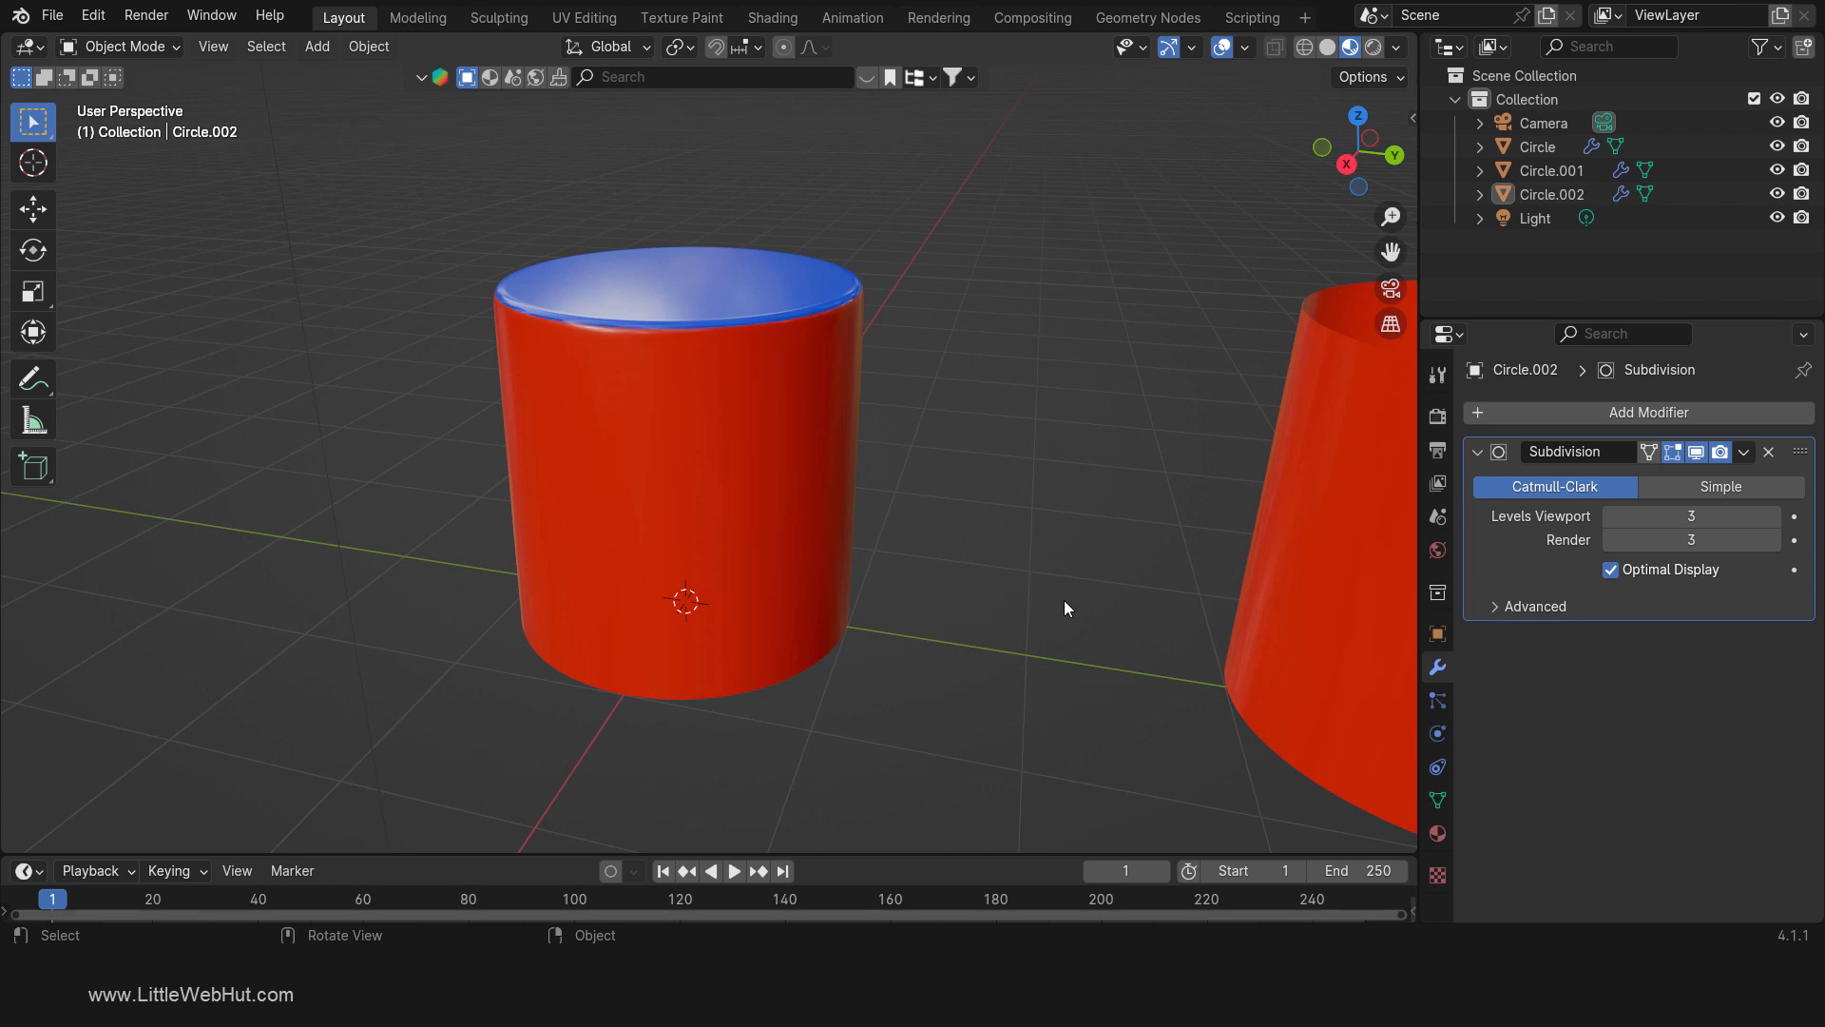
# Step: Shade Circle.001 smooth and orbit around the open-topped cylinder
pyautogui.press('z')
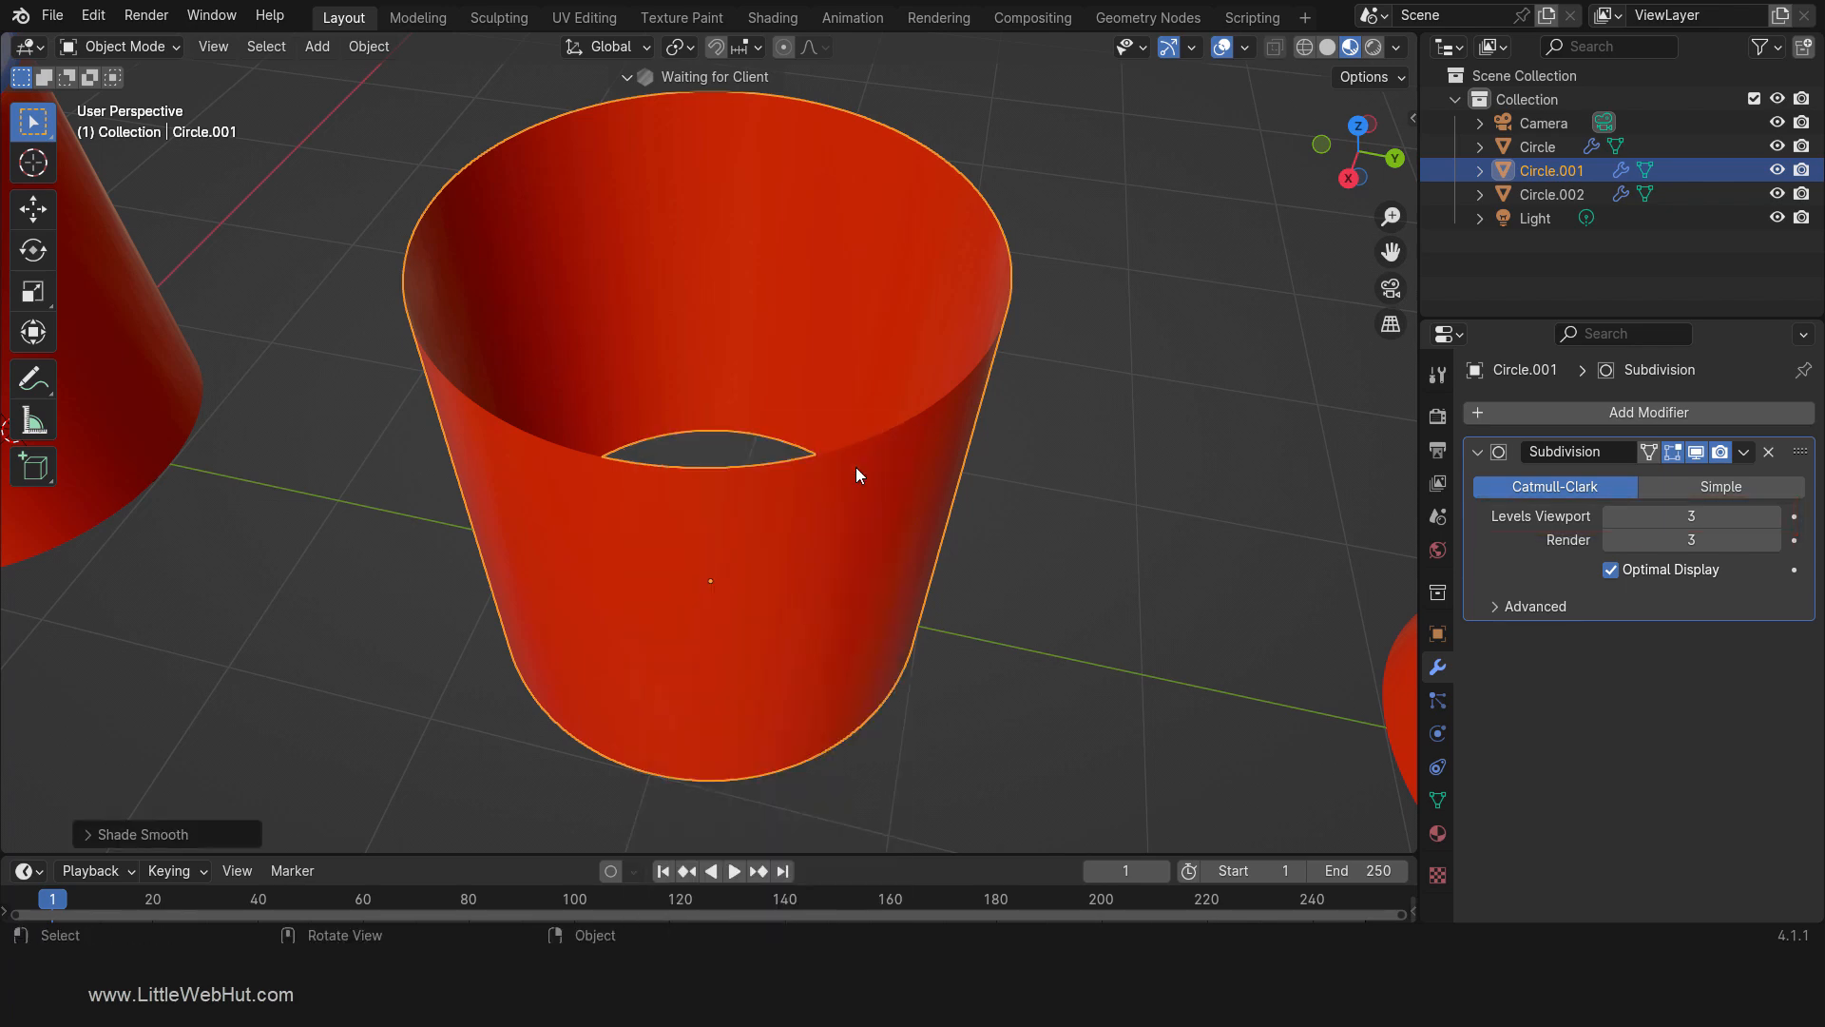
pyautogui.moveTo(855, 475); pyautogui.dragTo(896, 489)
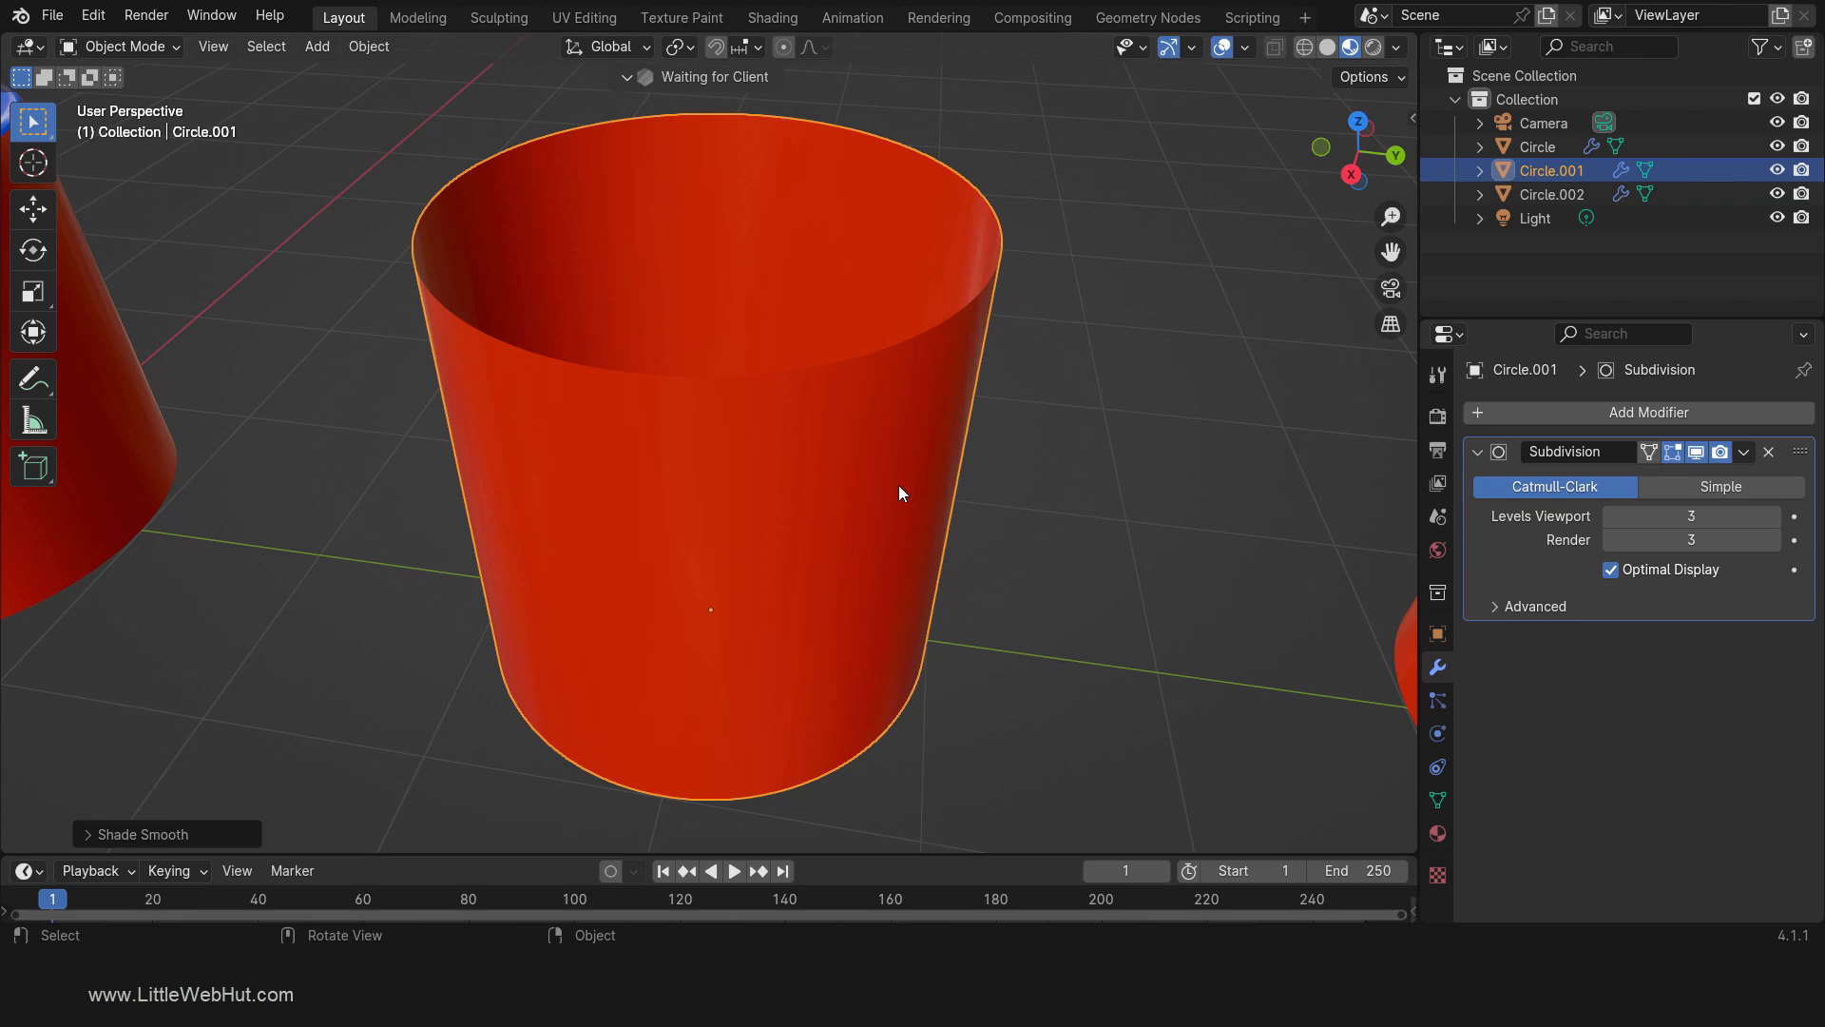
# Step: In edge select, pick Circle.001's top rim loop and Grid Fill it
pyautogui.press('Tab')
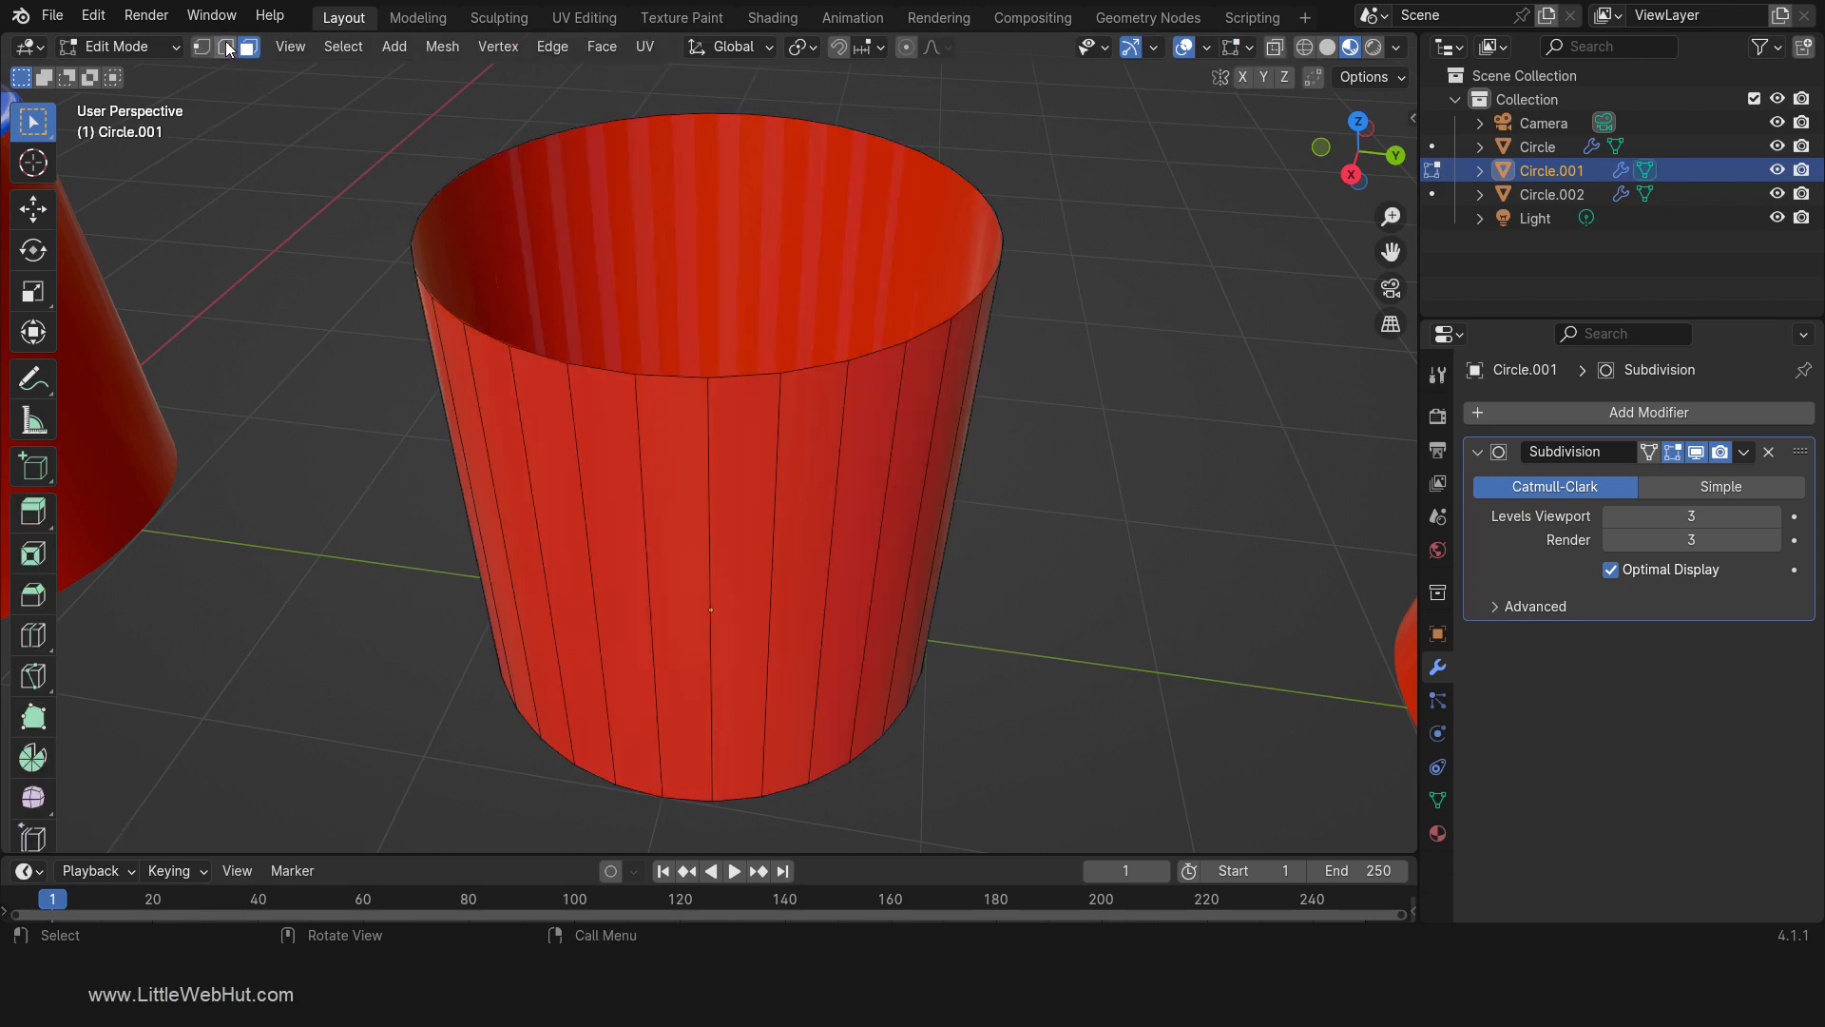
pyautogui.click(229, 47)
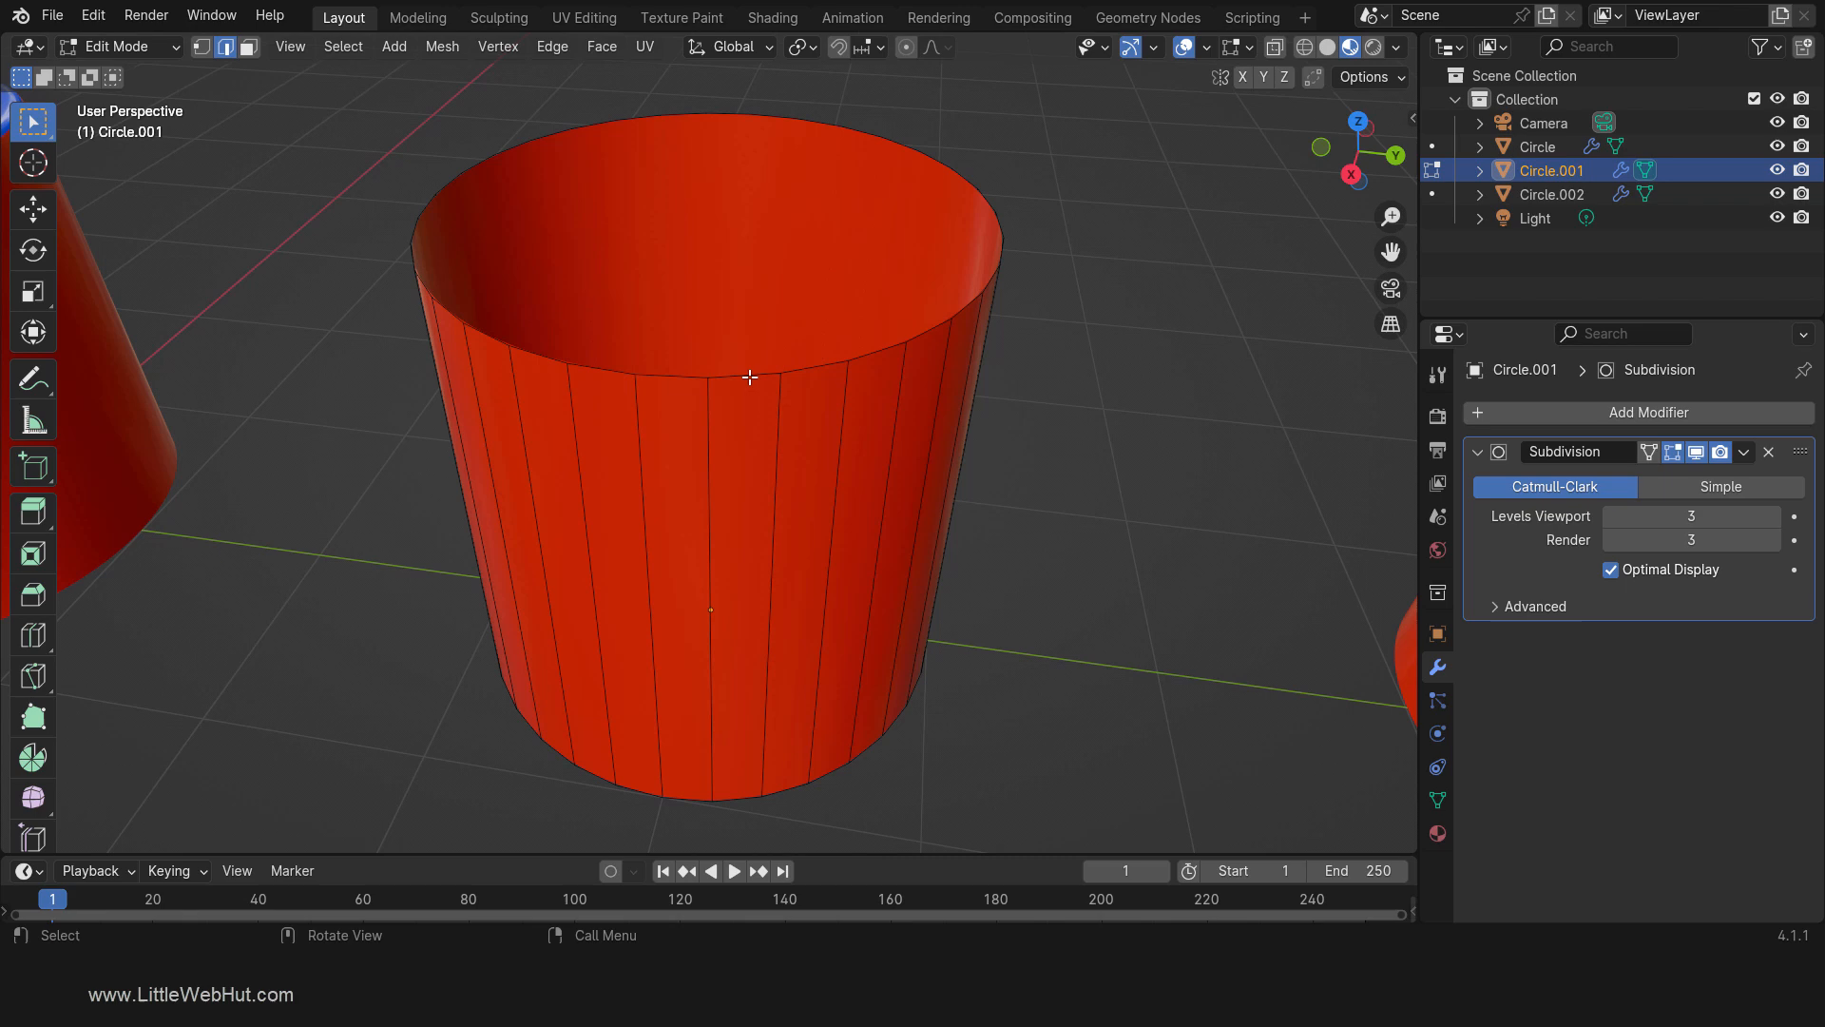
pyautogui.click(751, 374)
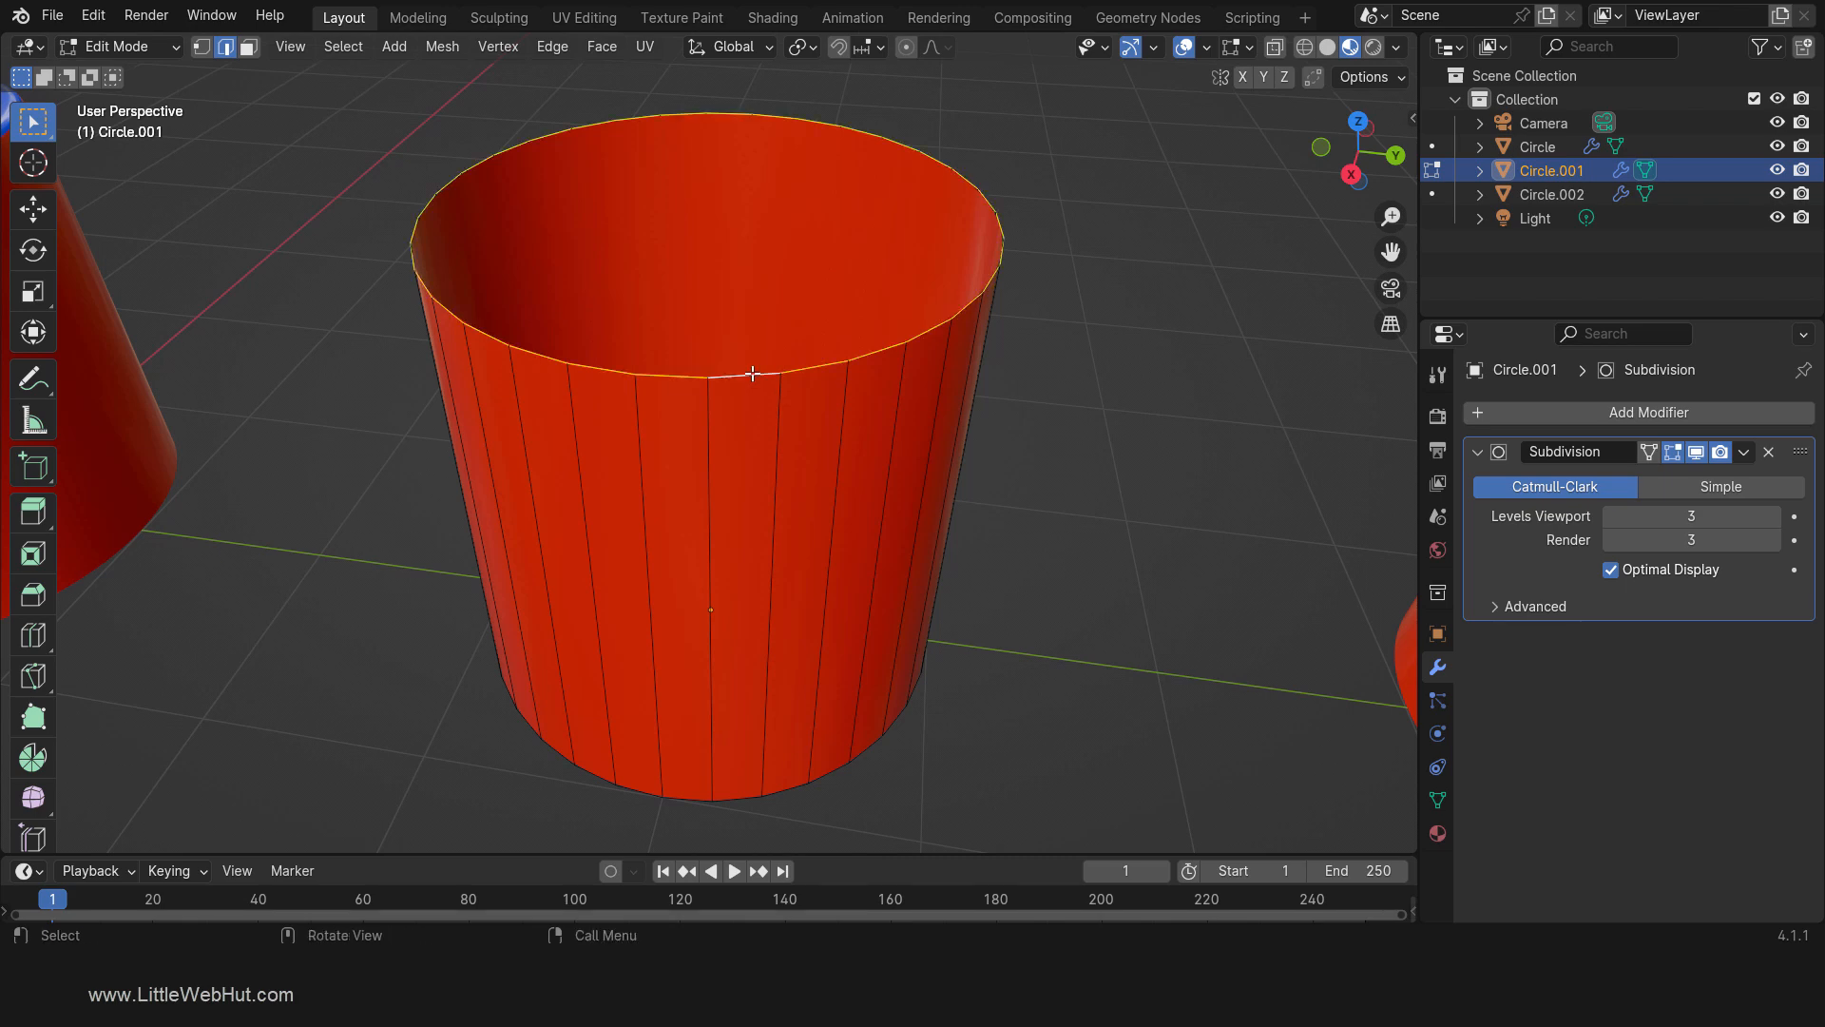
pyautogui.click(602, 47)
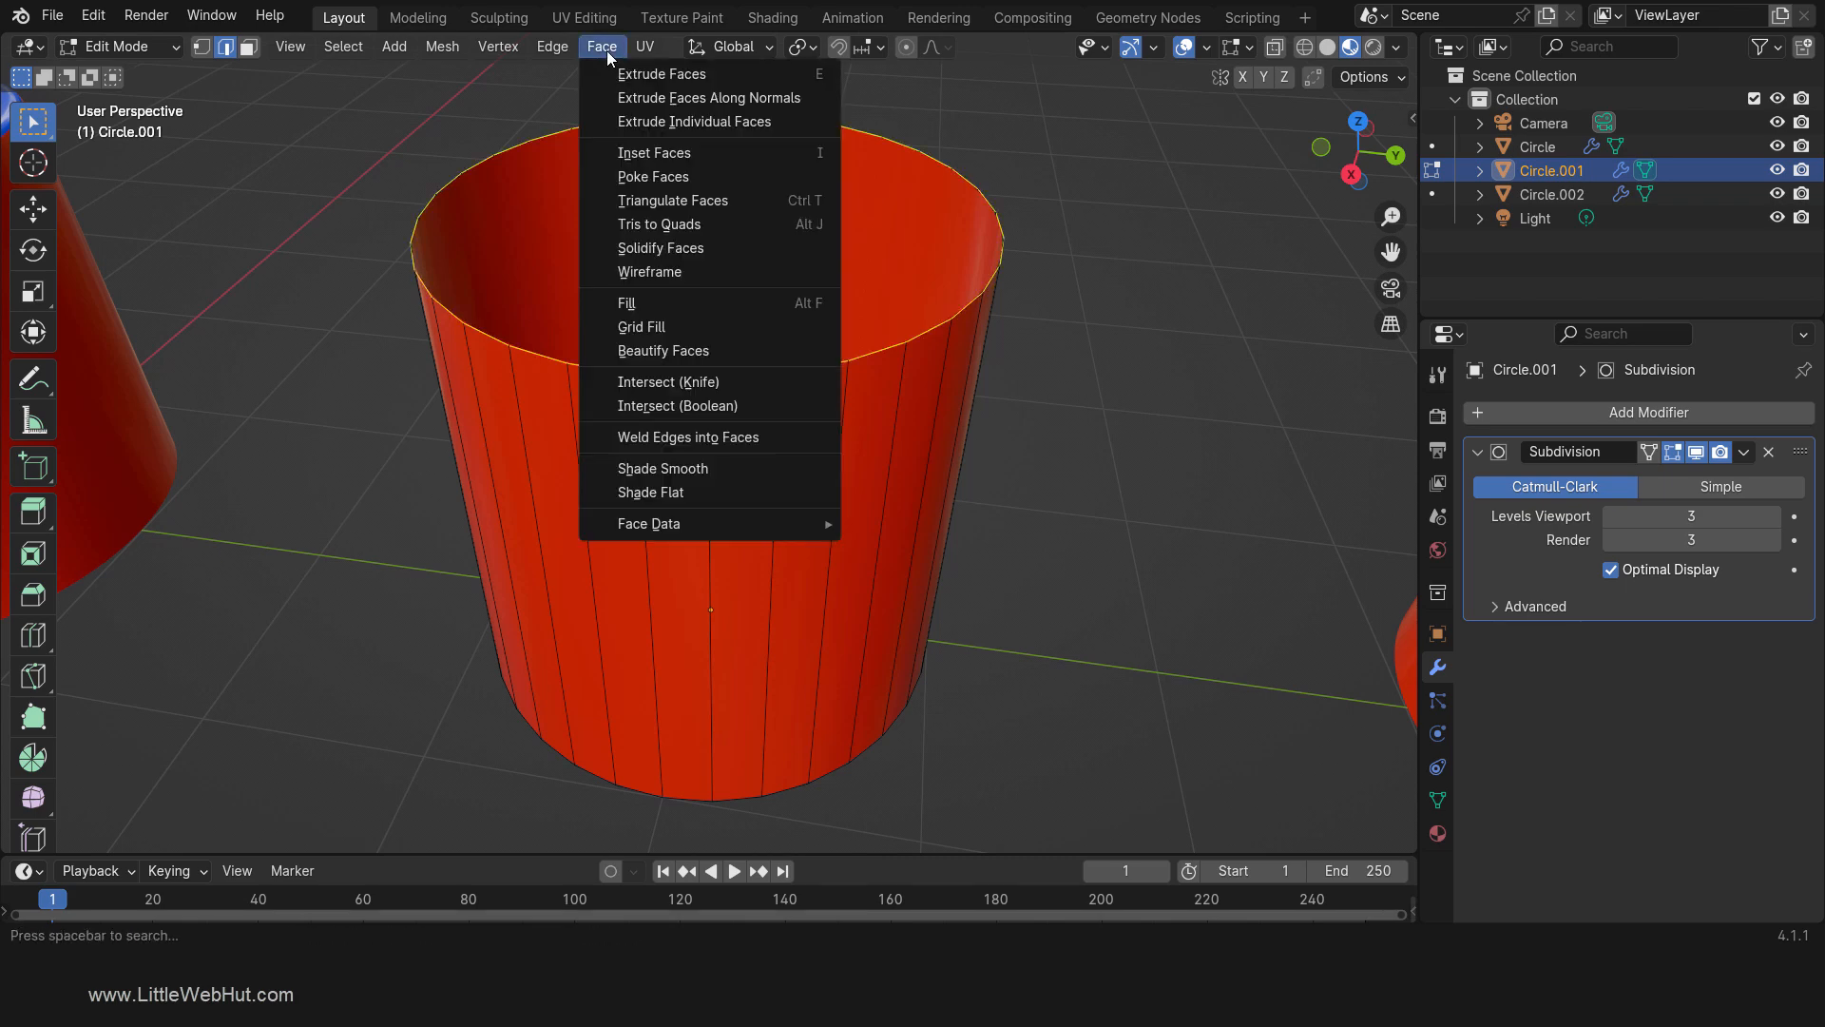
pyautogui.moveTo(642, 326)
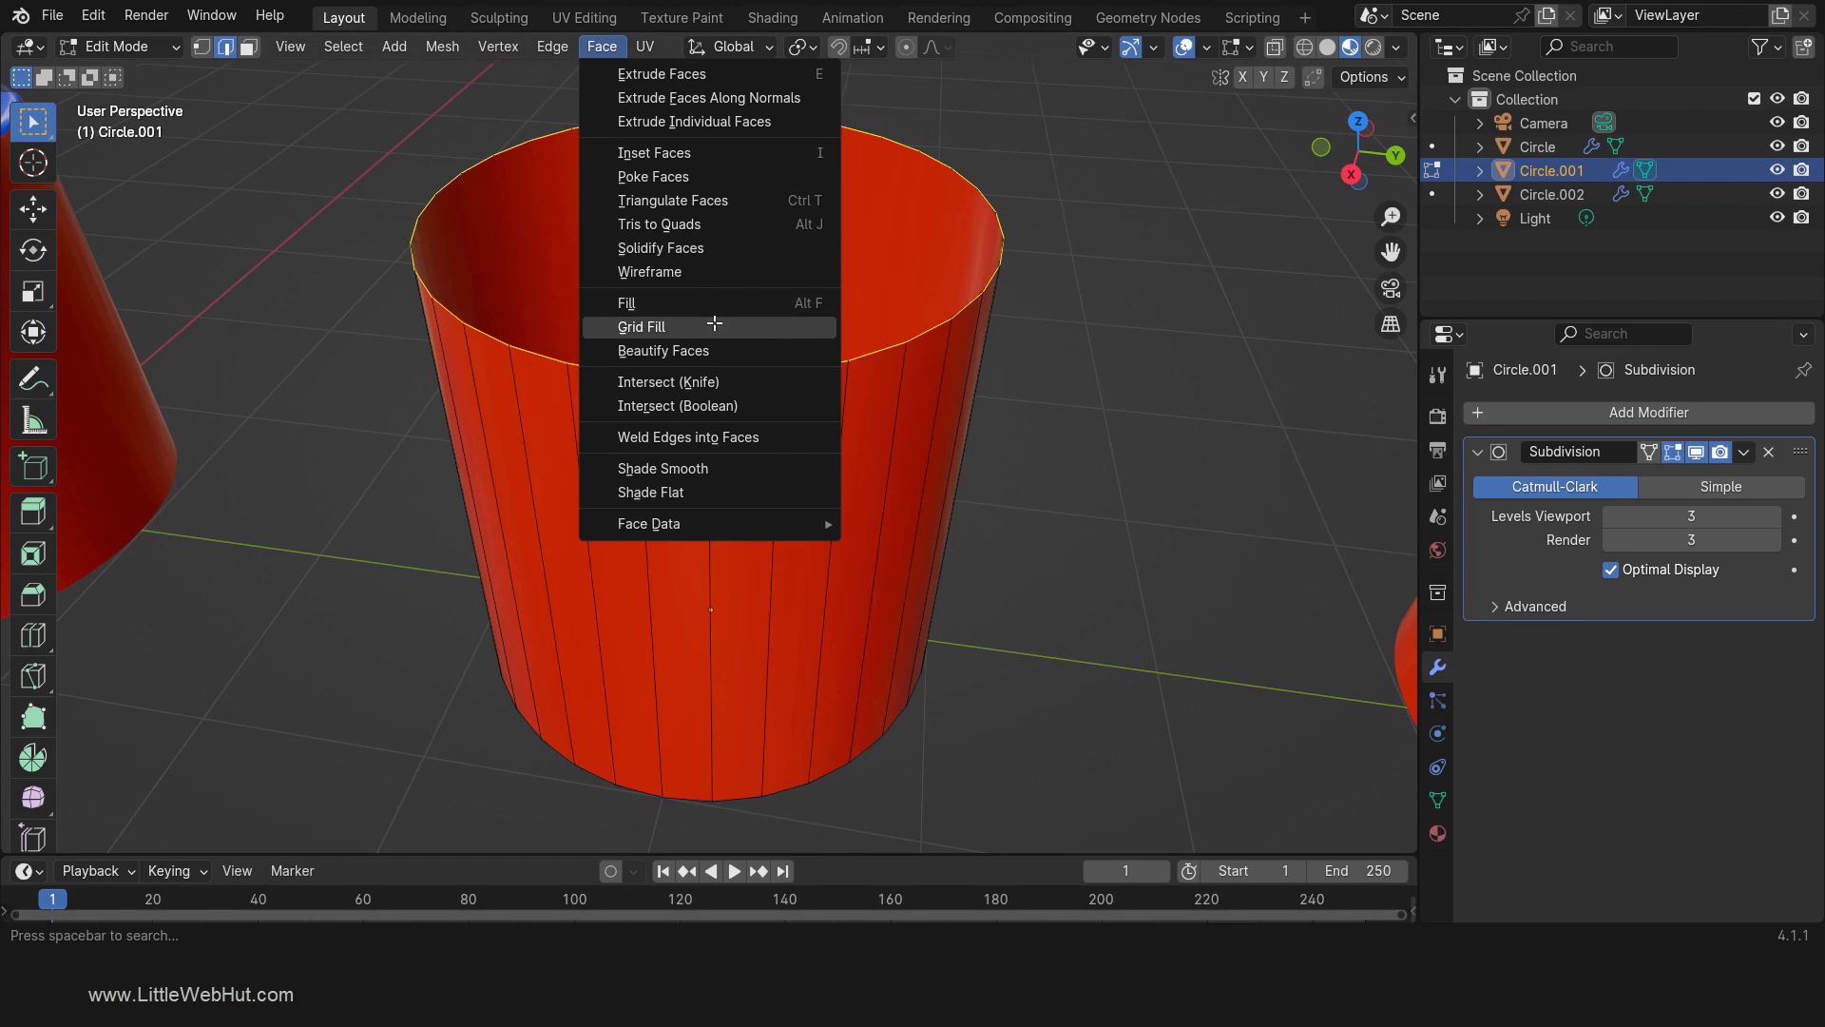
pyautogui.click(641, 326)
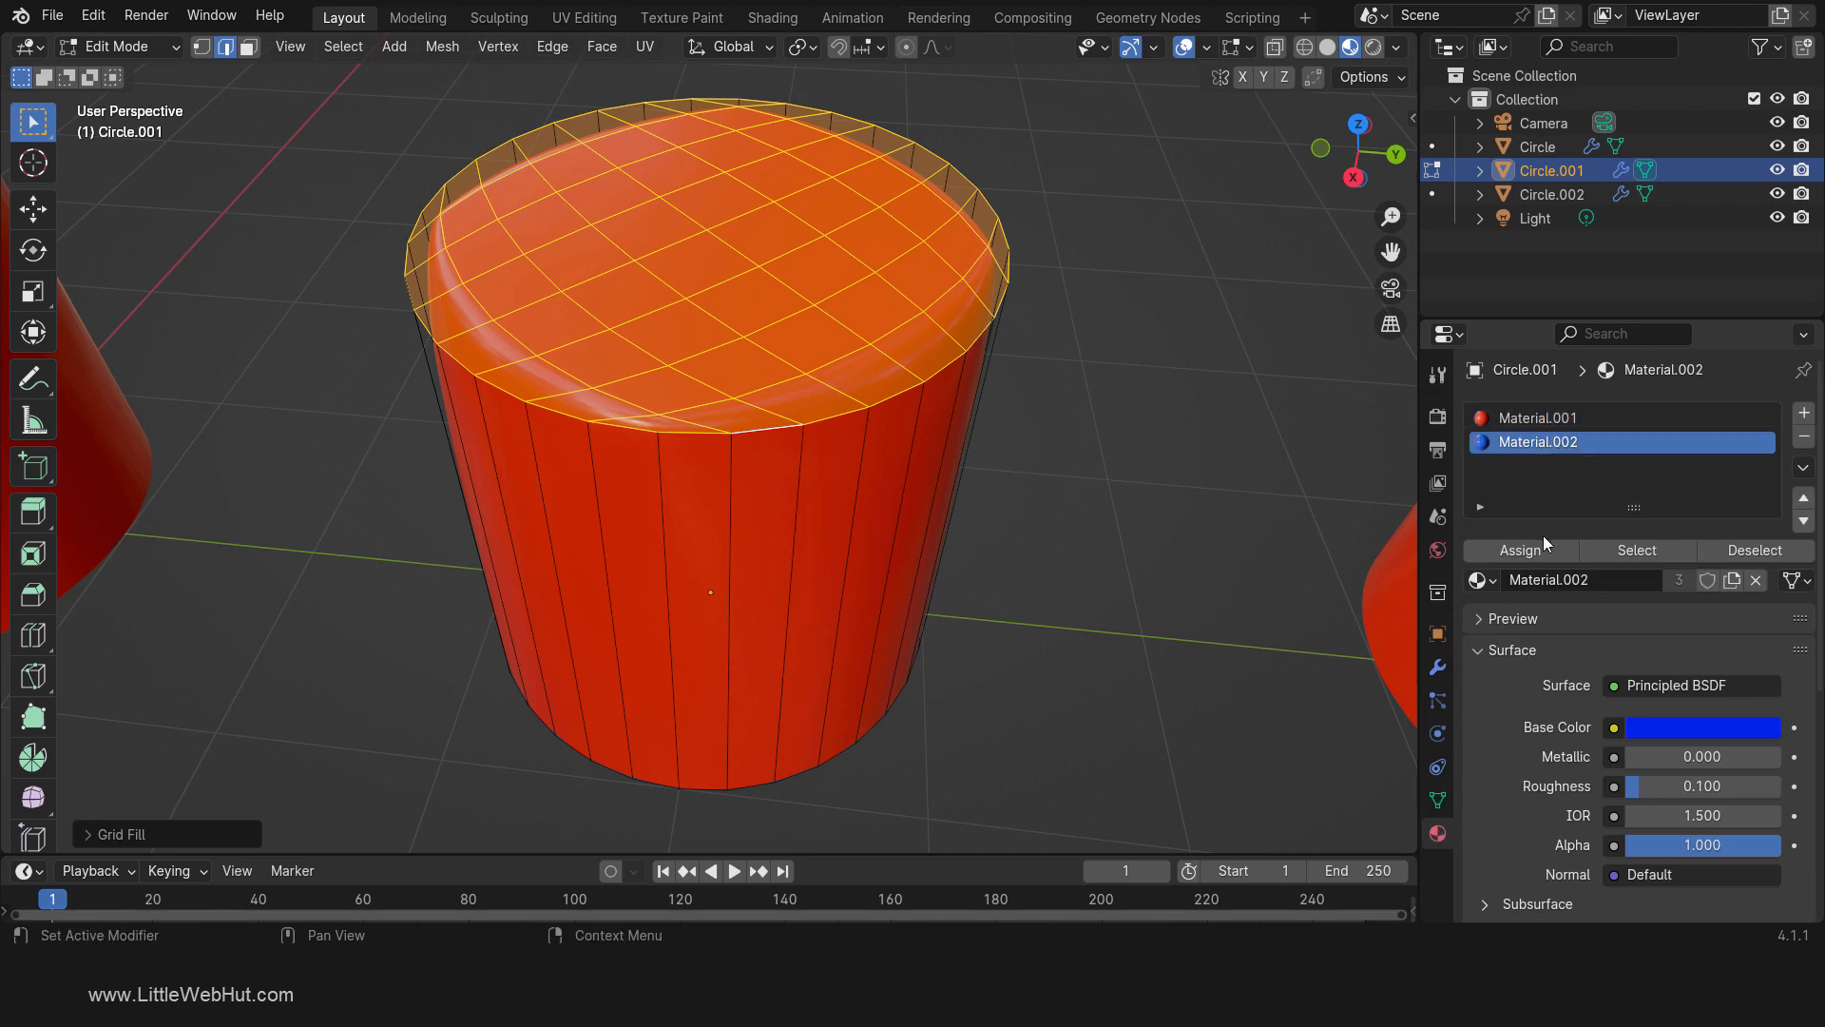
# Step: Assign blue Material.002 to the cap and slide a loop cut near the rim
pyautogui.click(1520, 549)
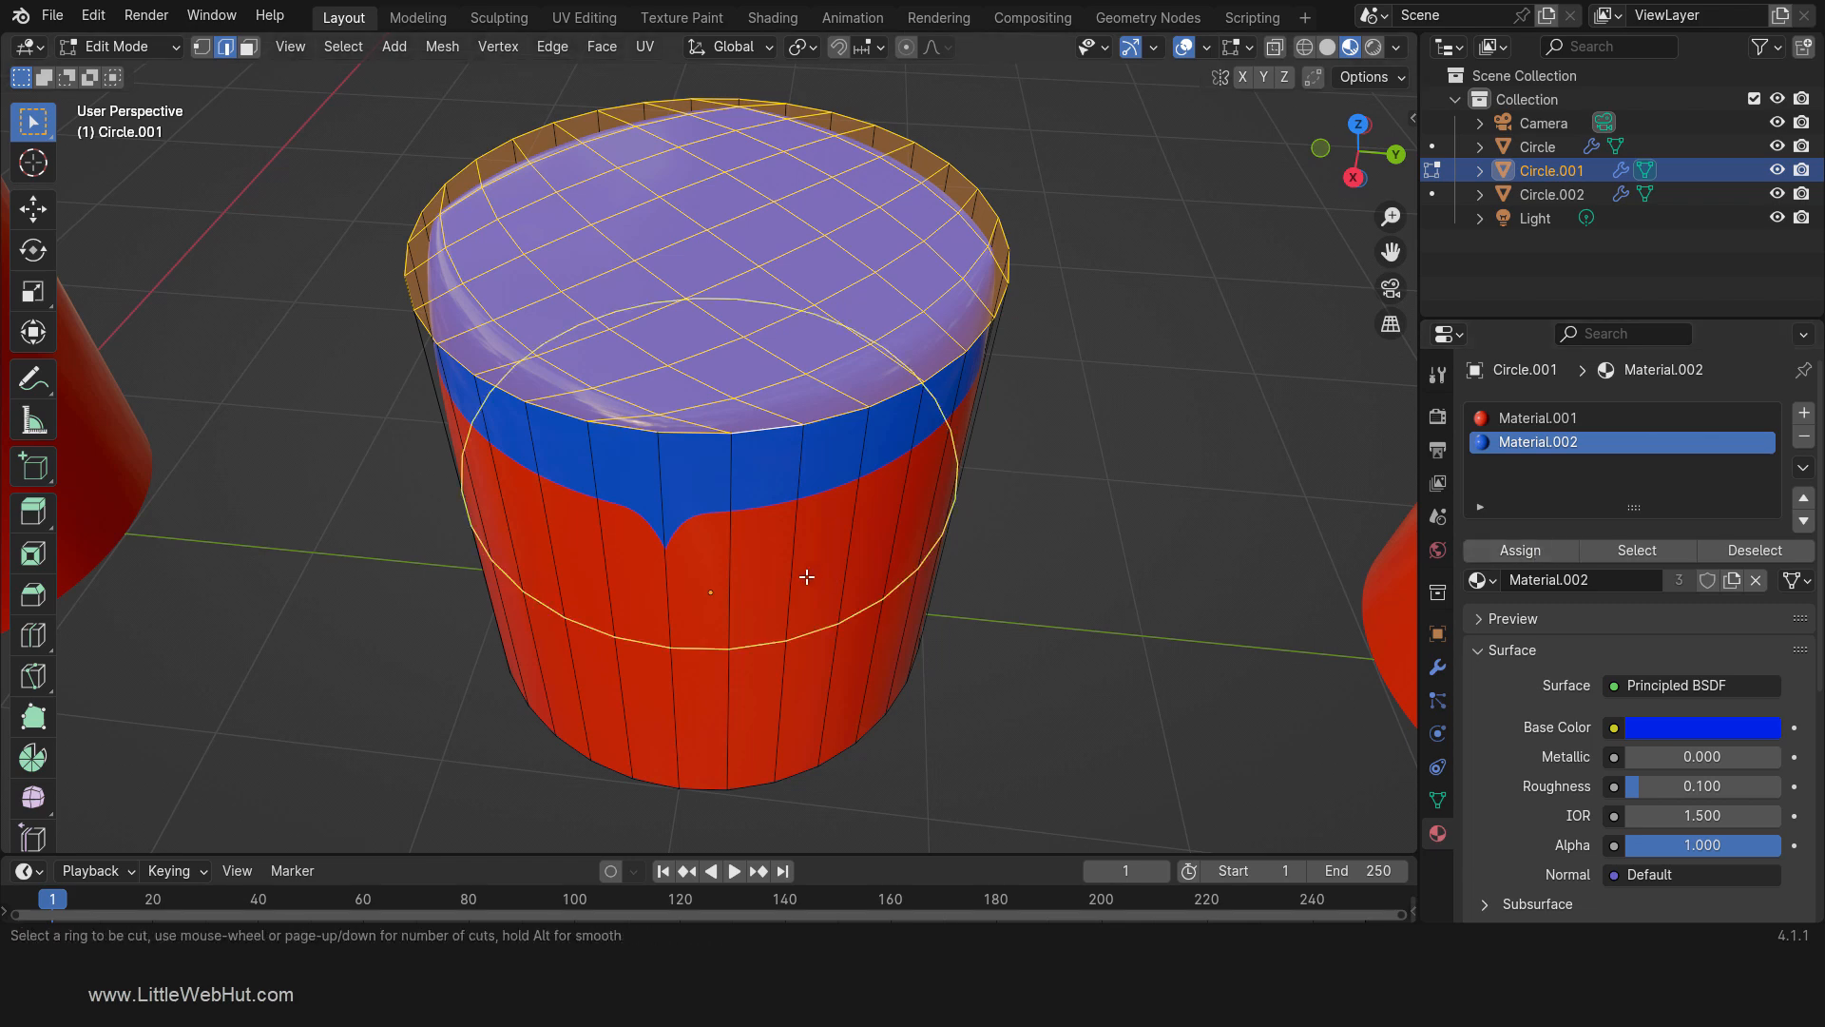
pyautogui.click(807, 576)
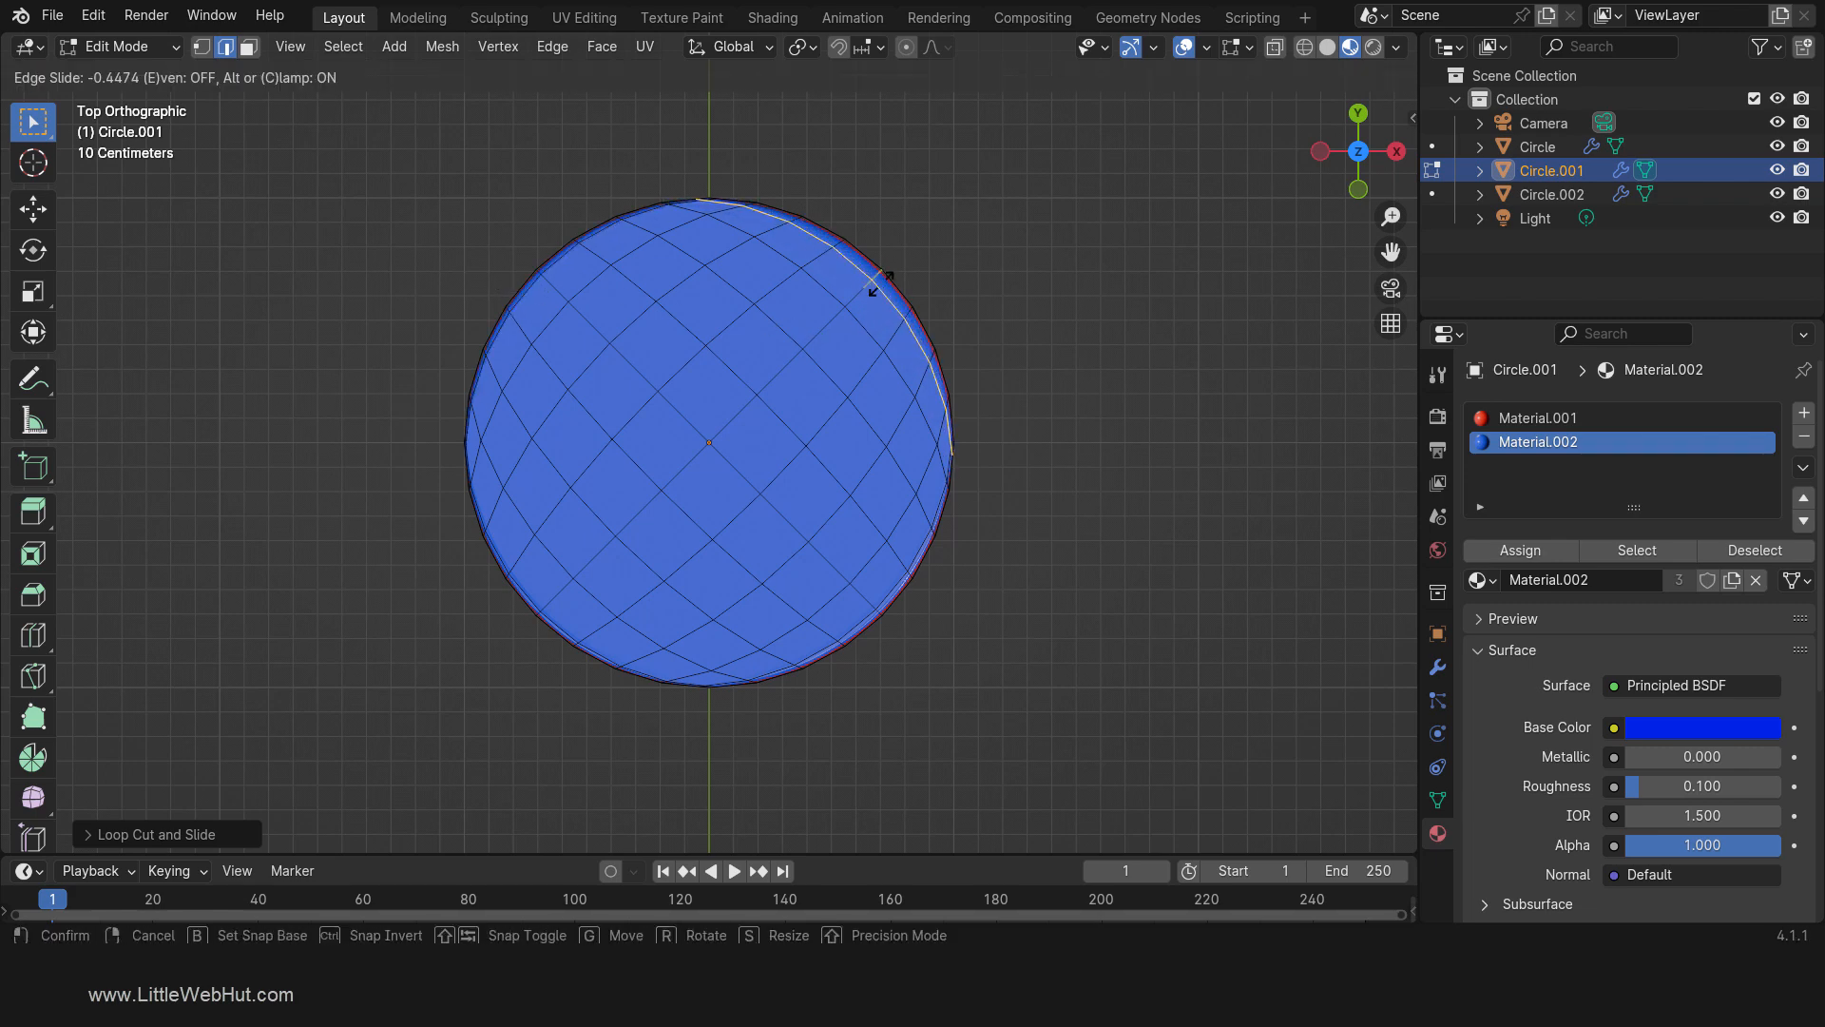
pyautogui.click(969, 373)
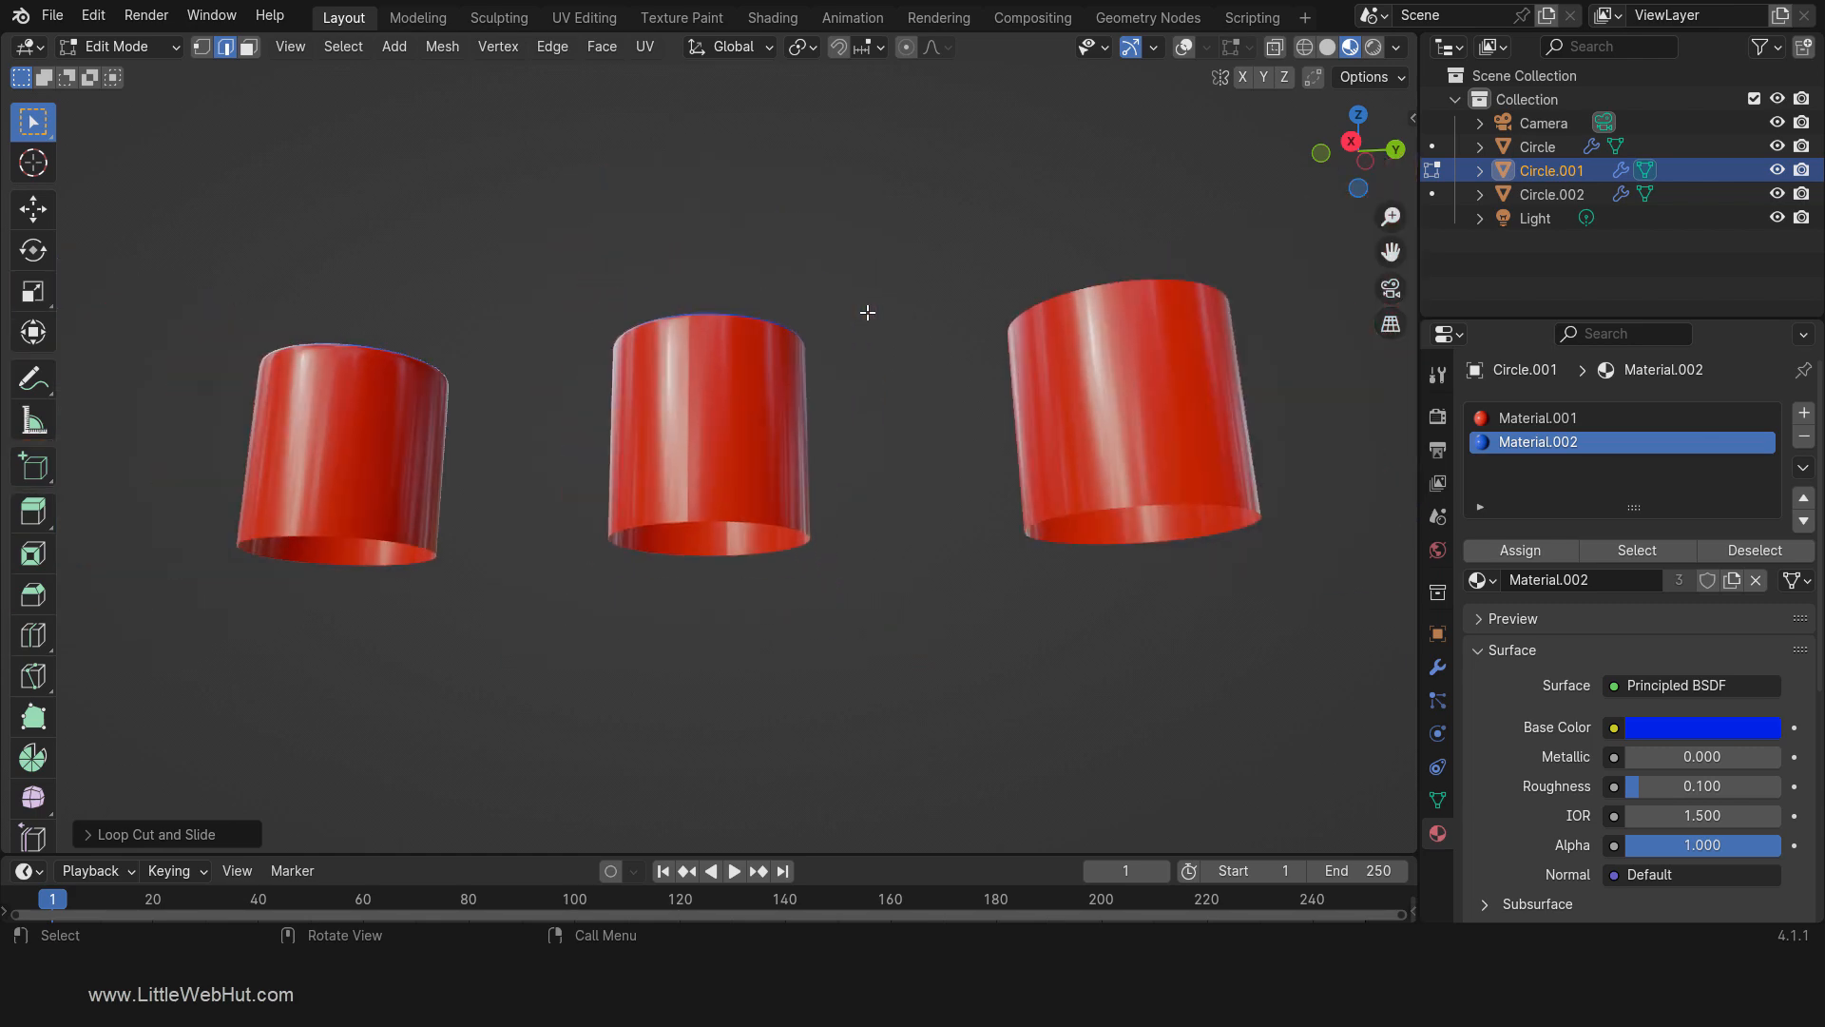
# Step: Select Circle.002 and enter Edit Mode on its uncapped mesh
pyautogui.click(1183, 46)
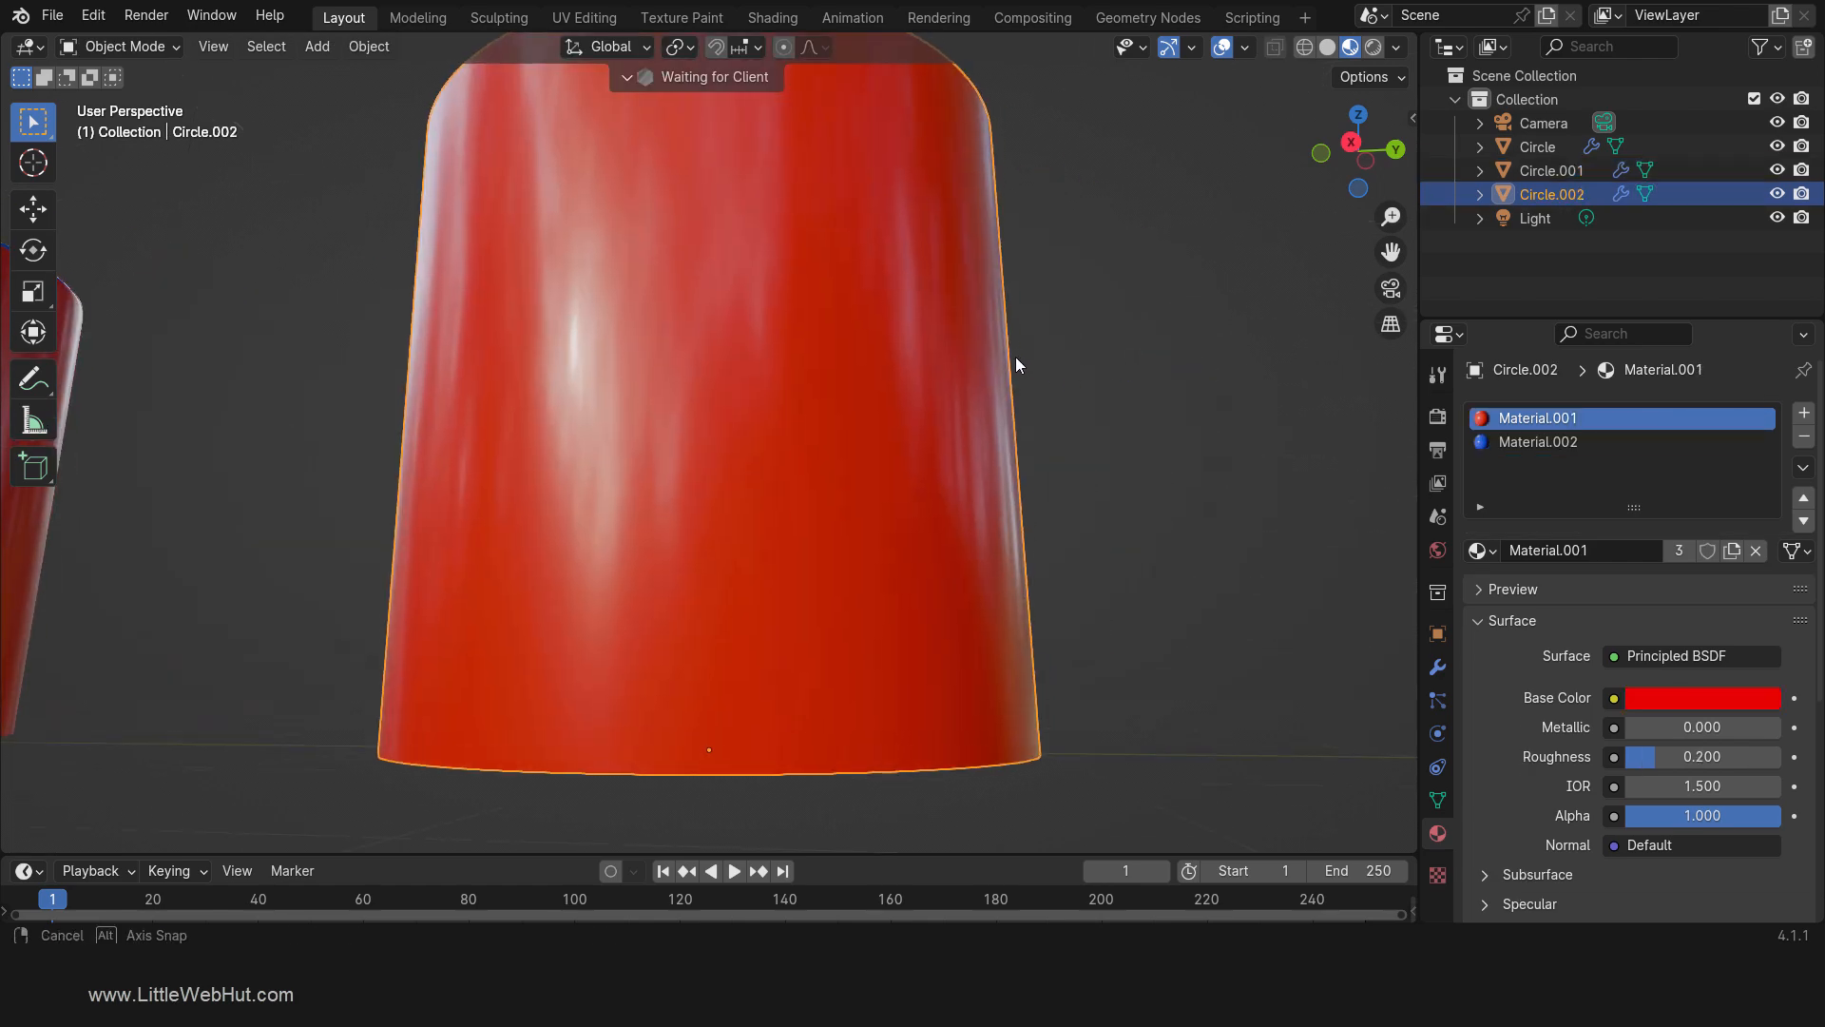
pyautogui.press('Tab')
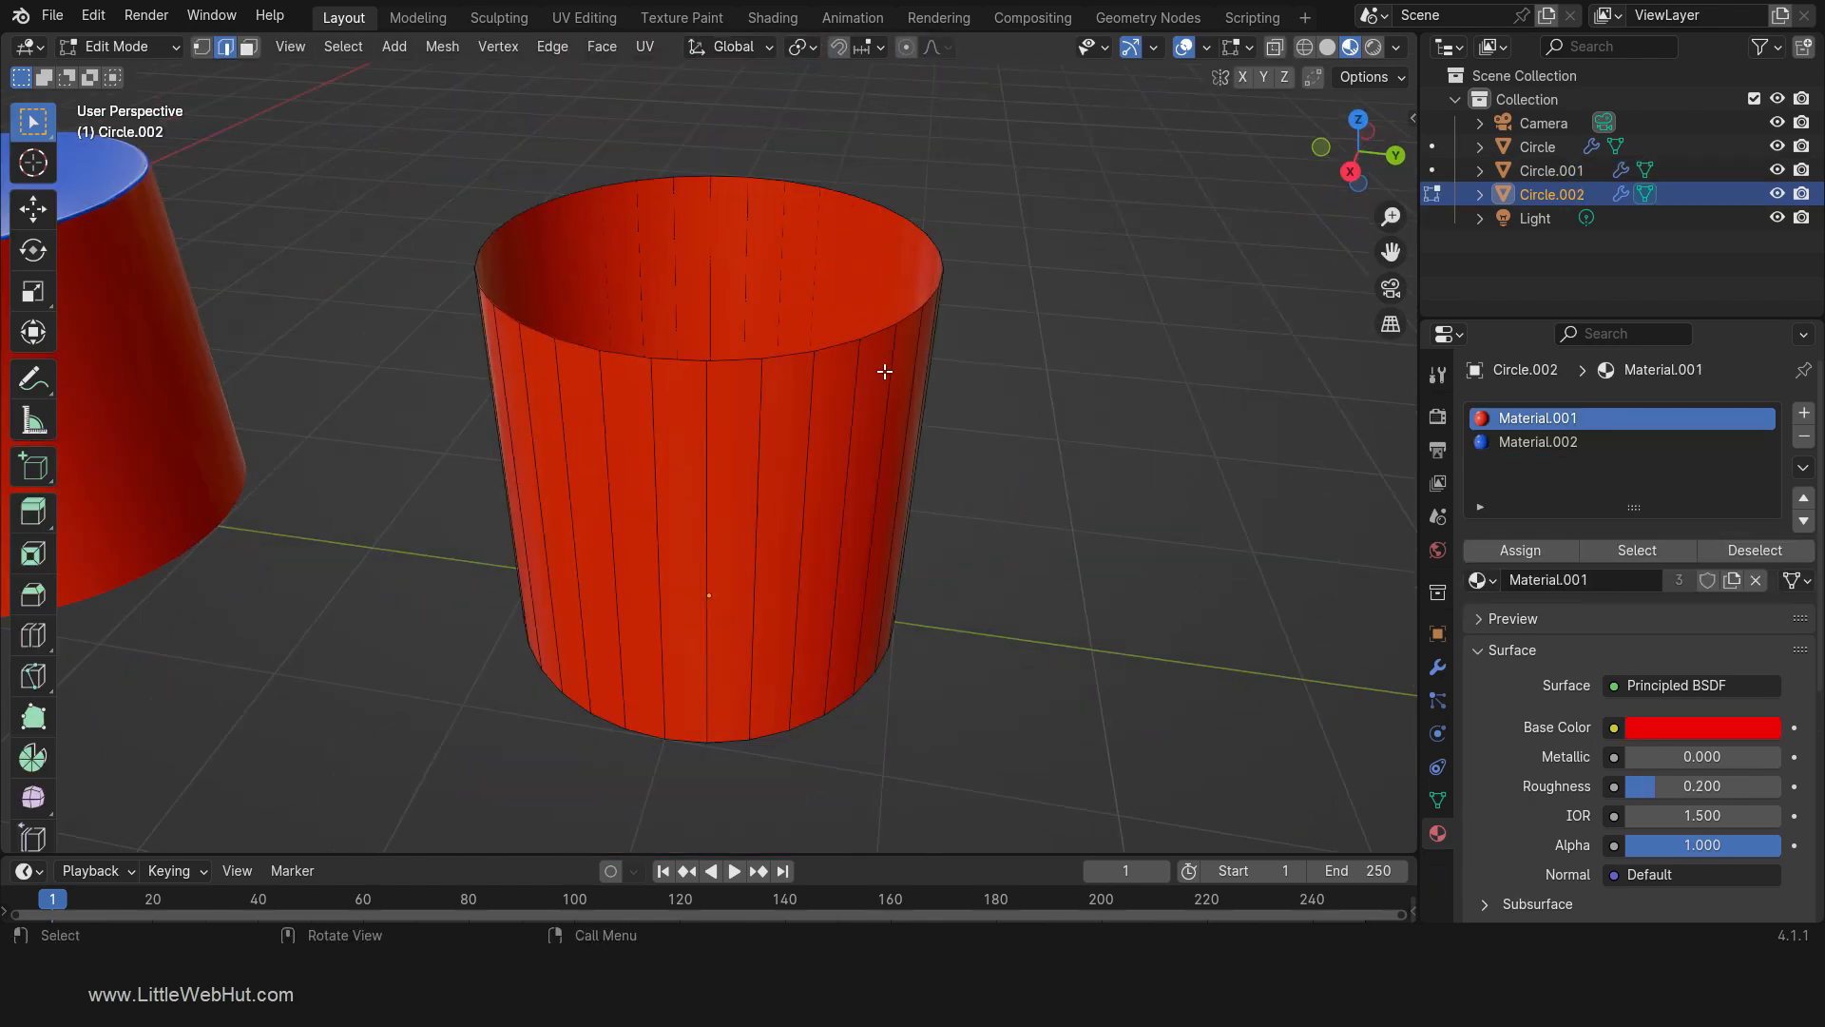
pyautogui.click(710, 187)
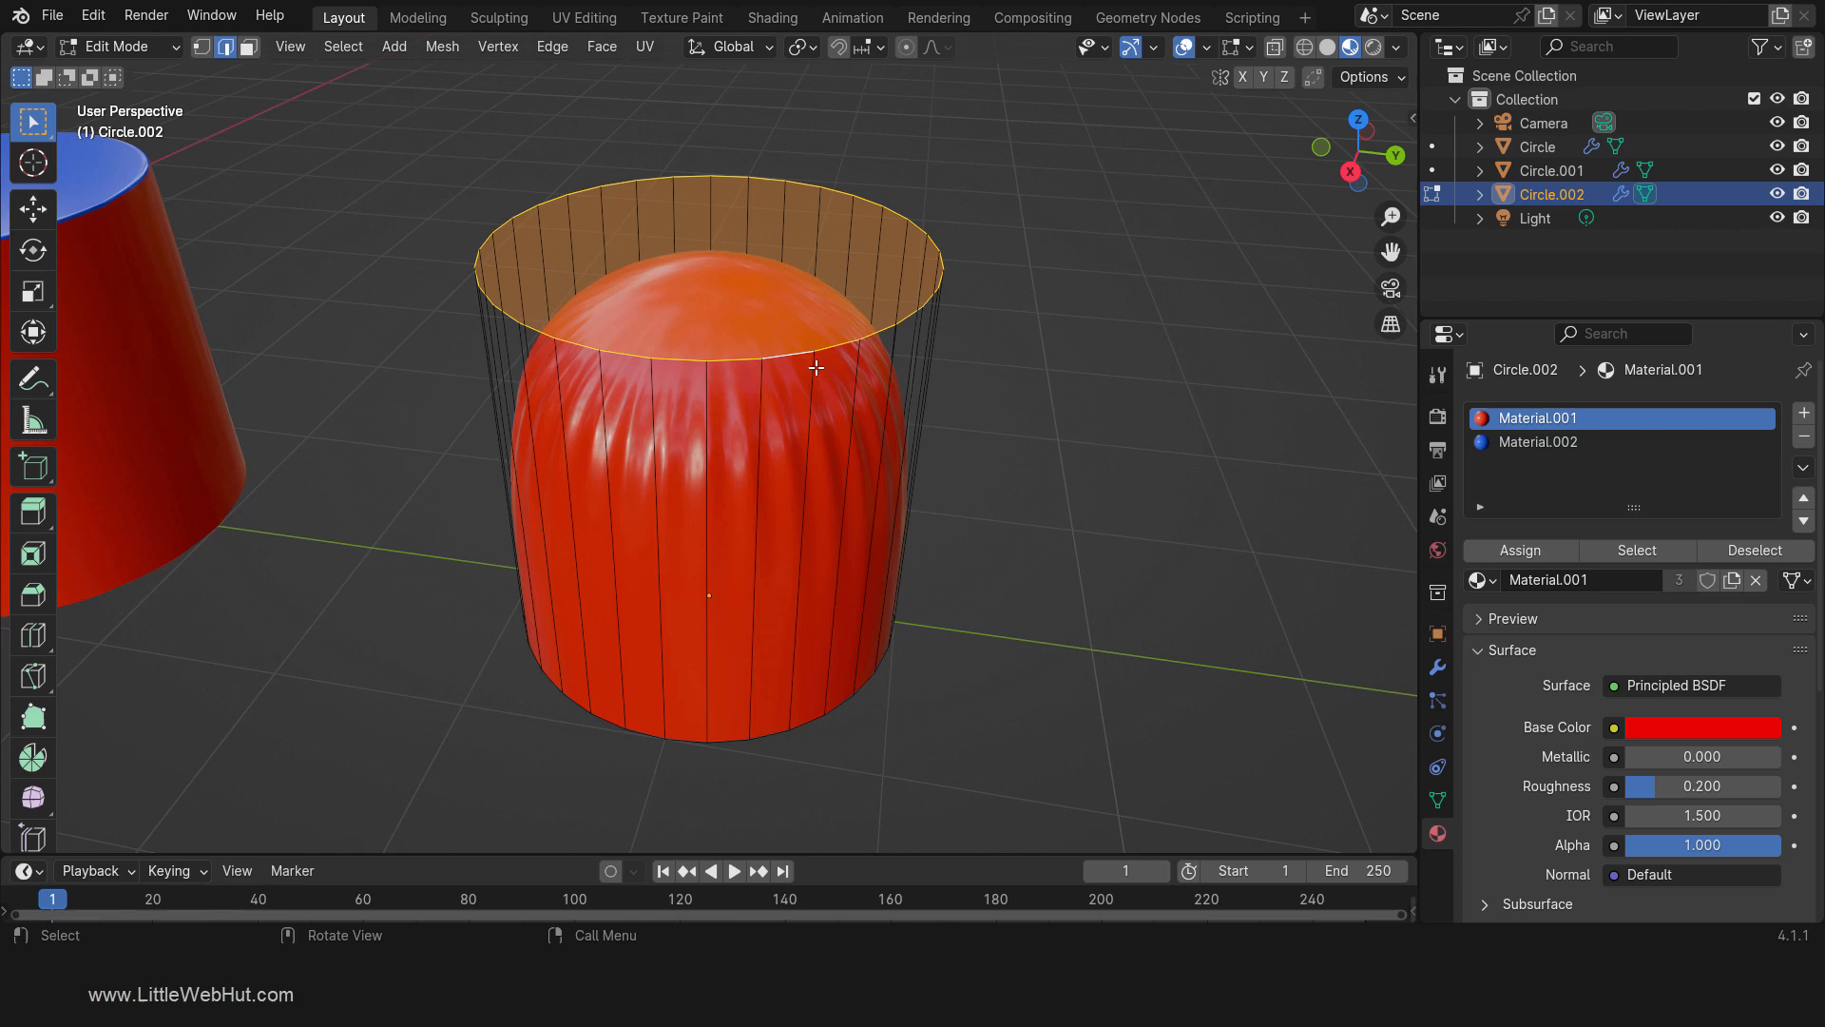
pyautogui.moveTo(1436, 681)
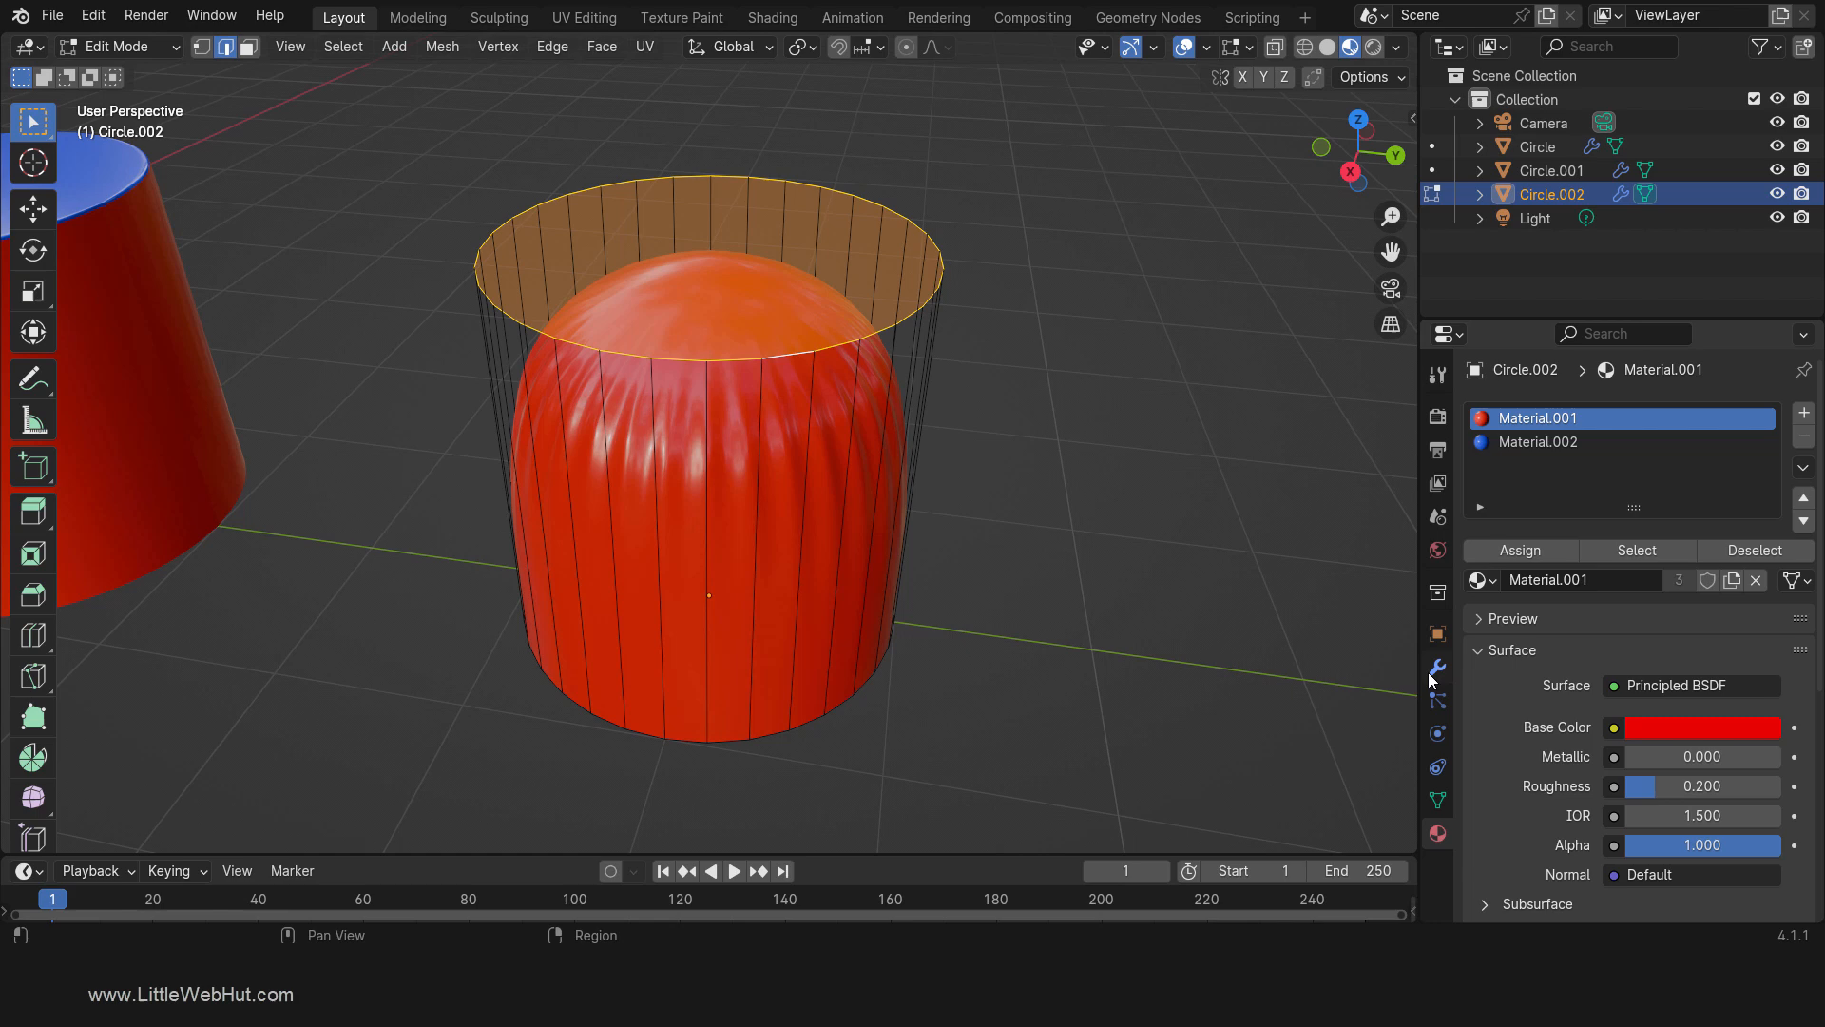
# Step: Show wireframe, disable Optimal Display and set viewport subdivision Levels to 1
pyautogui.click(1436, 668)
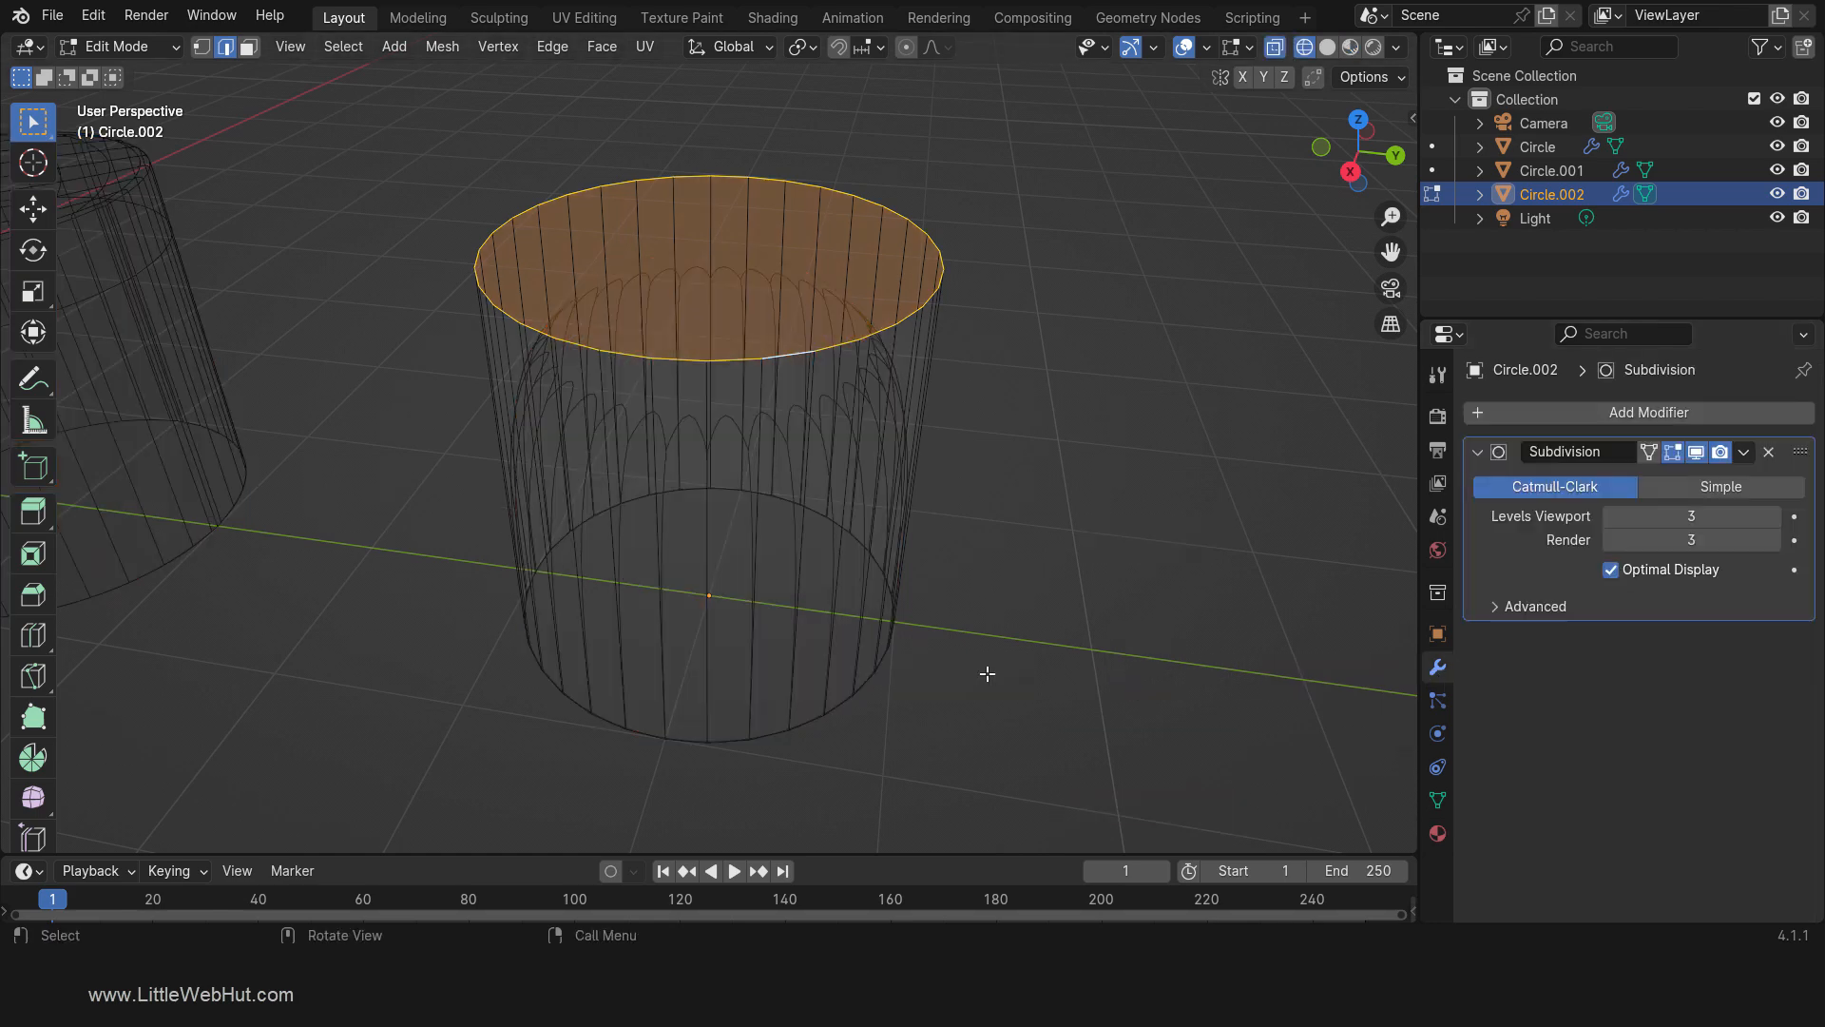
pyautogui.click(1611, 570)
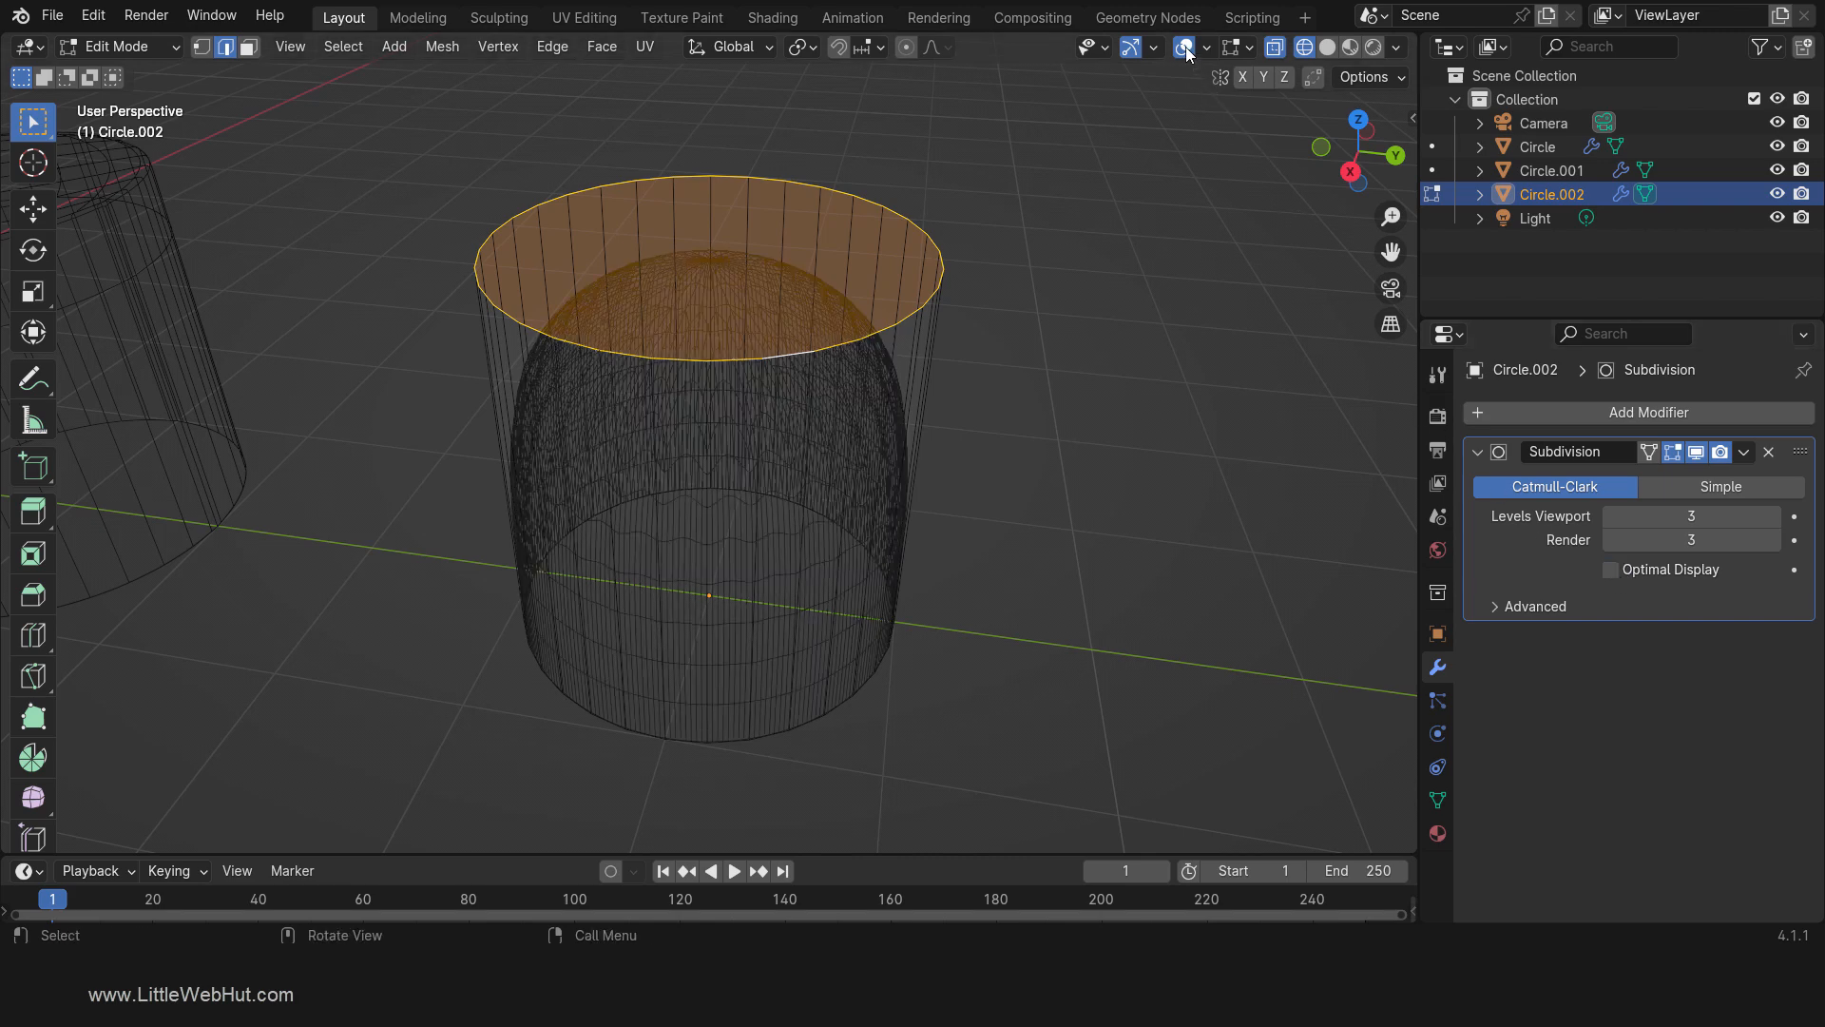
pyautogui.click(1186, 47)
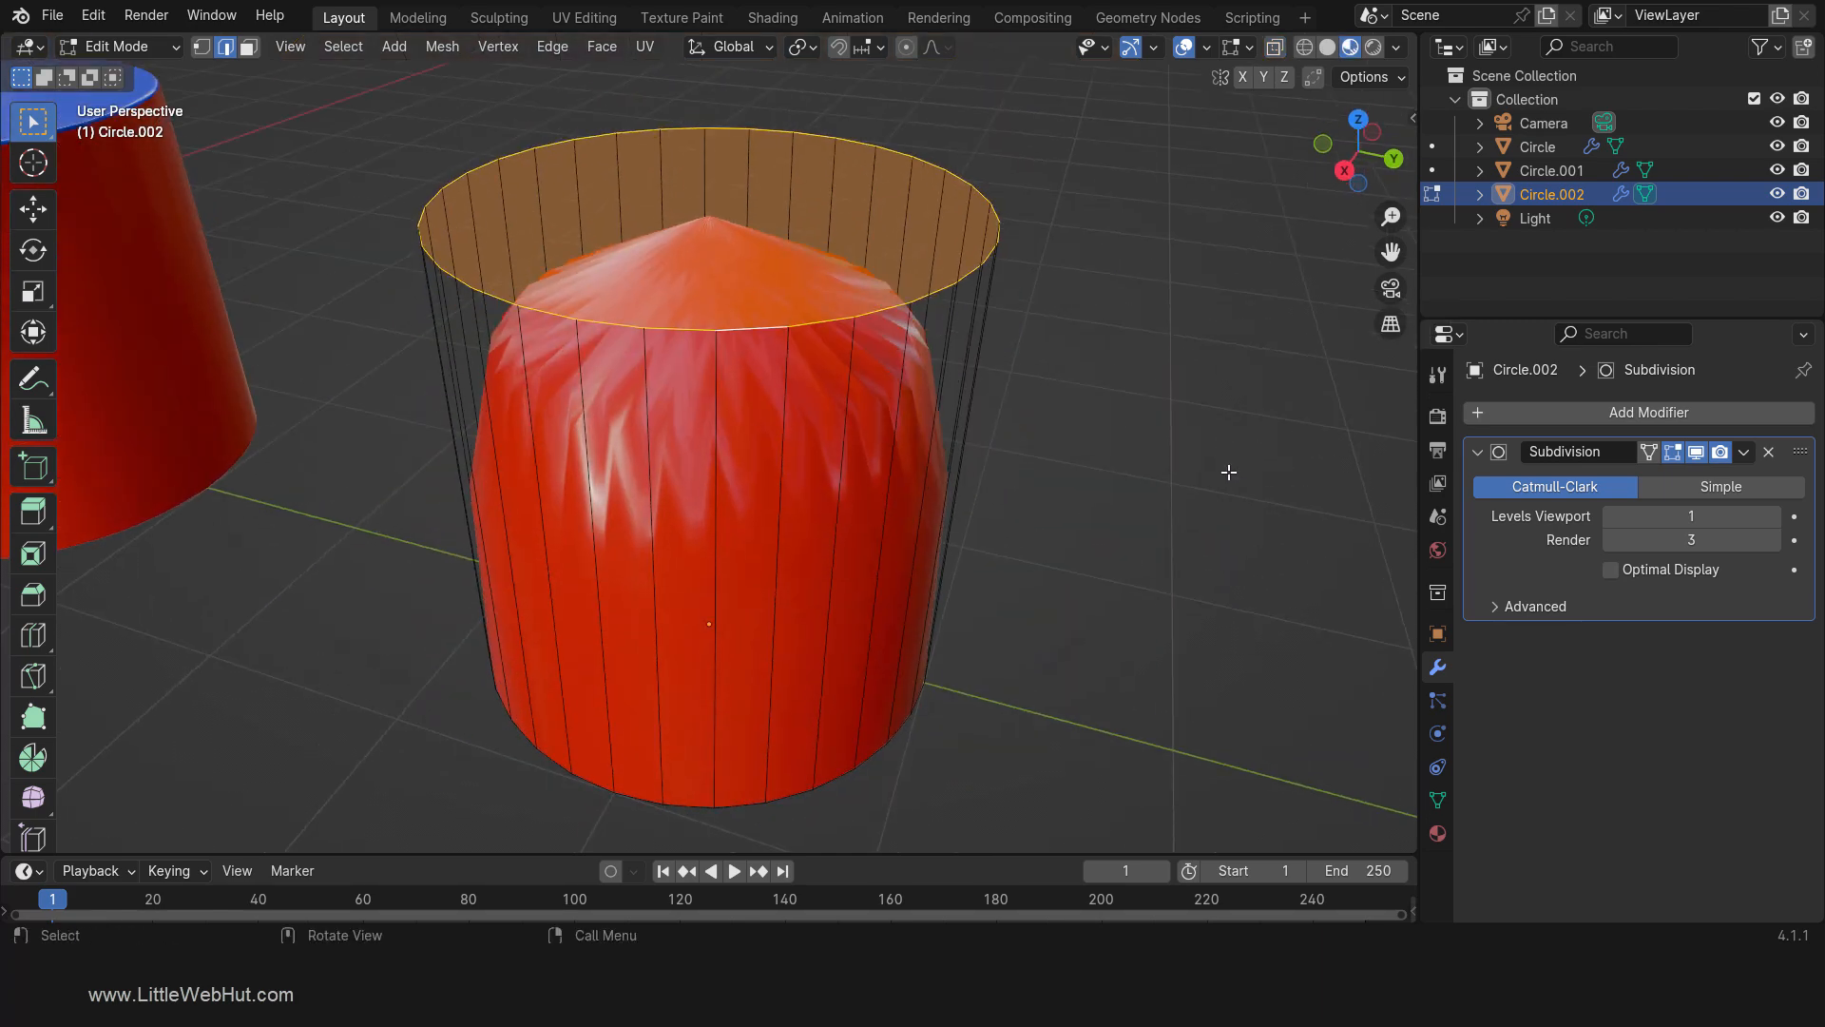
# Step: Switch Circle.002's subdivision to Simple and apply it to the mesh
pyautogui.click(1721, 487)
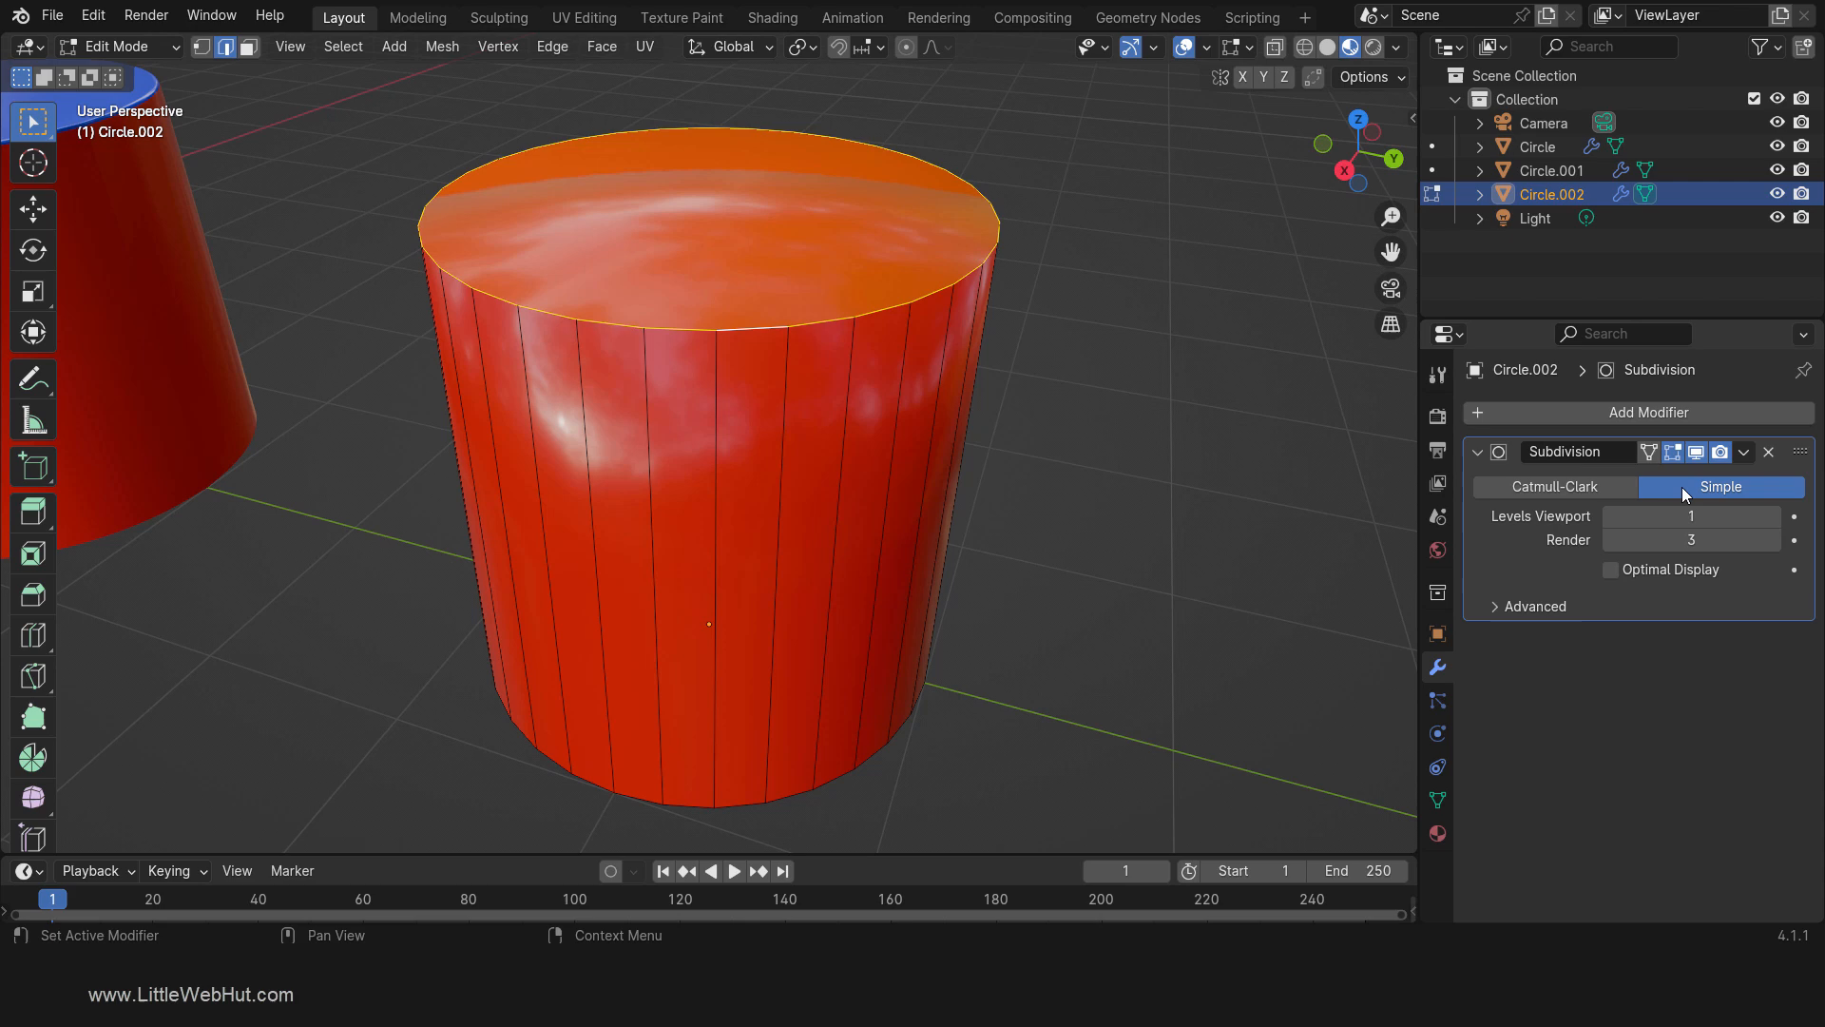
pyautogui.press('Tab')
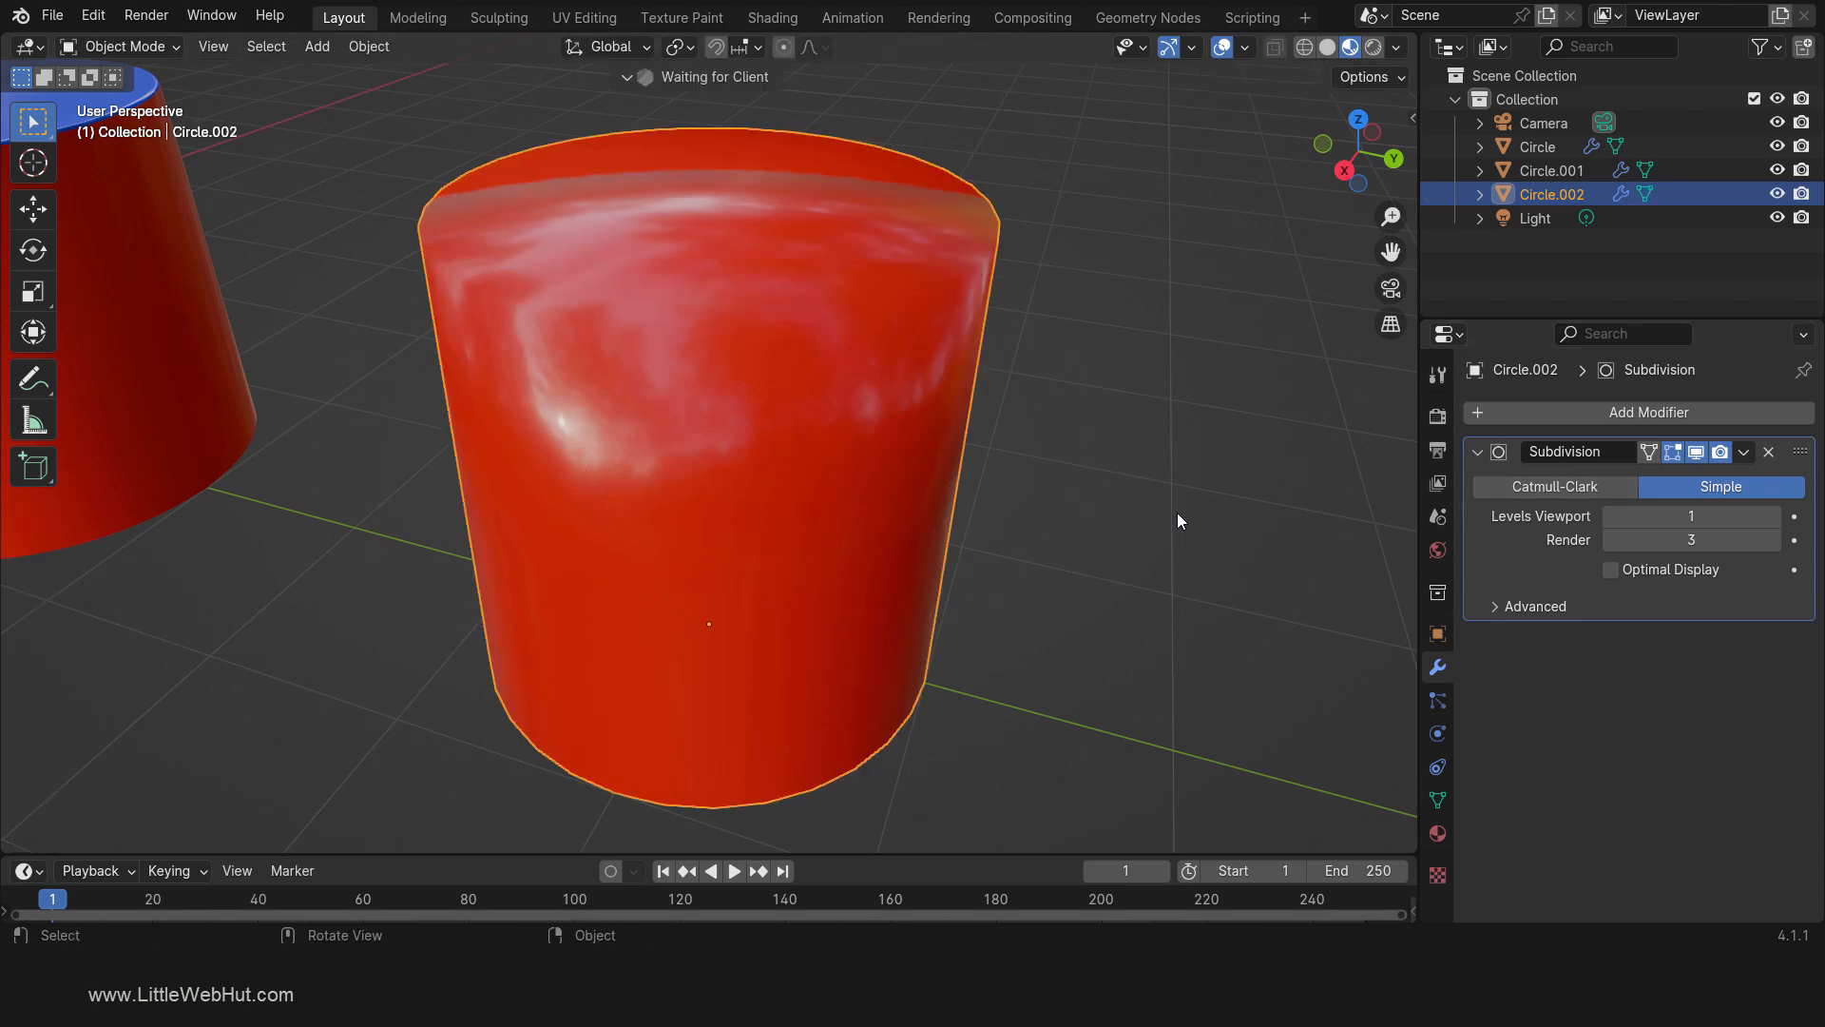
pyautogui.click(1745, 452)
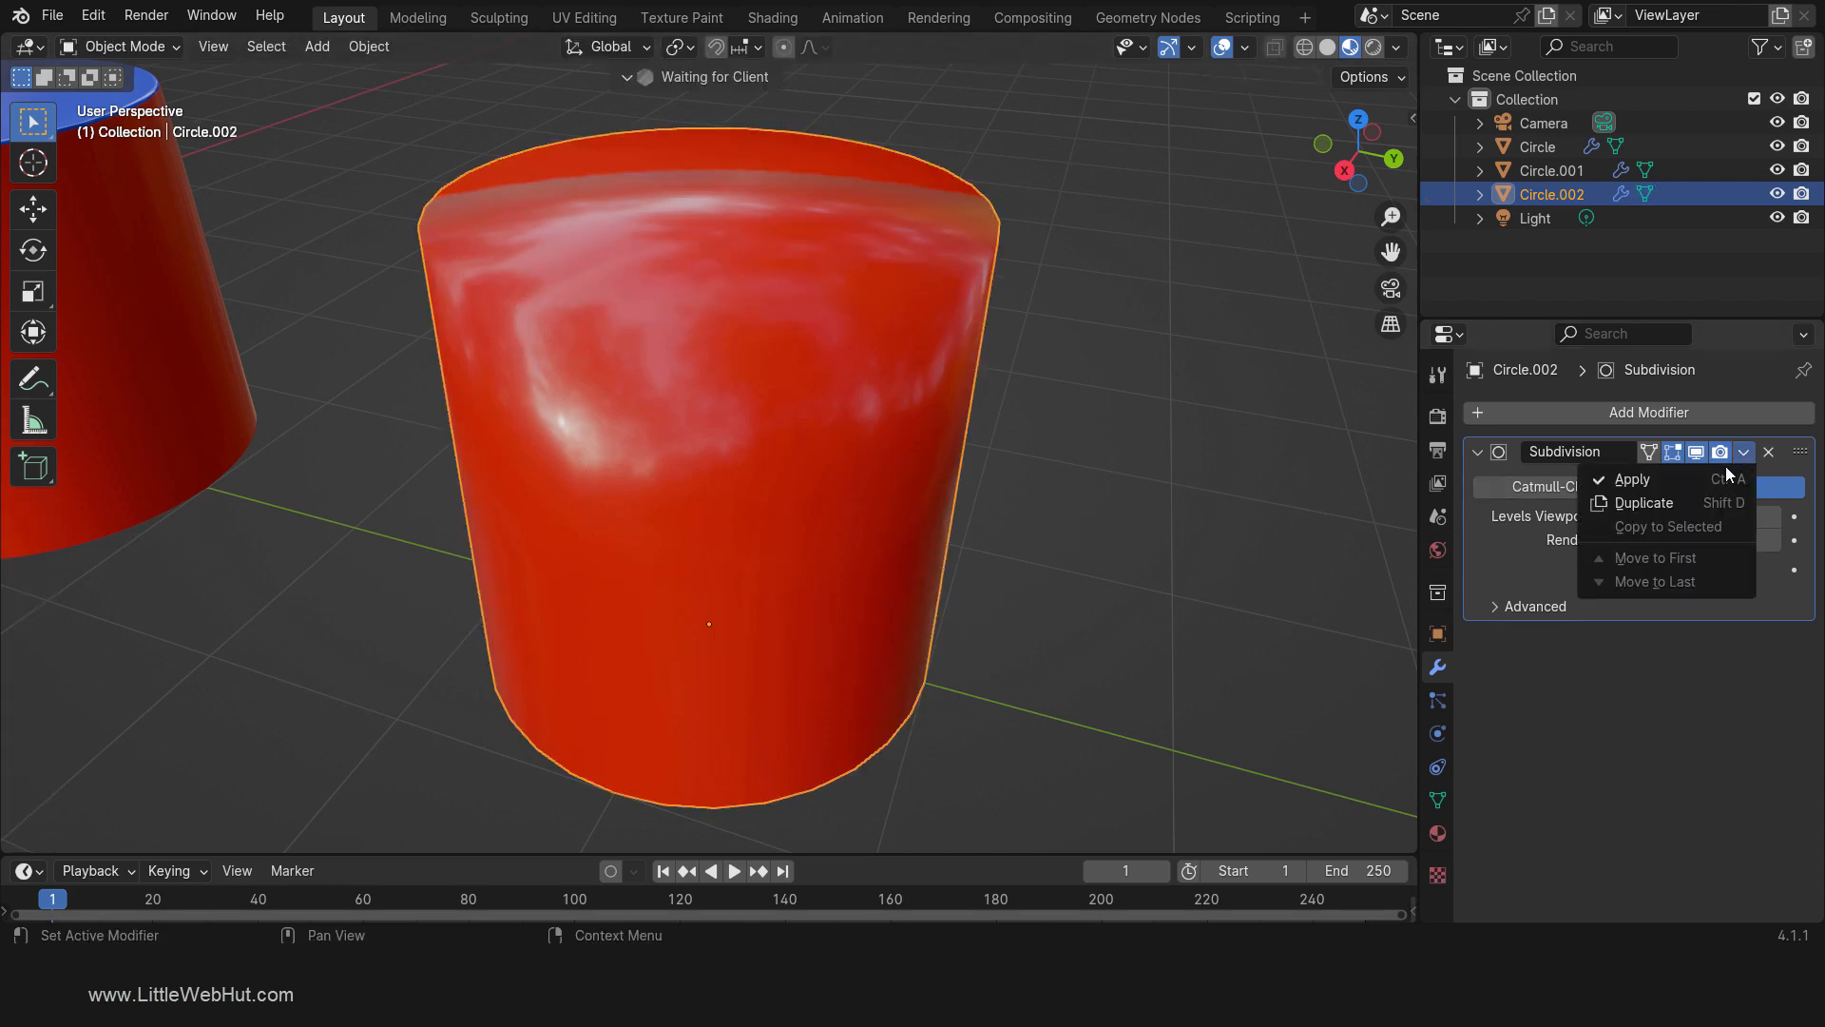
pyautogui.click(1635, 479)
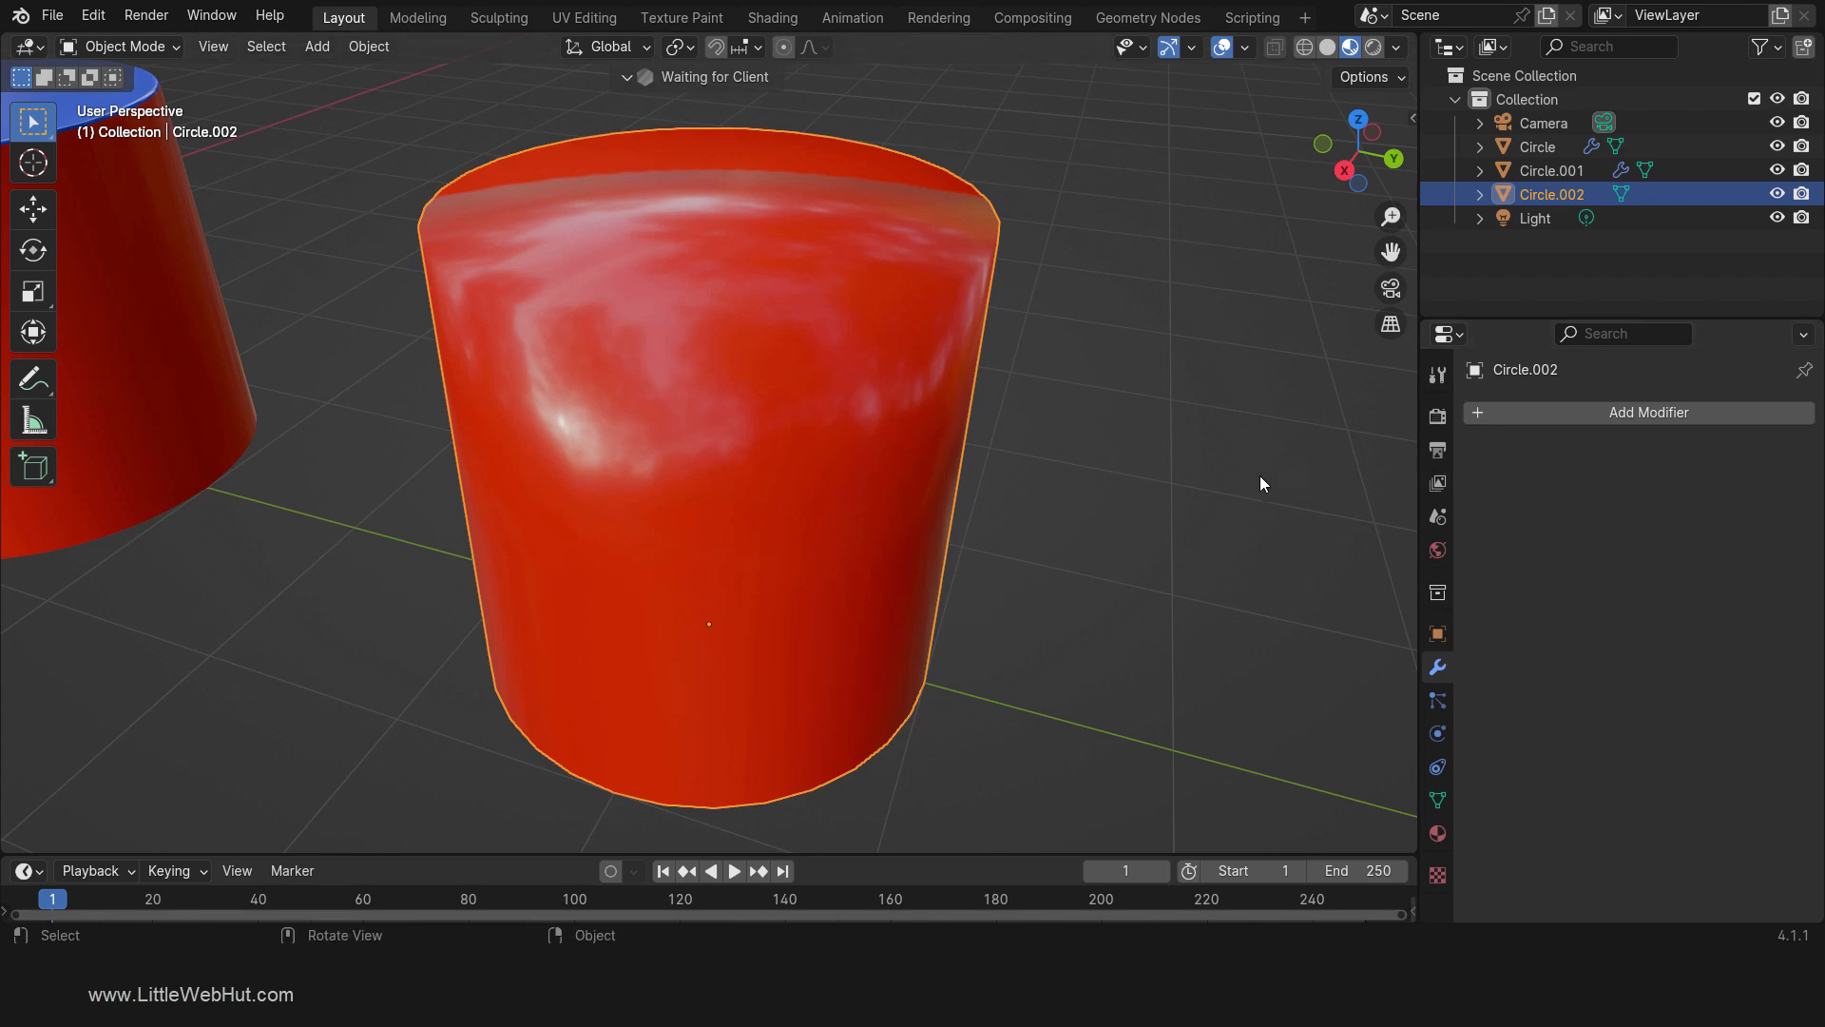
# Step: Add a new Catmull-Clark Subdivision Surface modifier to the cylinder
pyautogui.press('Tab')
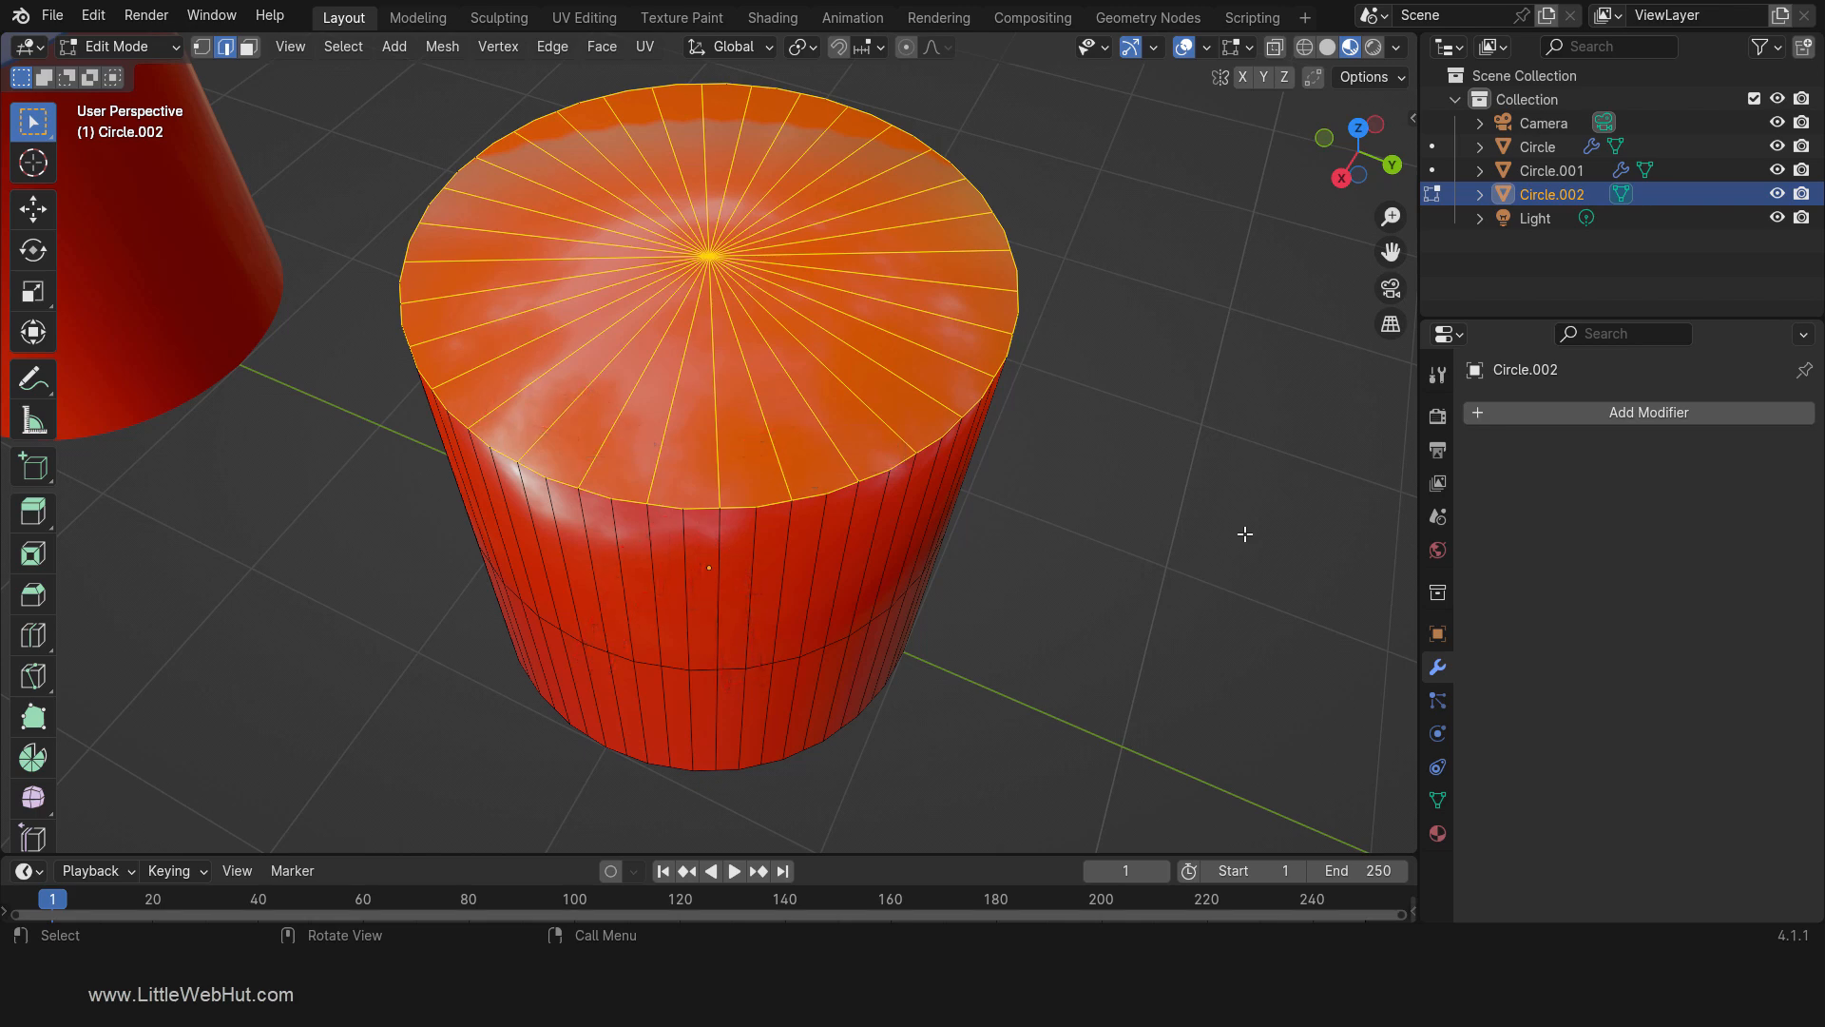
pyautogui.moveTo(1559, 412)
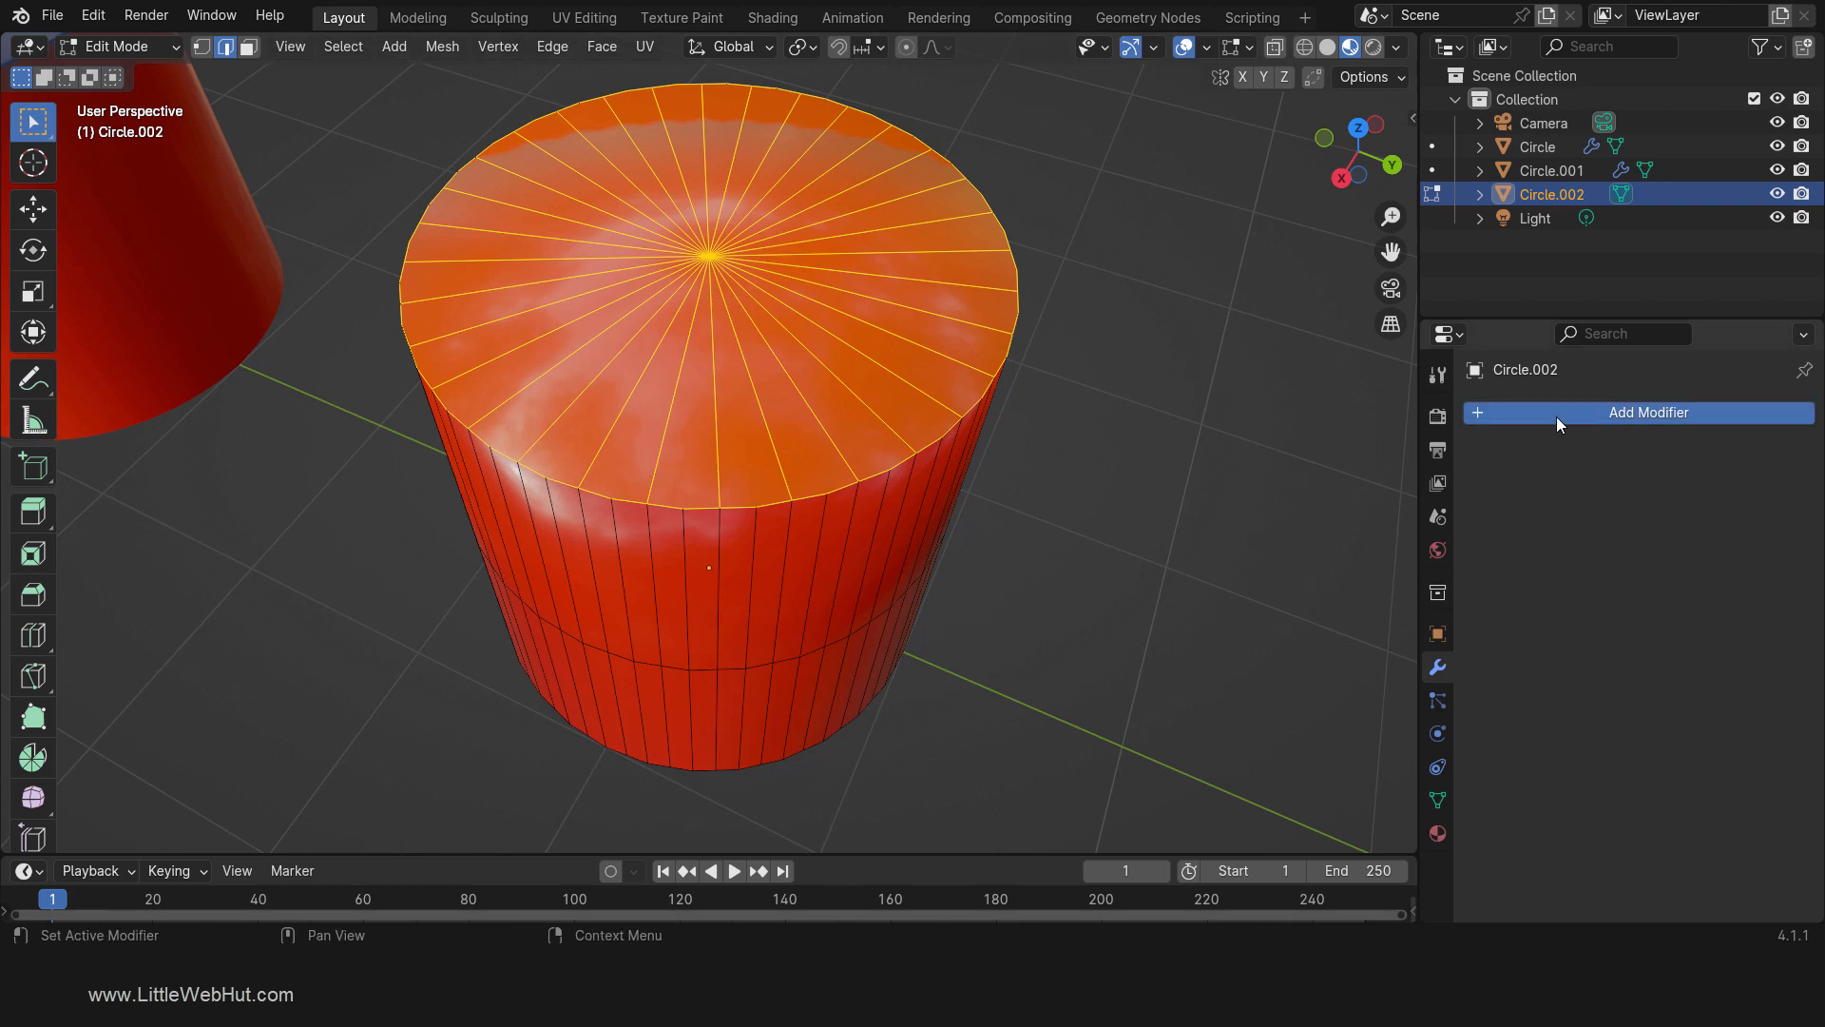
pyautogui.click(1637, 412)
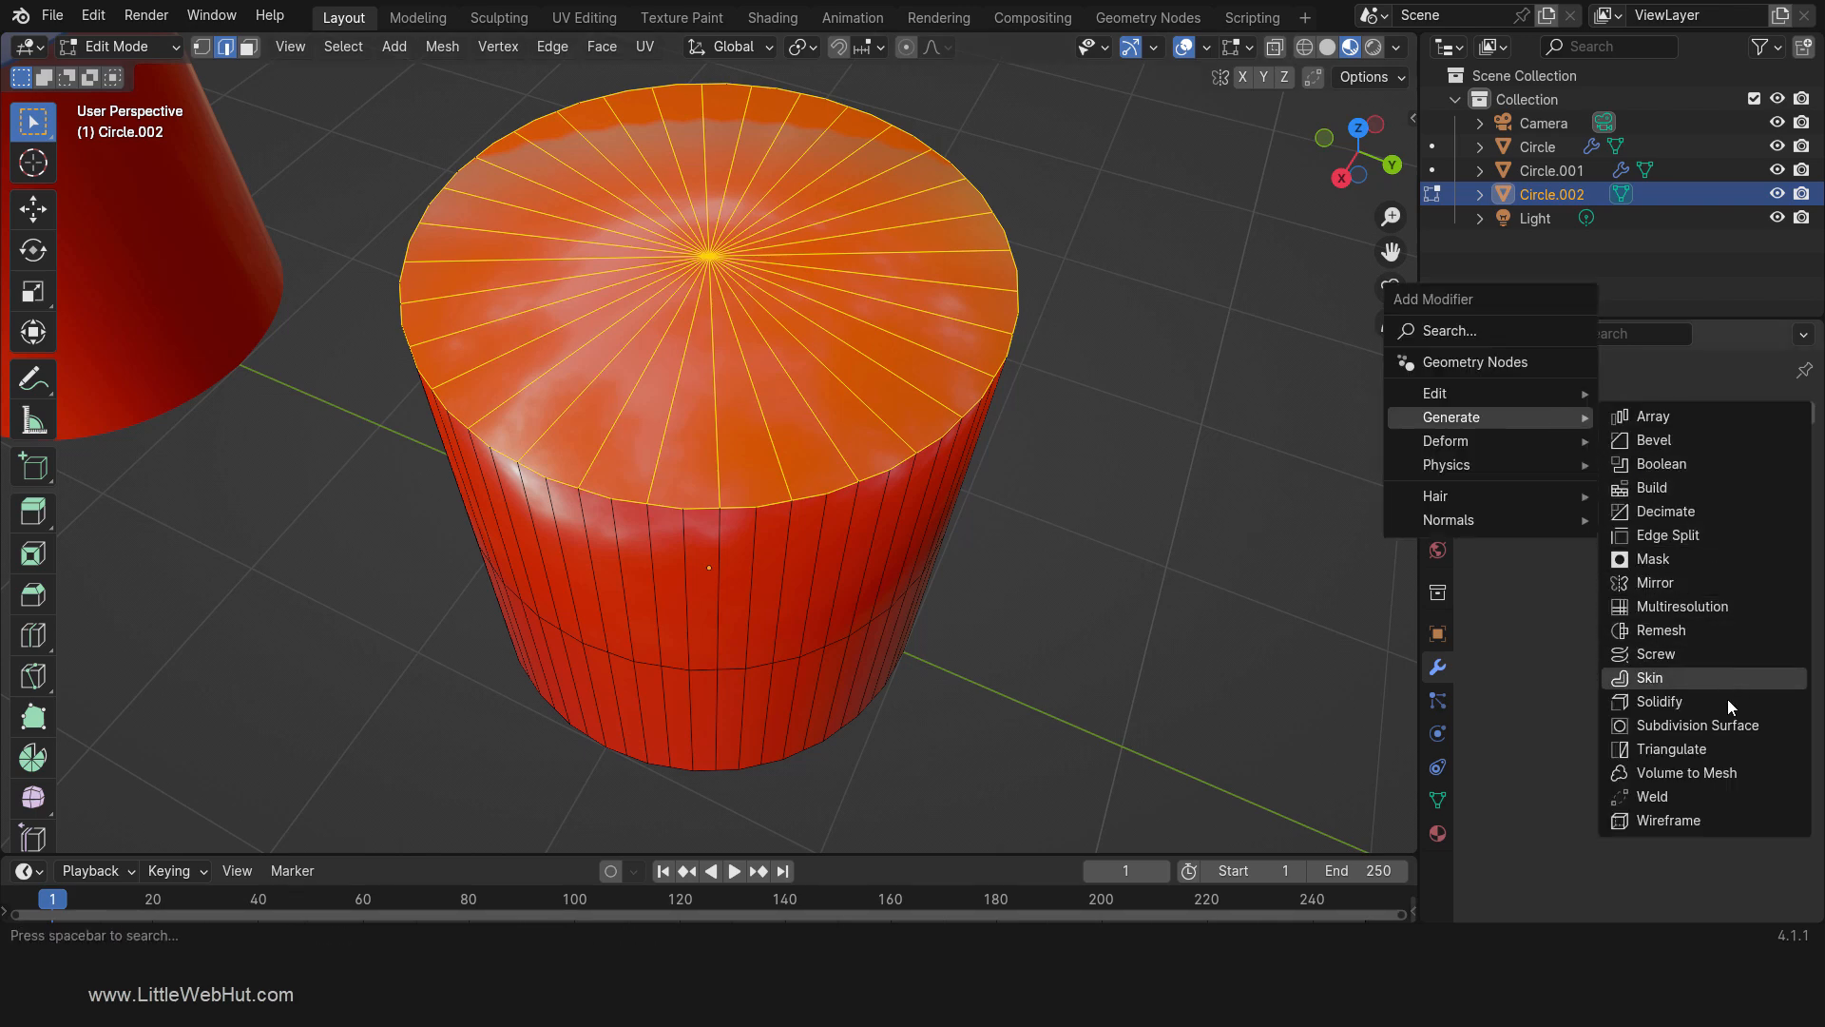
pyautogui.click(1697, 726)
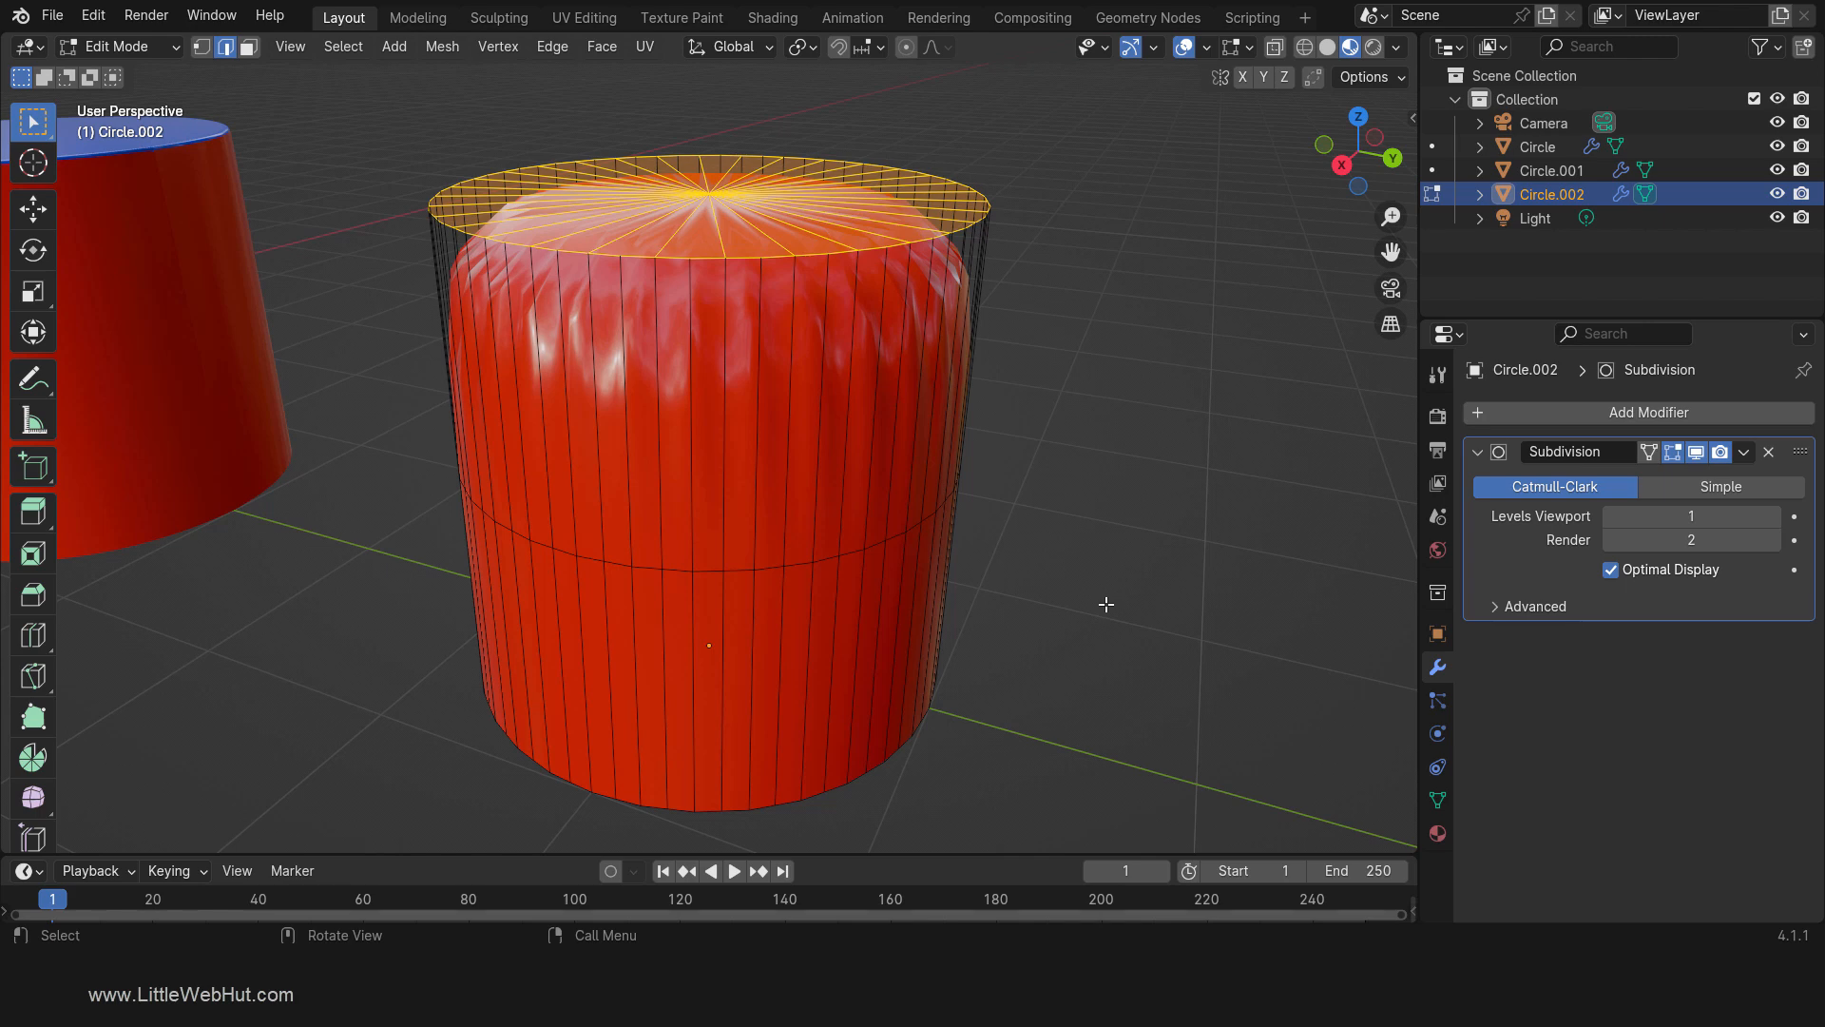
pyautogui.moveTo(1132, 507)
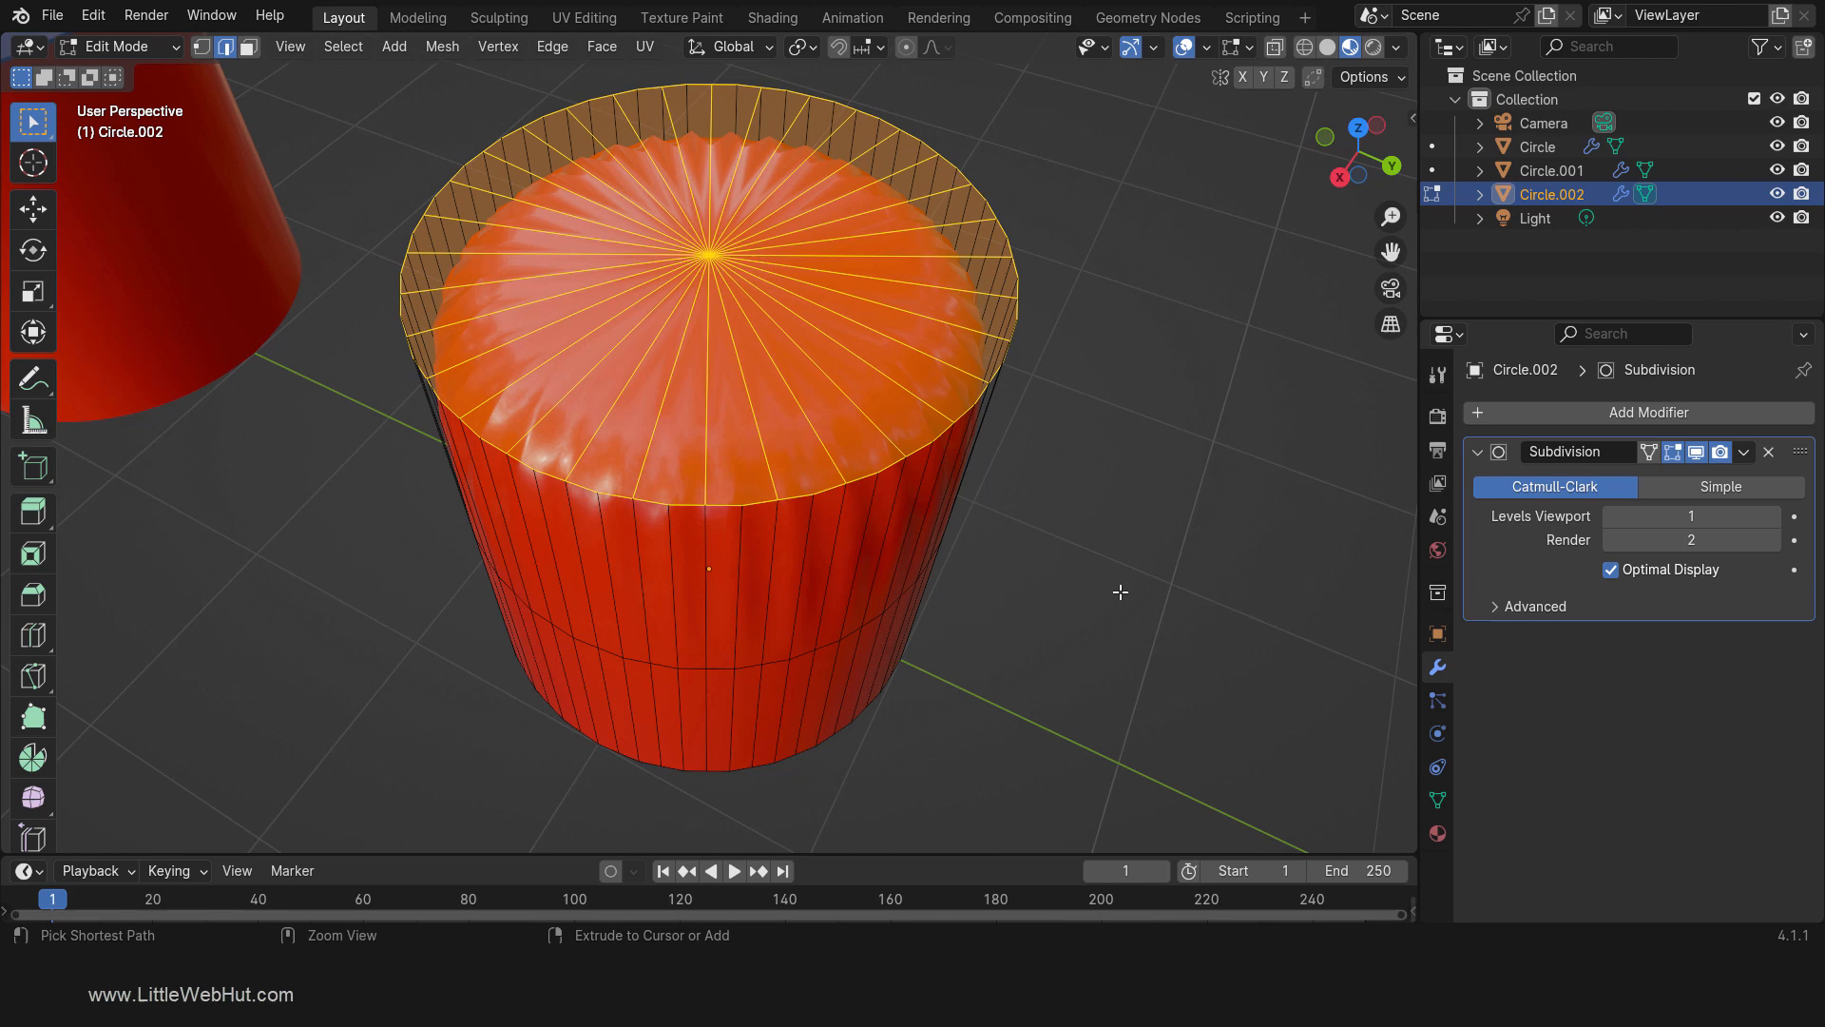
# Step: View the Catmull-Clark result in Object Mode, then revert to Simple subdivision
pyautogui.press('Tab')
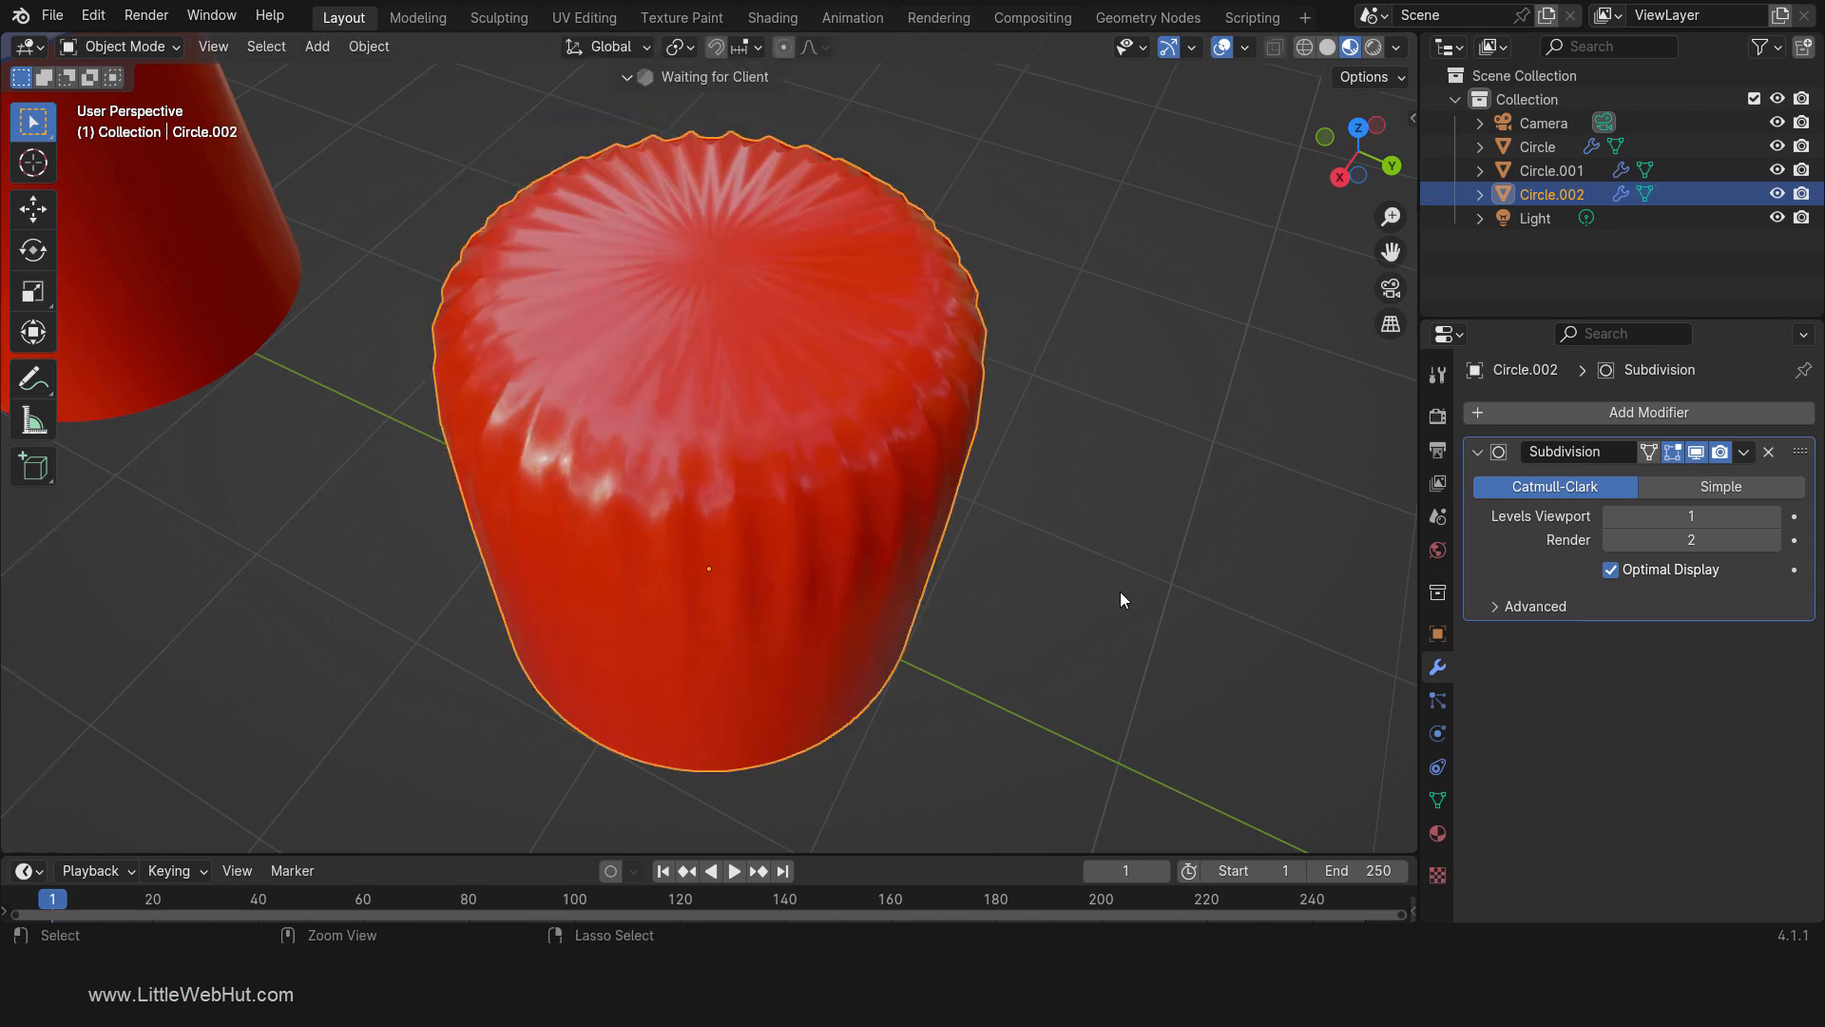
pyautogui.click(1720, 486)
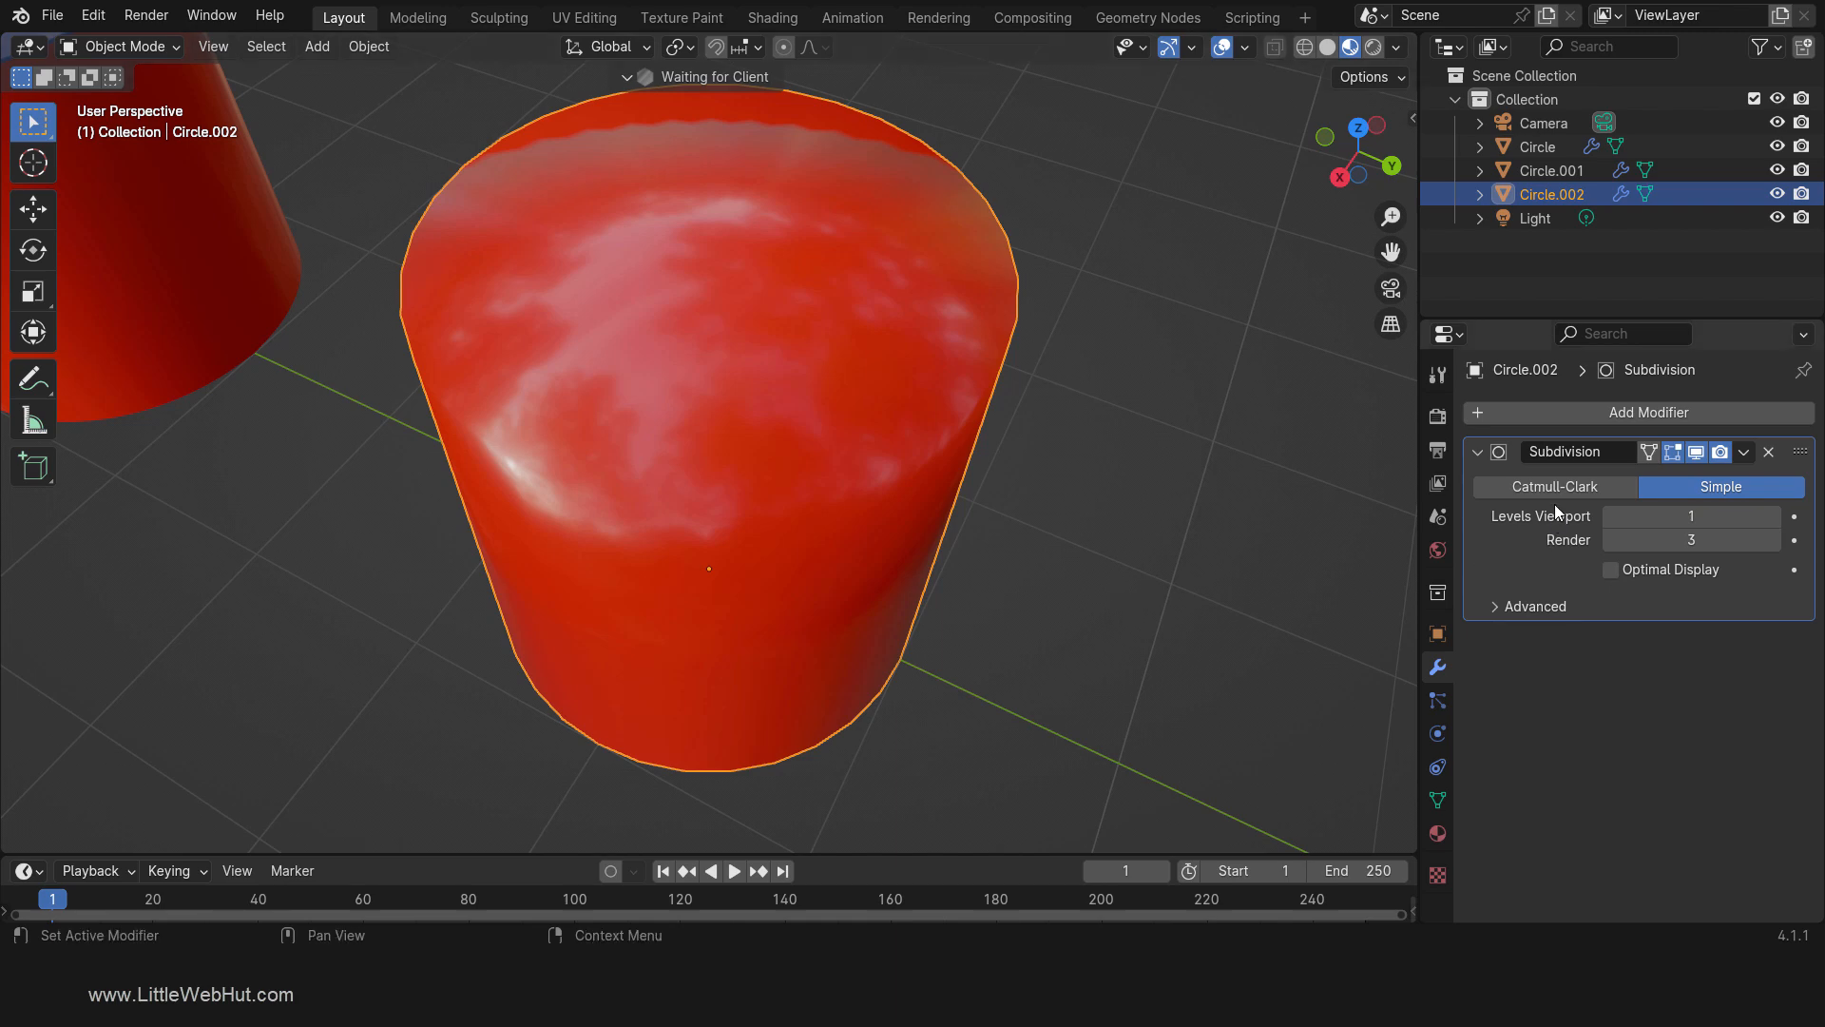
pyautogui.click(1552, 487)
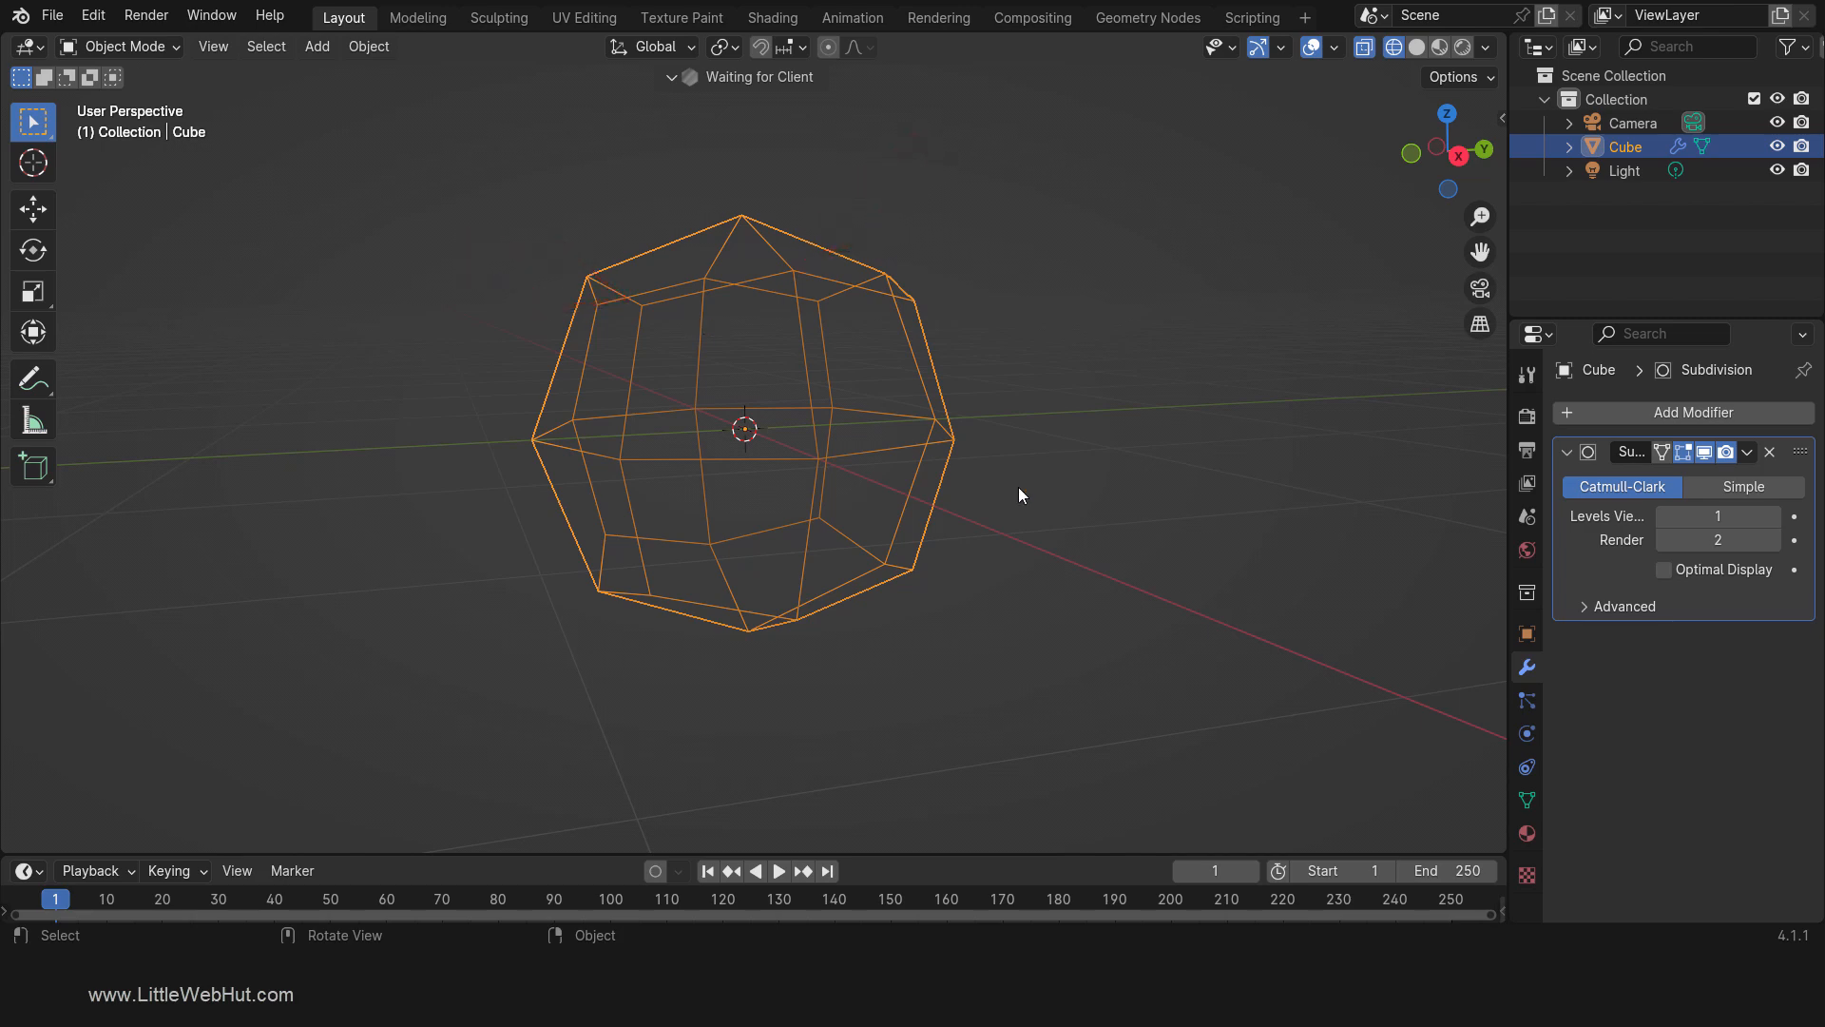
pyautogui.moveTo(1146, 554)
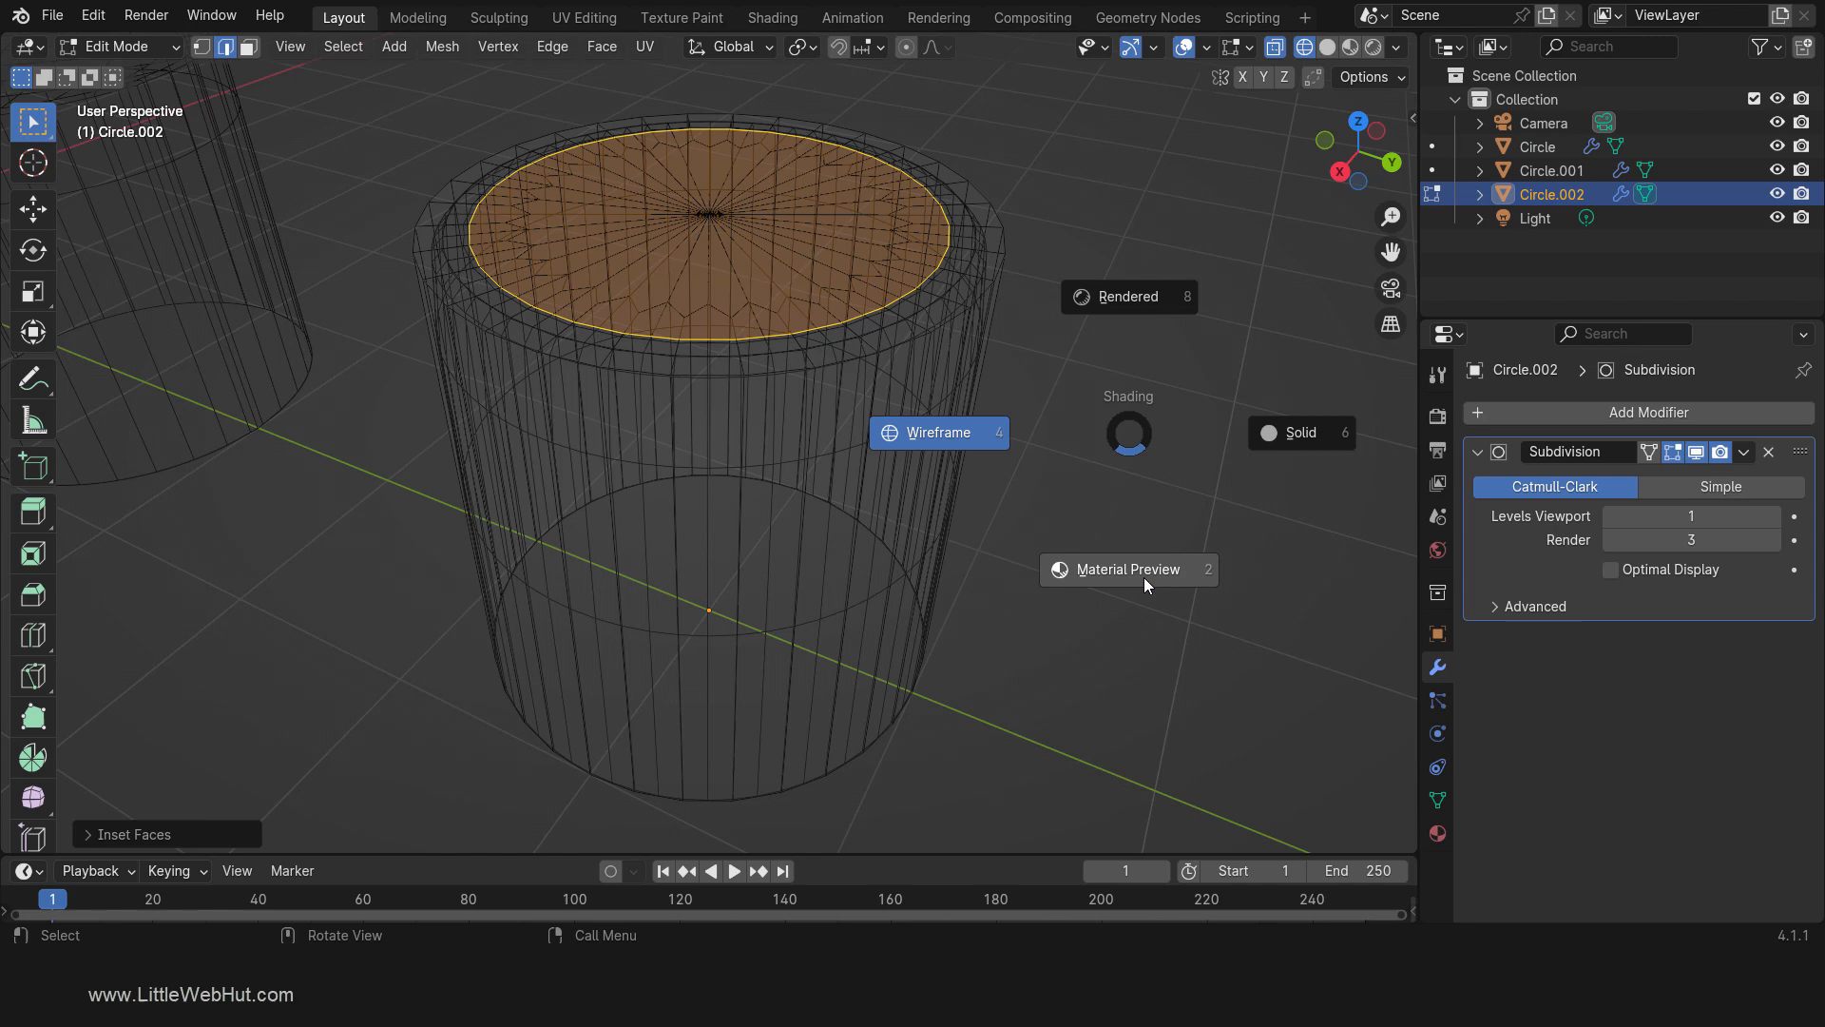
# Step: Switch to Material Preview to view the inset ring on the top
pyautogui.click(1349, 46)
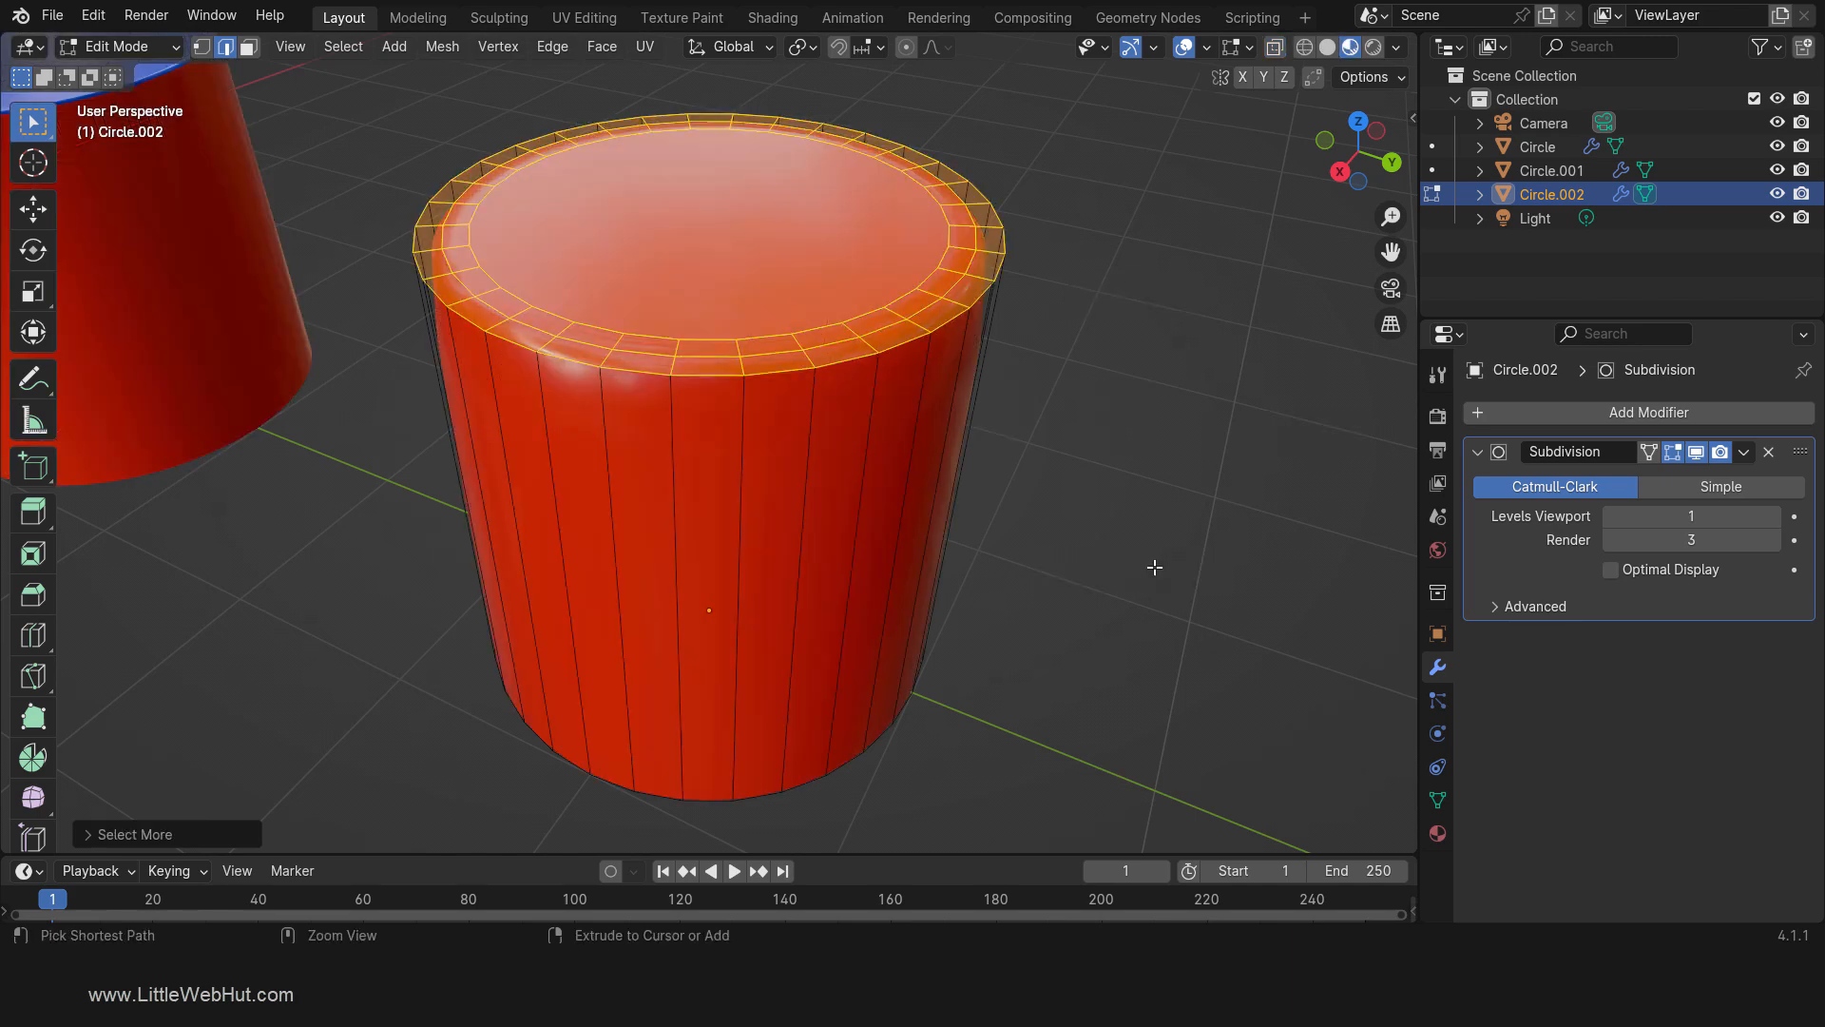
# Step: Give the top blue Material.002, add a loop cut and orbit to look down
pyautogui.click(1437, 834)
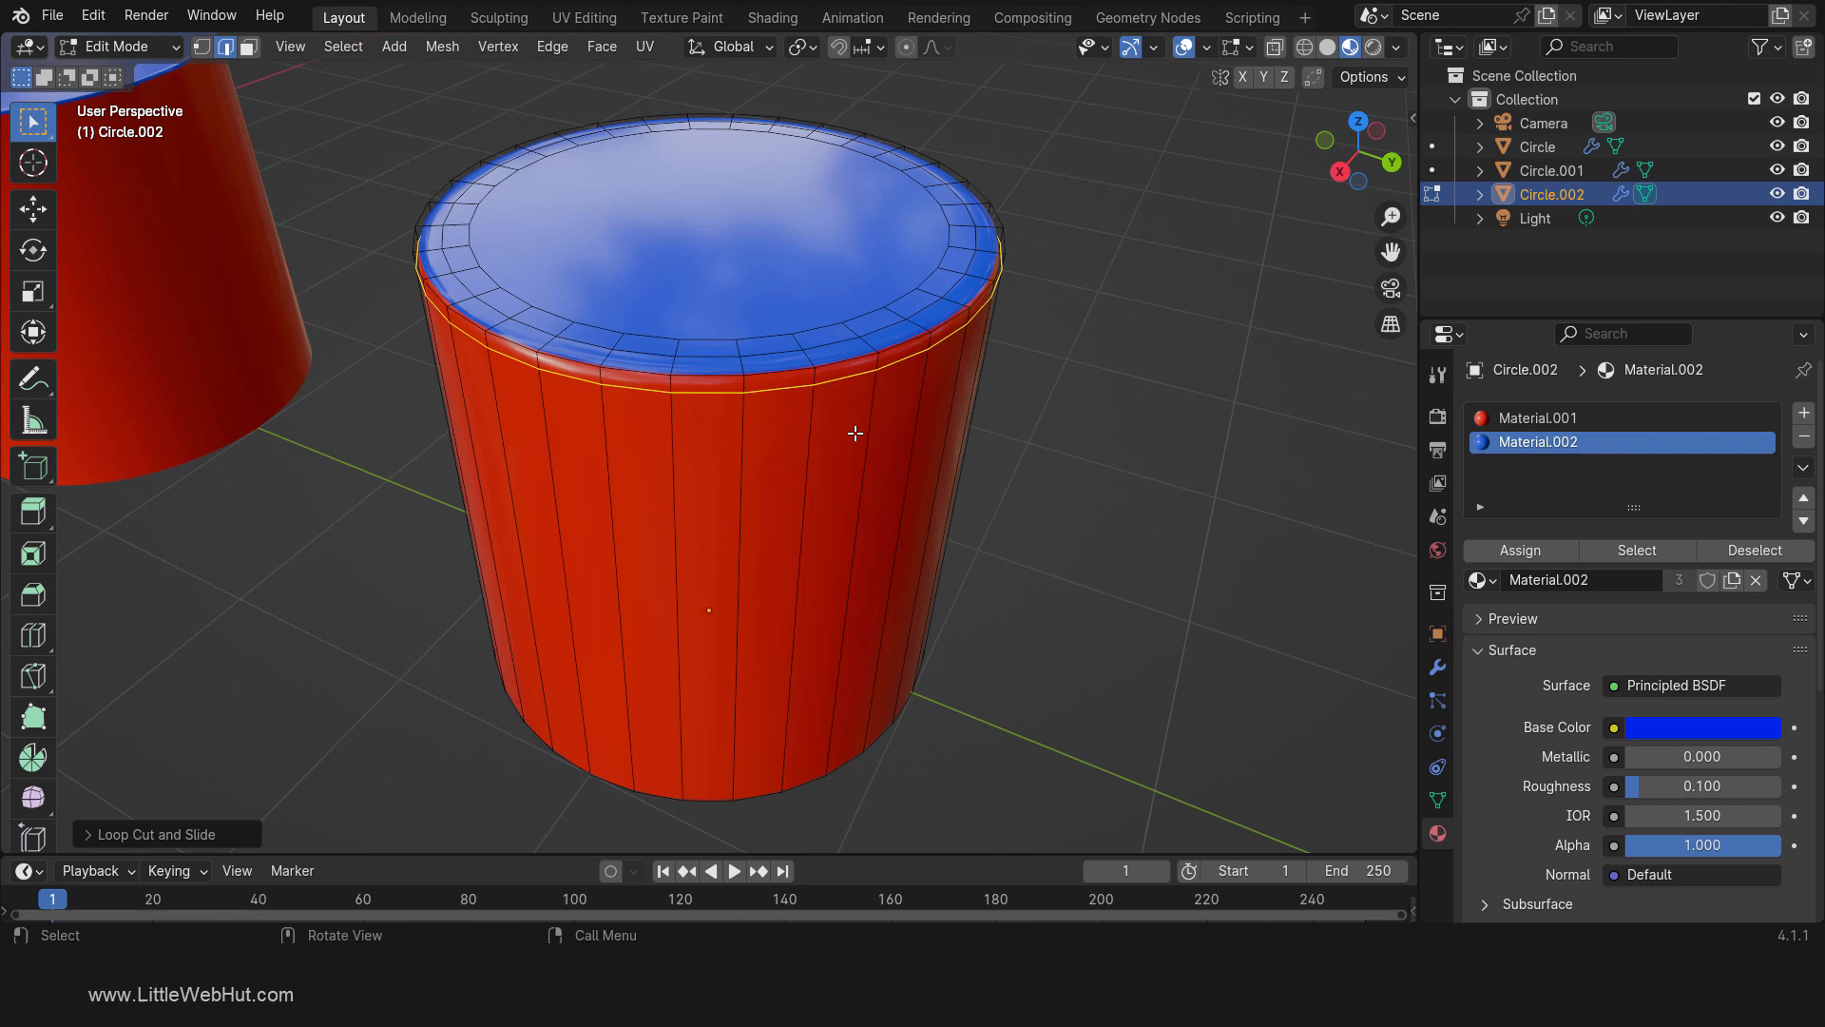
pyautogui.moveTo(1135, 95)
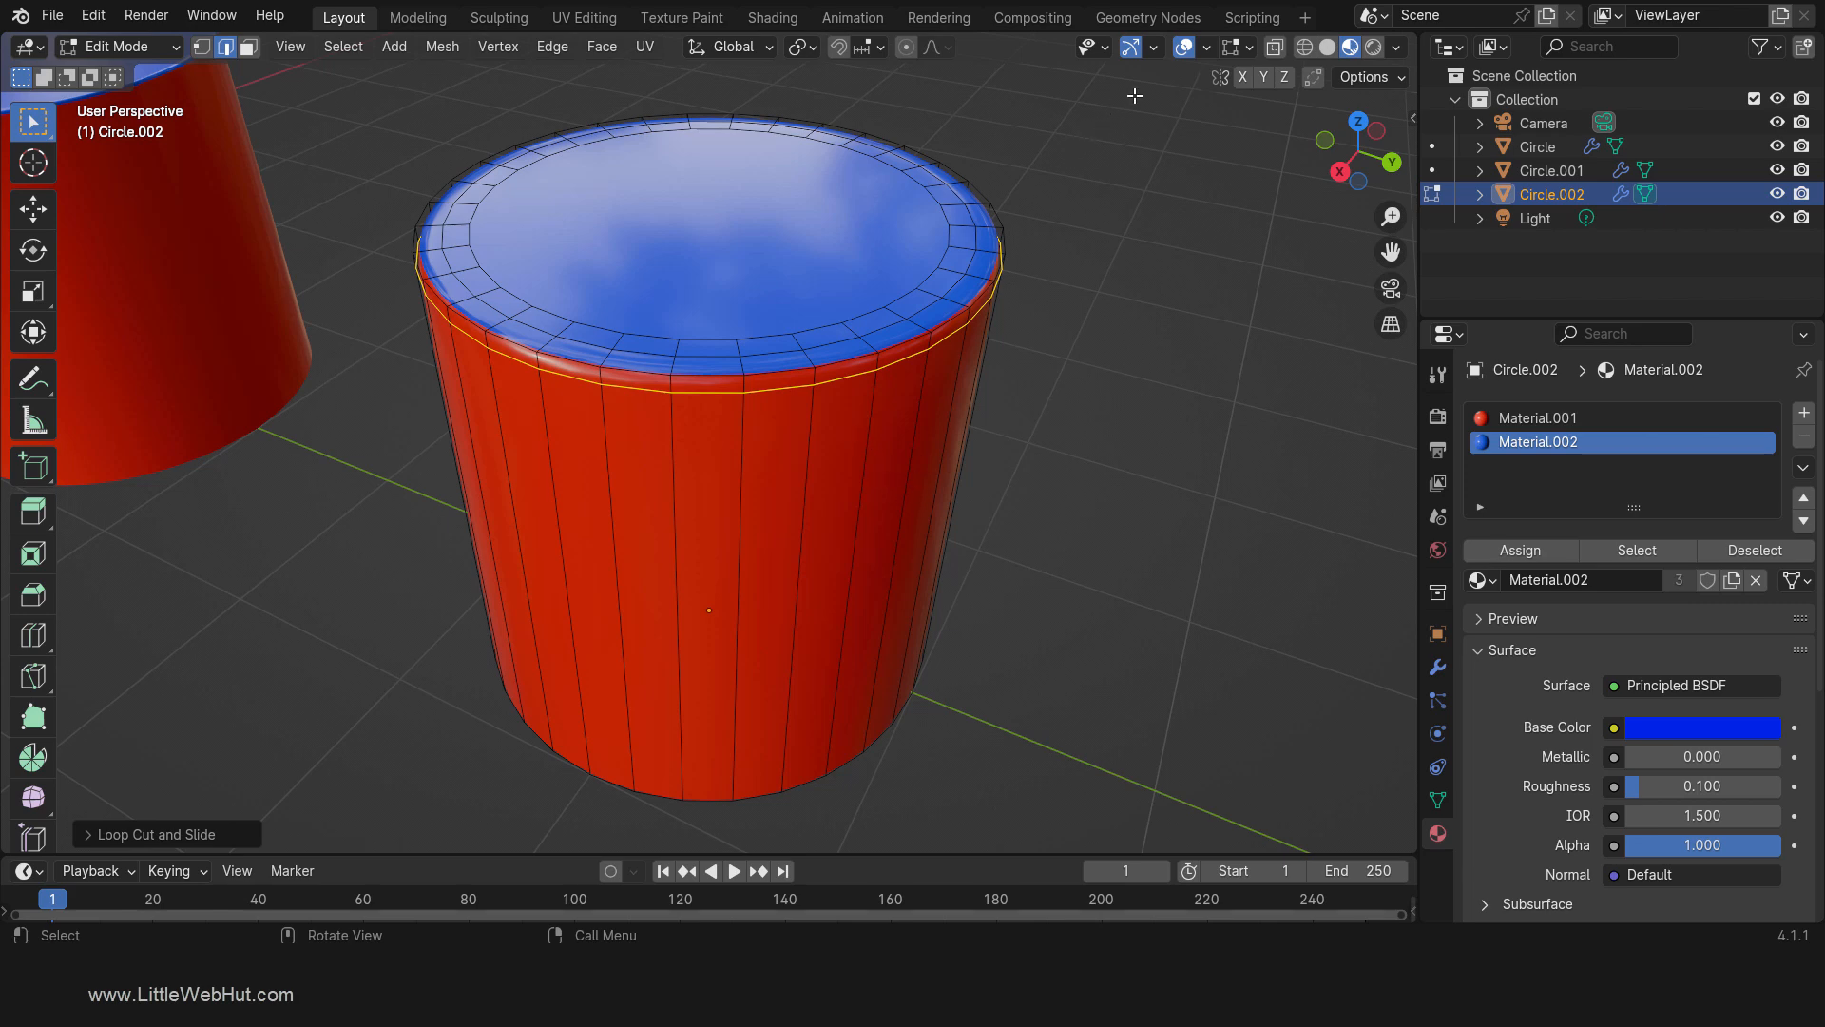
pyautogui.click(1184, 46)
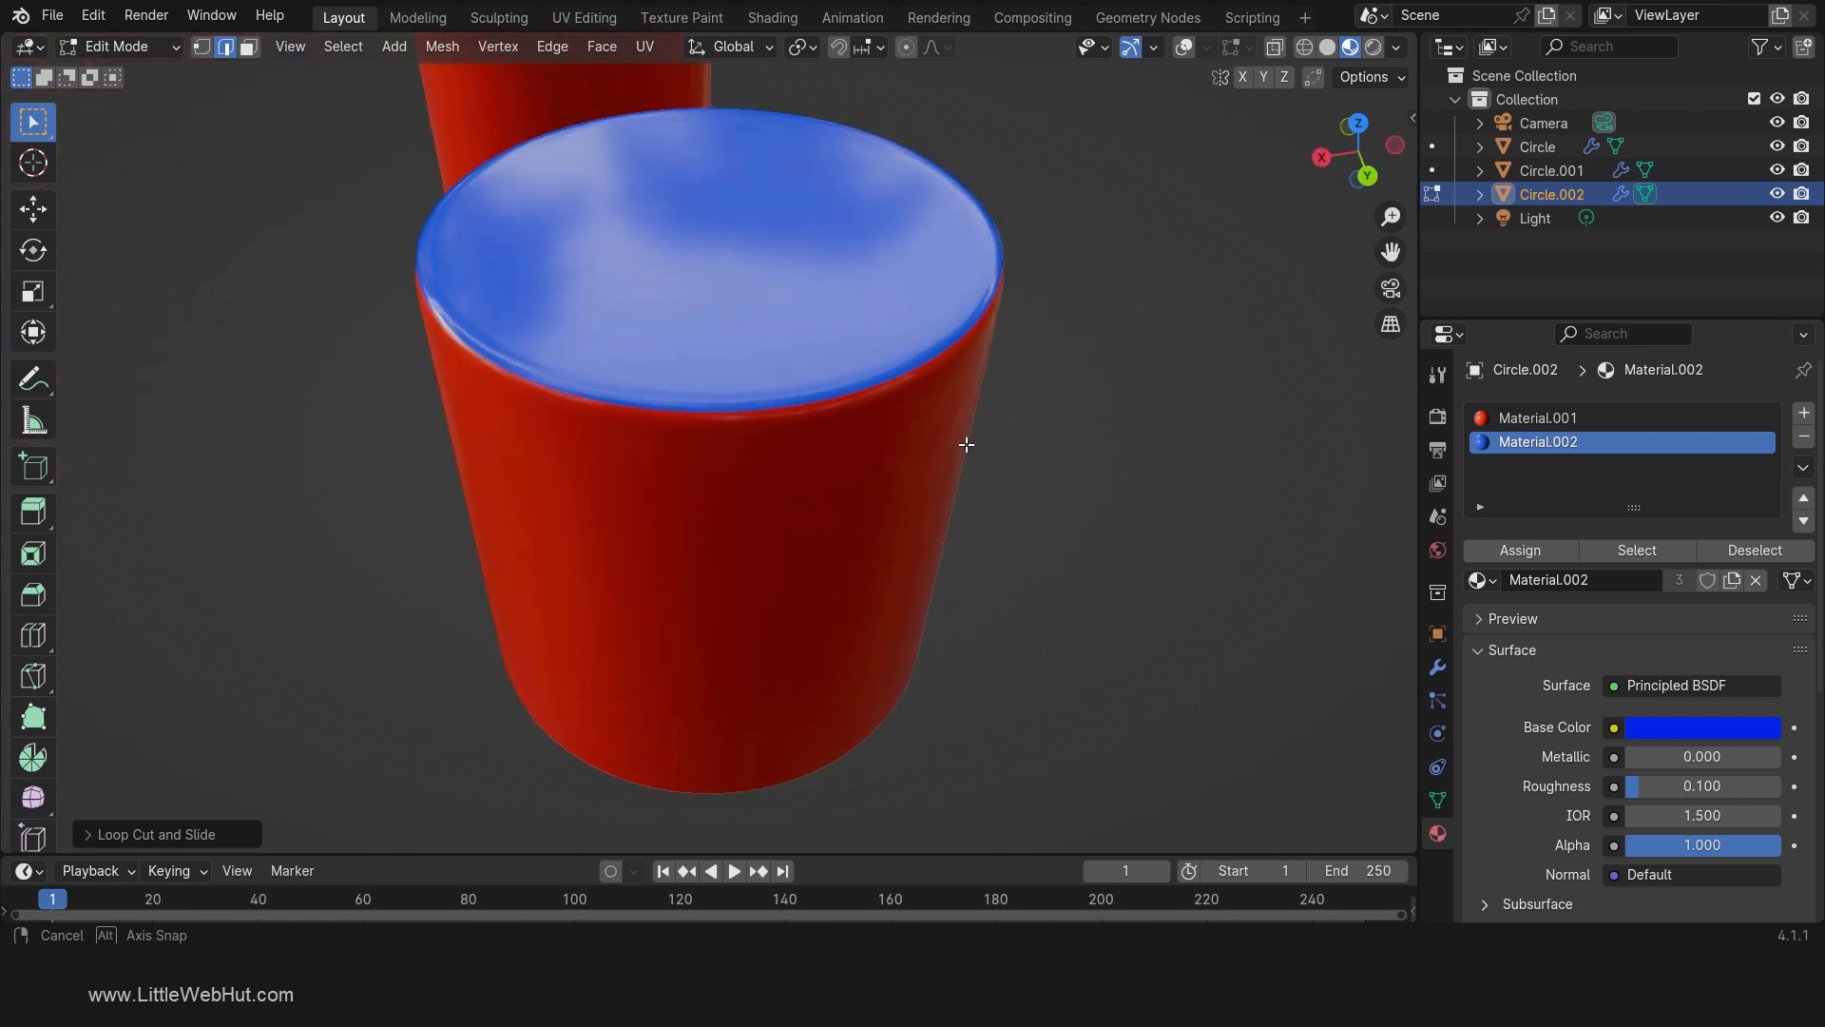
pyautogui.moveTo(966, 444); pyautogui.dragTo(1083, 442)
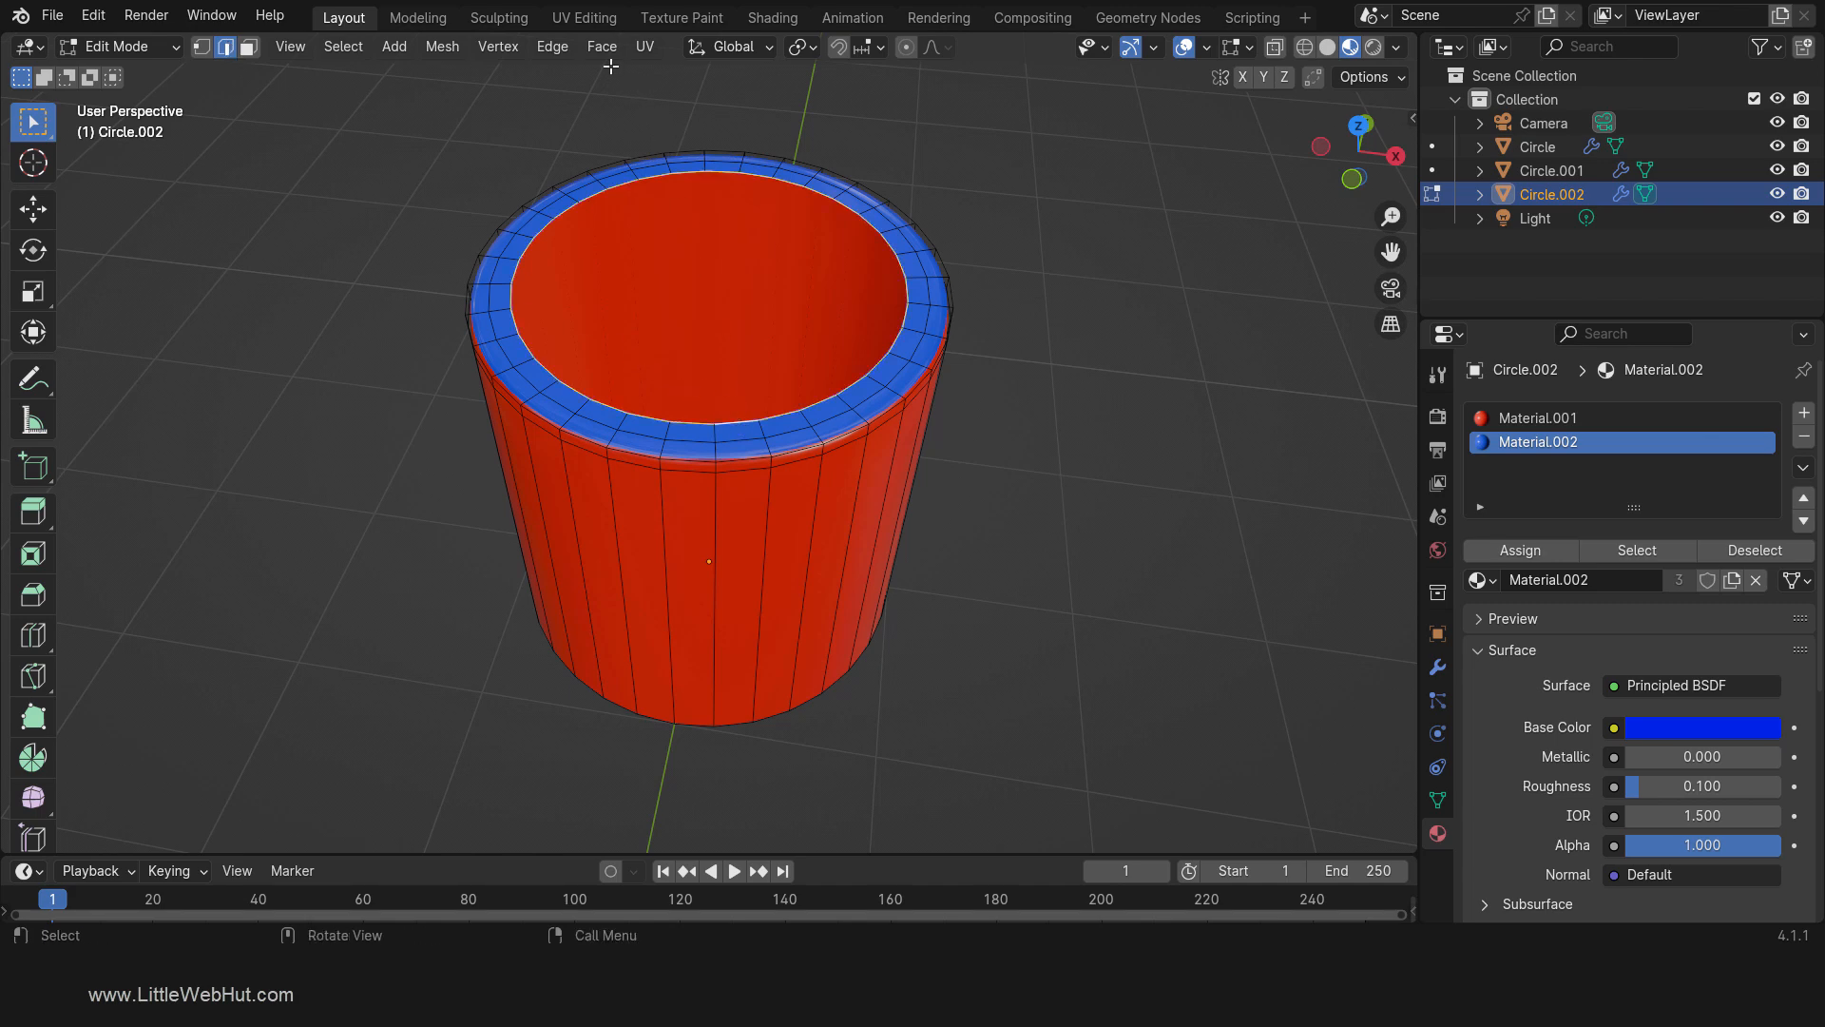
# Step: Grid Fill the open top edge loop of Circle.002 into a solid disc of faces
pyautogui.click(602, 47)
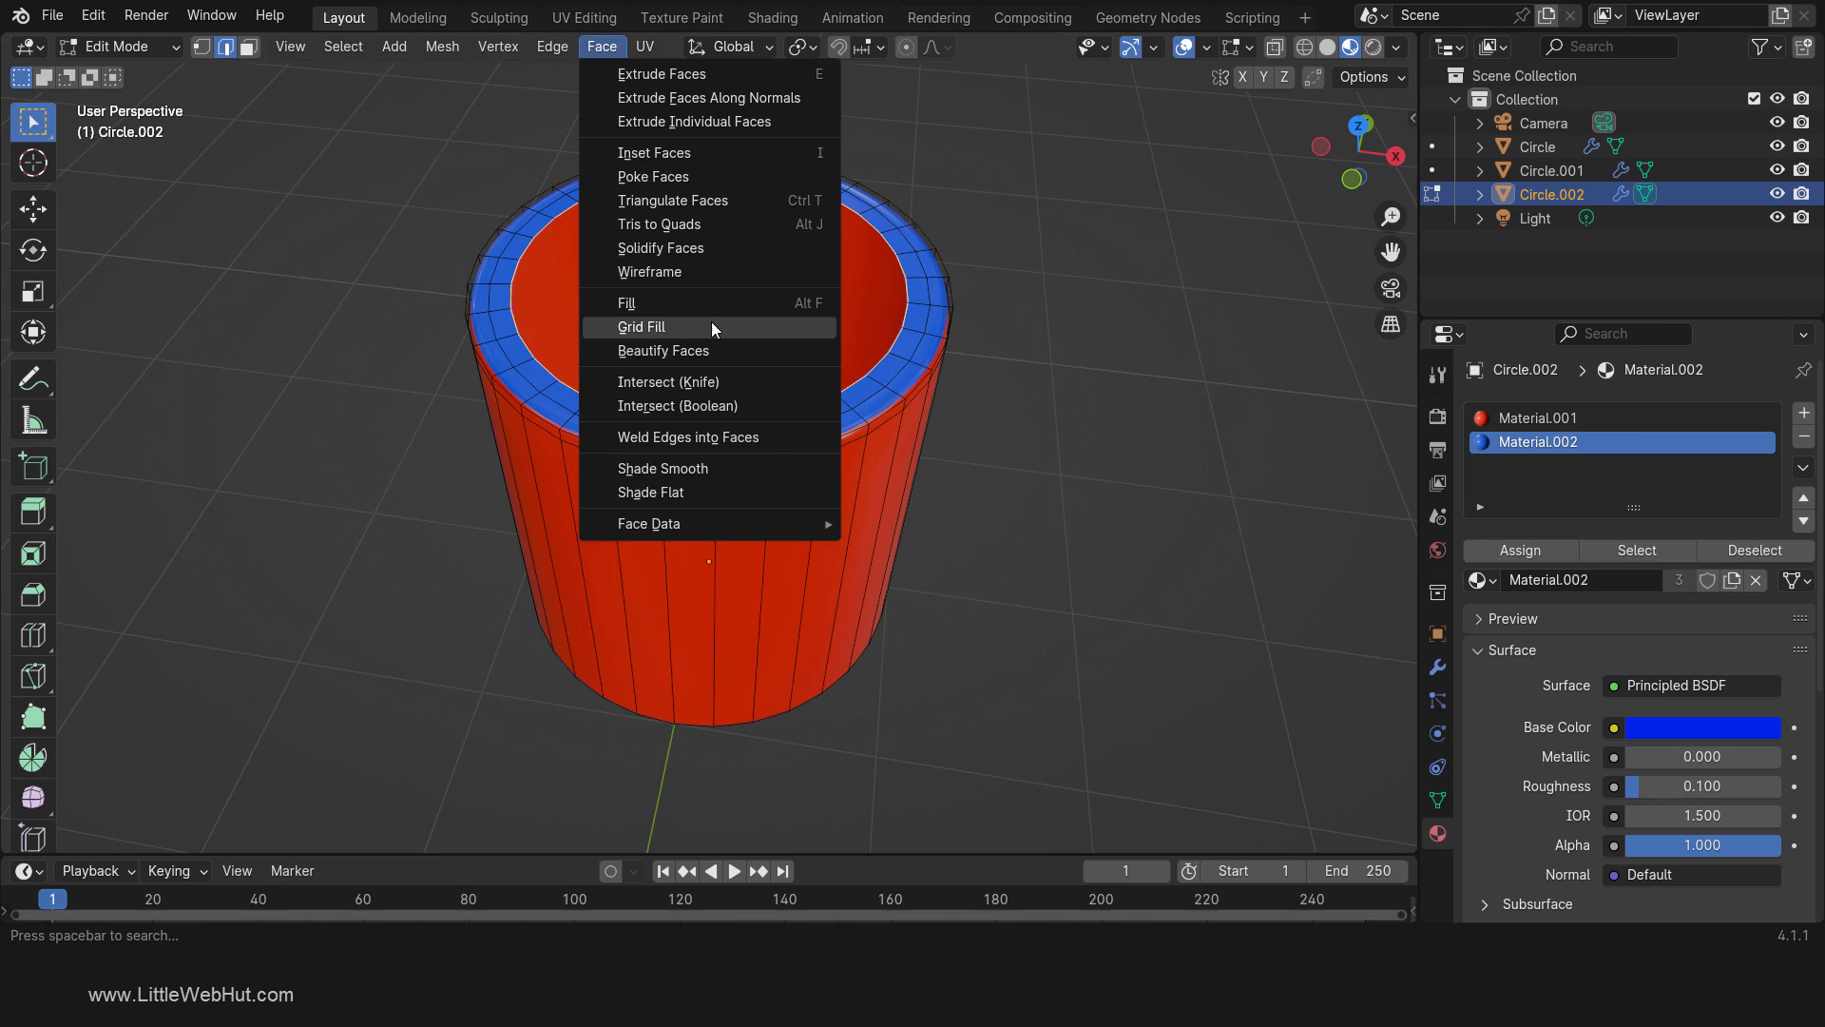
pyautogui.click(642, 326)
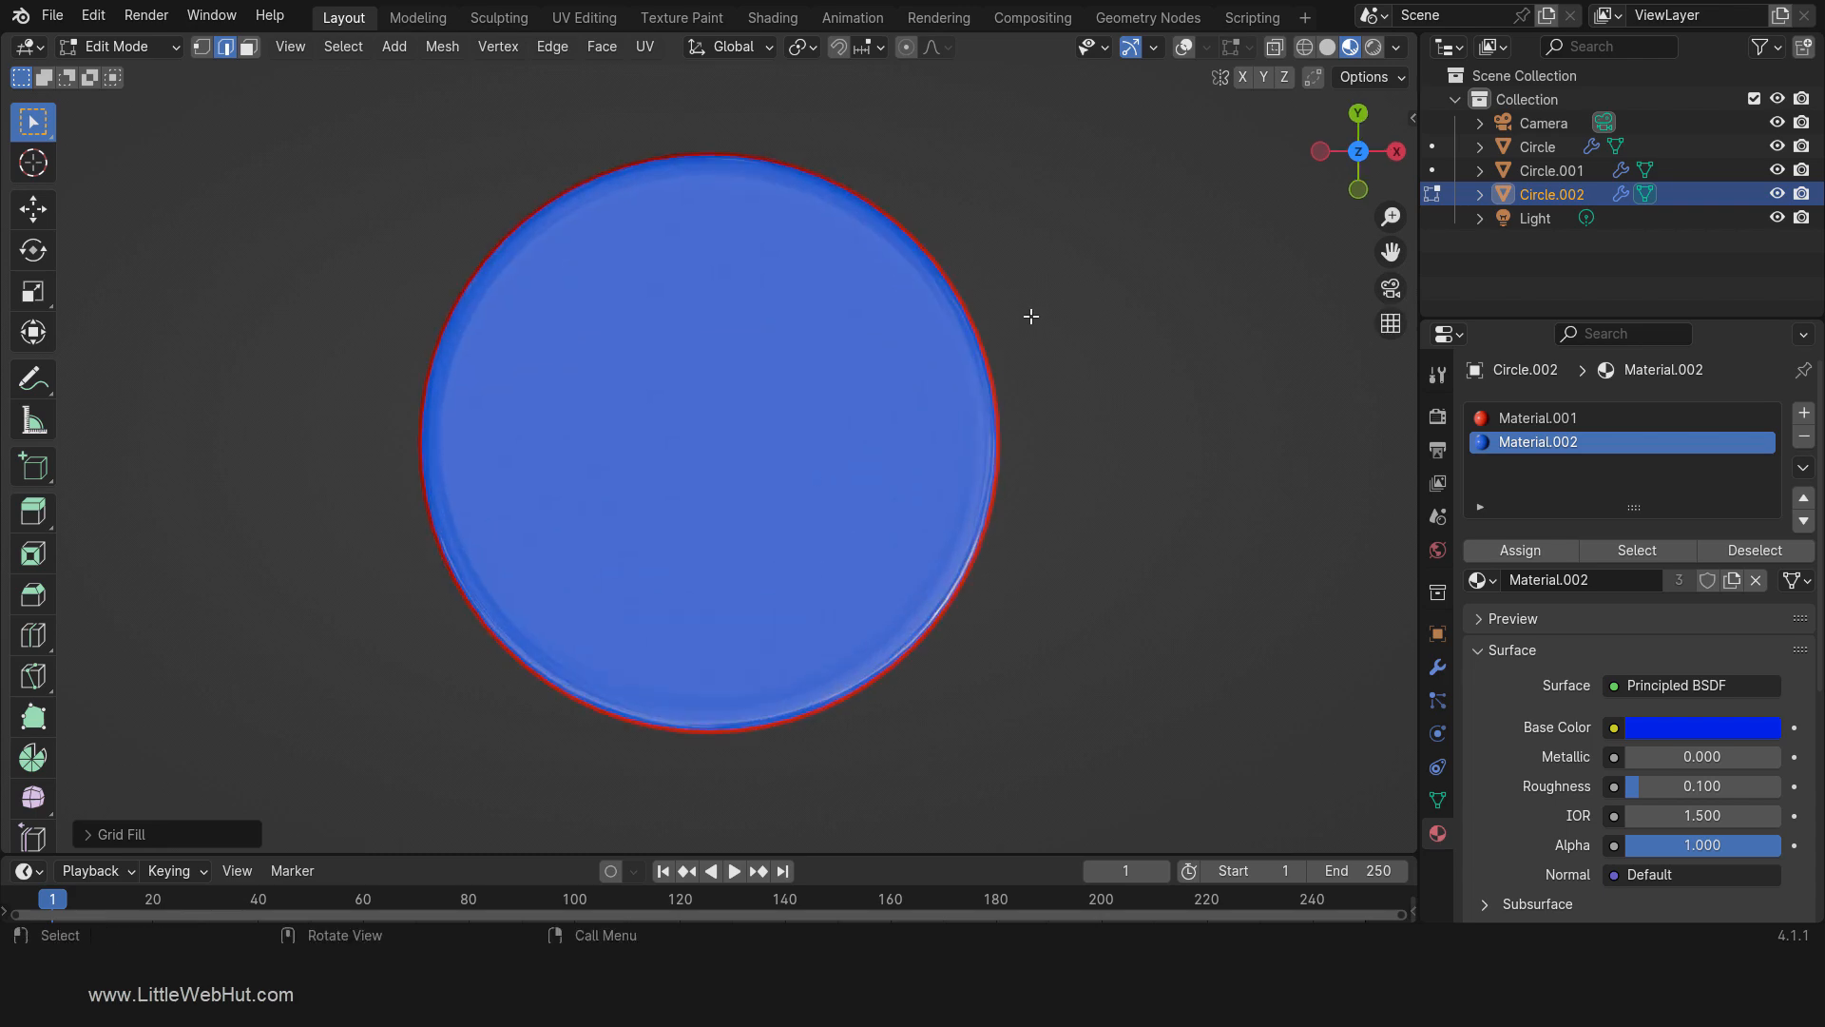
pyautogui.moveTo(1110, 658)
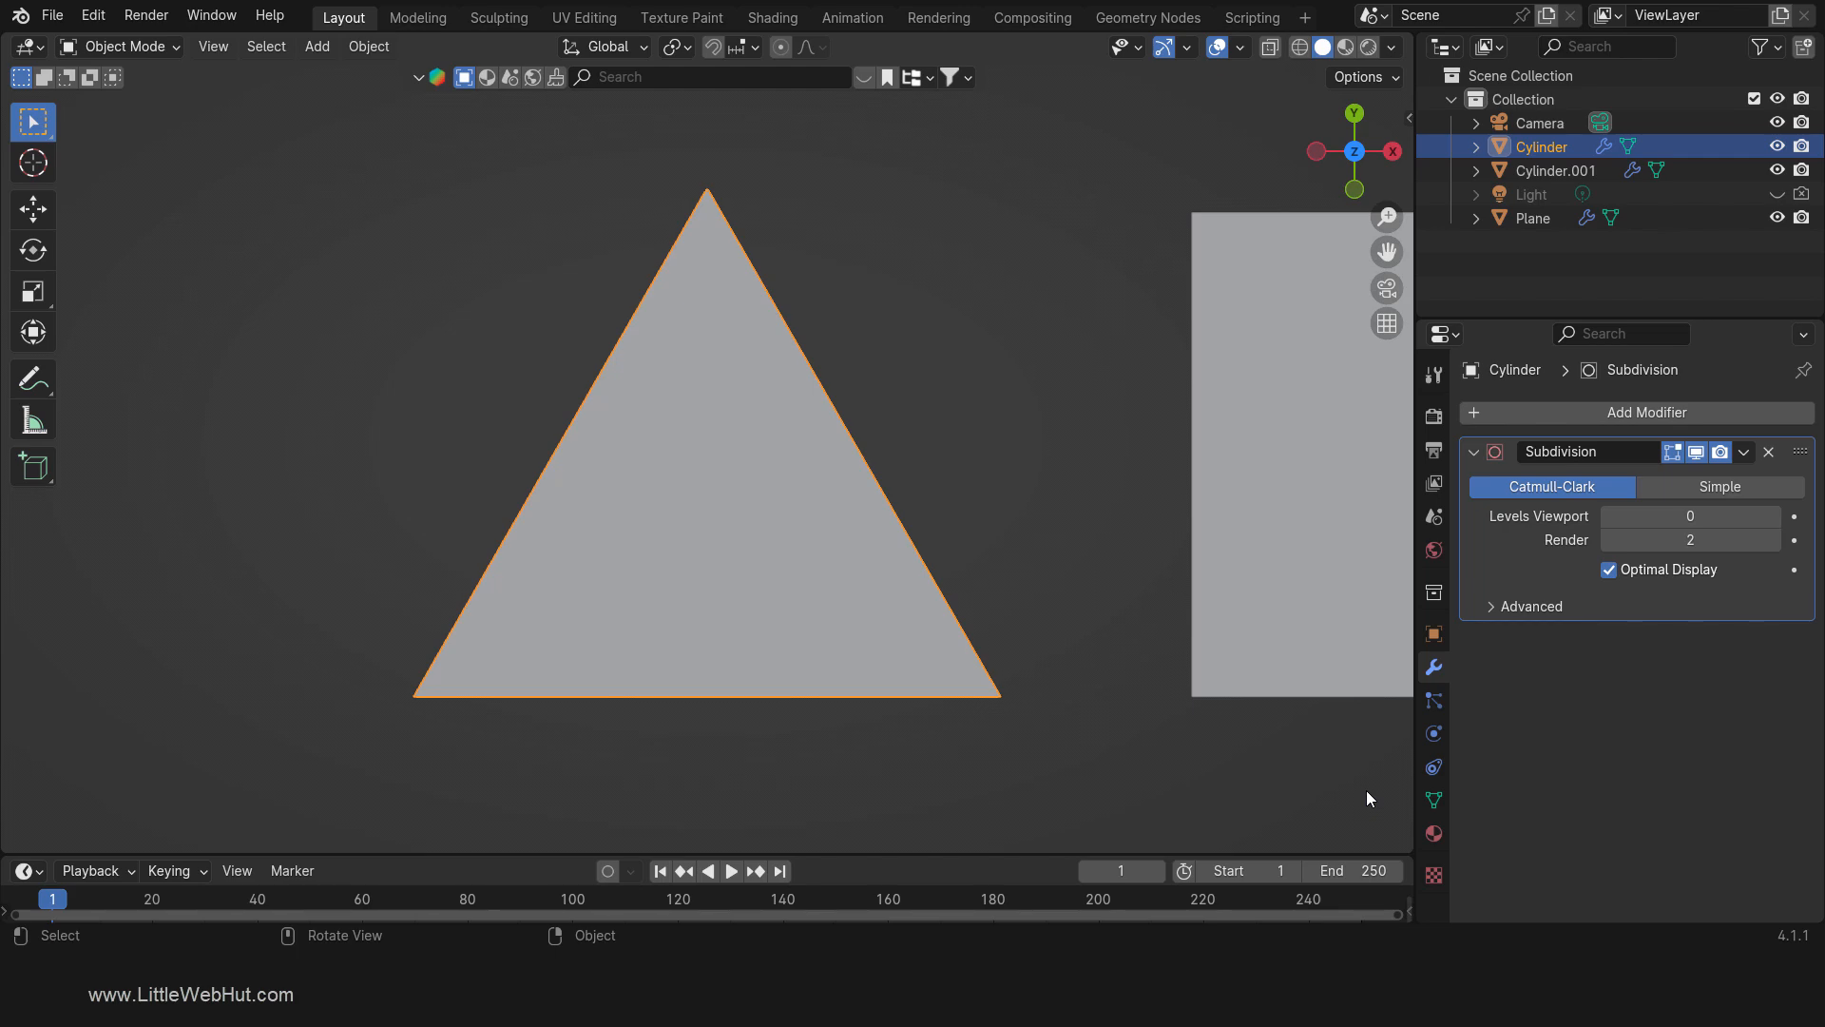
# Step: Switch the triangle Cylinder's Subdivision modifier from Catmull-Clark to Simple
pyautogui.click(1551, 486)
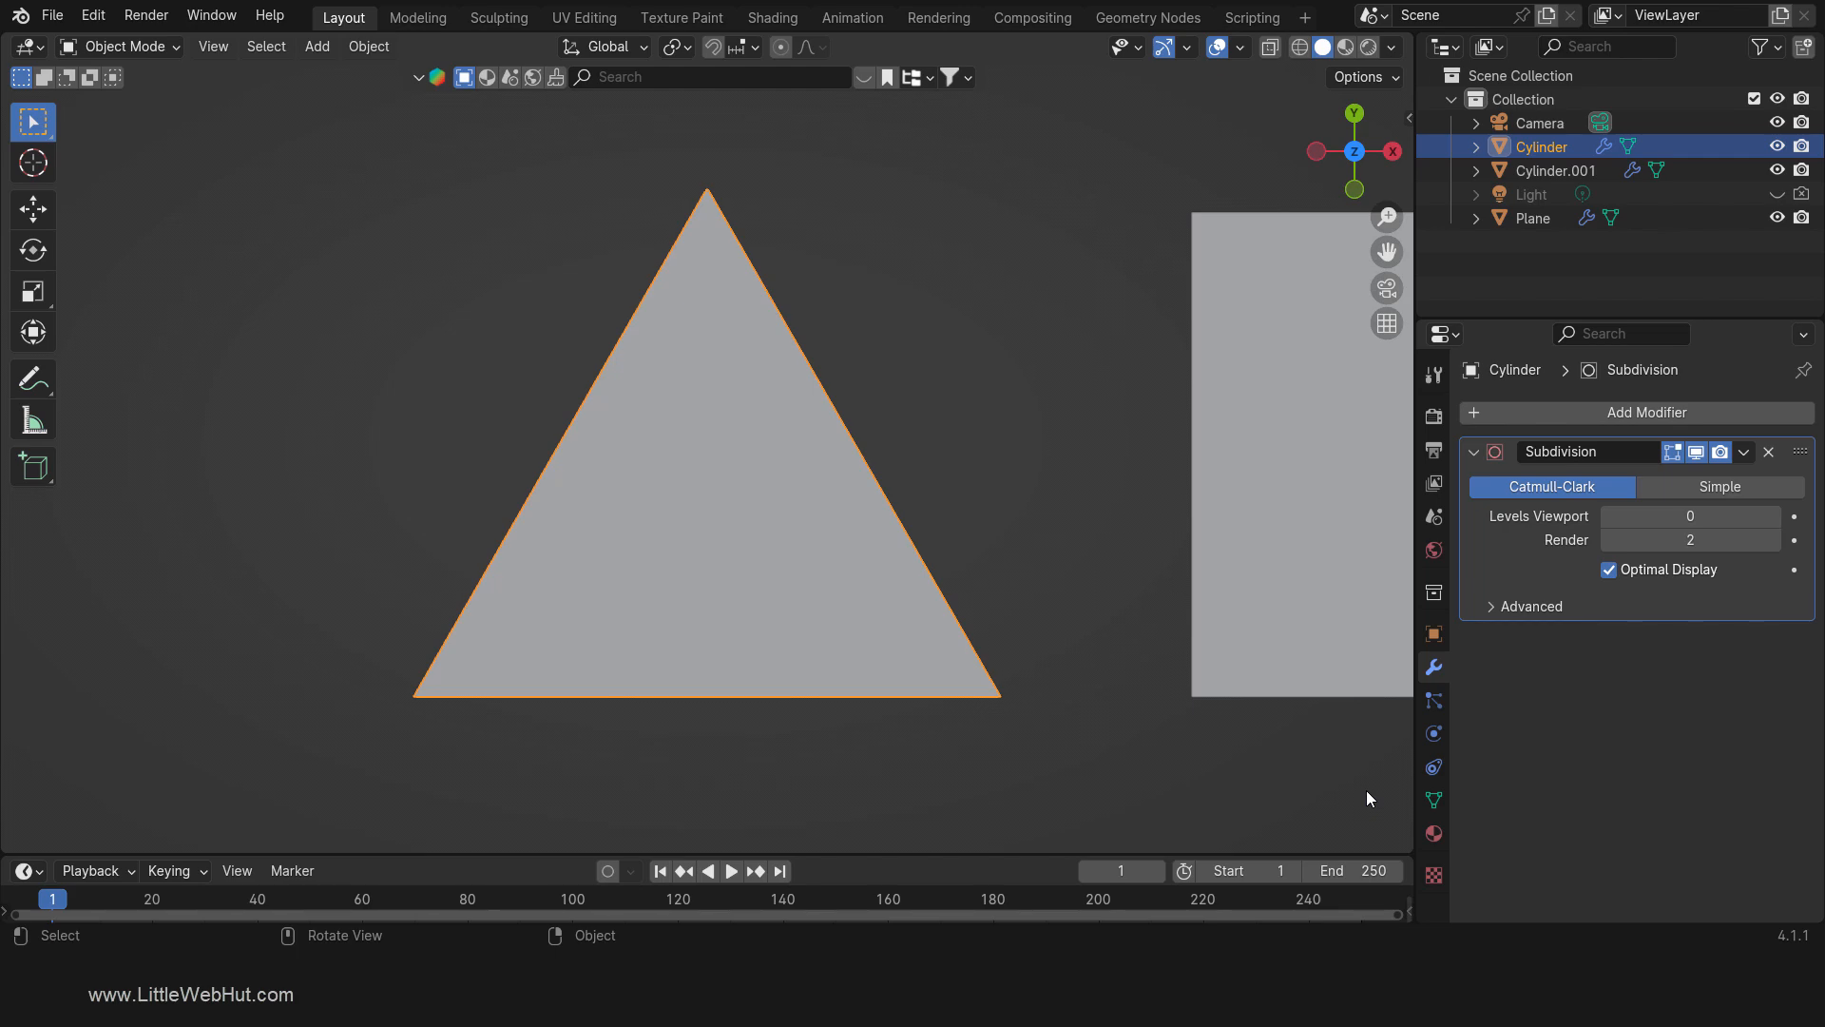
pyautogui.click(1720, 487)
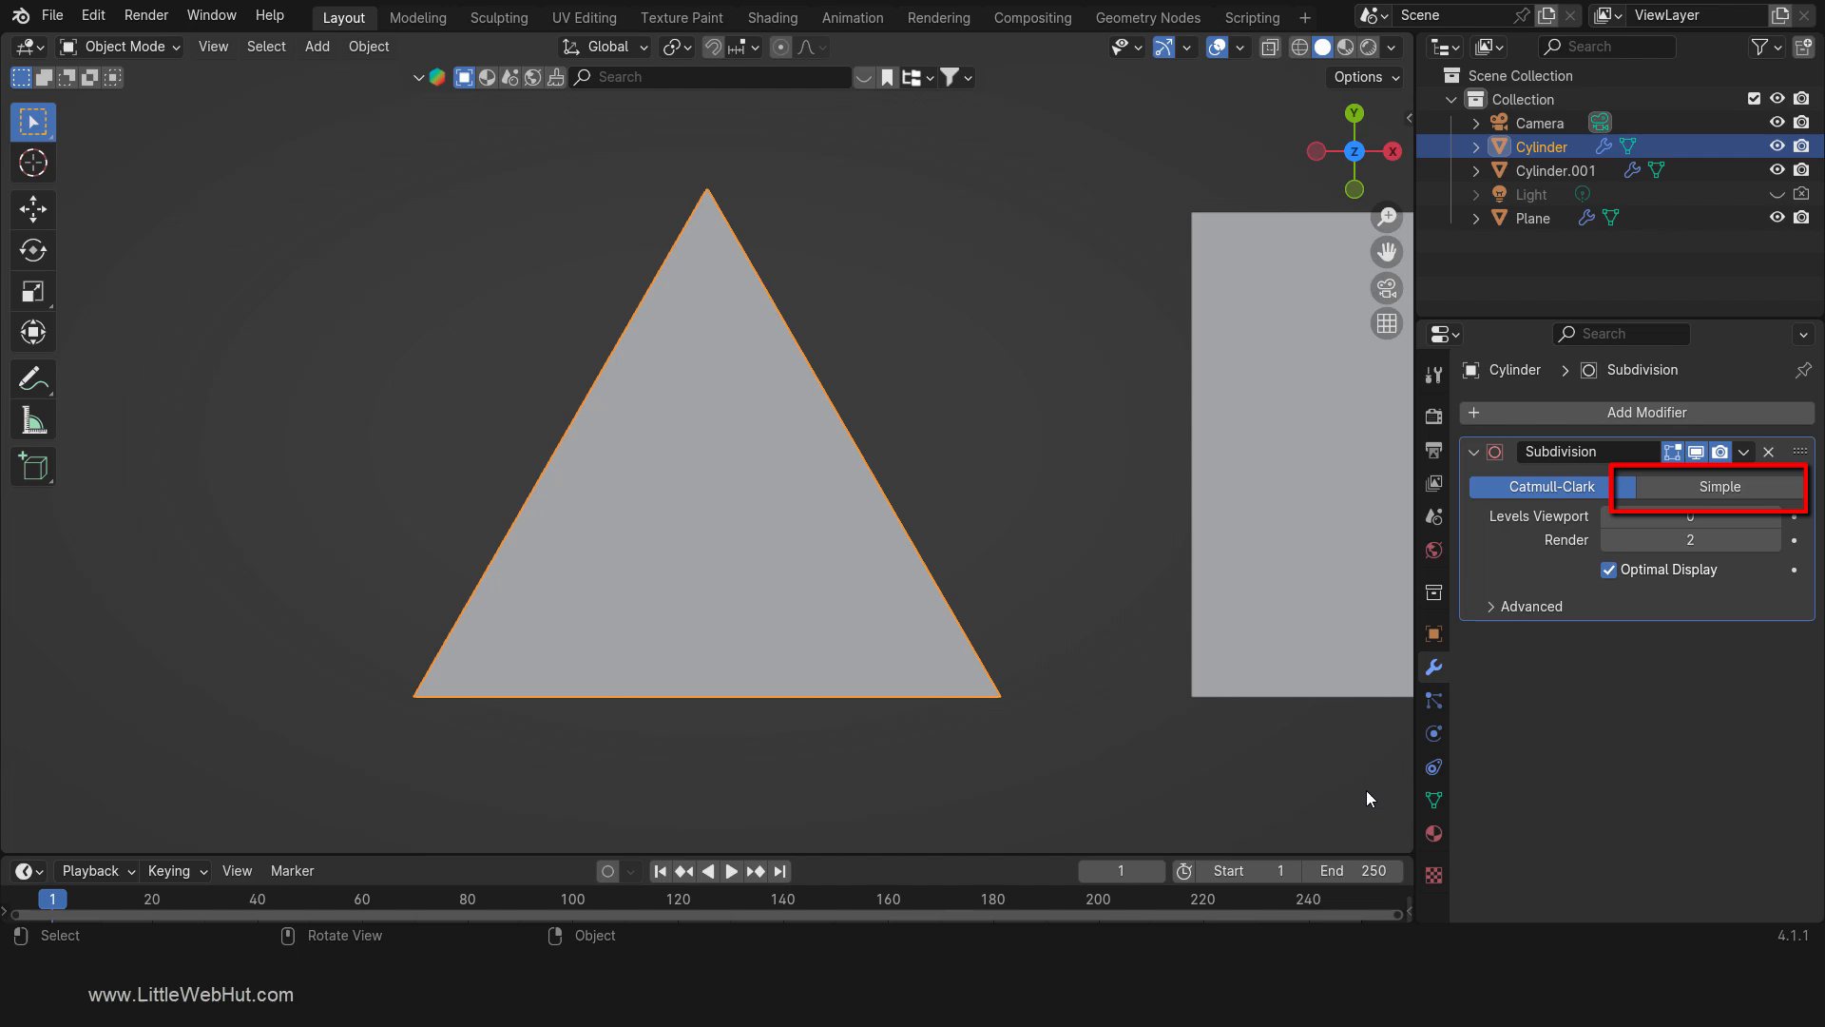
pyautogui.click(1551, 487)
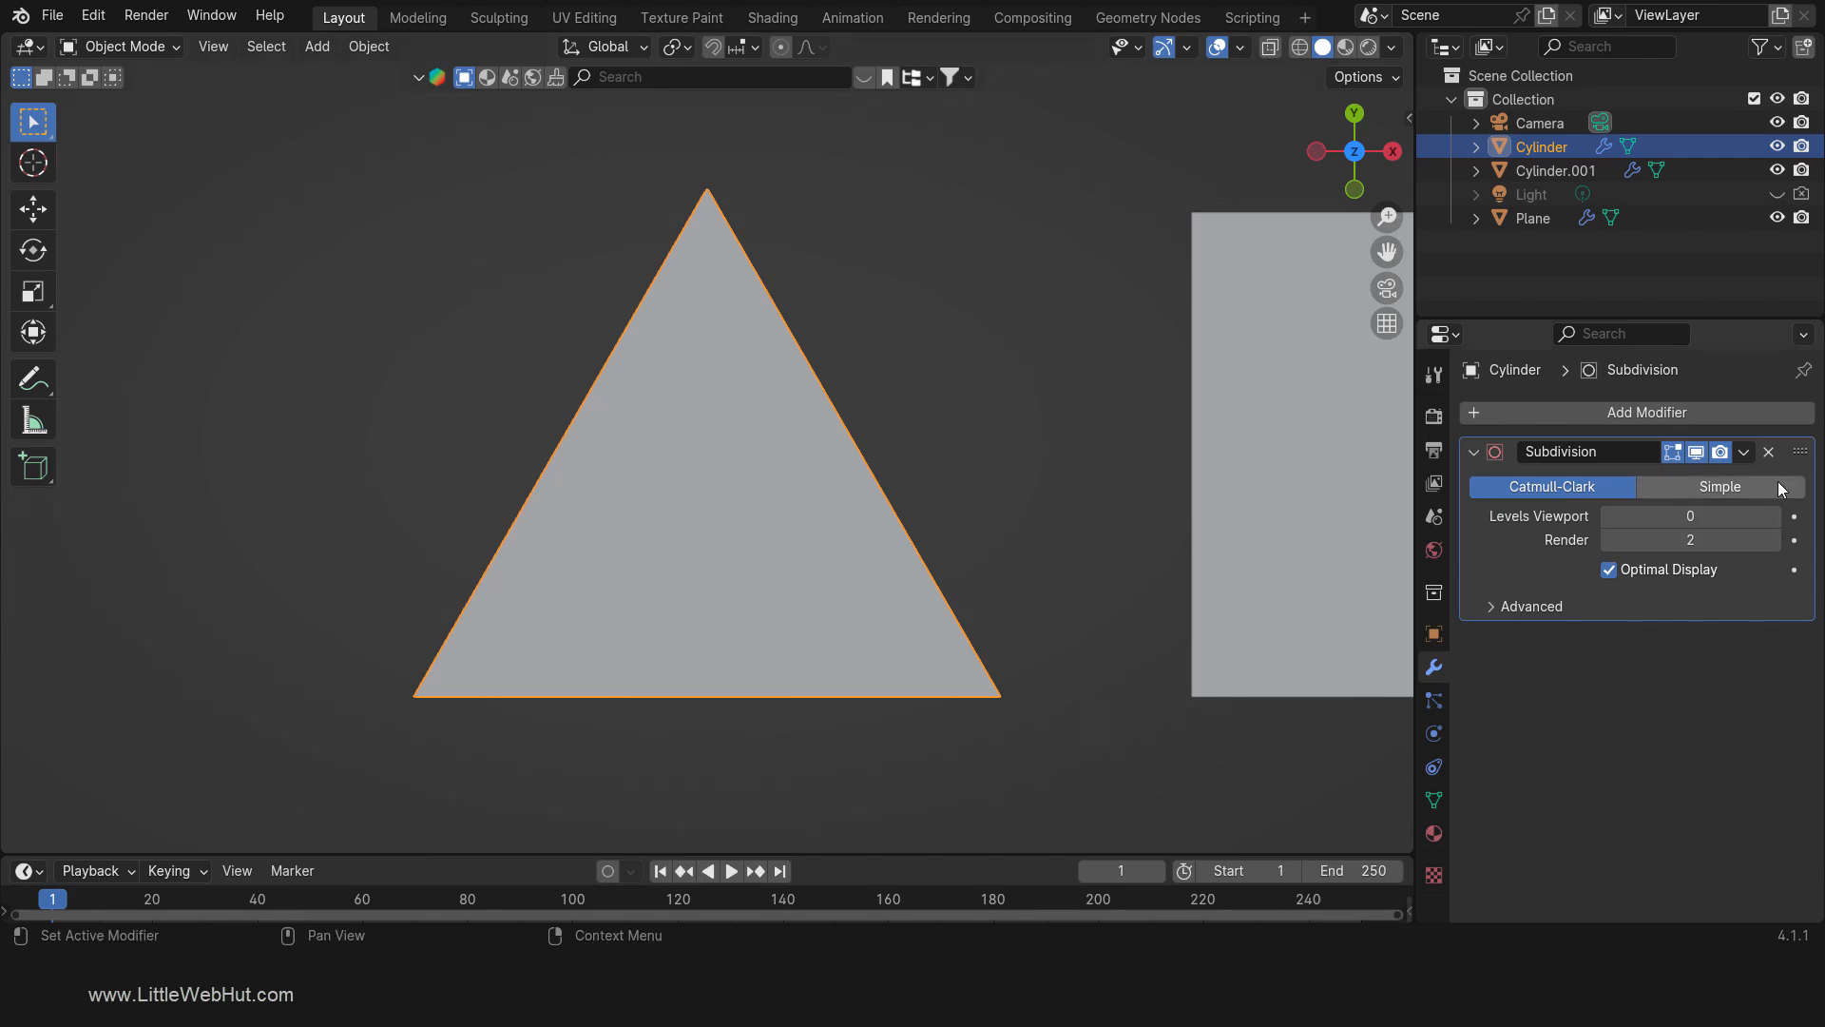
pyautogui.click(1720, 487)
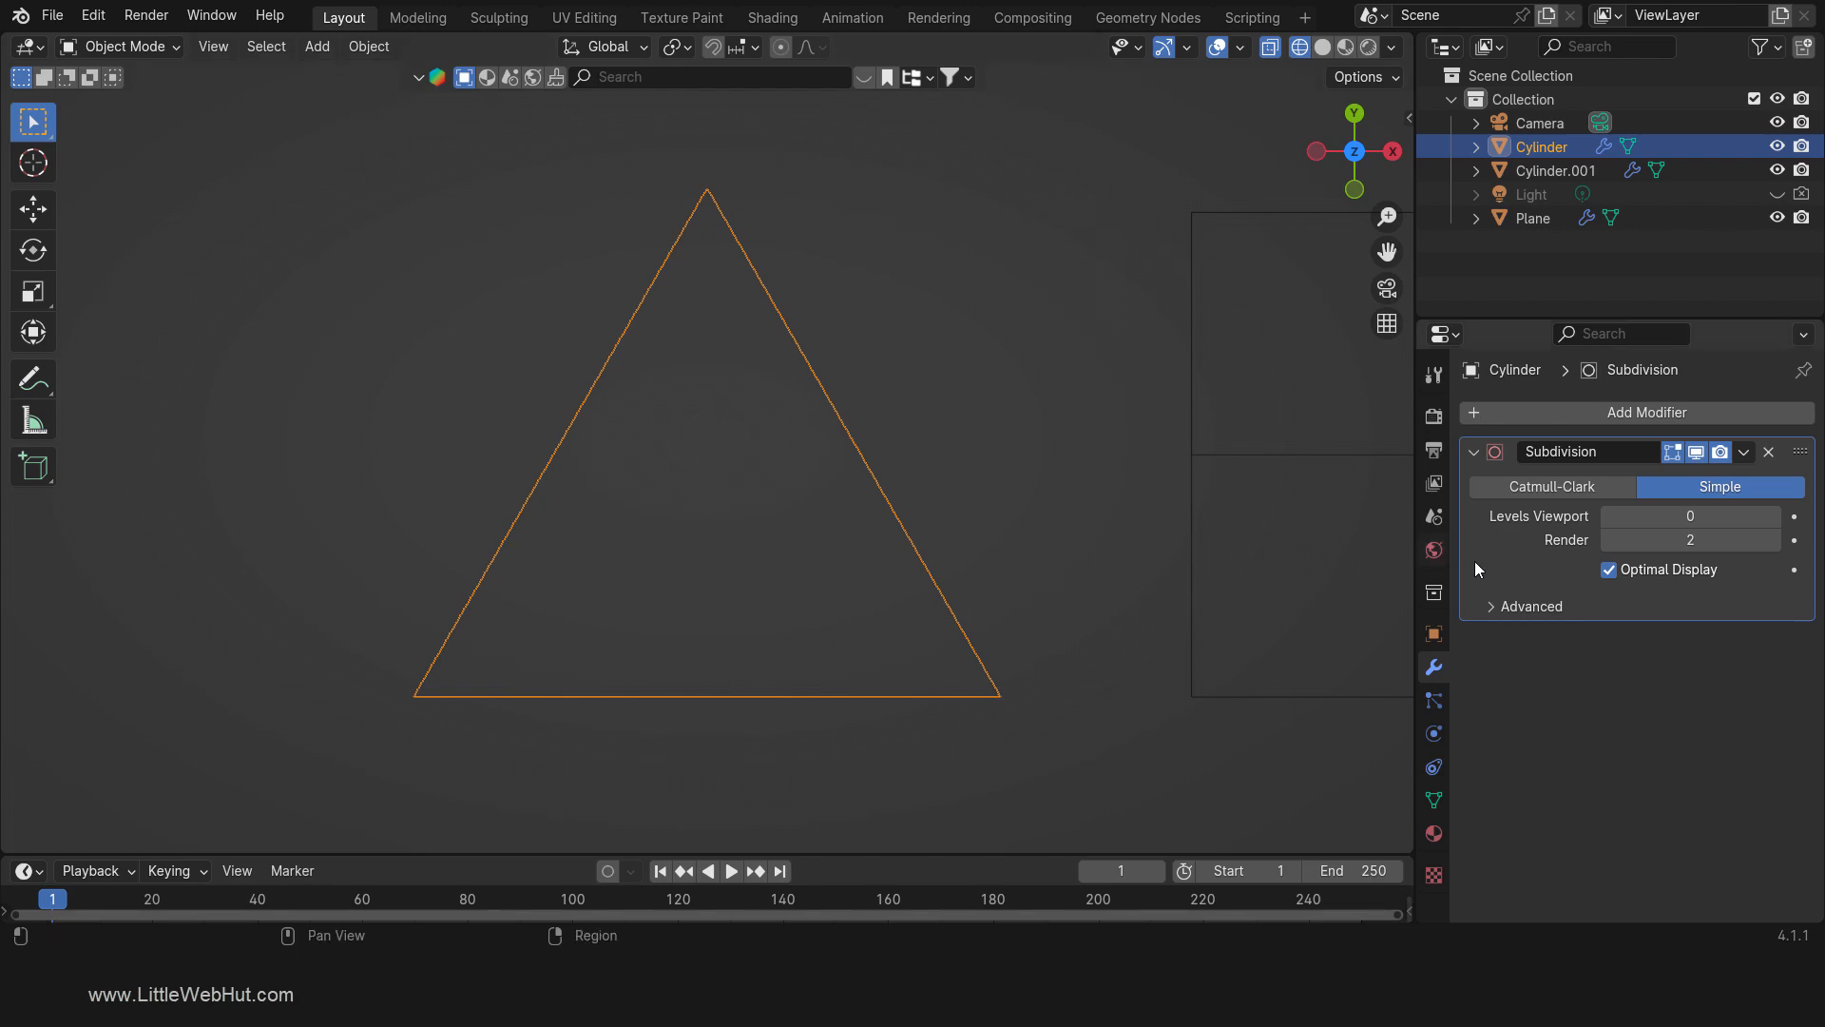
# Step: Turn off Optimal Display, set Levels Viewport to 2, and use Catmull-Clark on the triangle
pyautogui.click(1608, 570)
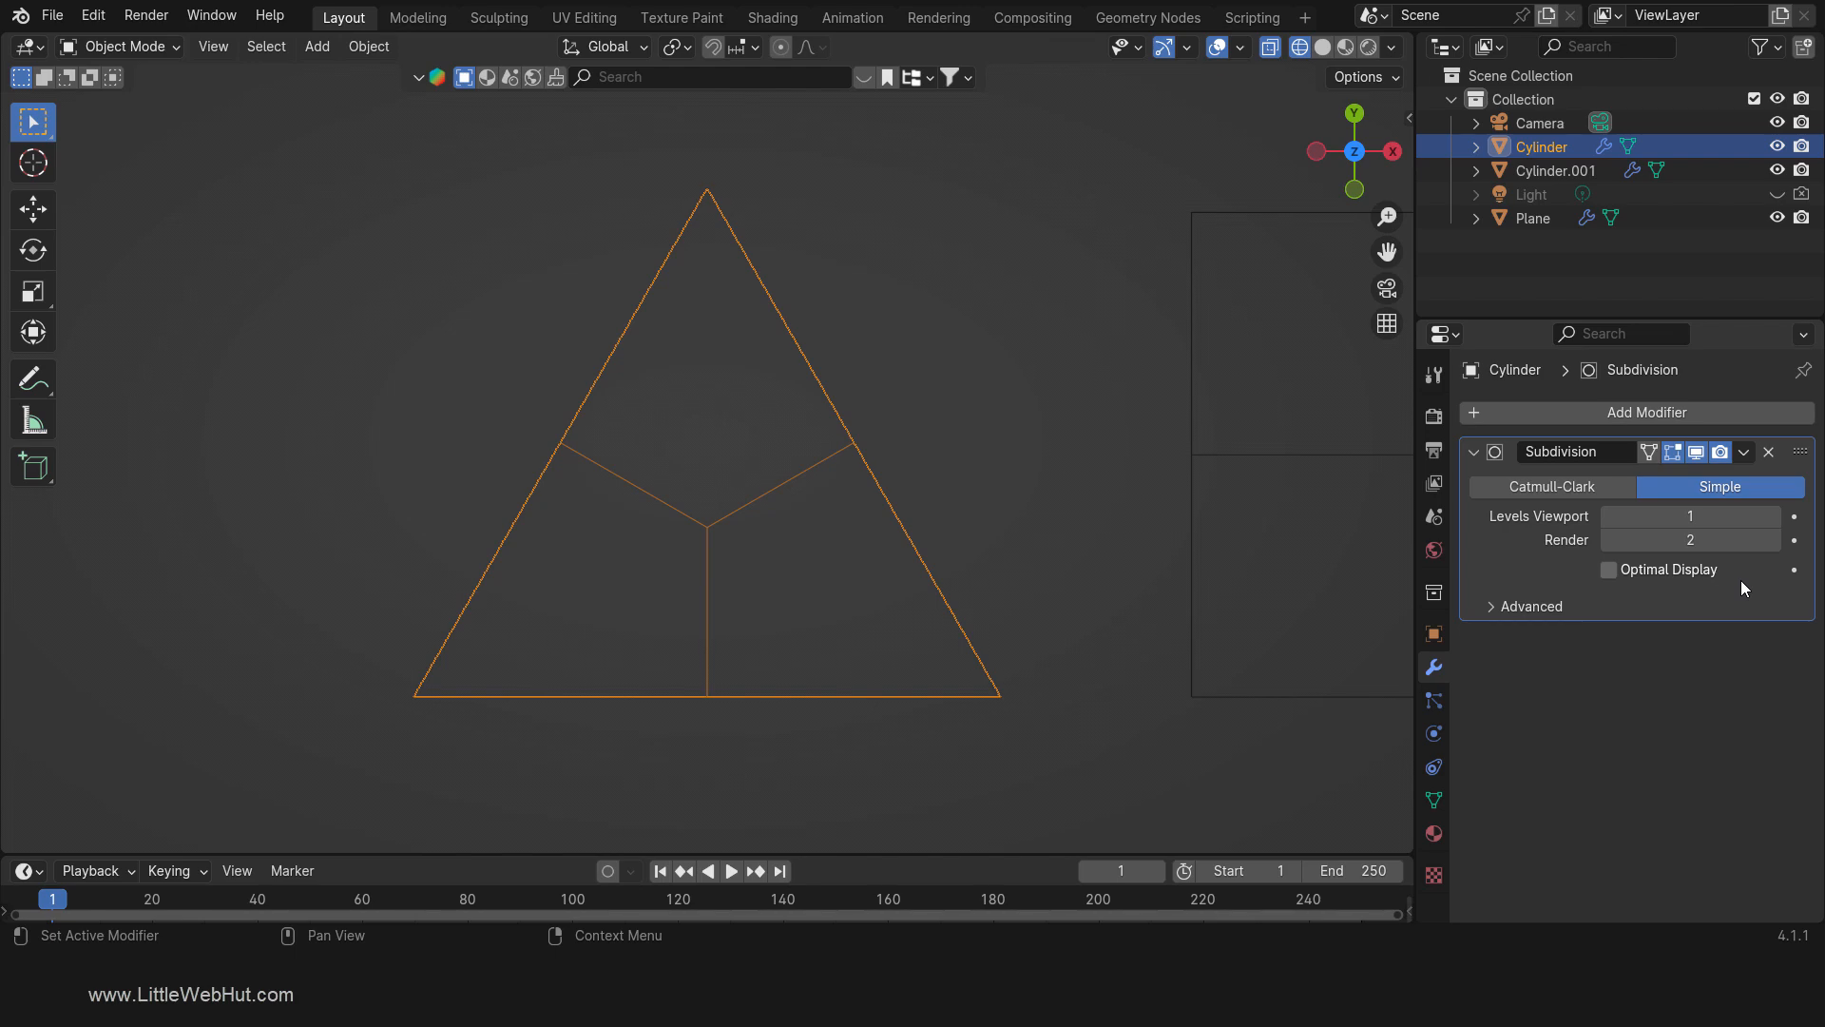
pyautogui.click(707, 526)
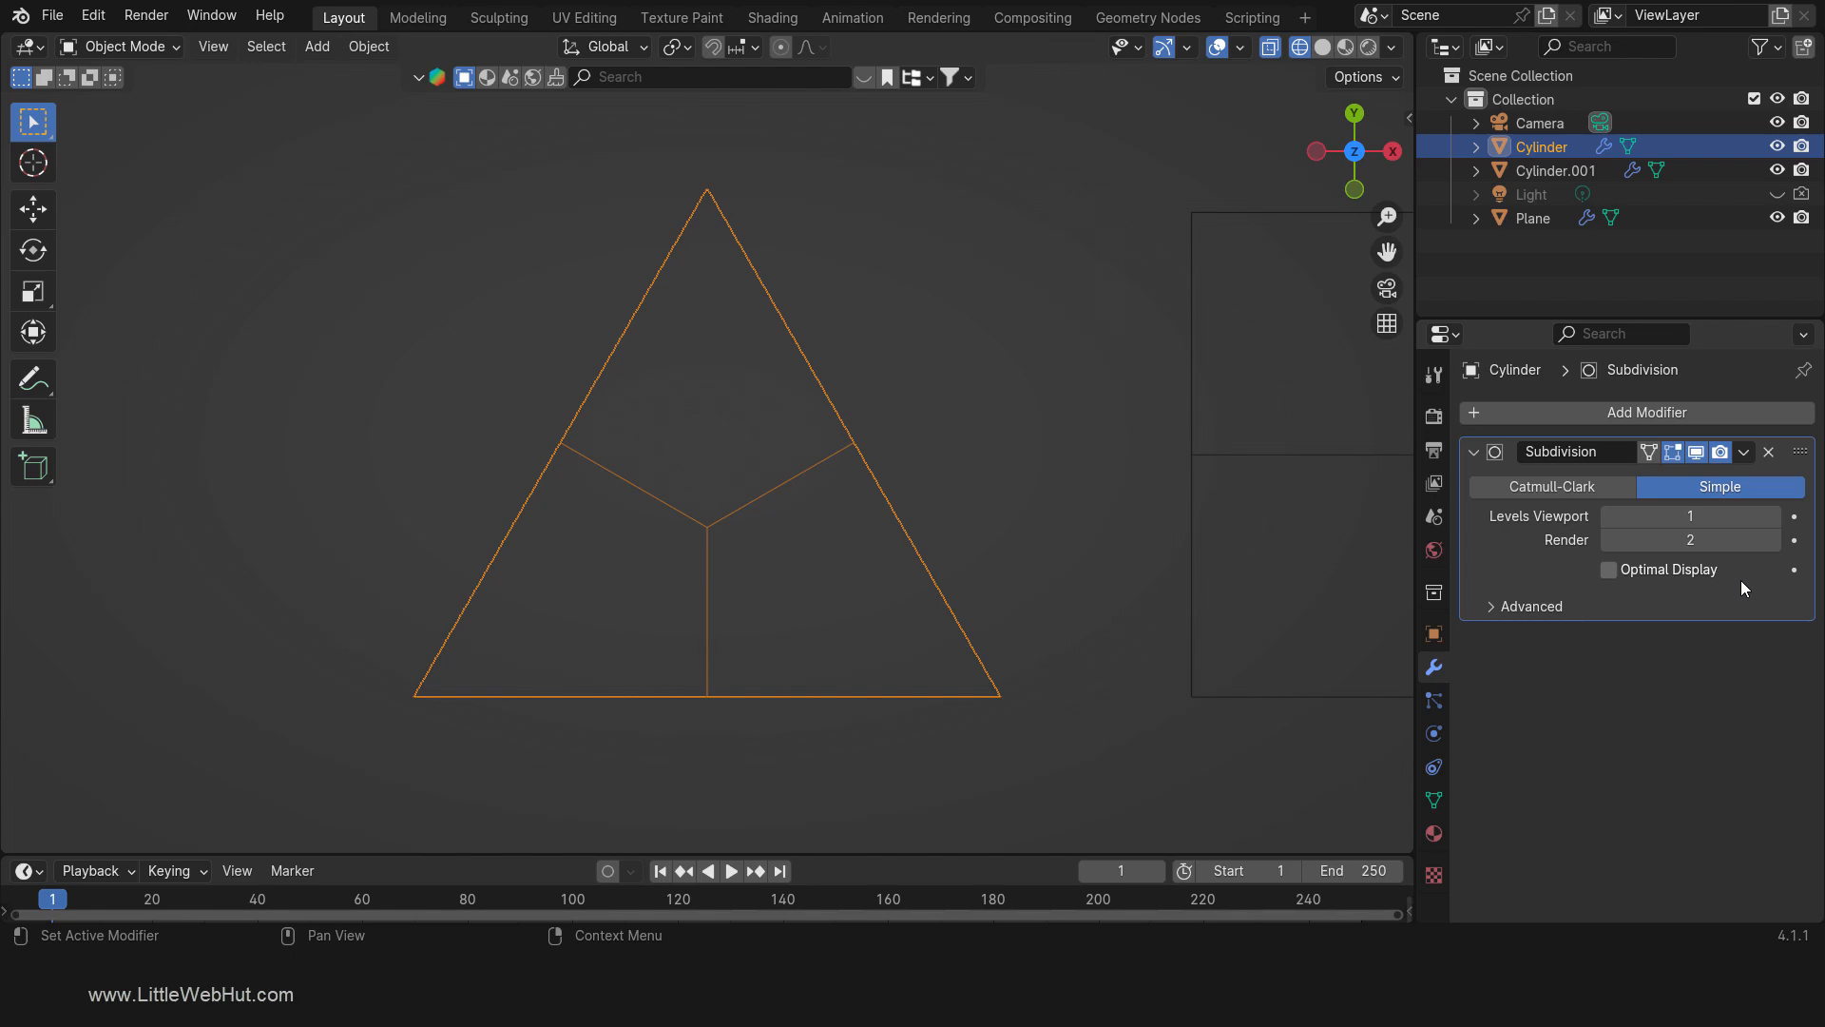
pyautogui.click(1531, 217)
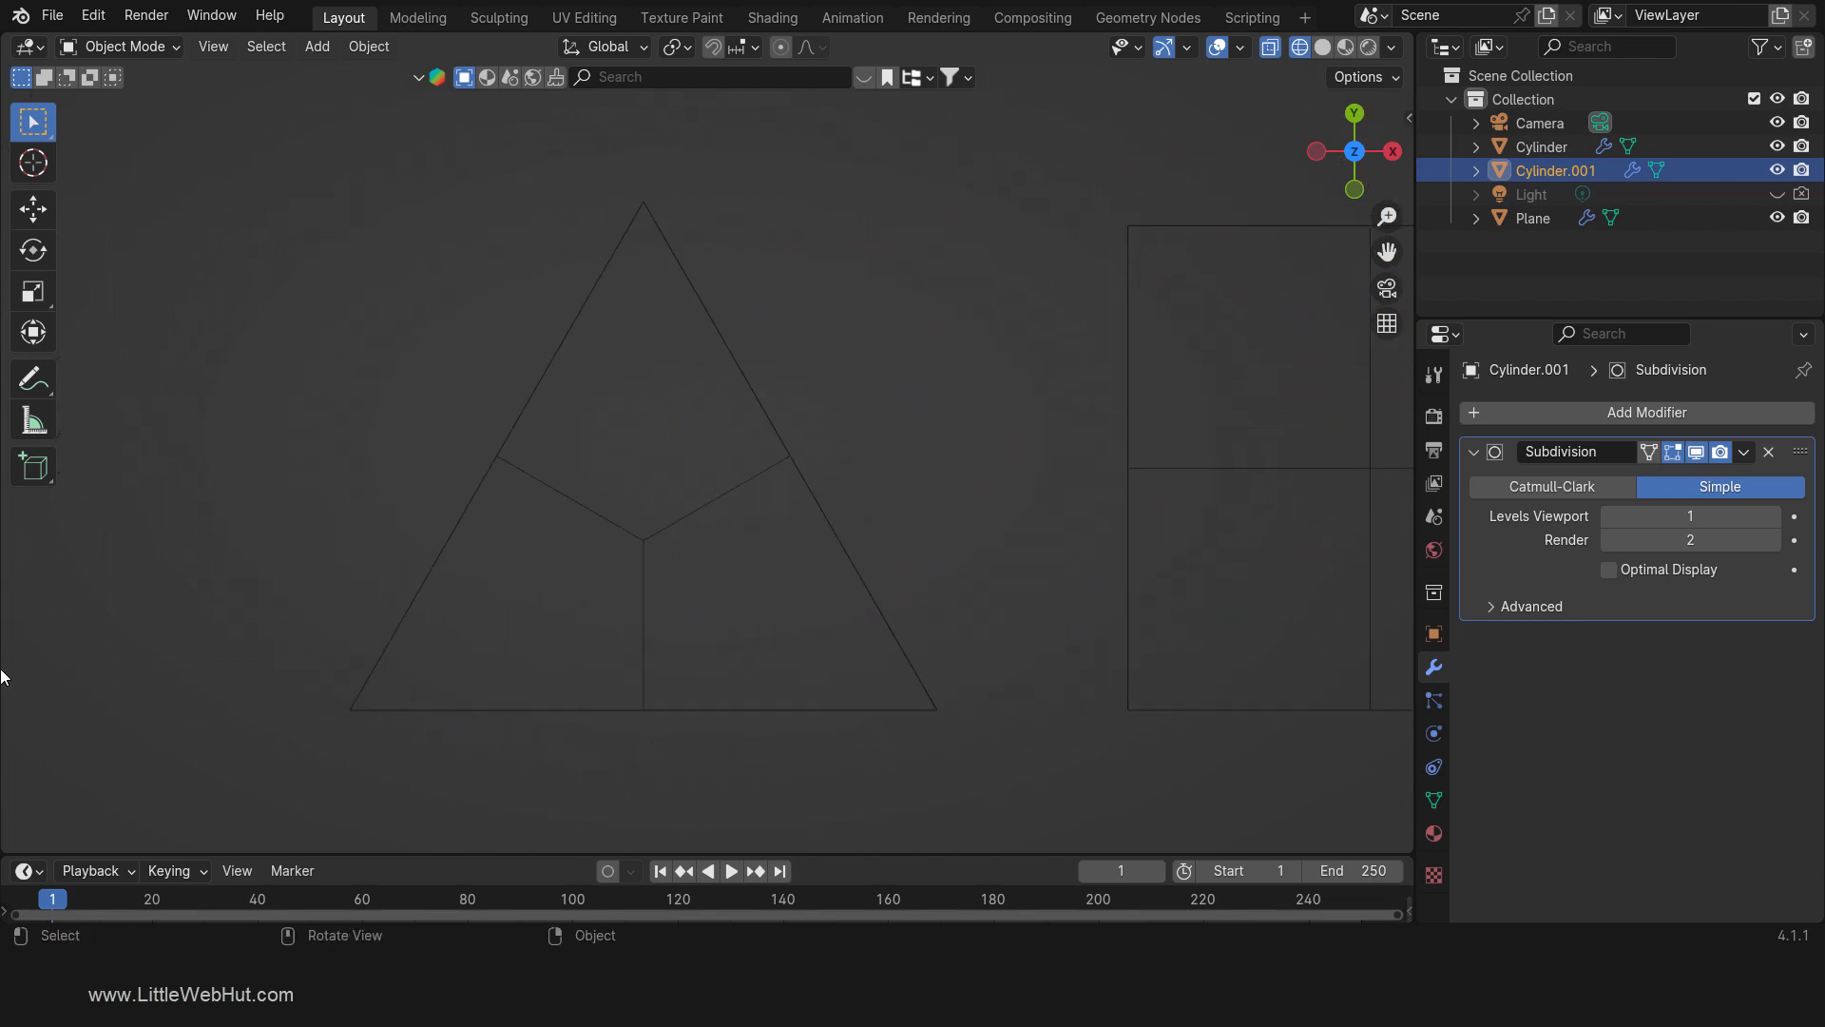
pyautogui.click(1542, 147)
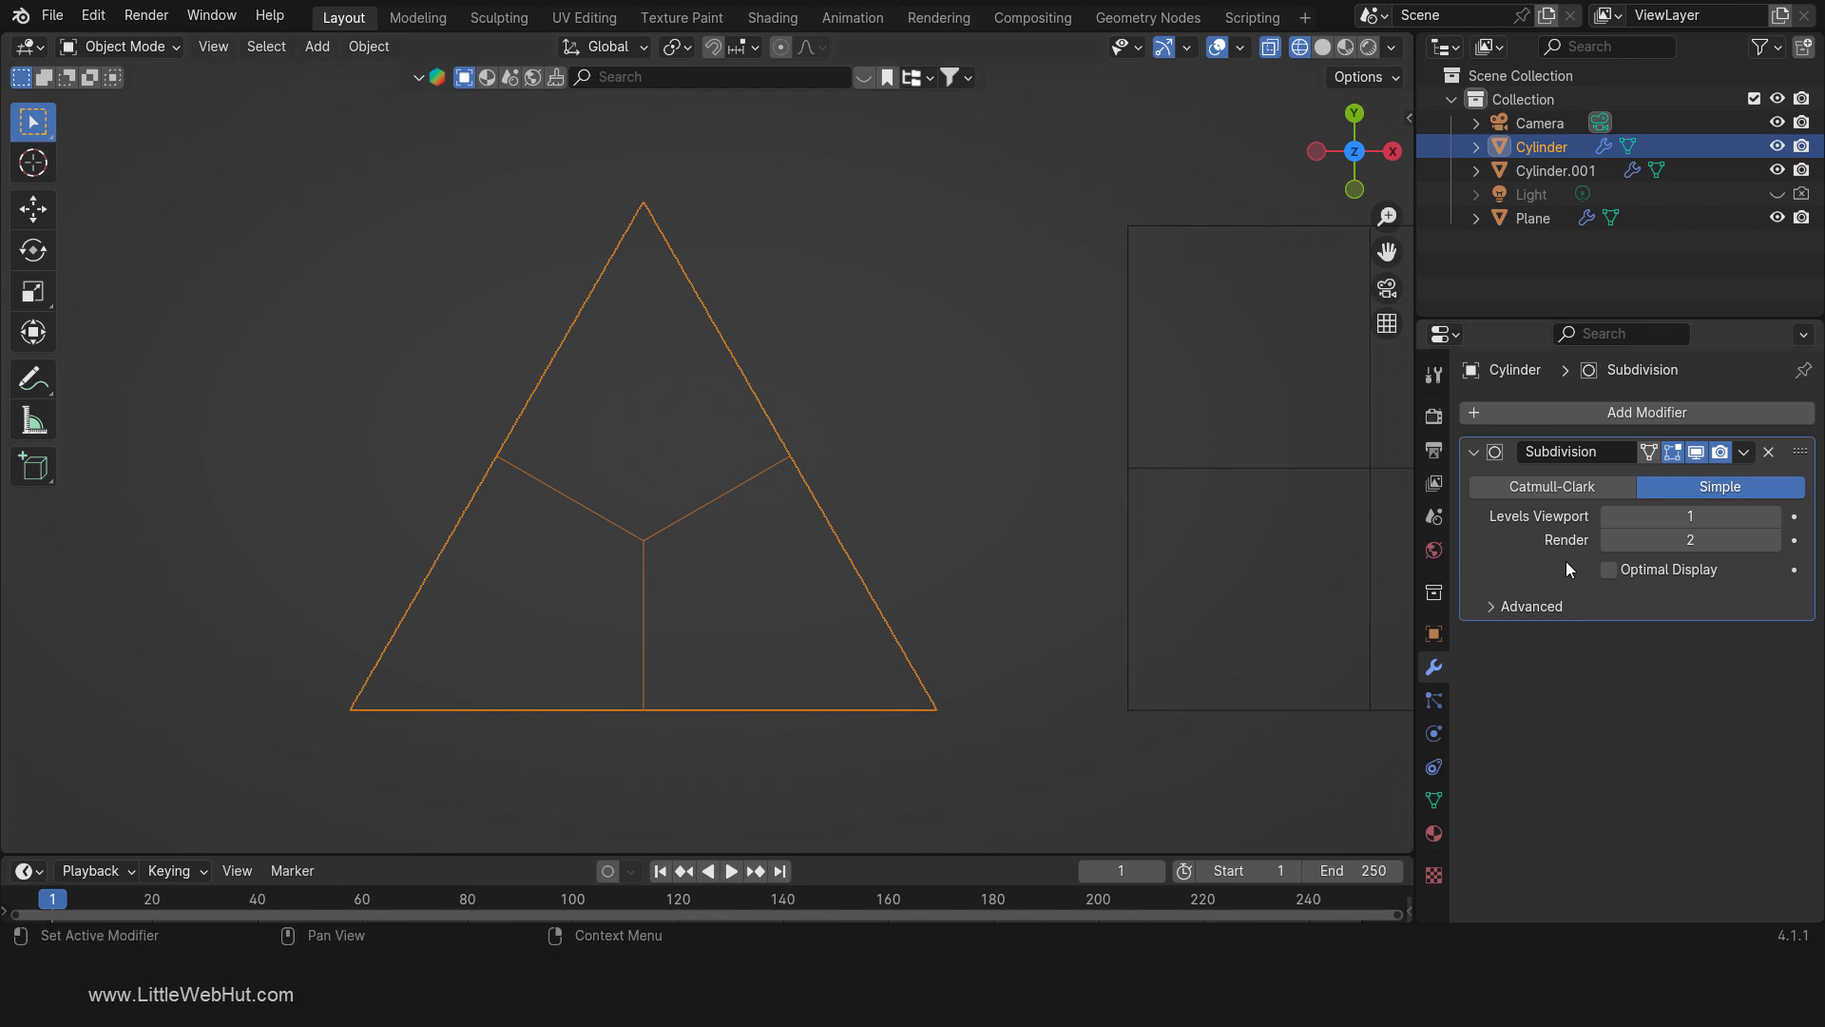
pyautogui.click(1773, 515)
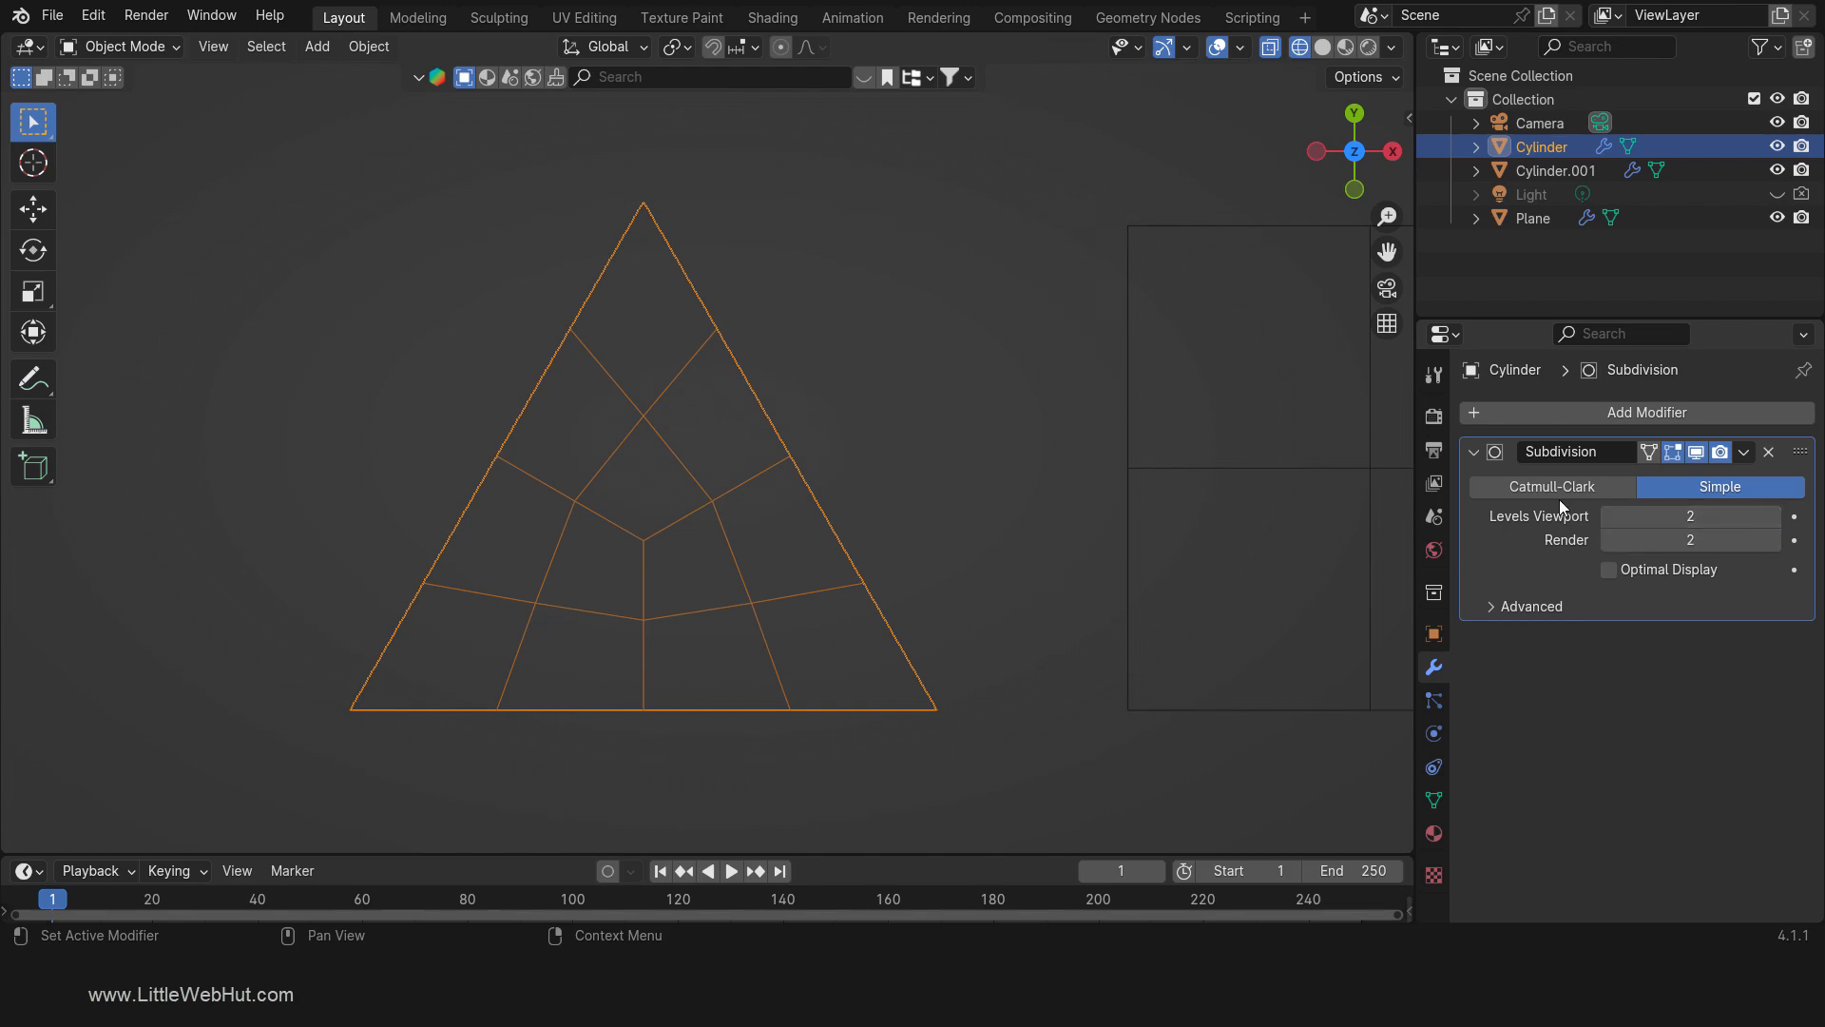
pyautogui.click(1549, 487)
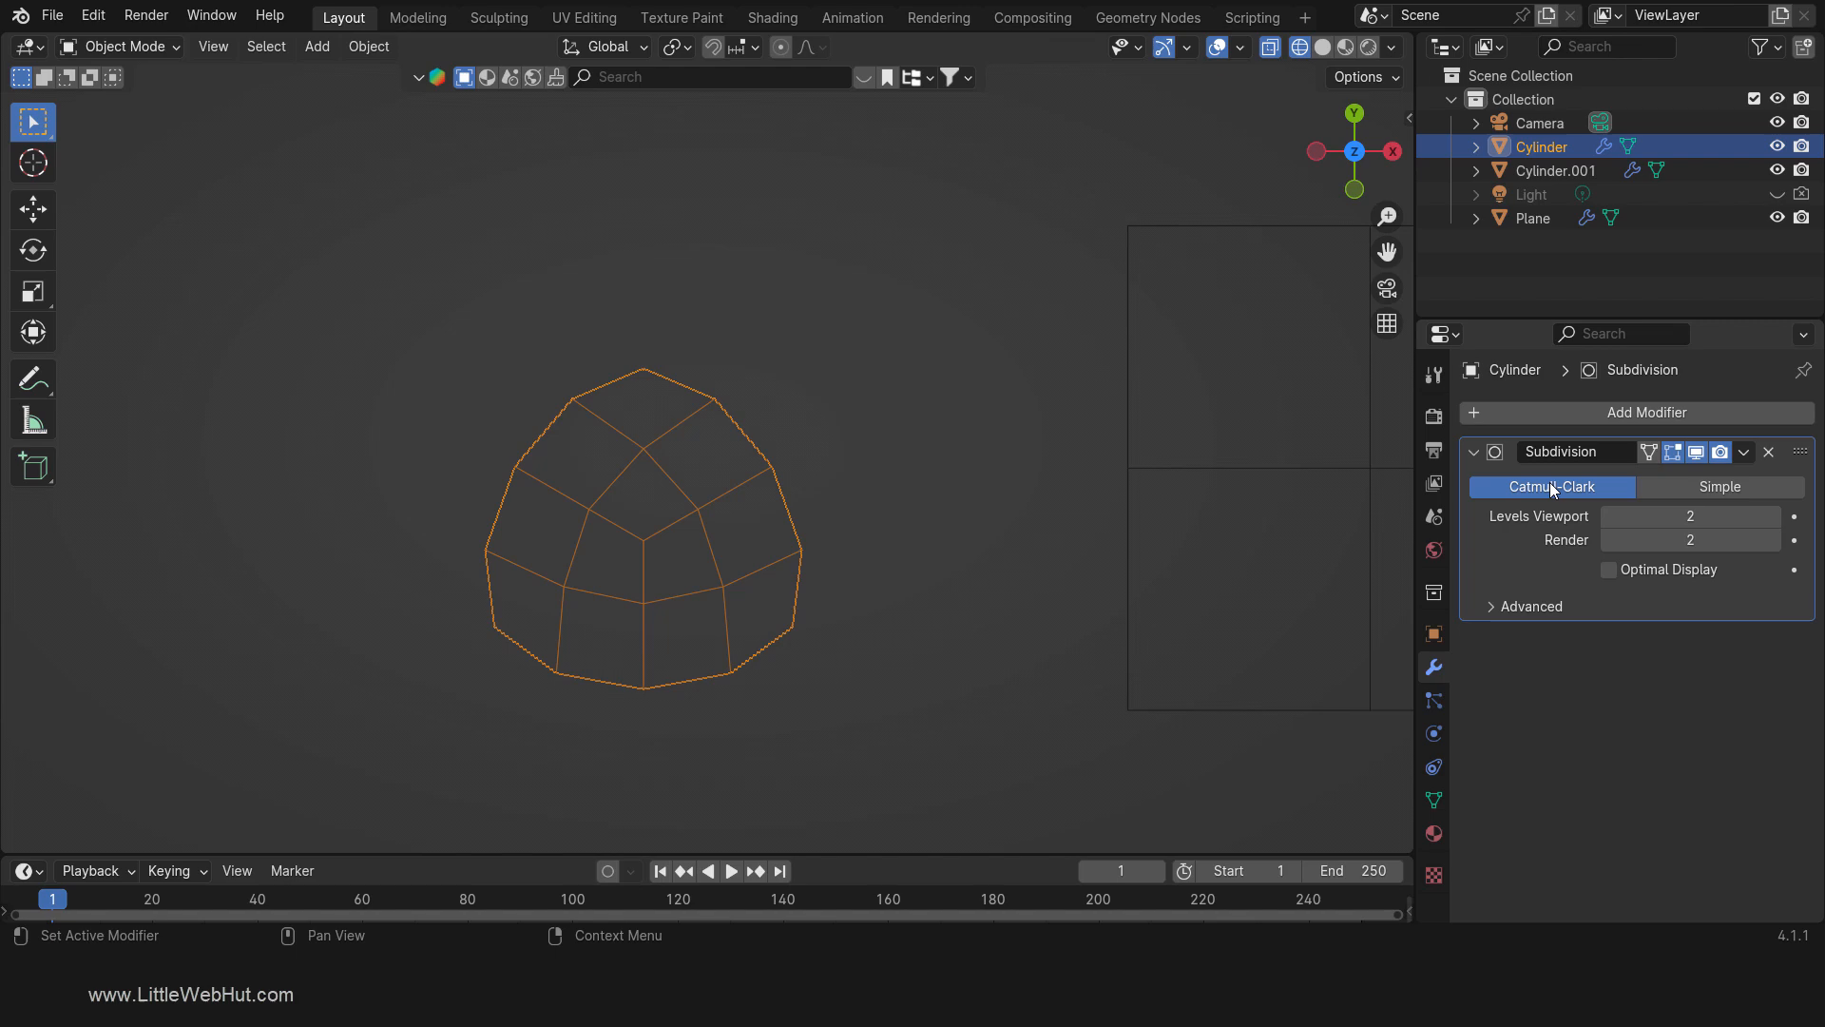
# Step: In Edit Mode, drag a top corner vertex of the cage outward to warp the mesh
pyautogui.press('Tab')
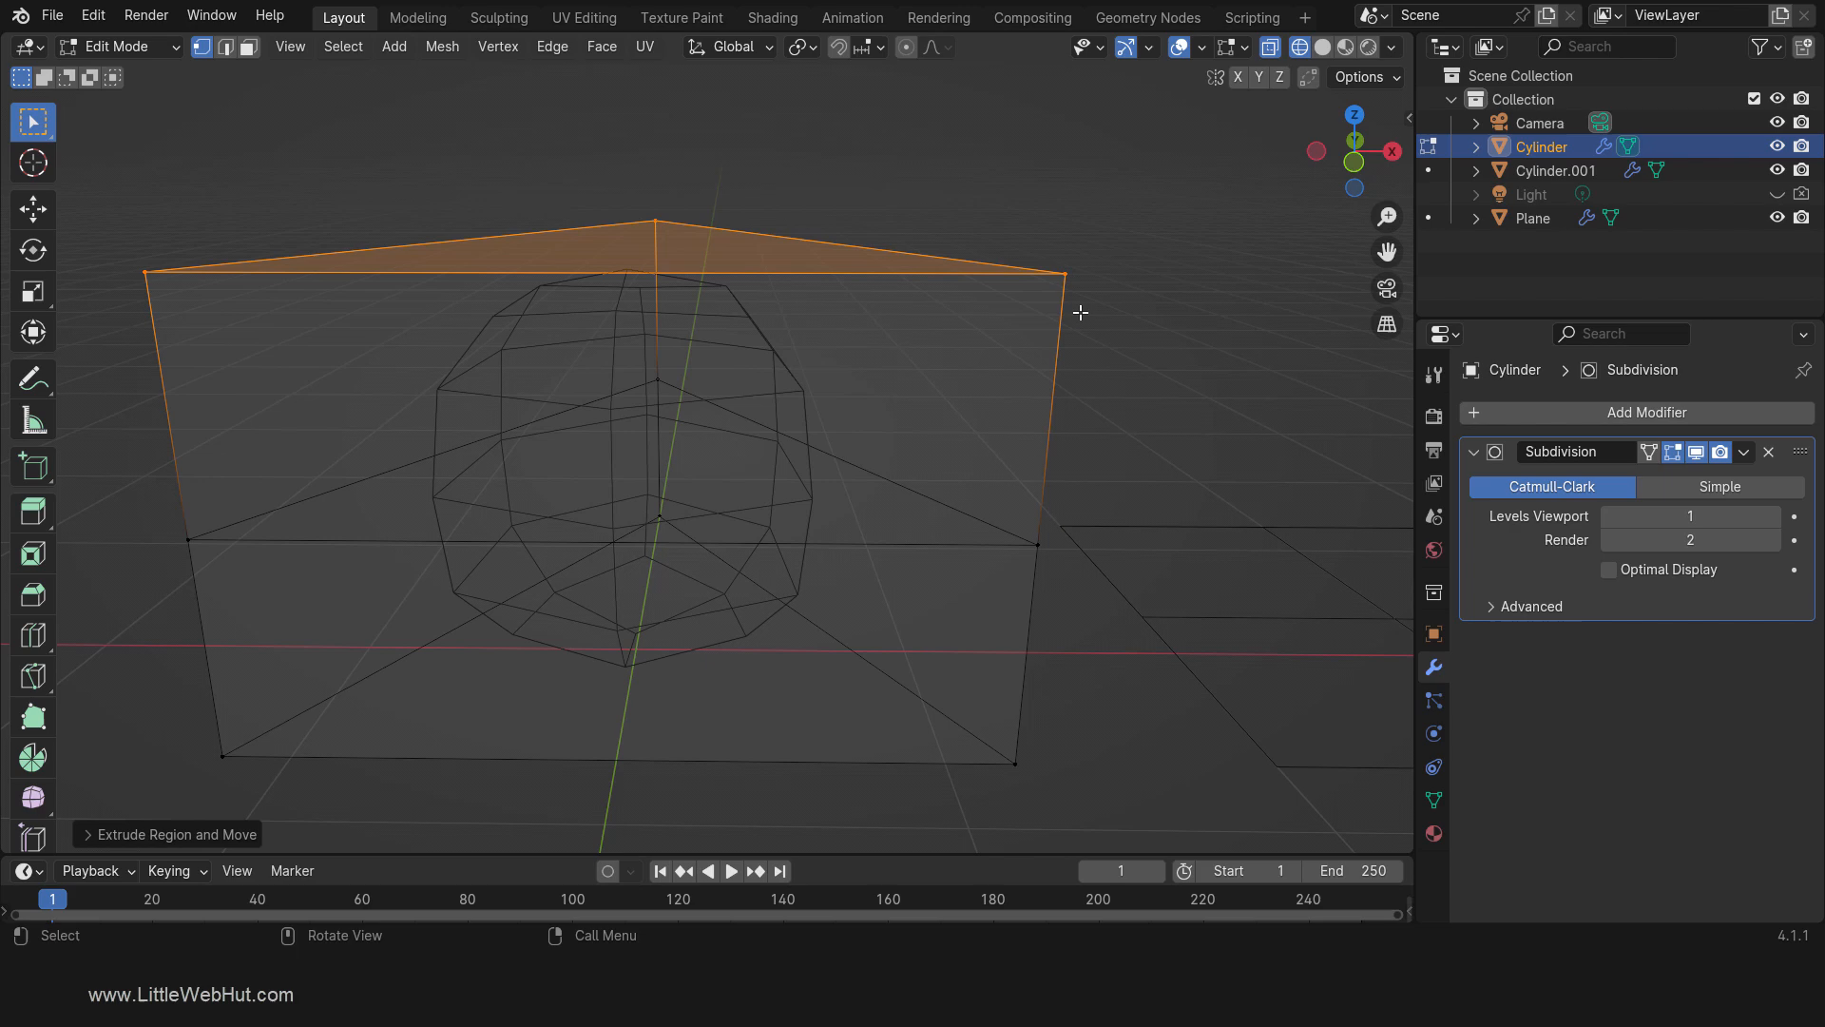
pyautogui.moveTo(1056, 279); pyautogui.dragTo(1004, 318)
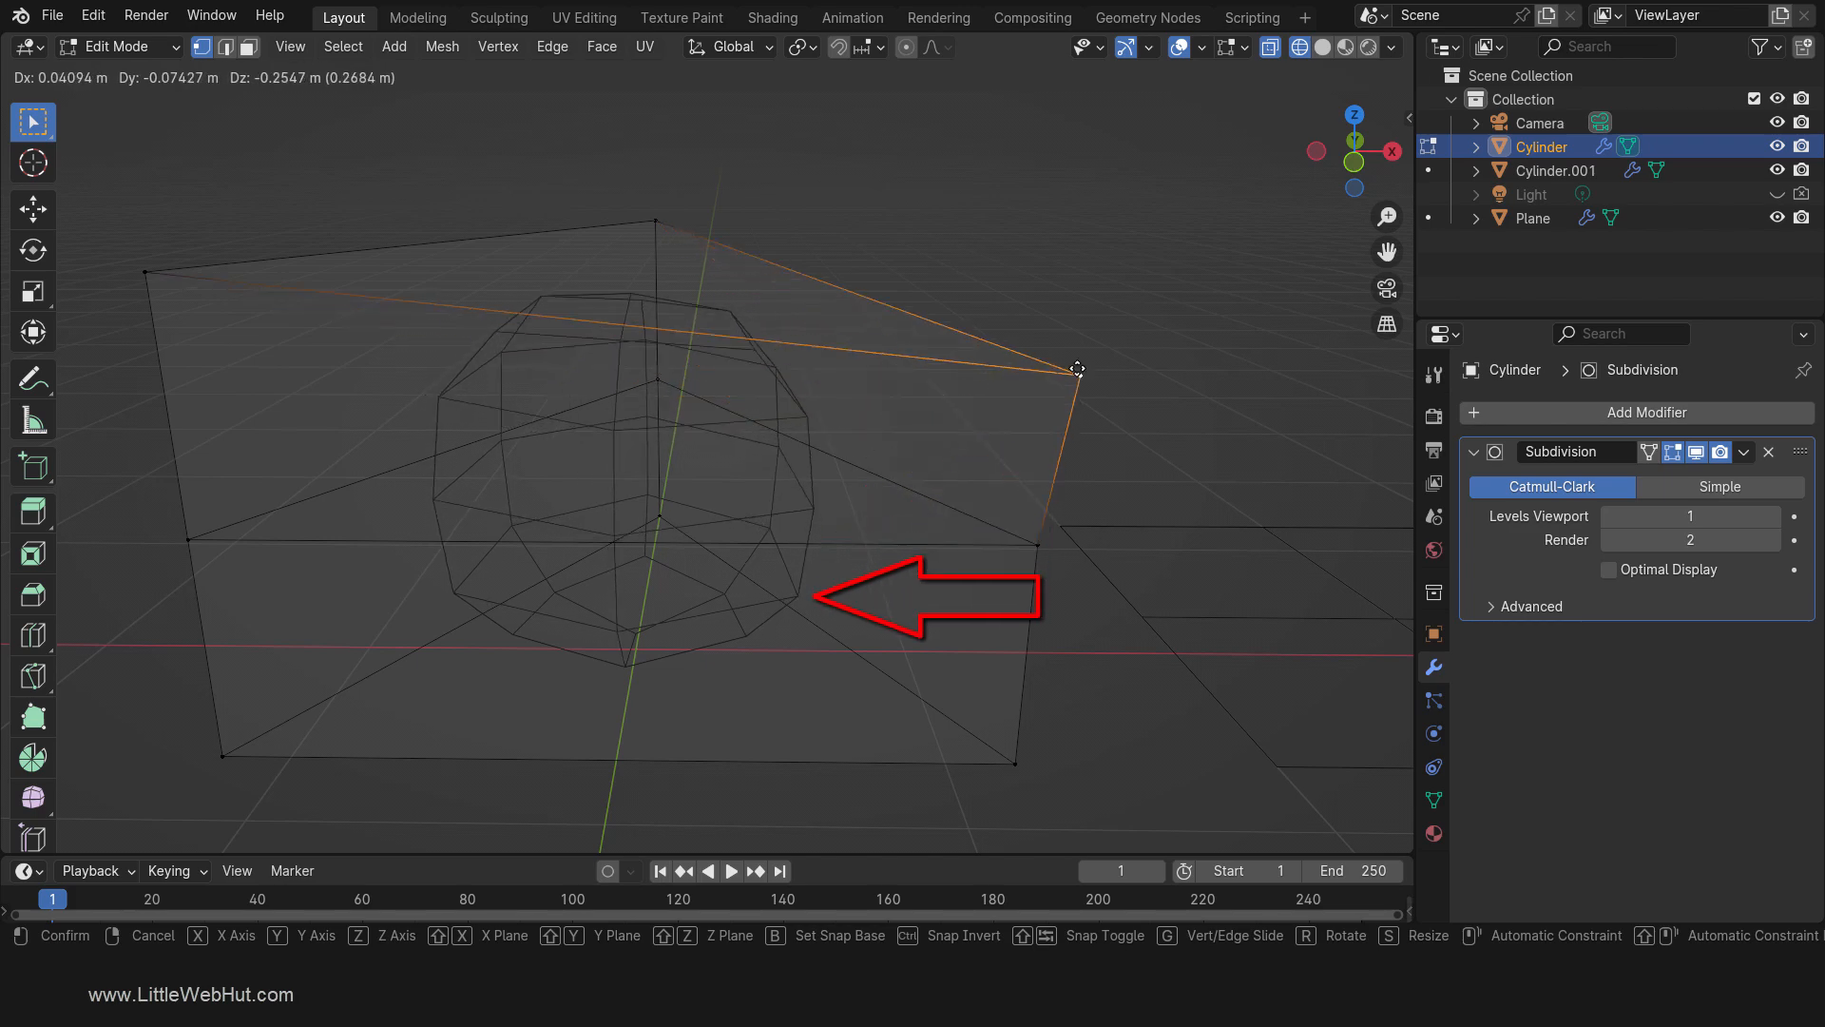
pyautogui.moveTo(1077, 369); pyautogui.dragTo(1080, 334)
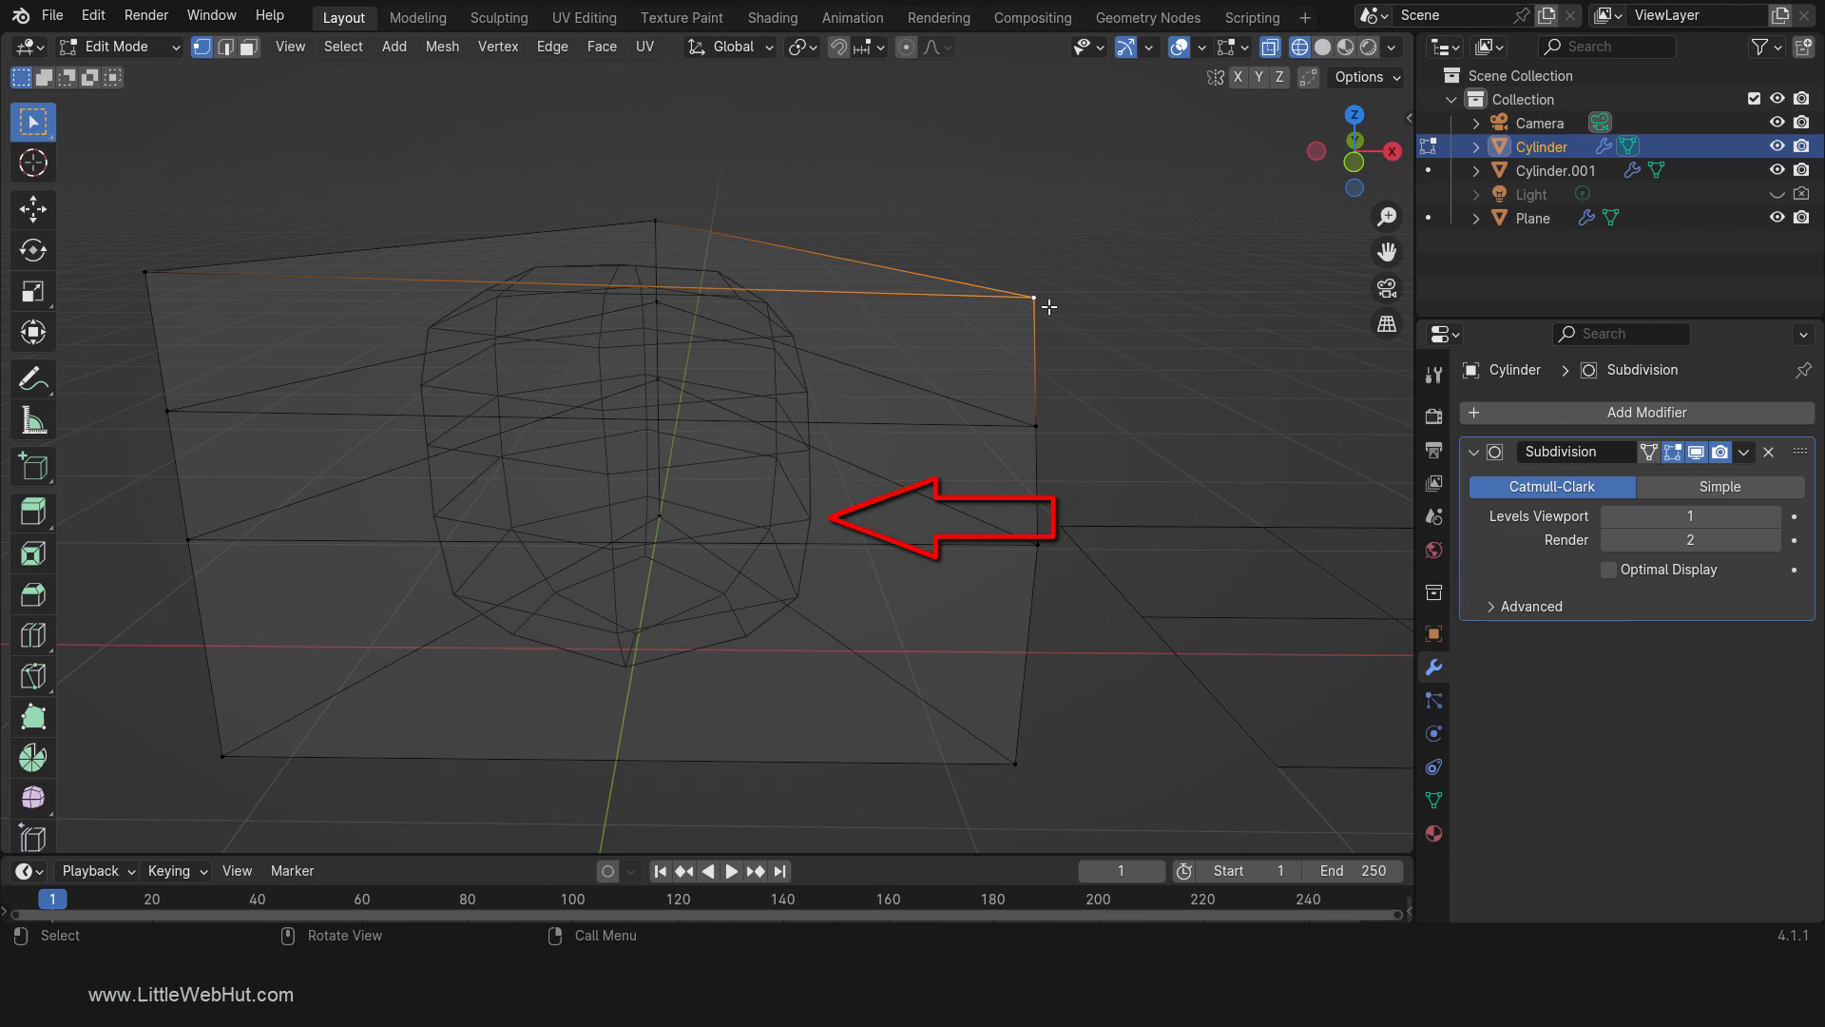
pyautogui.moveTo(1034, 297); pyautogui.dragTo(1080, 287)
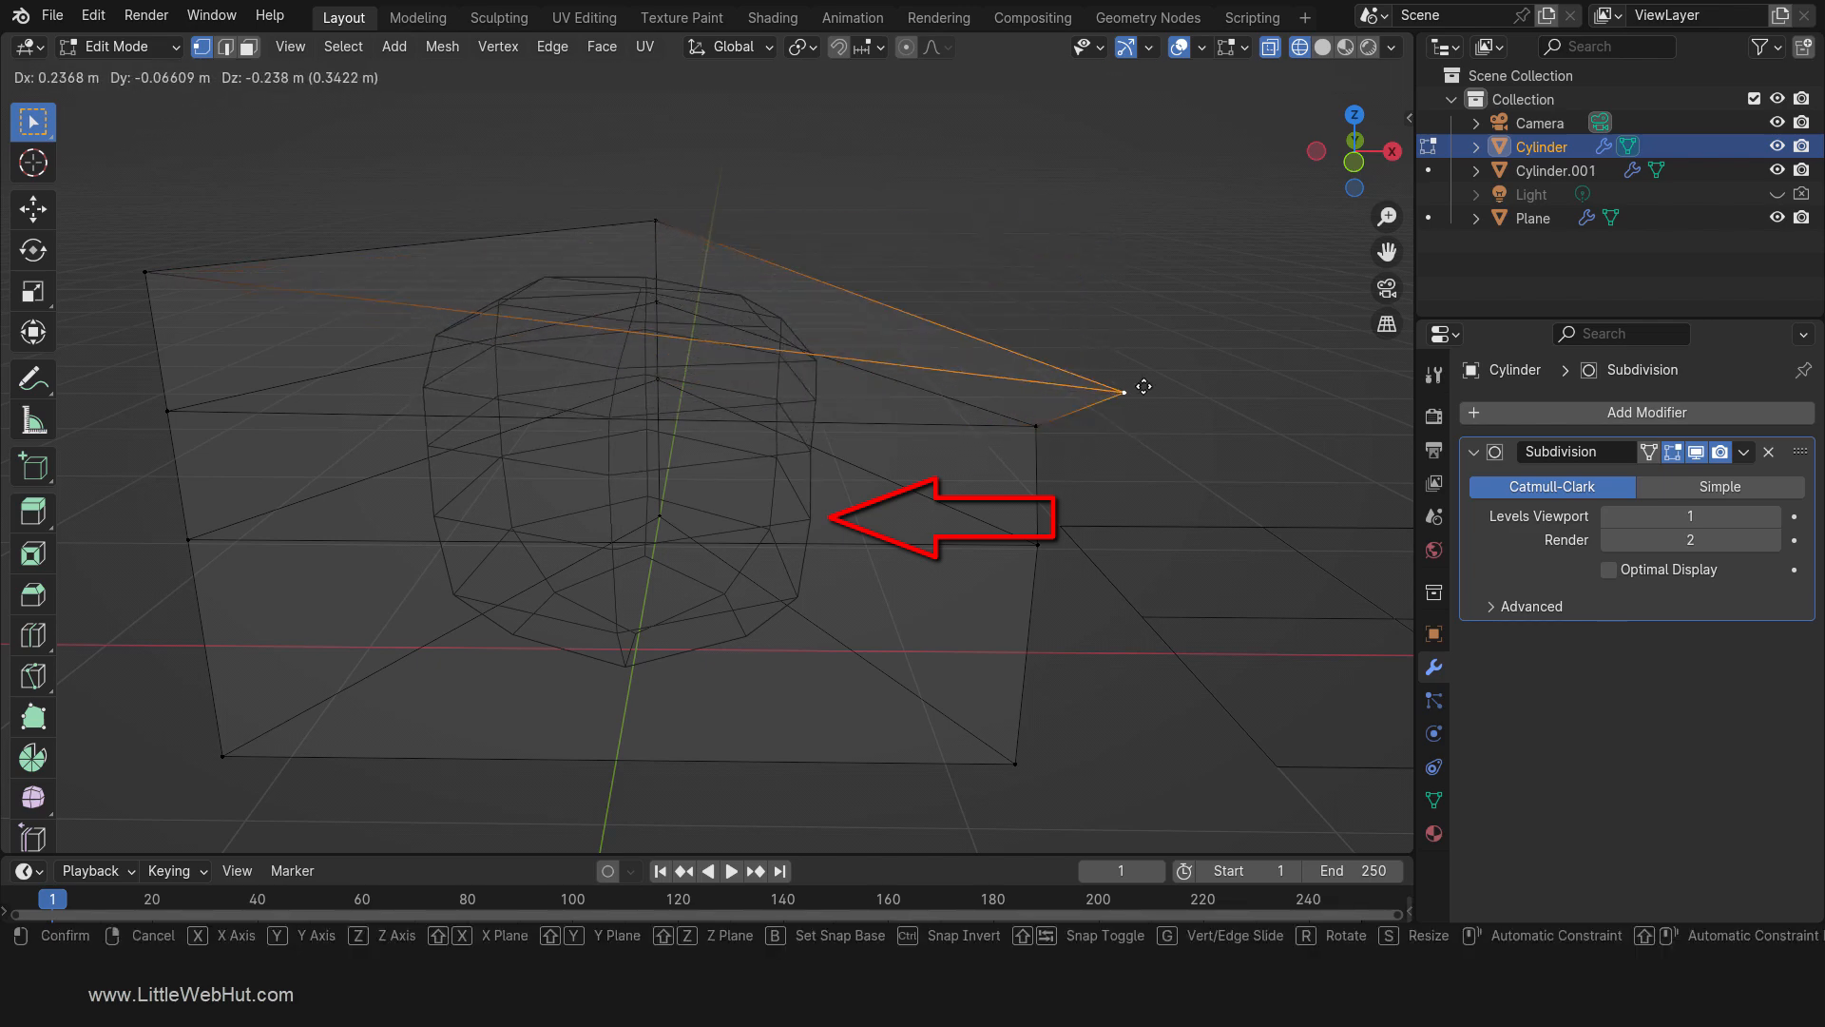
pyautogui.moveTo(1143, 387); pyautogui.dragTo(1048, 282)
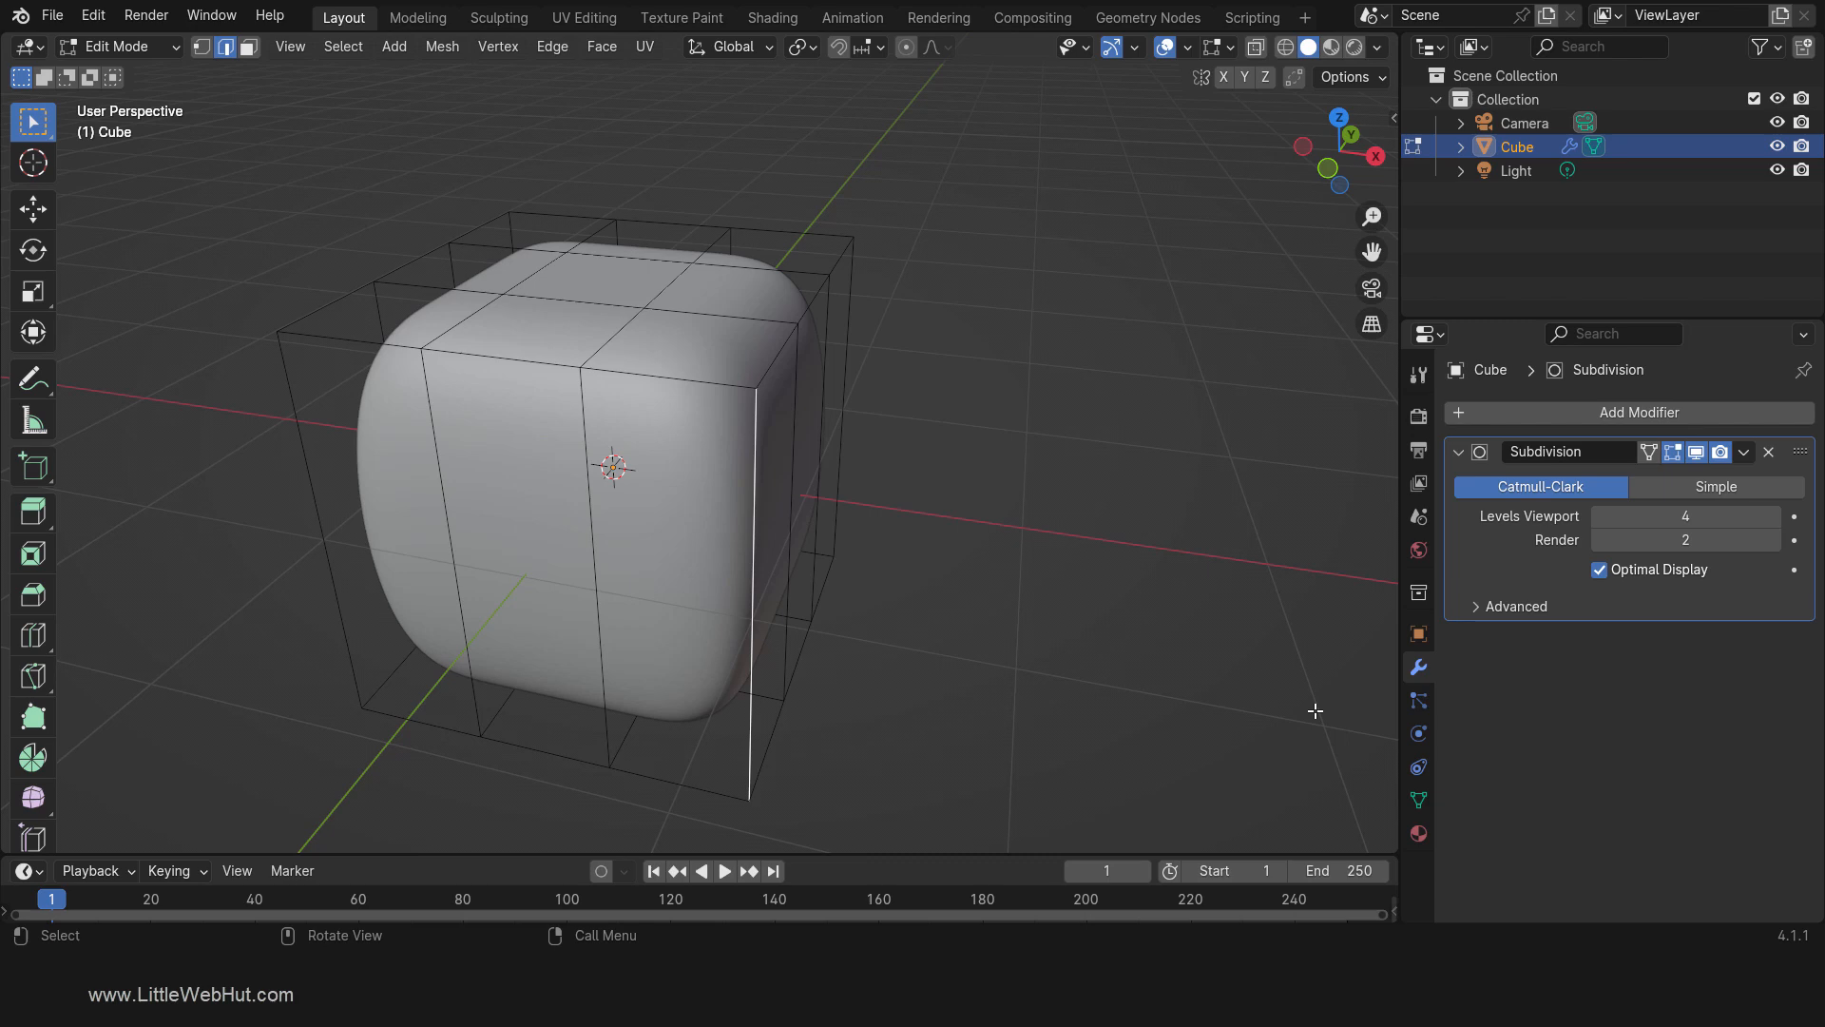
pyautogui.moveTo(752, 541)
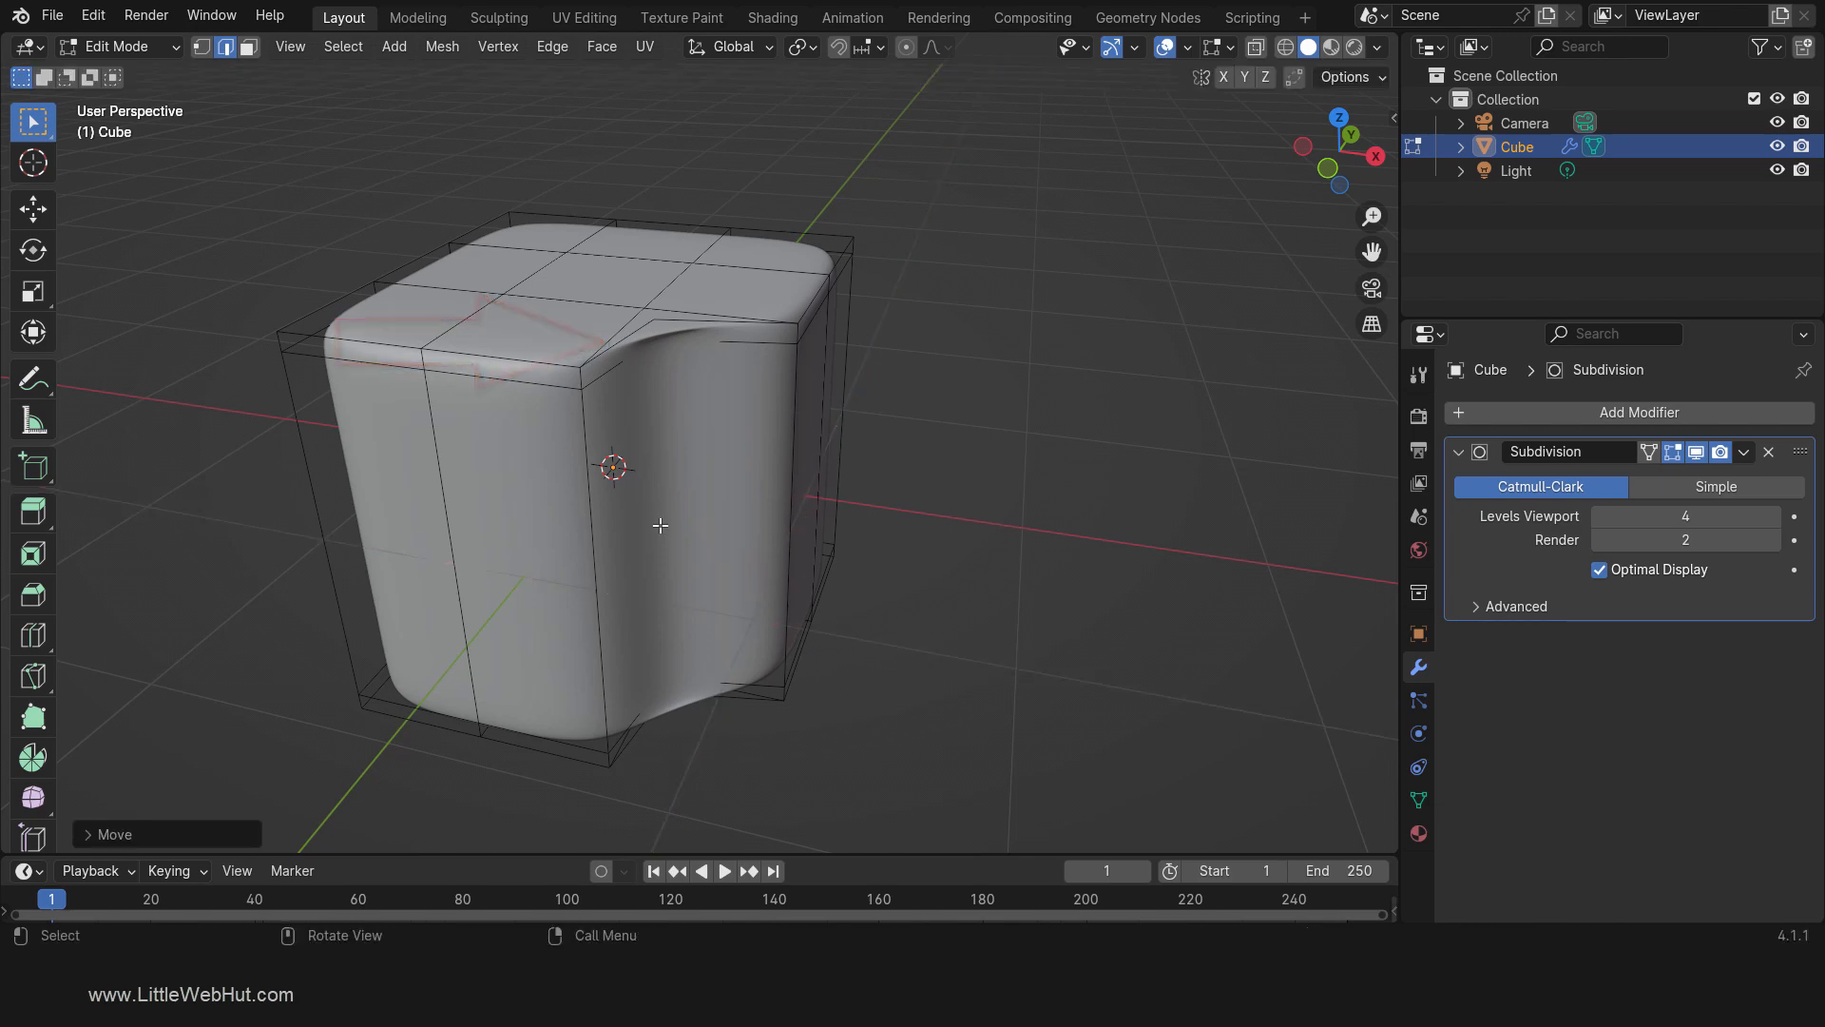
# Step: Show the cube as Wireframe, disable Optimal Display, and set Subdivision to Simple
pyautogui.press('z')
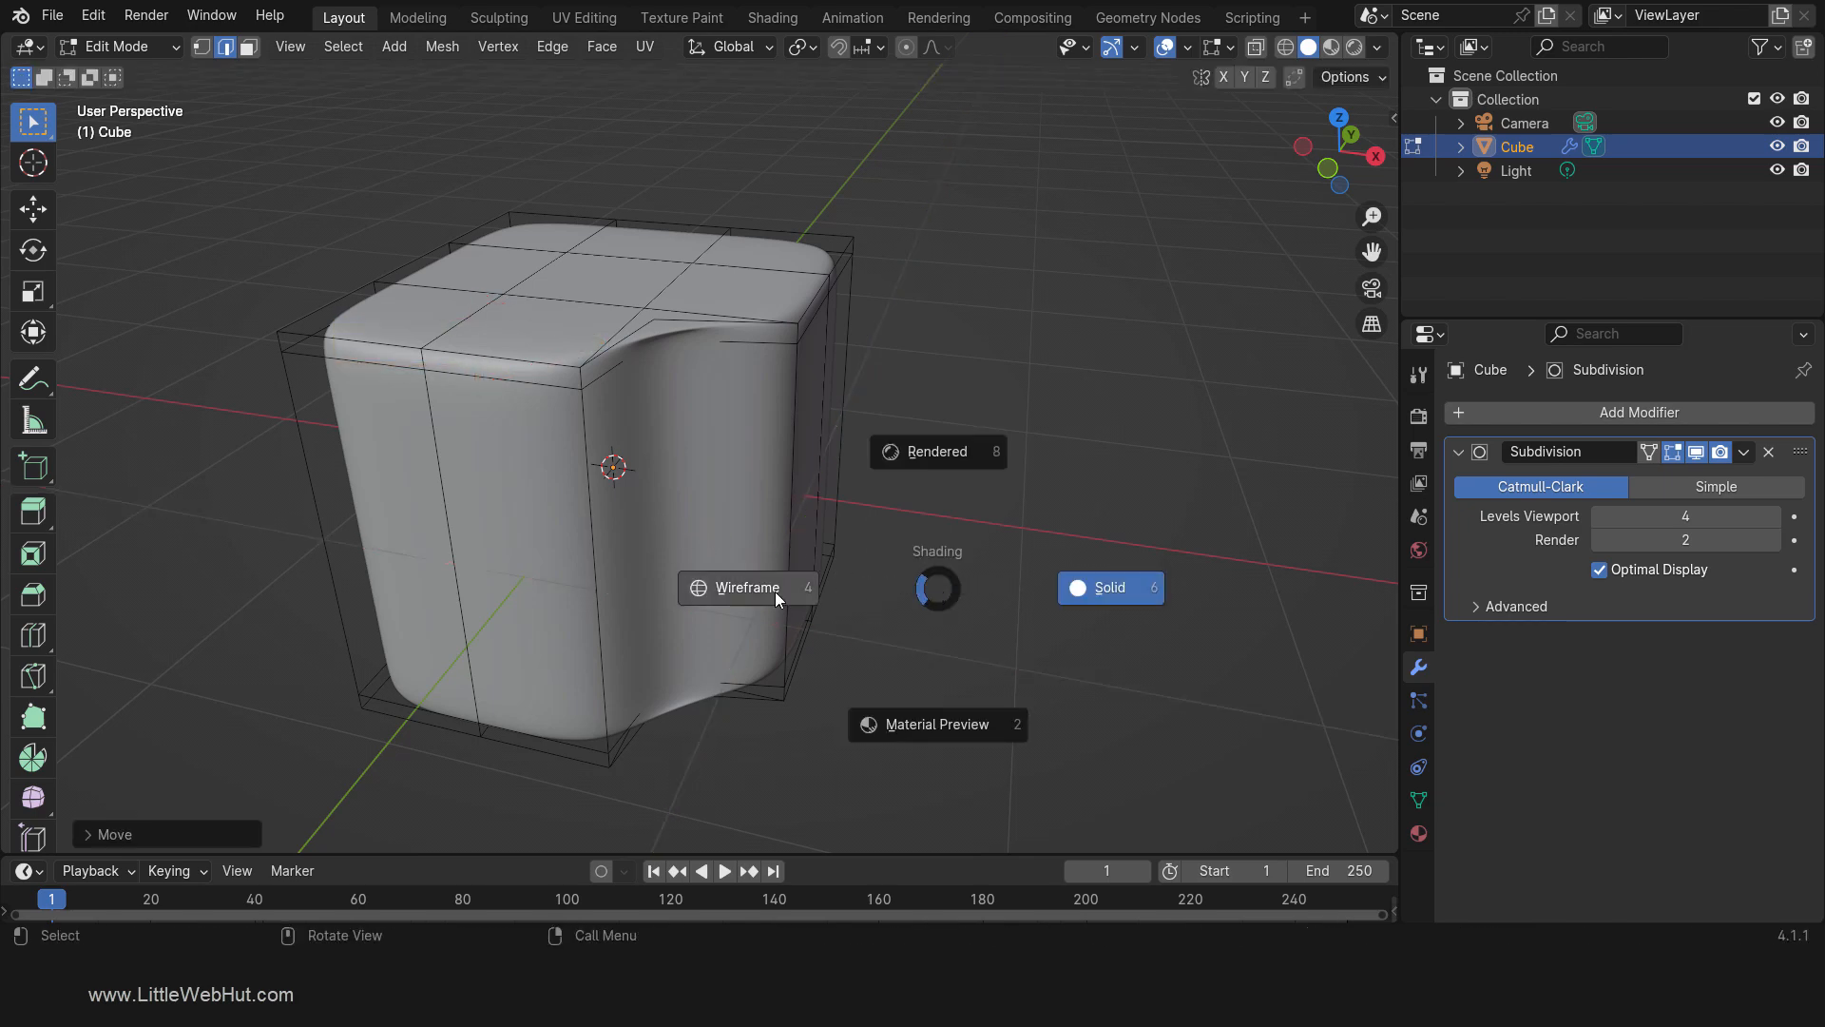
pyautogui.click(746, 587)
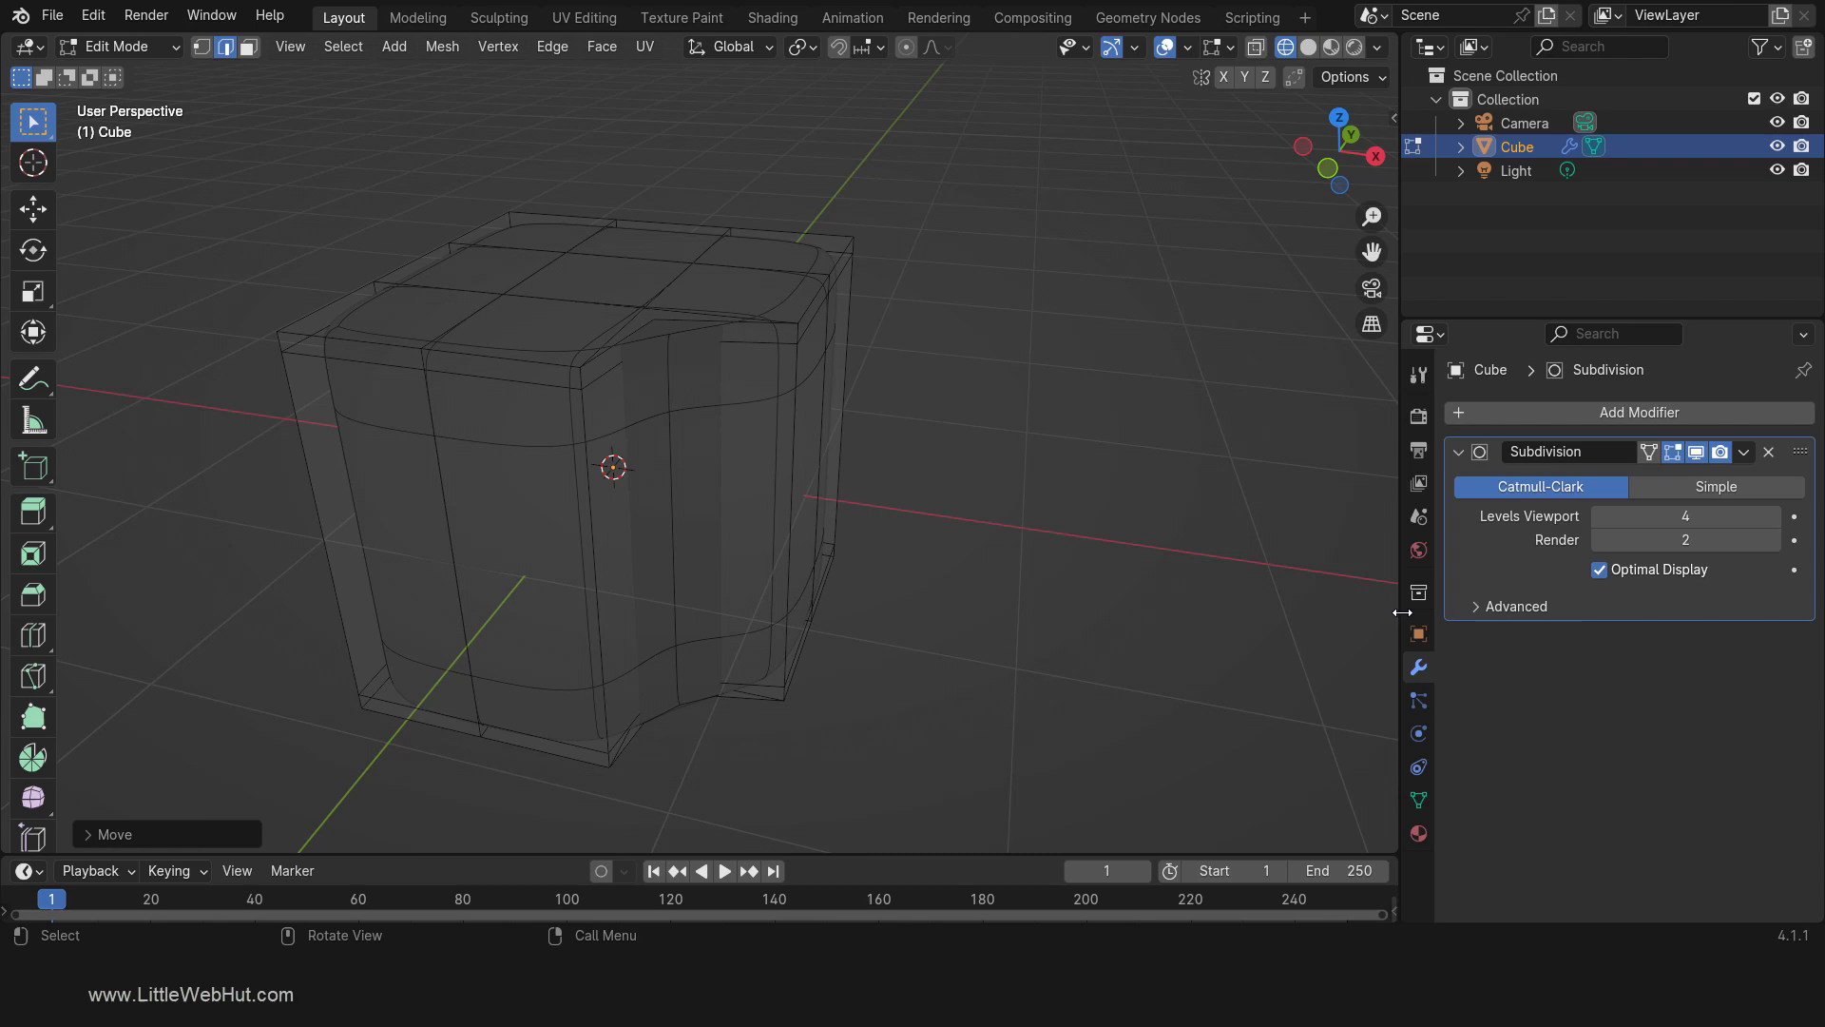
pyautogui.click(1599, 569)
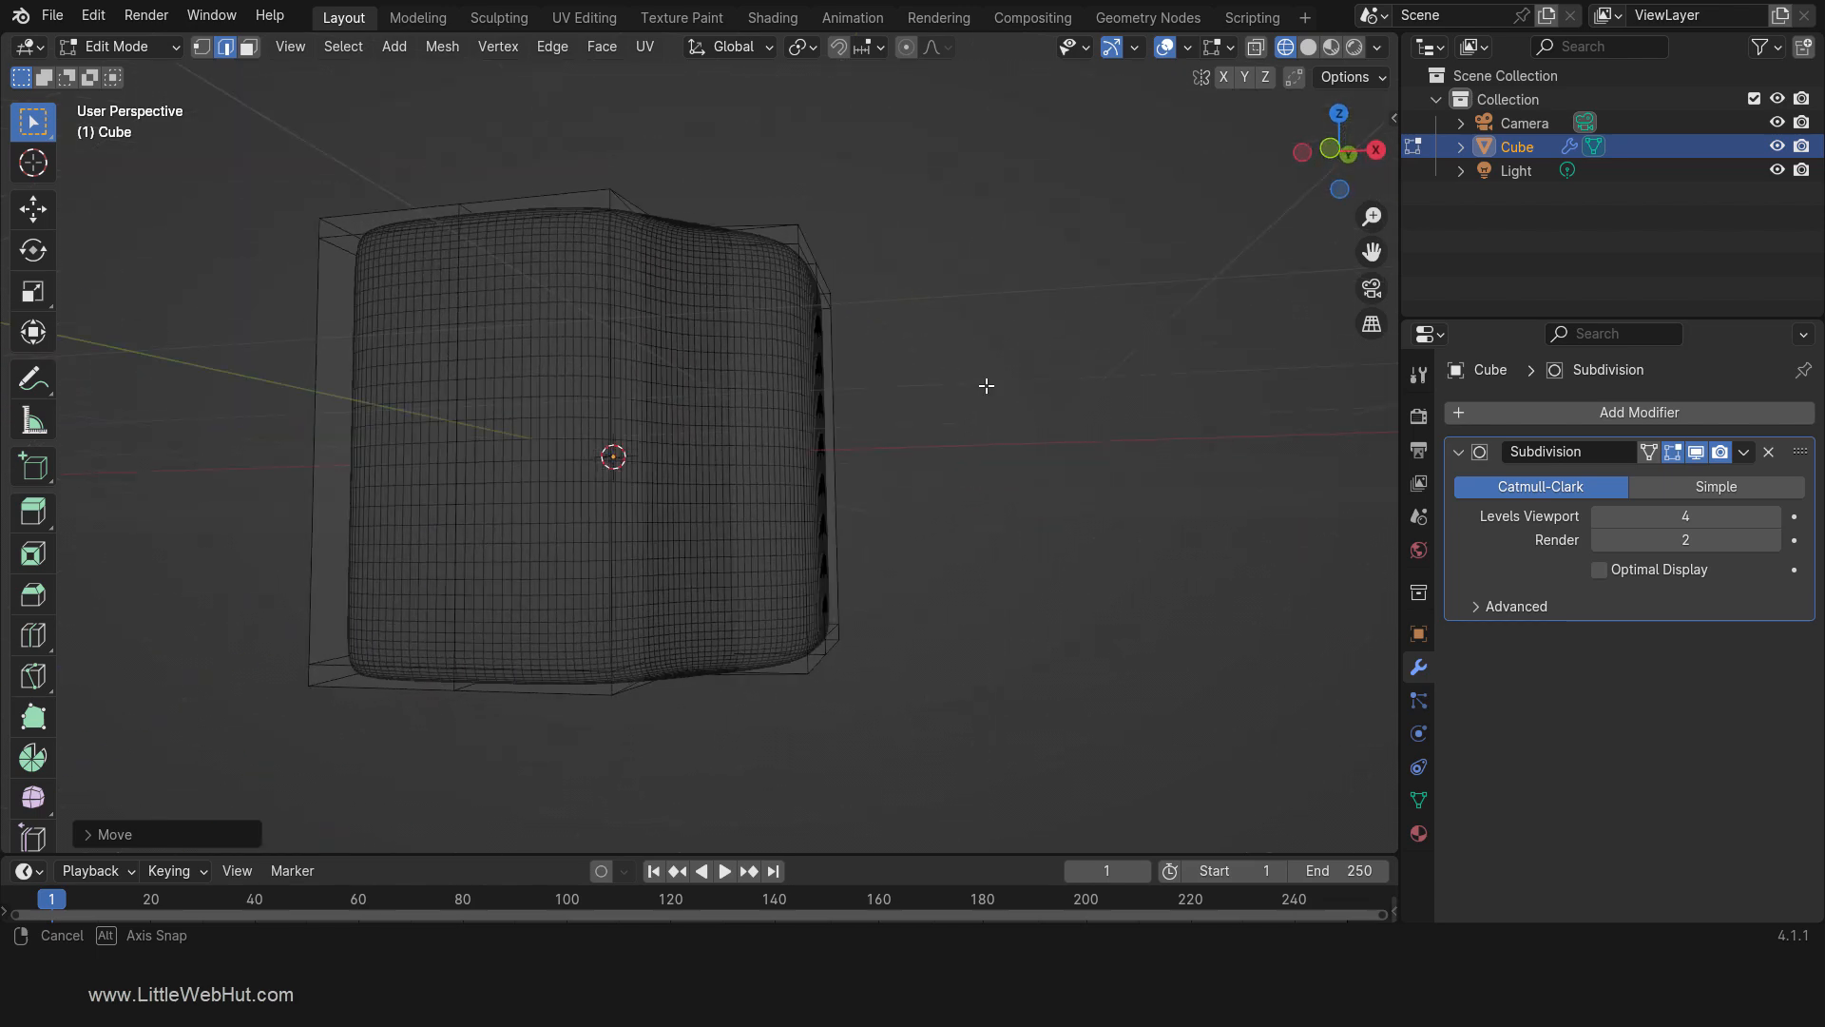
pyautogui.moveTo(986, 385); pyautogui.dragTo(986, 532)
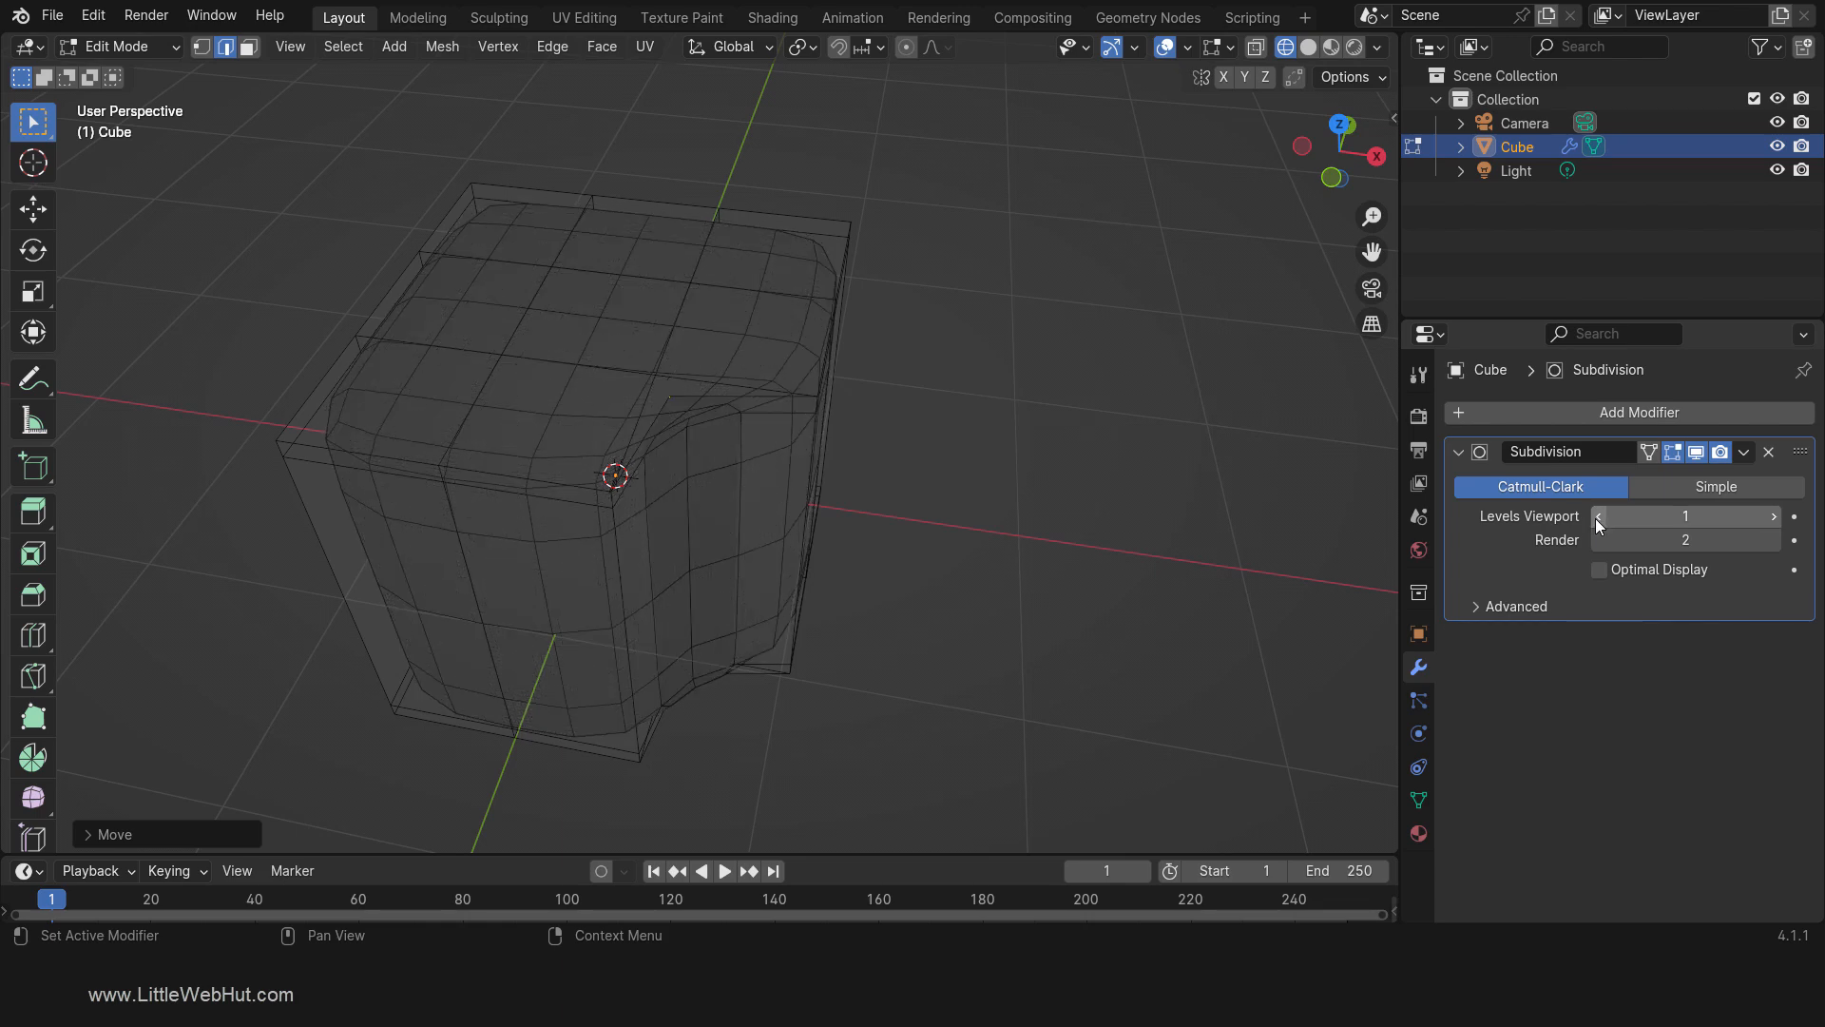
pyautogui.click(1715, 486)
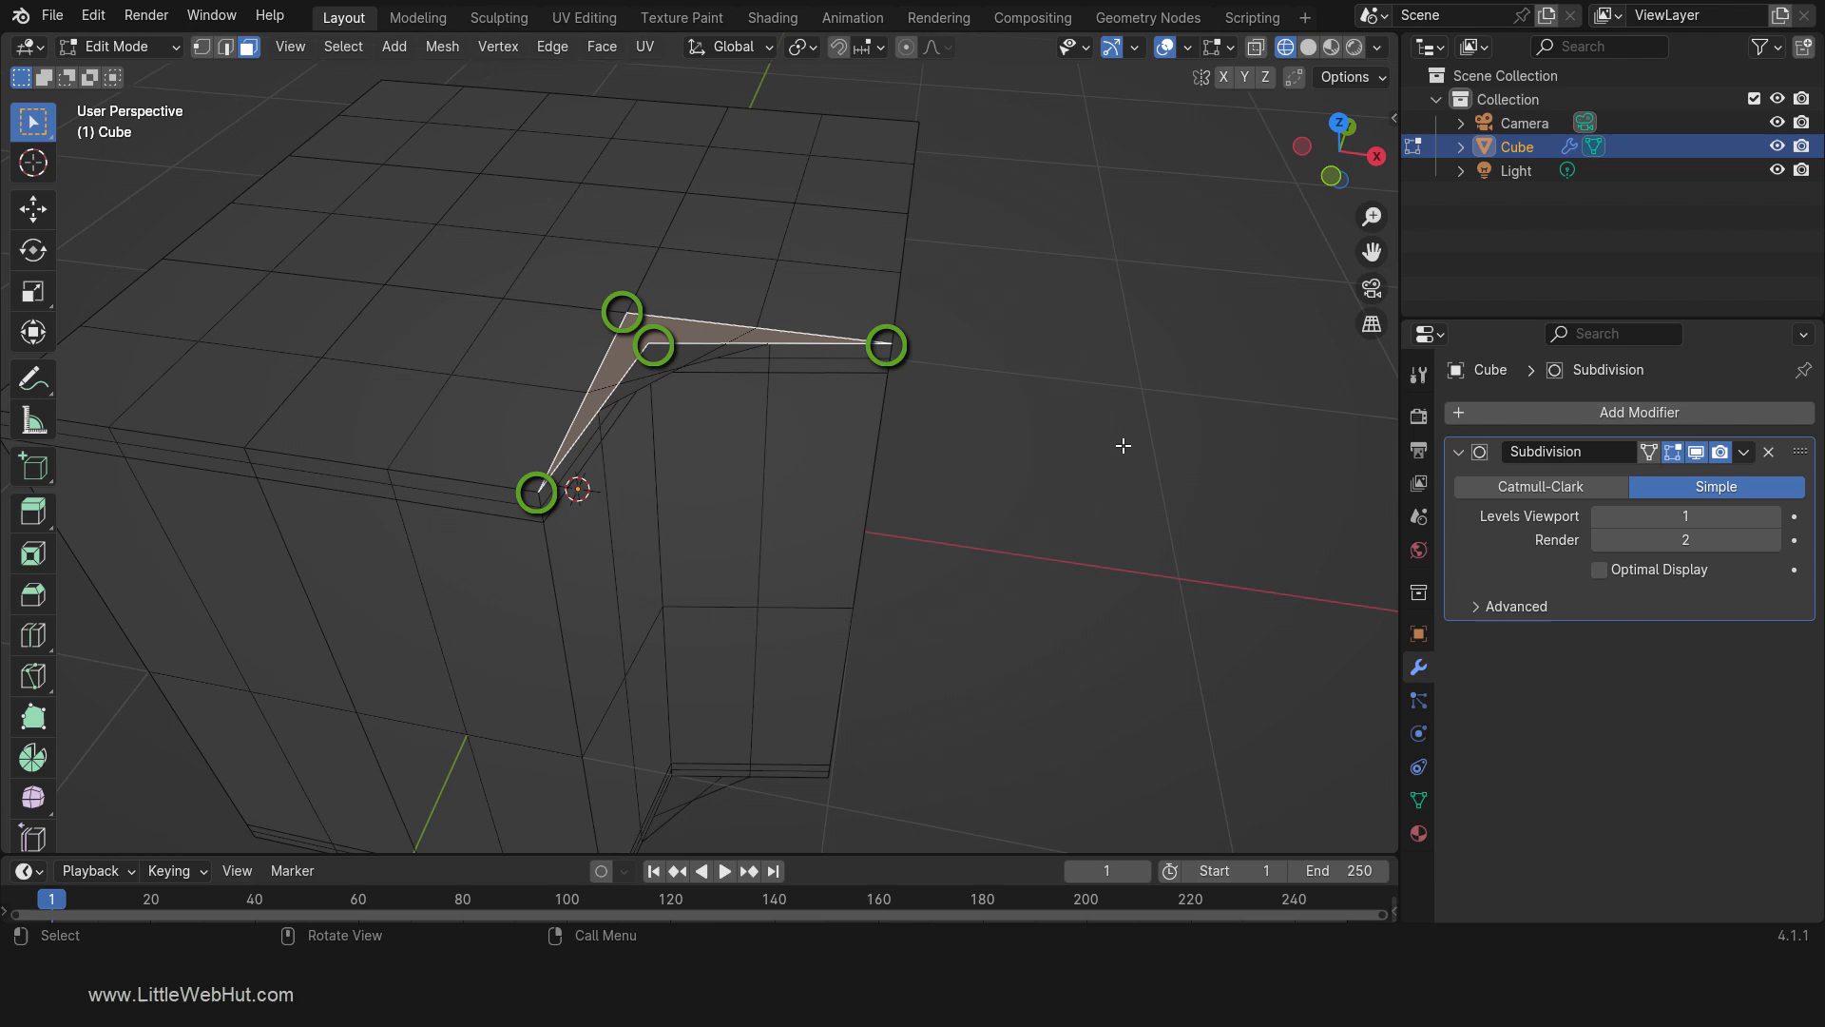
# Step: Select and grab the thin face at the cube's dented top corner
pyautogui.click(673, 373)
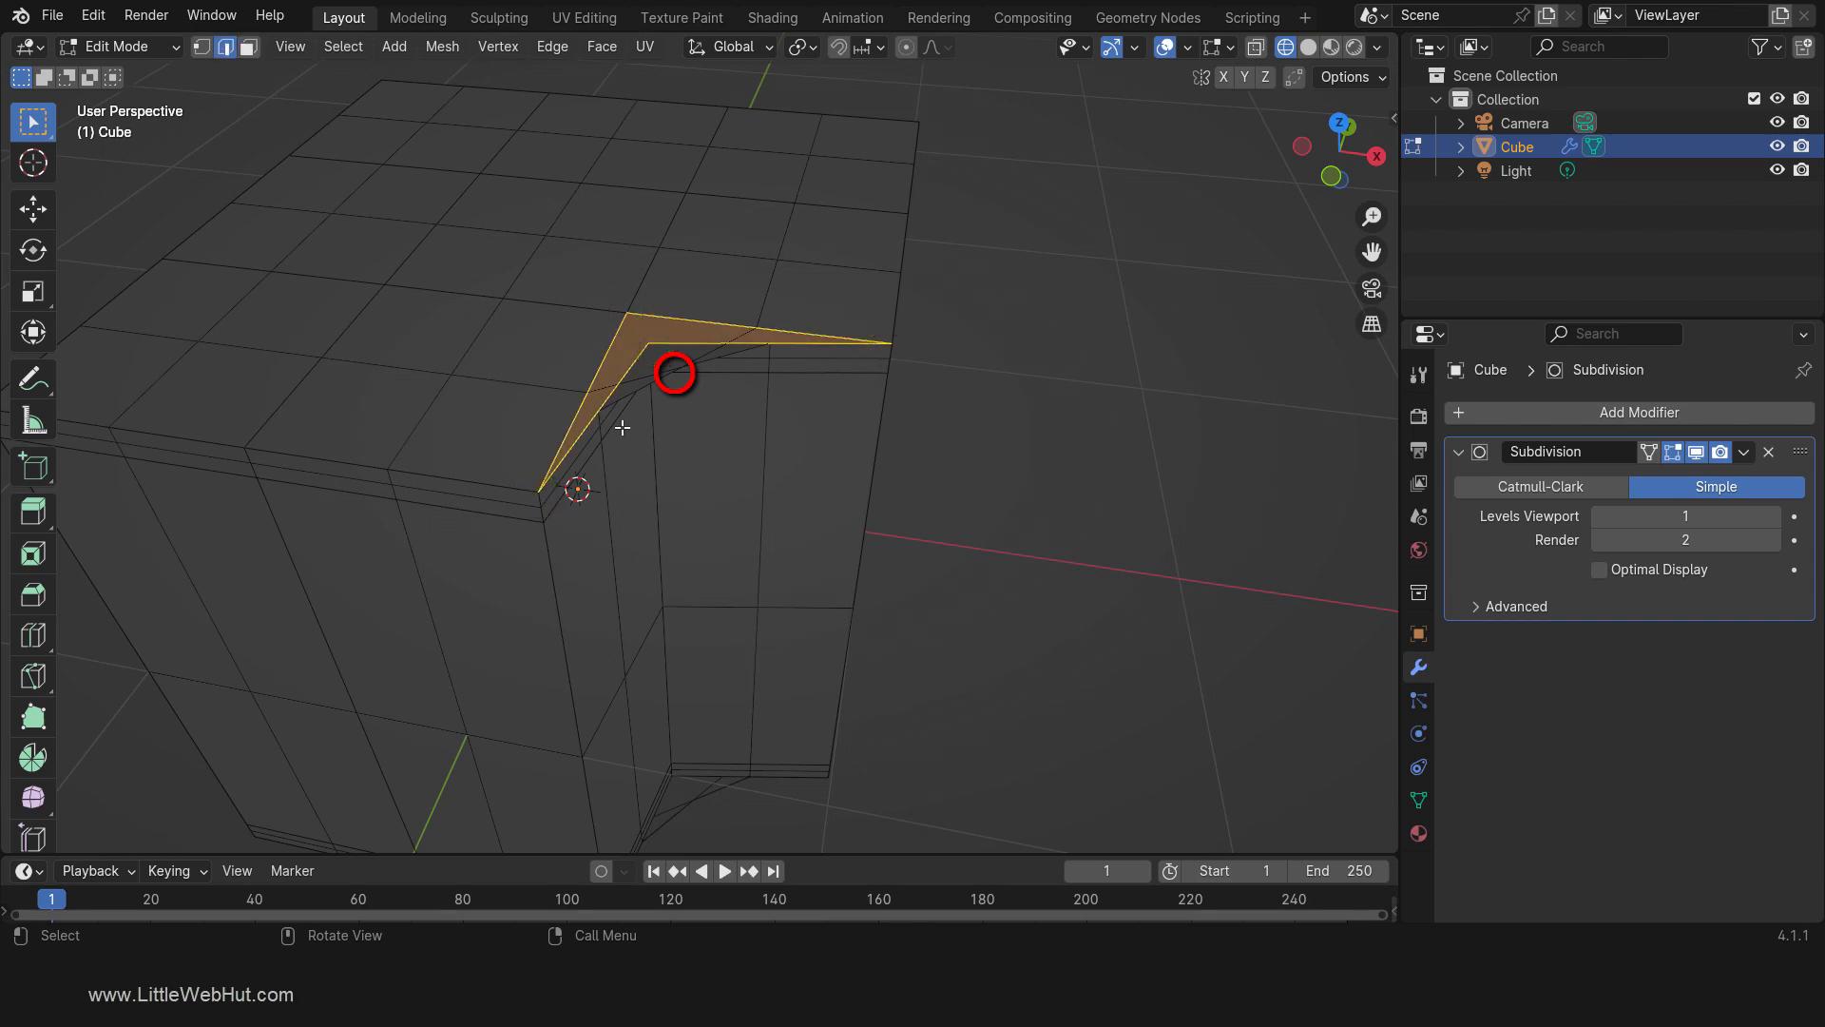
pyautogui.press('g')
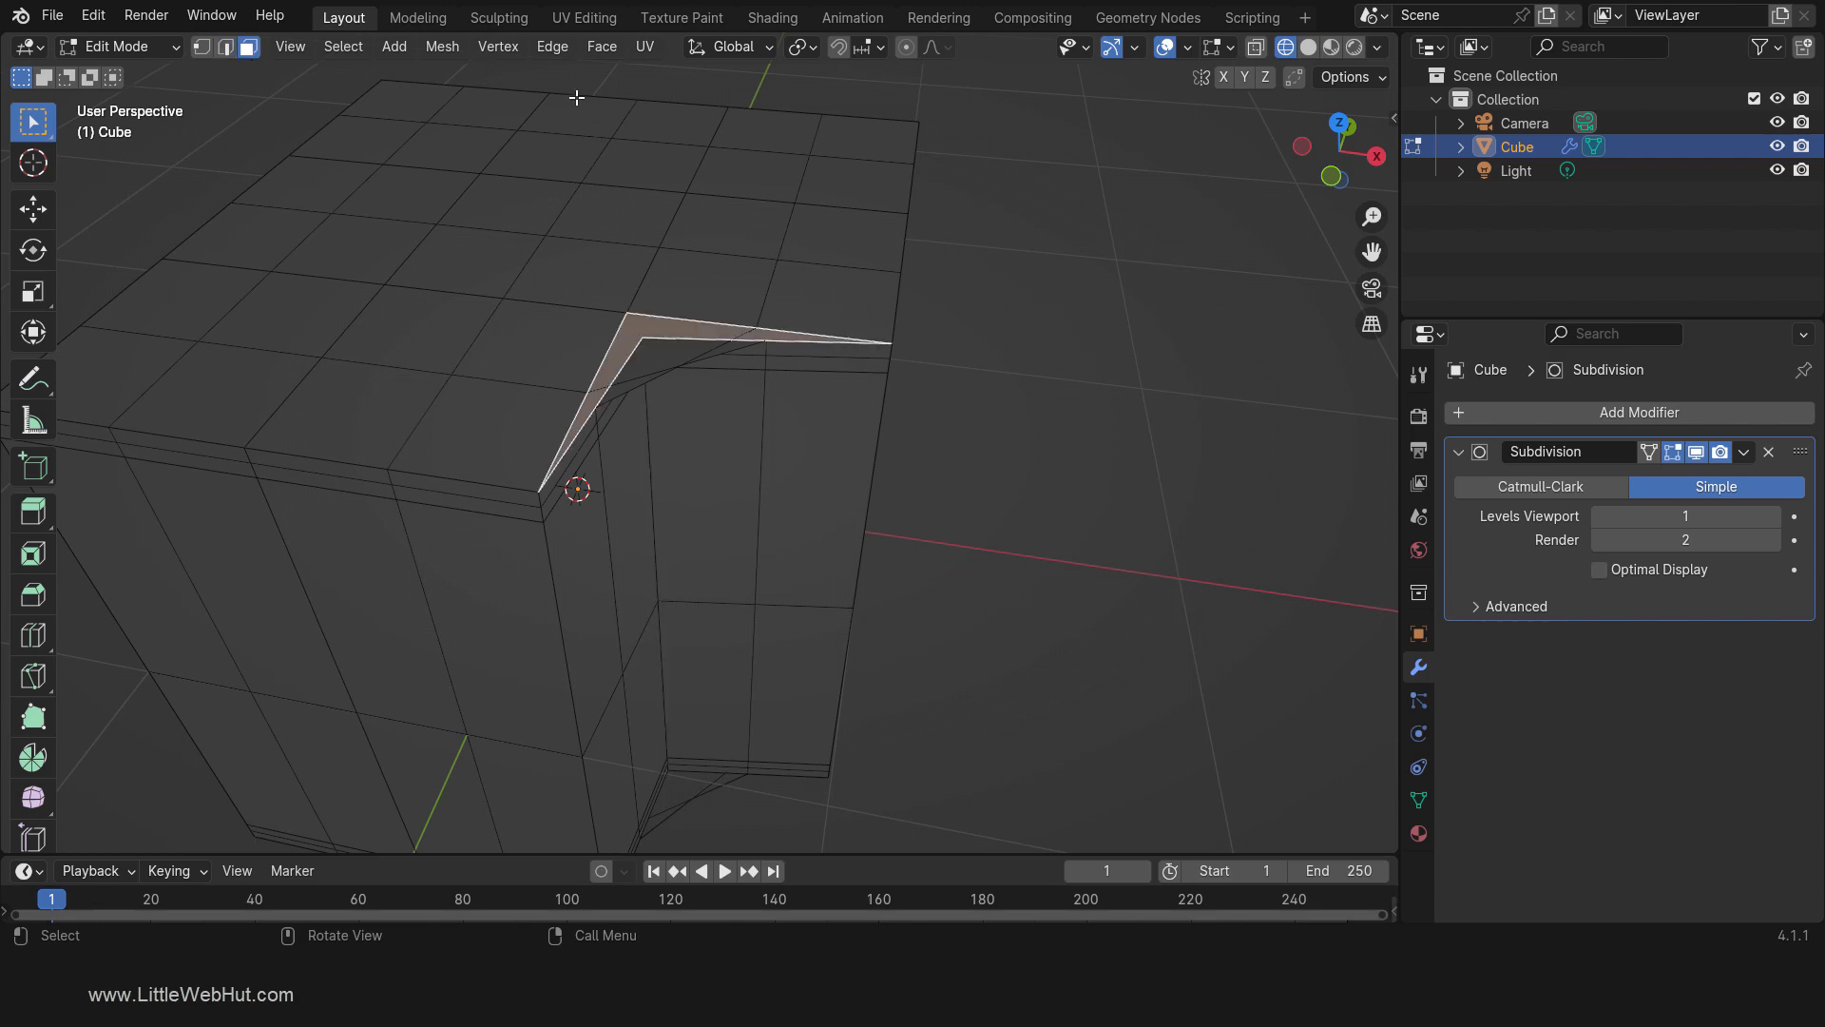
pyautogui.click(602, 46)
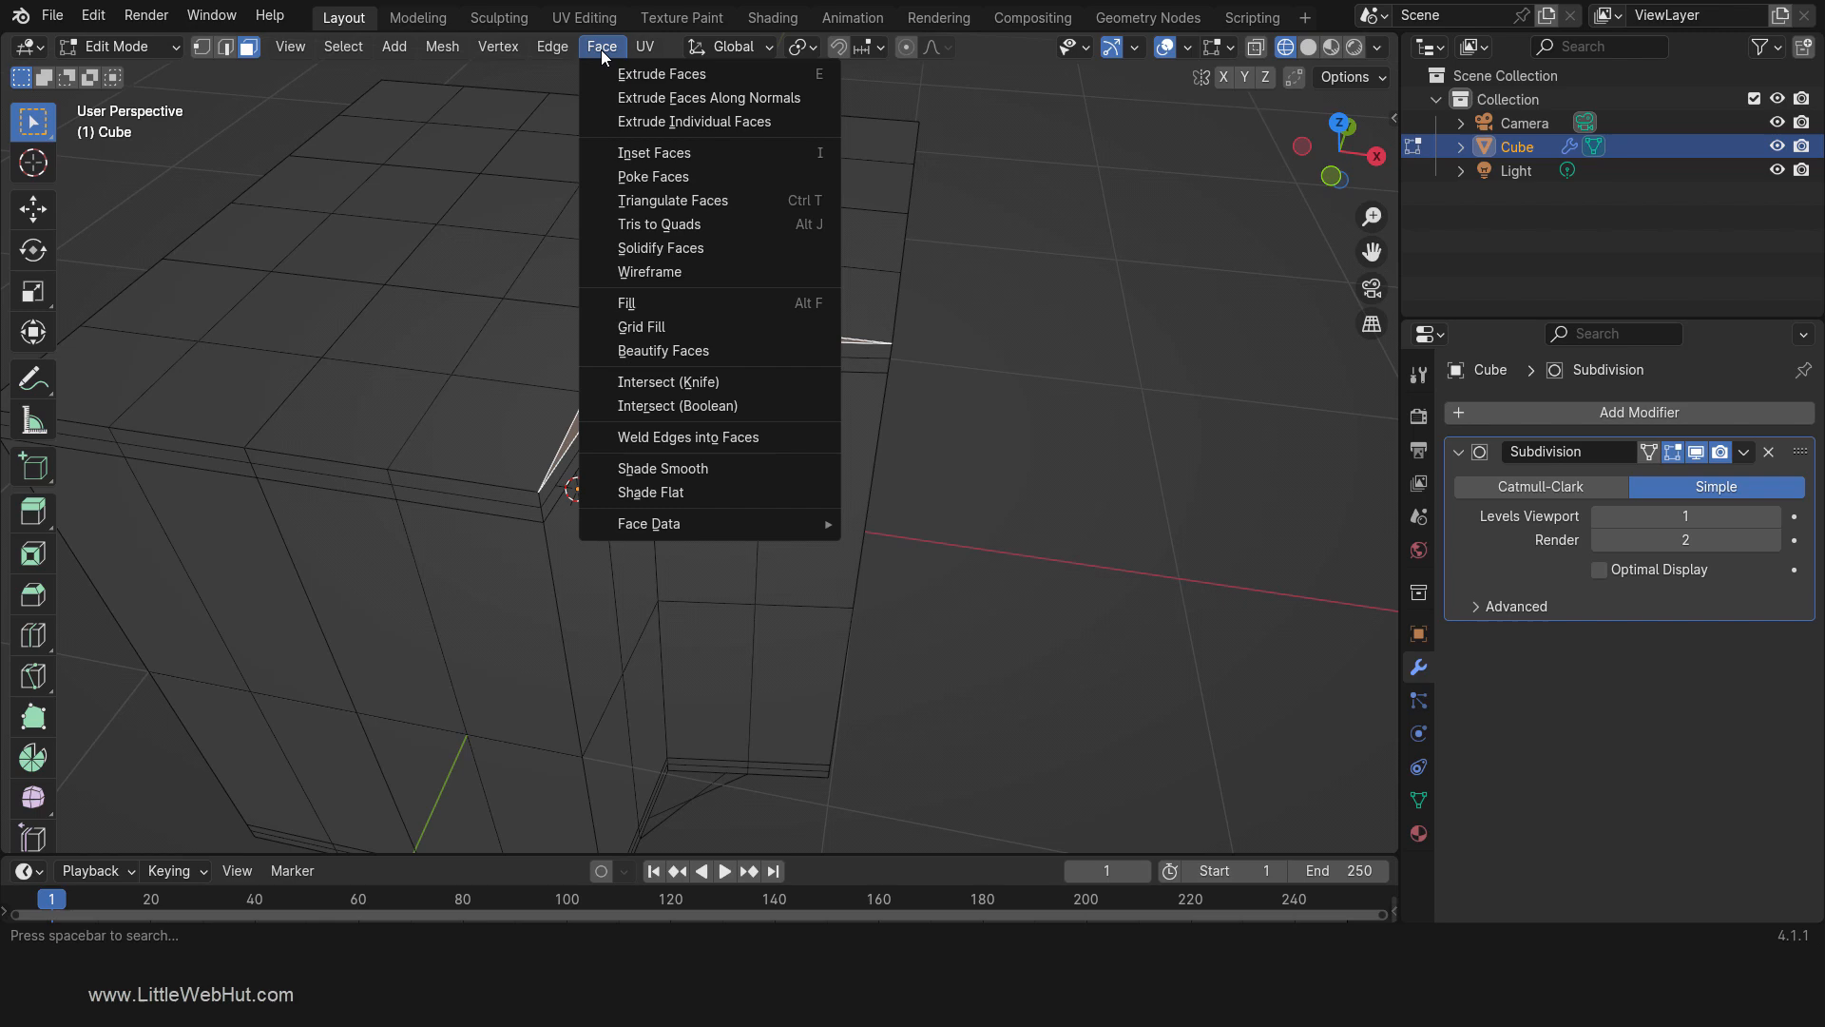
pyautogui.moveTo(673, 199)
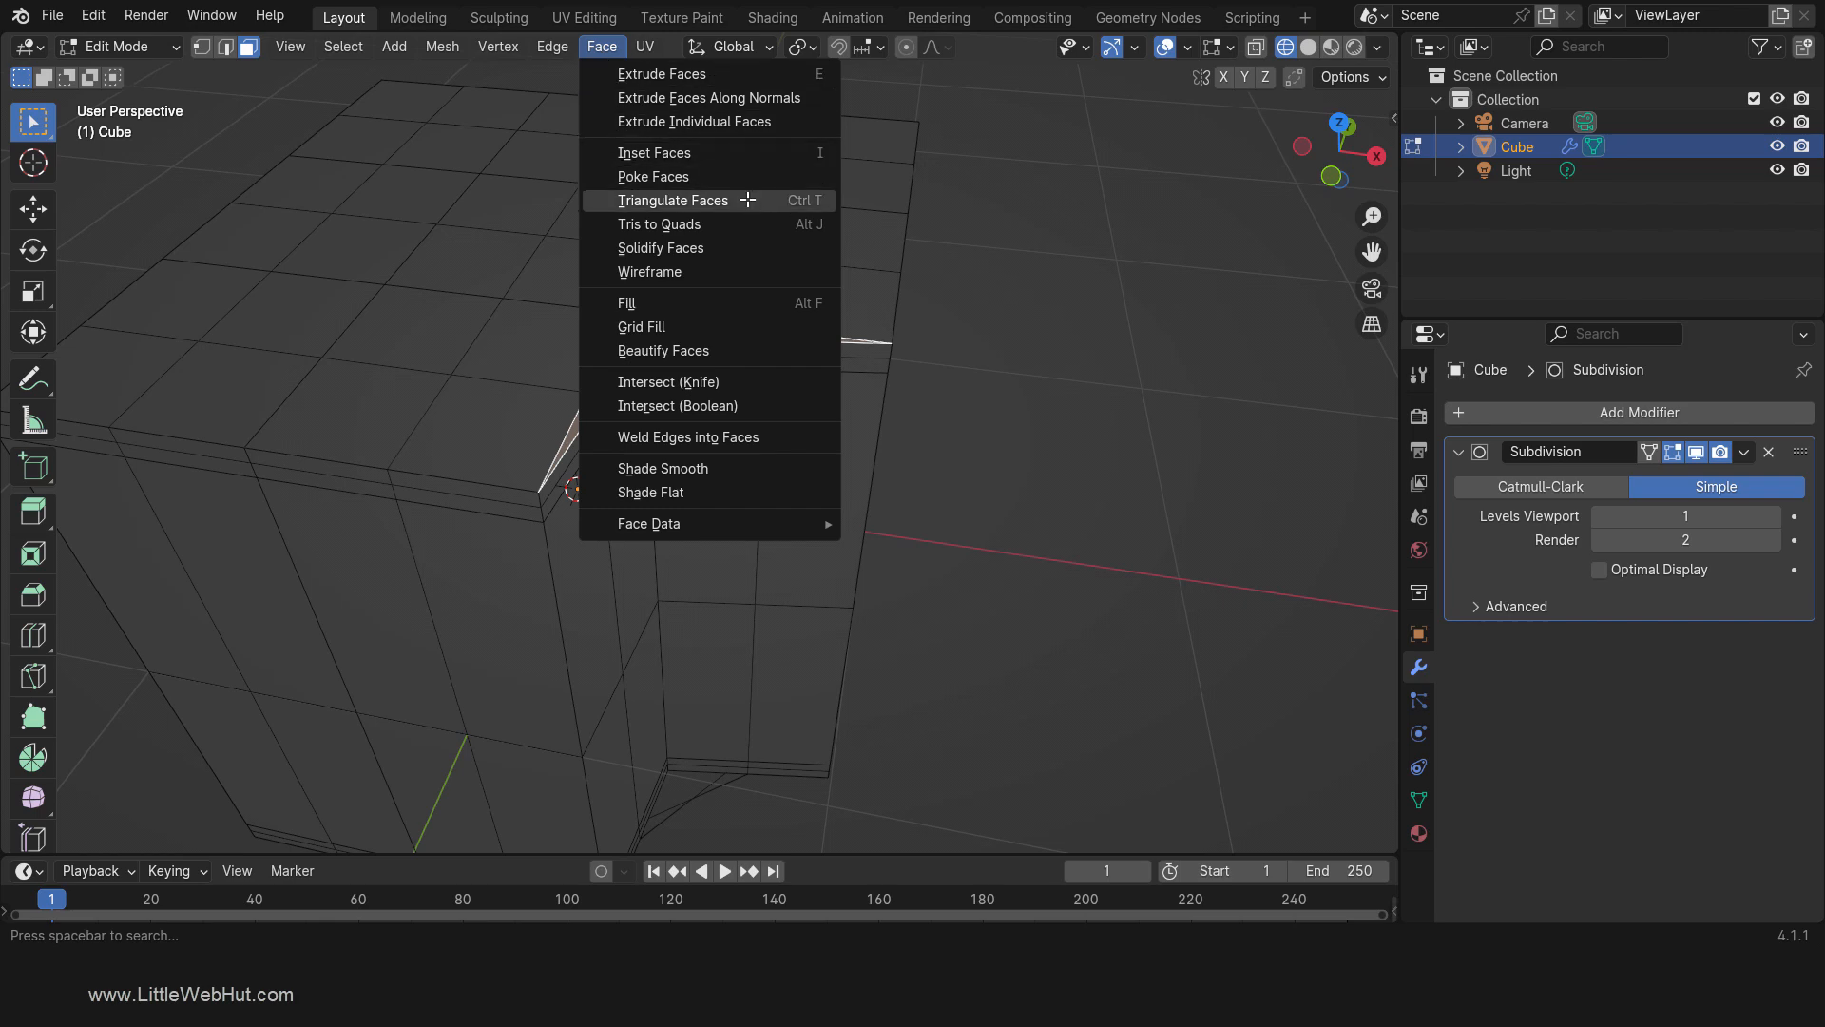
# Step: Triangulate the corner face and preview the cube at Subdivision Levels Viewport 4
pyautogui.click(673, 201)
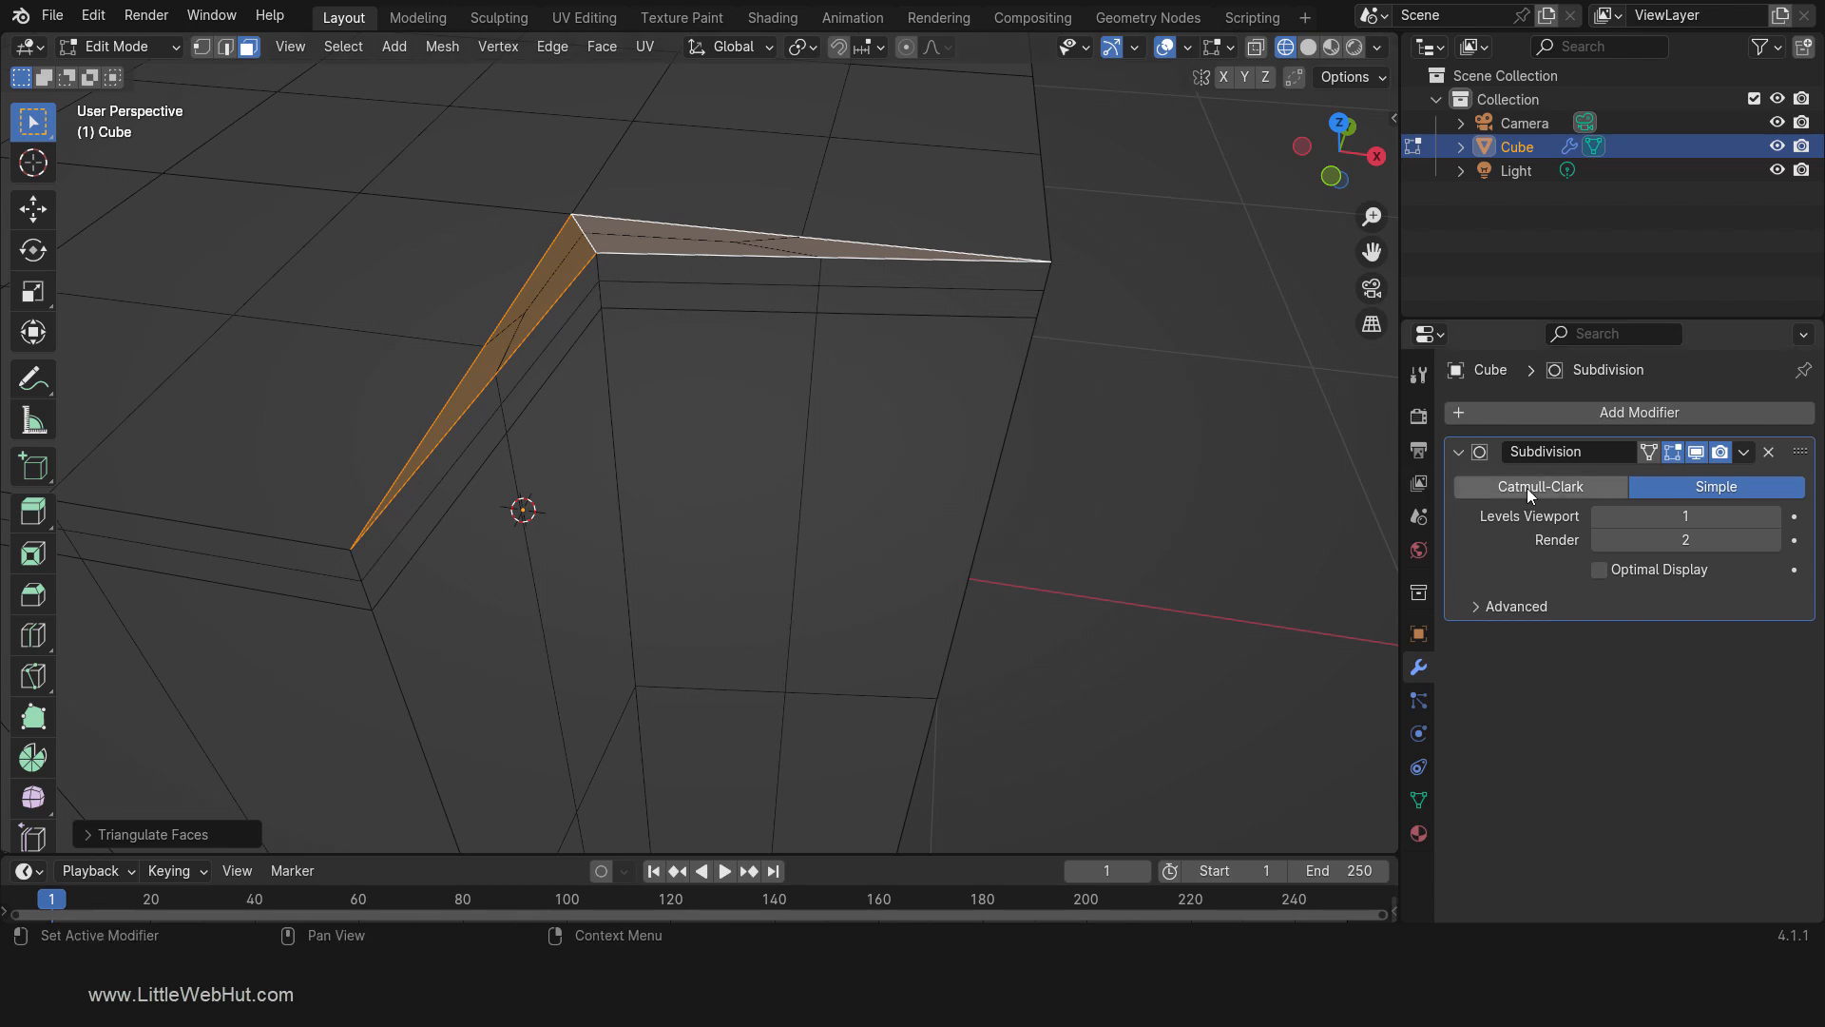
pyautogui.click(1539, 486)
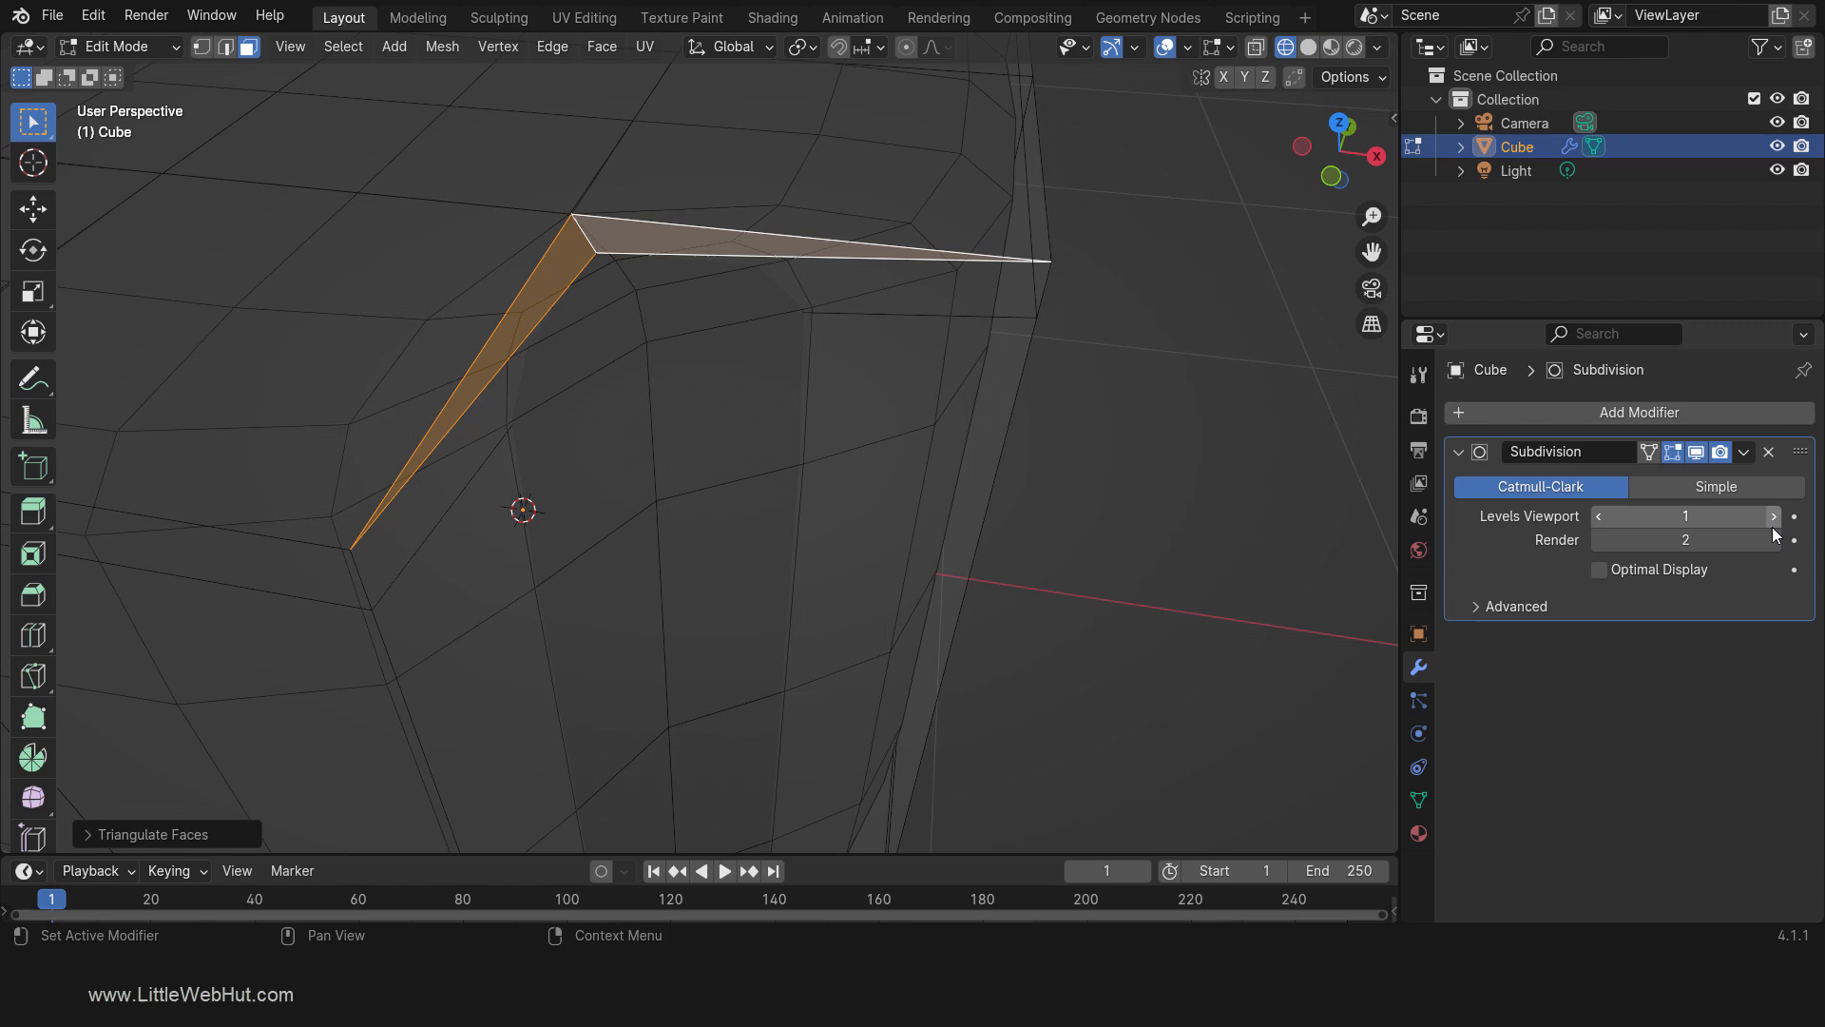
pyautogui.click(1774, 515)
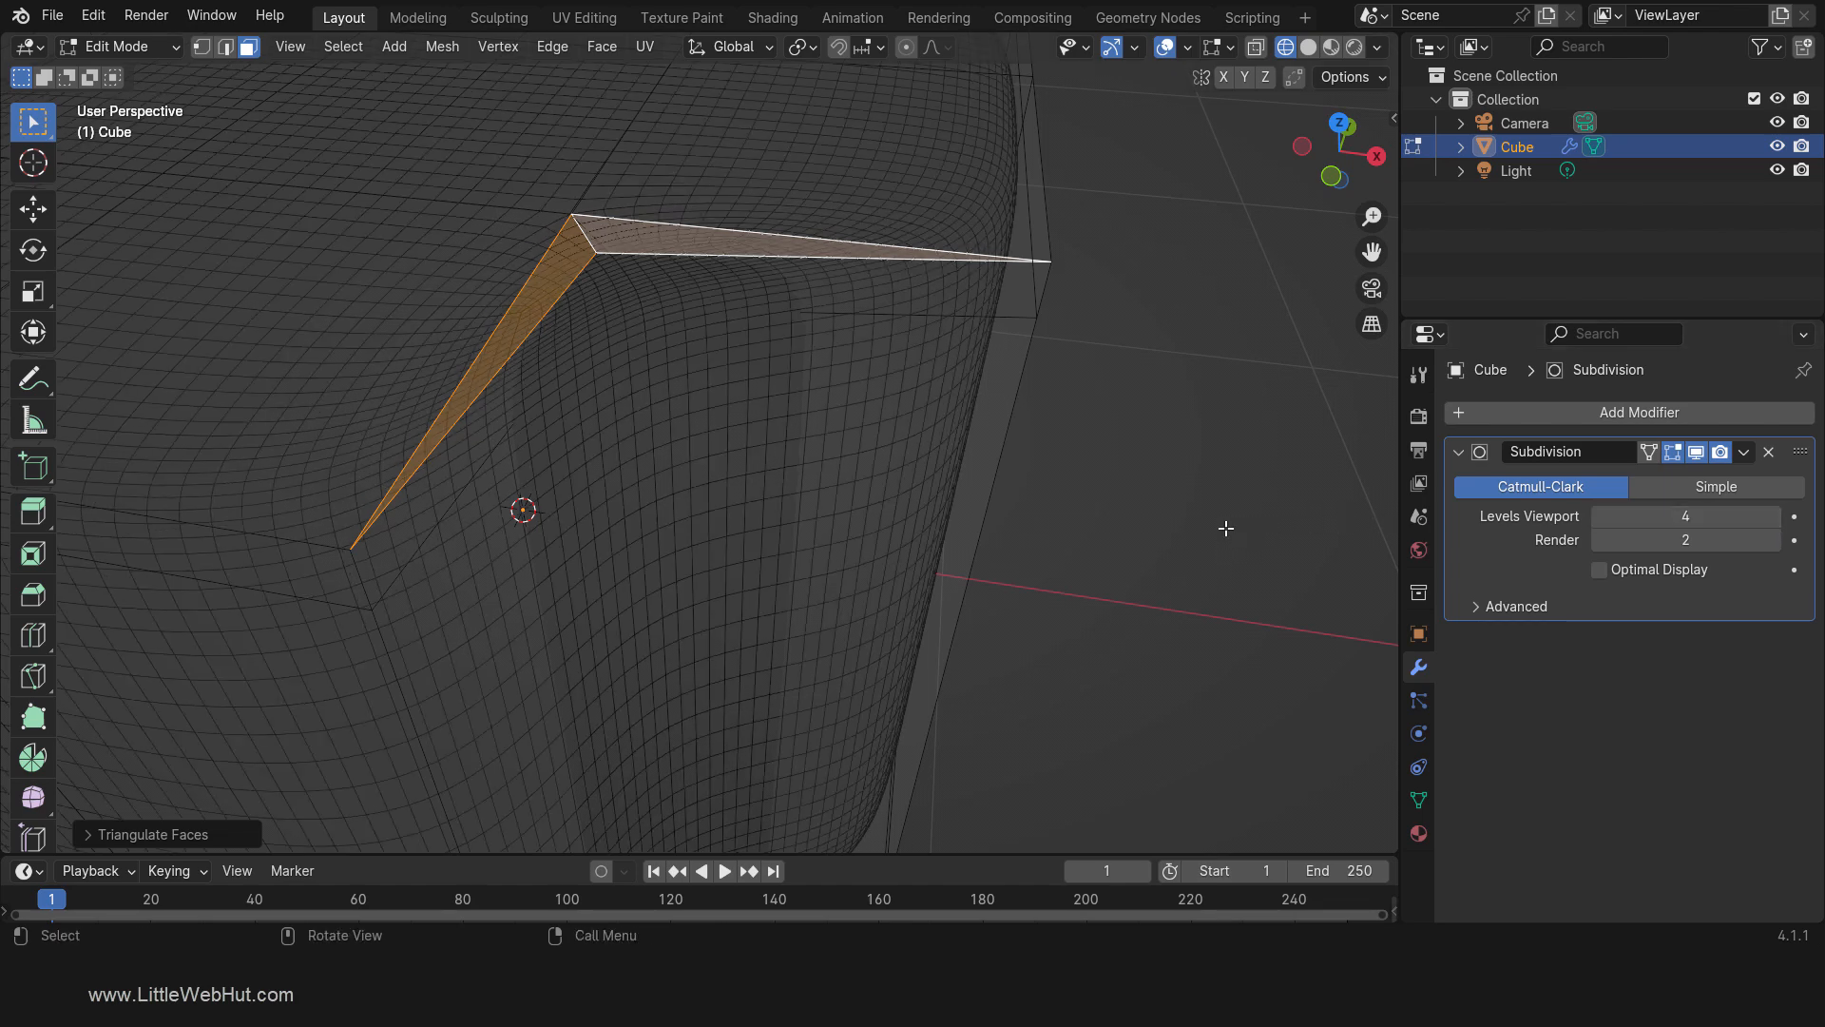
pyautogui.press('Tab')
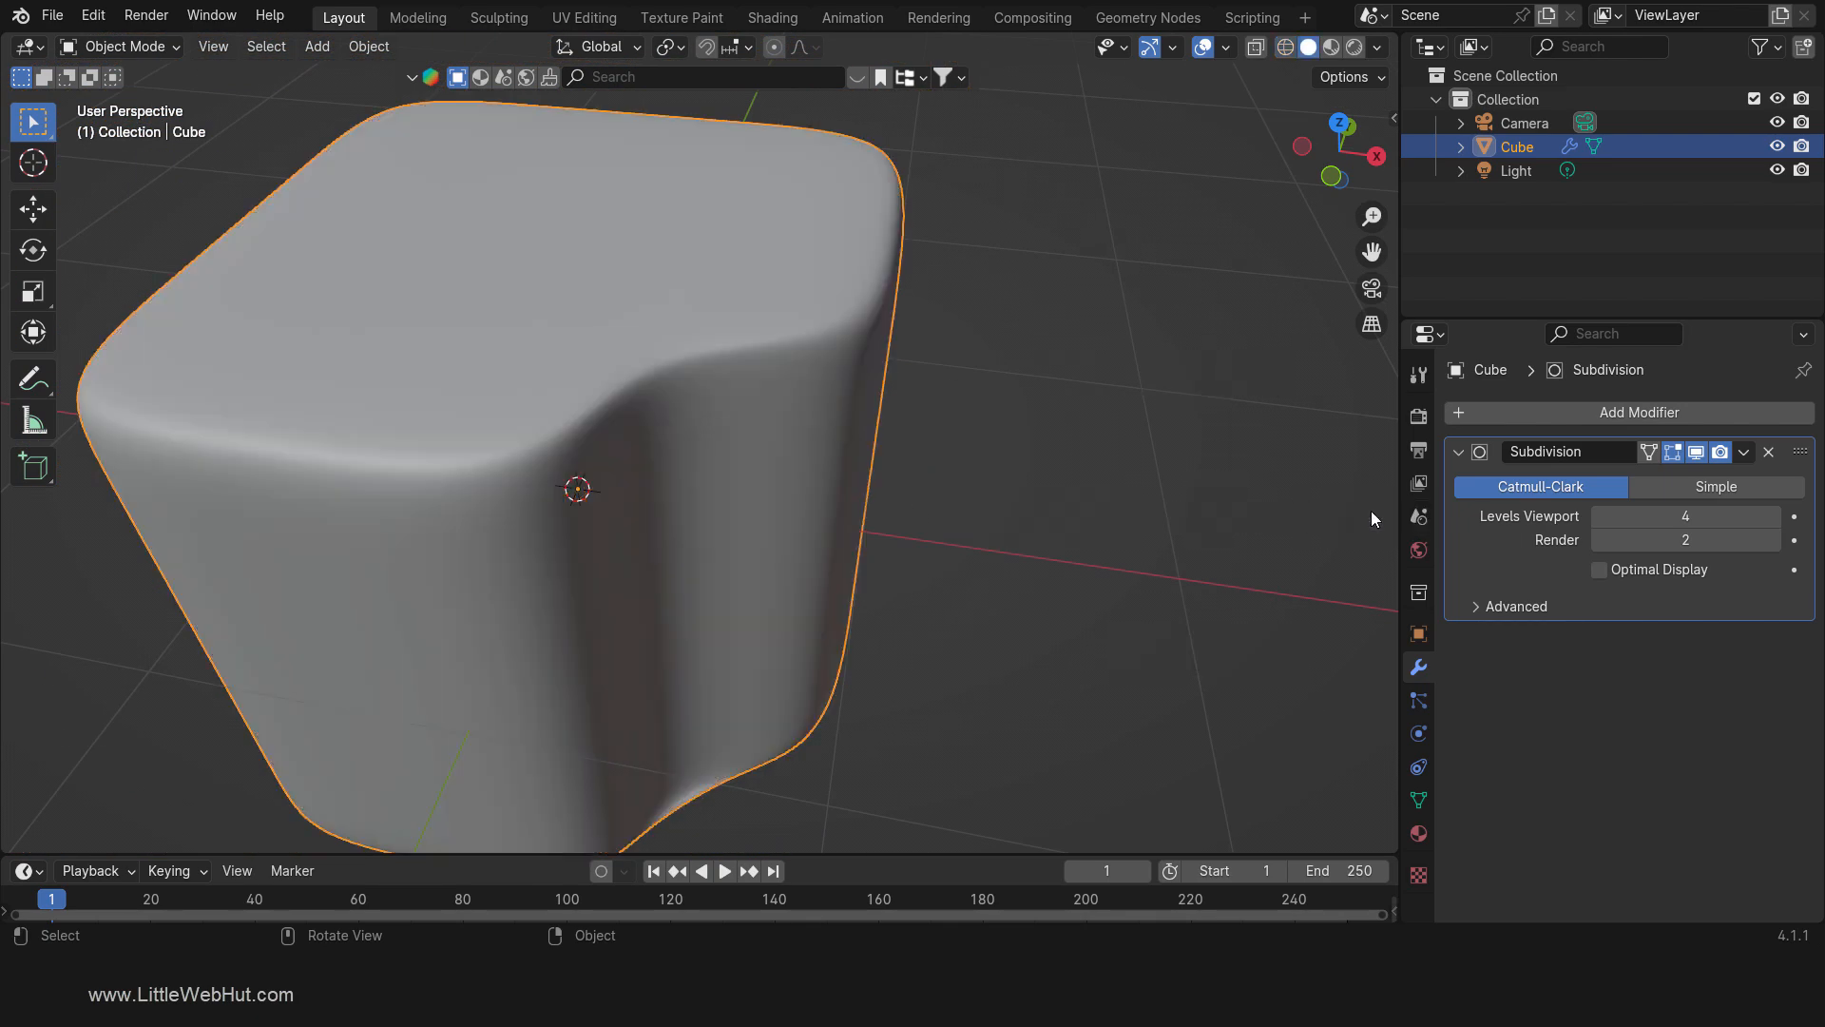
pyautogui.moveTo(1202, 611)
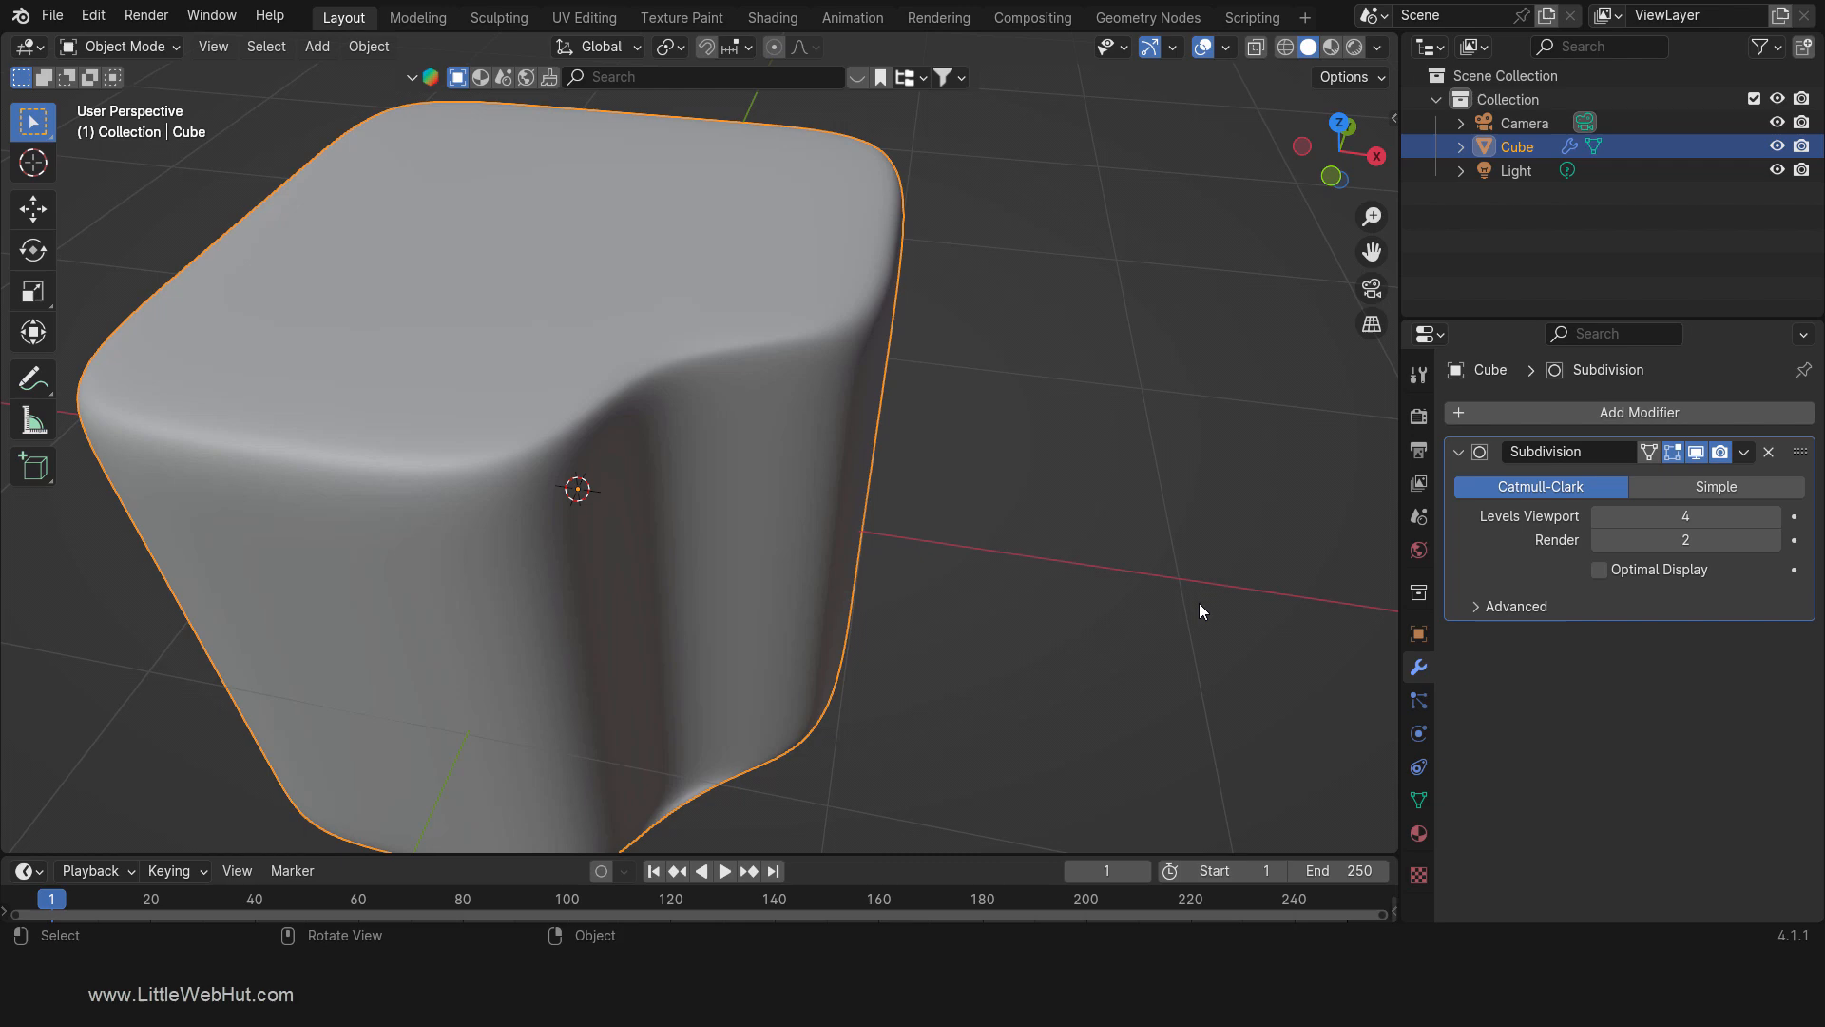
# Step: Triangulate the selected long faces beside the corner notch
pyautogui.press('Tab')
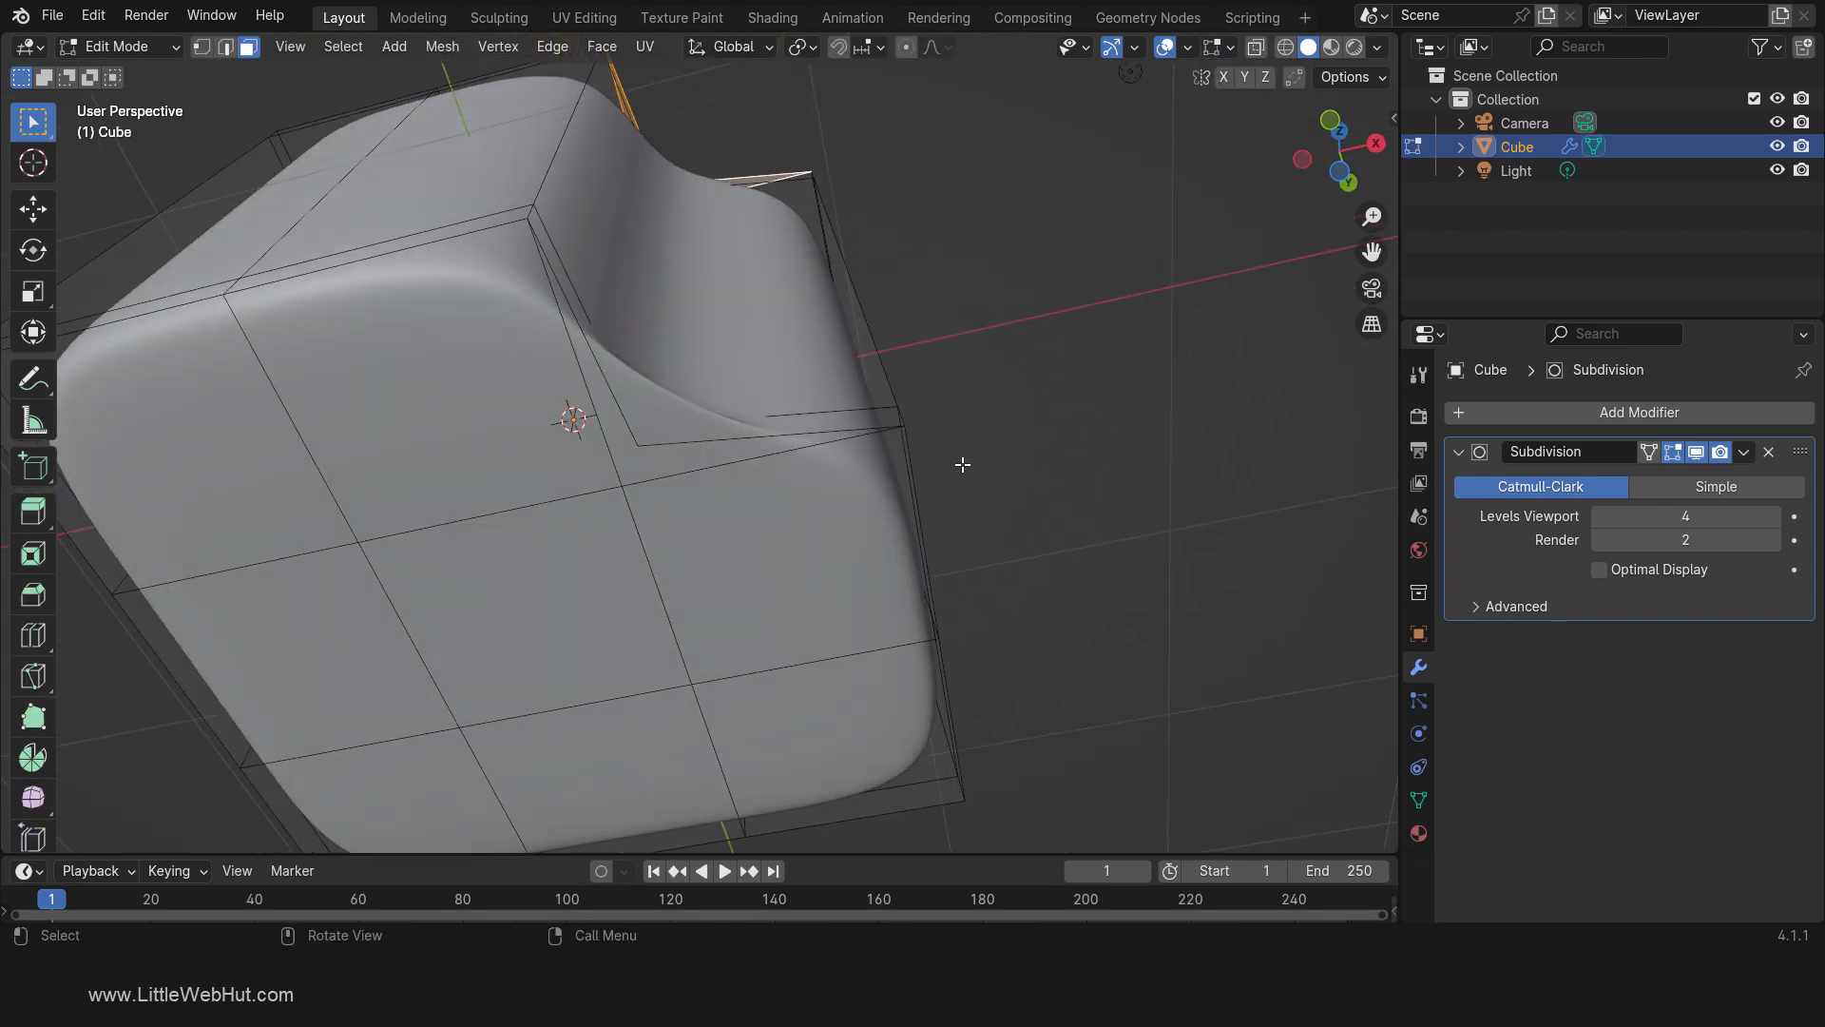
pyautogui.click(602, 47)
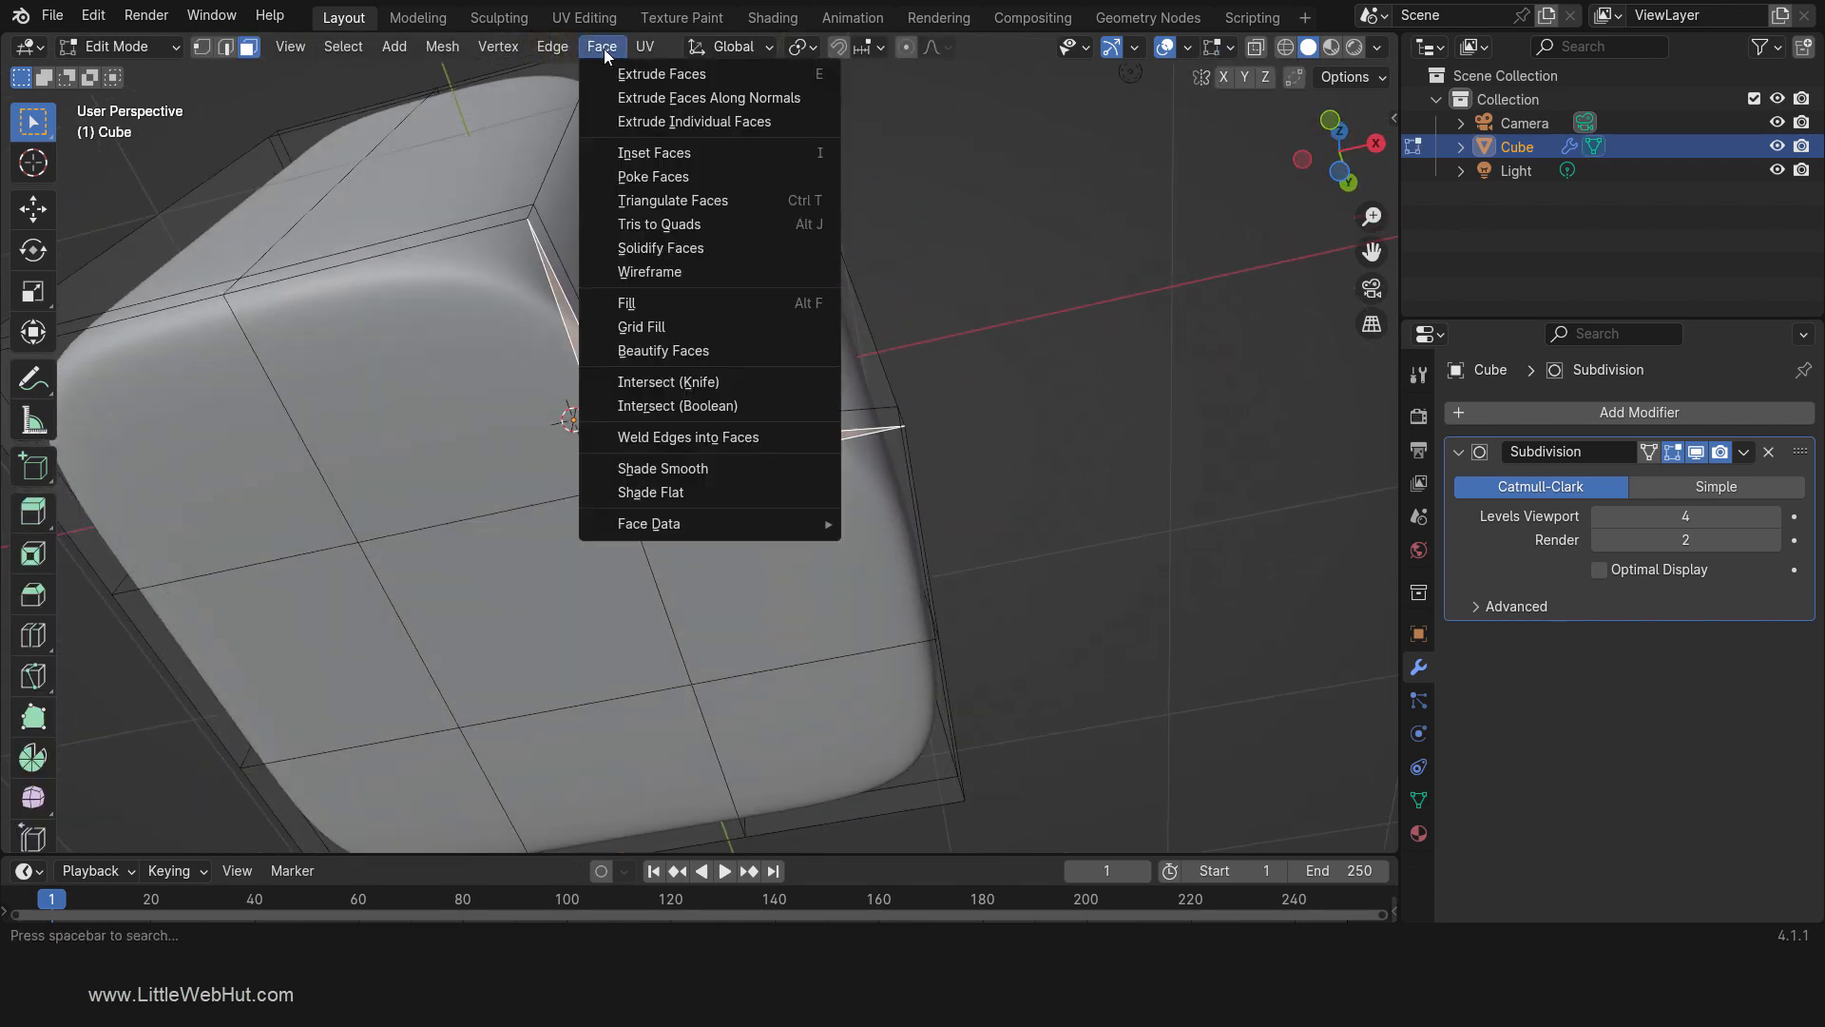
pyautogui.click(672, 201)
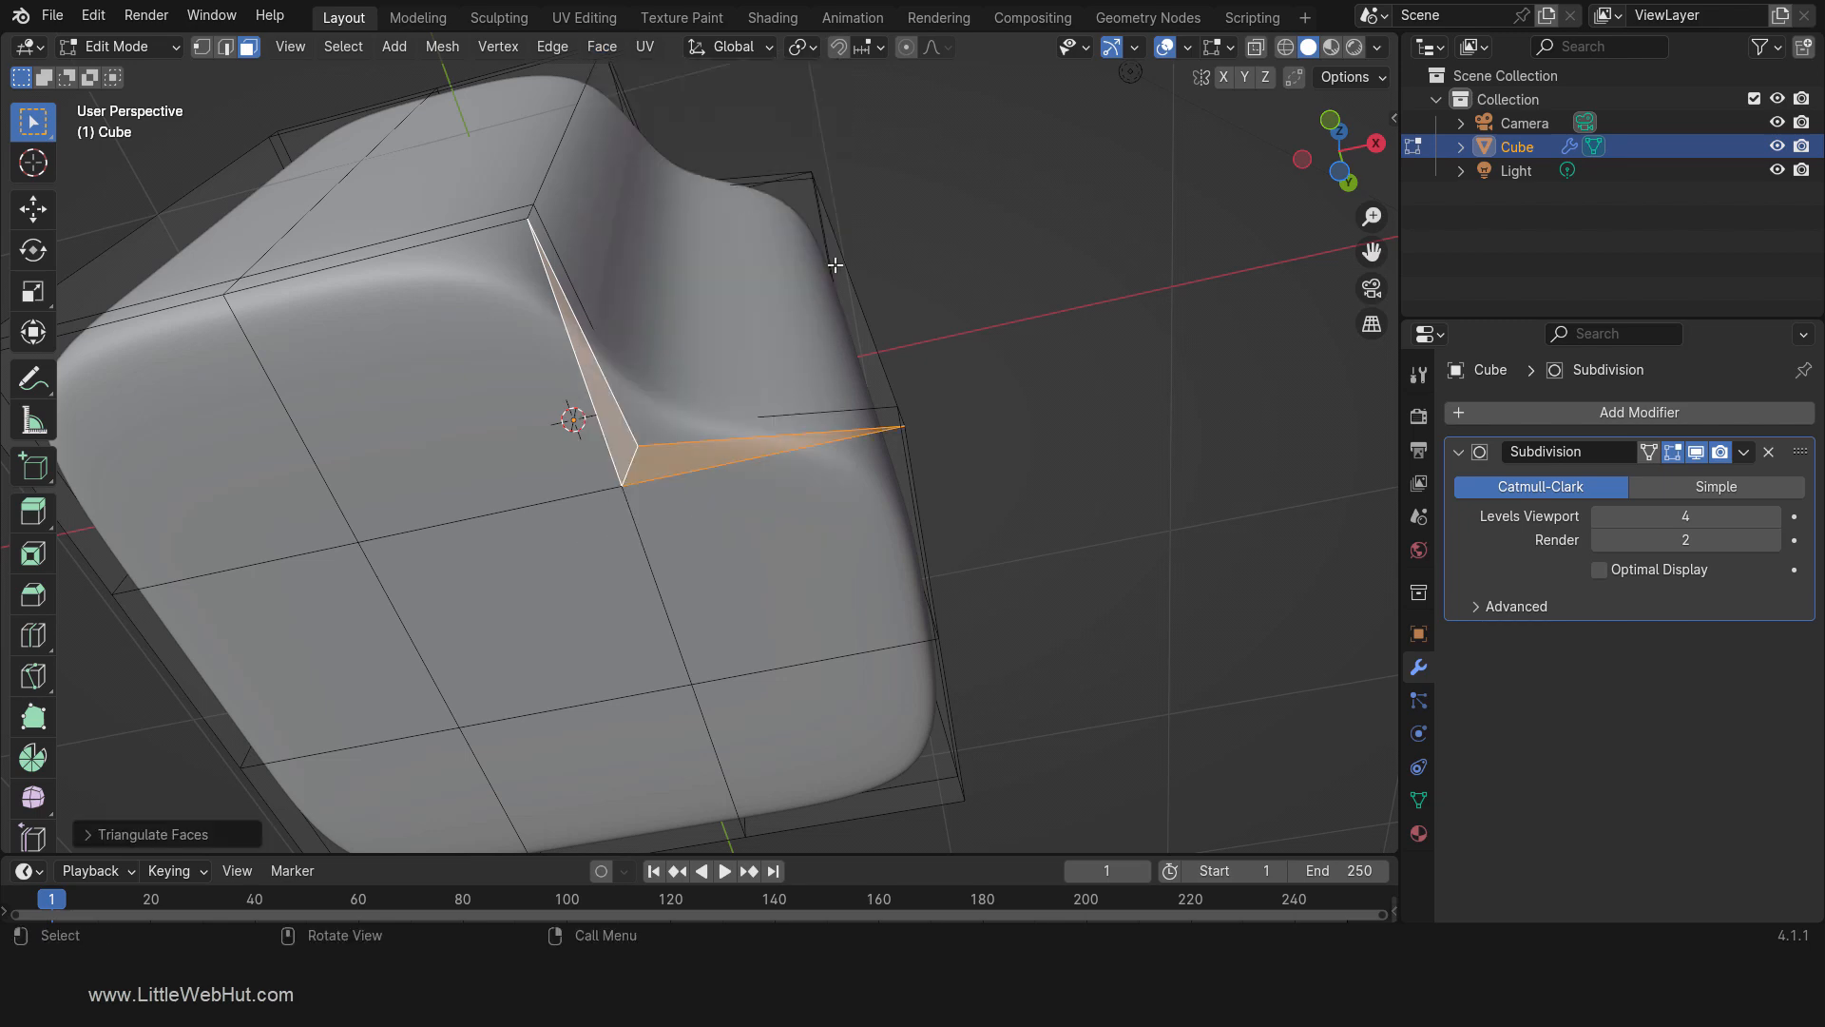
pyautogui.press('Tab')
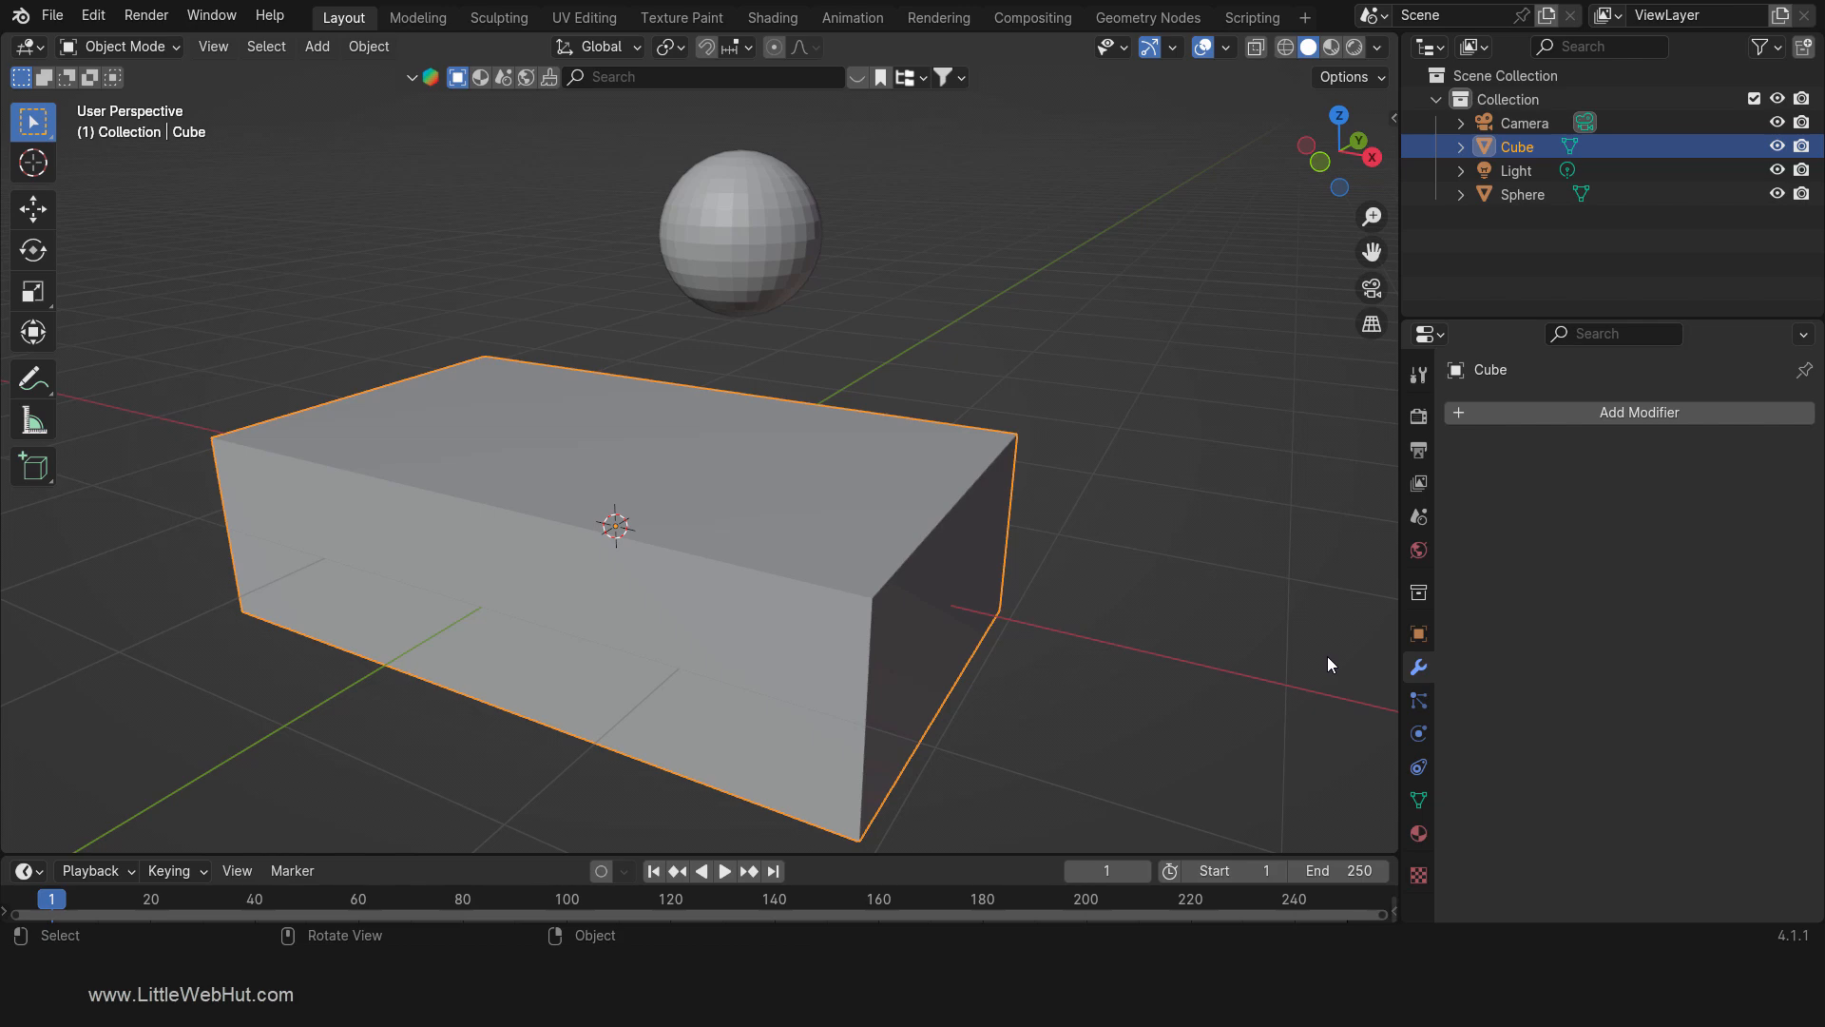
pyautogui.moveTo(1160, 618)
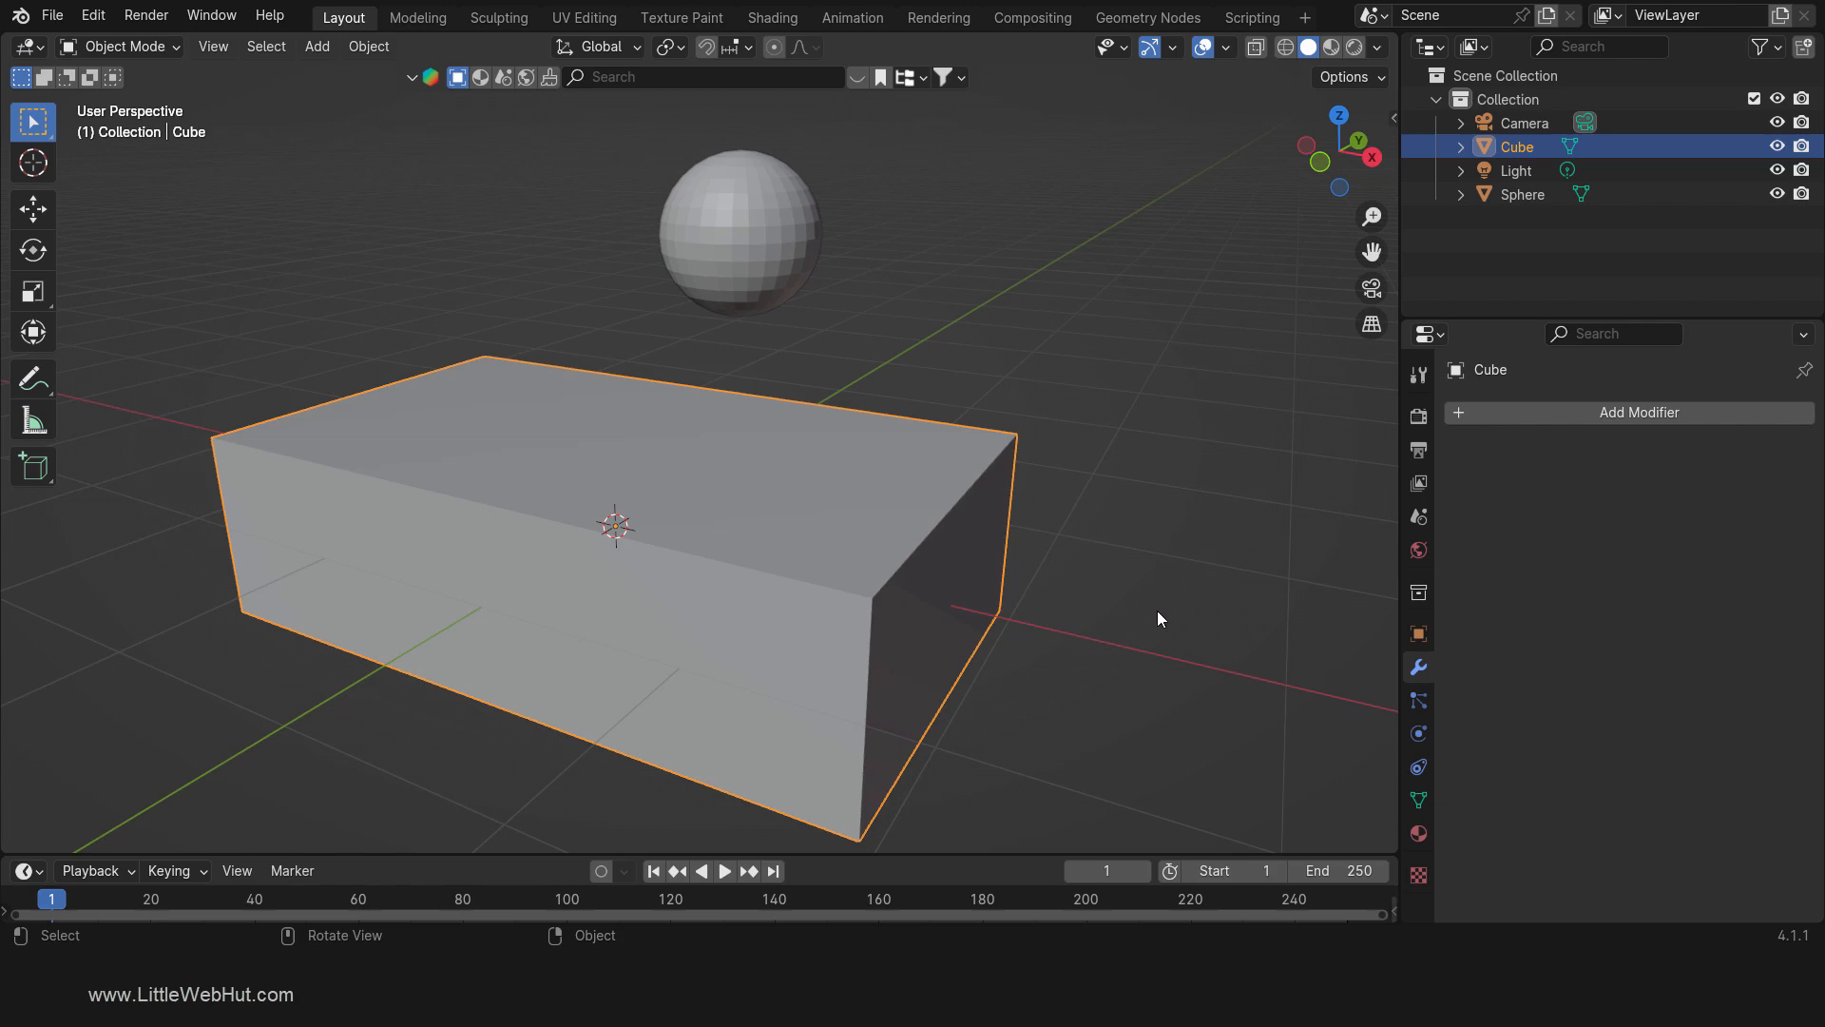
# Step: Bevel all the box's edges about 0.0676 m wide with 2 segments
pyautogui.press('Tab')
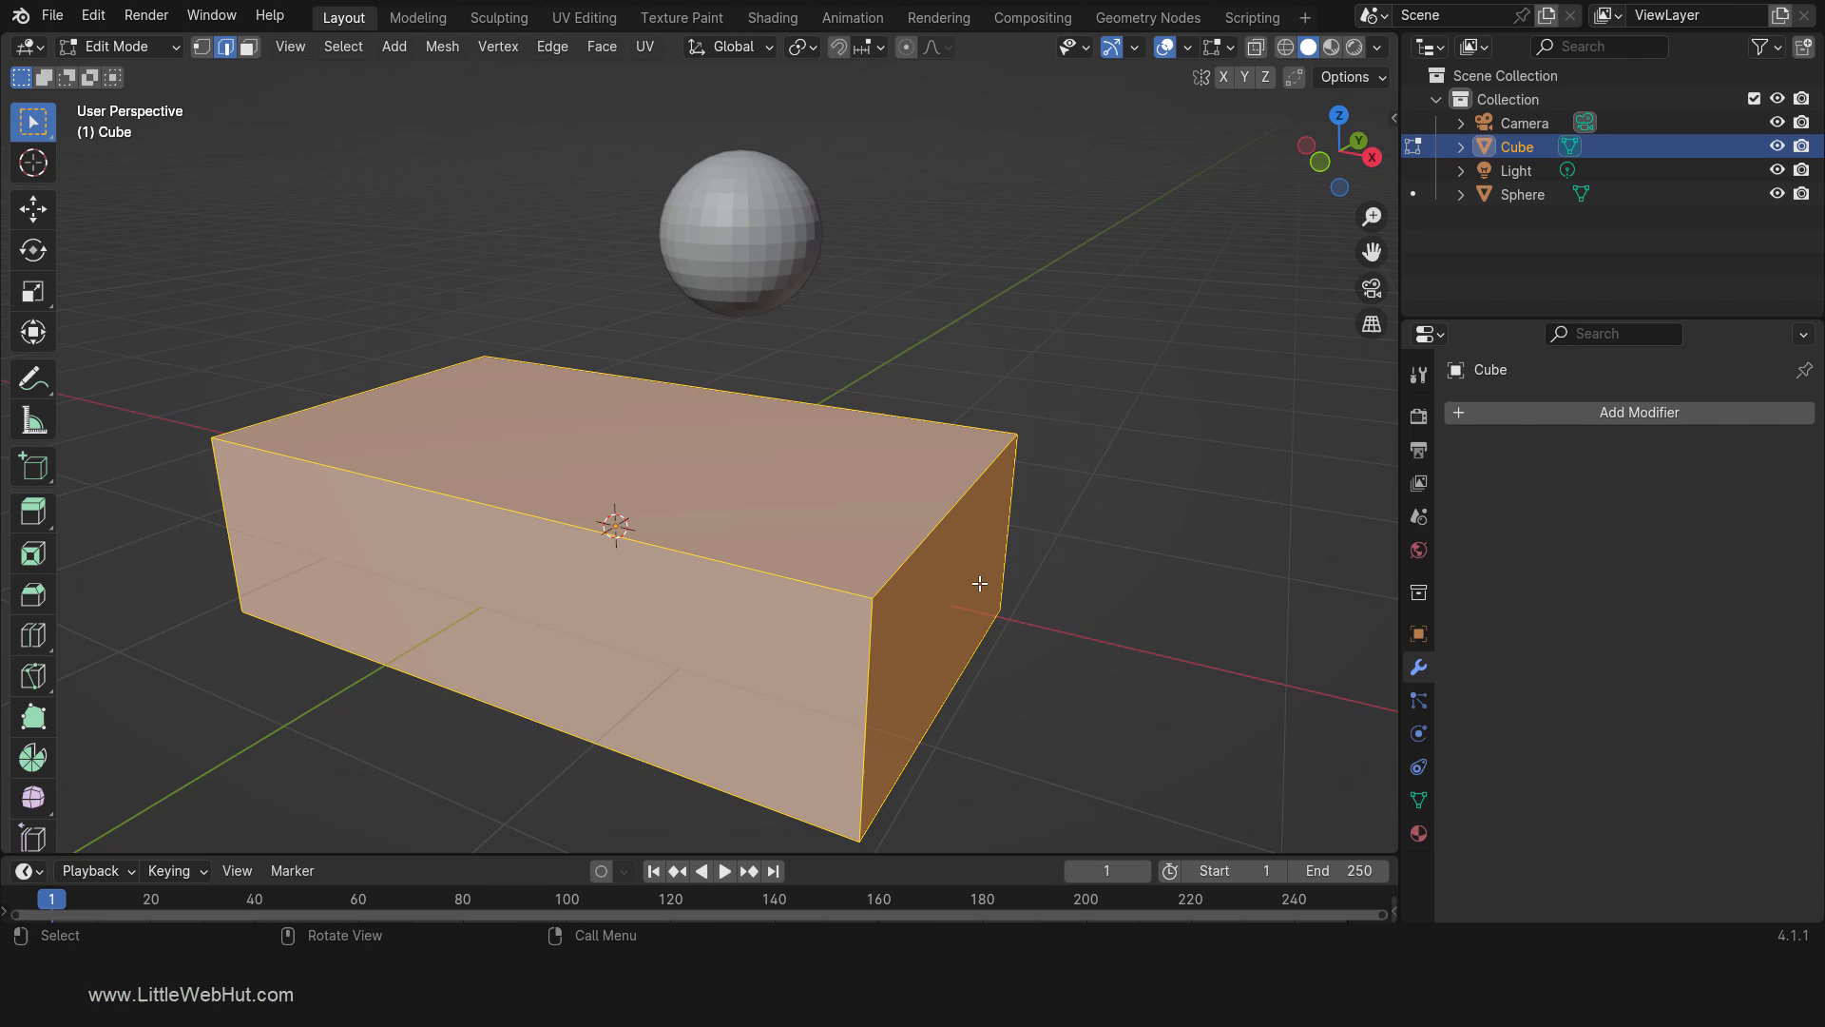
pyautogui.press('b')
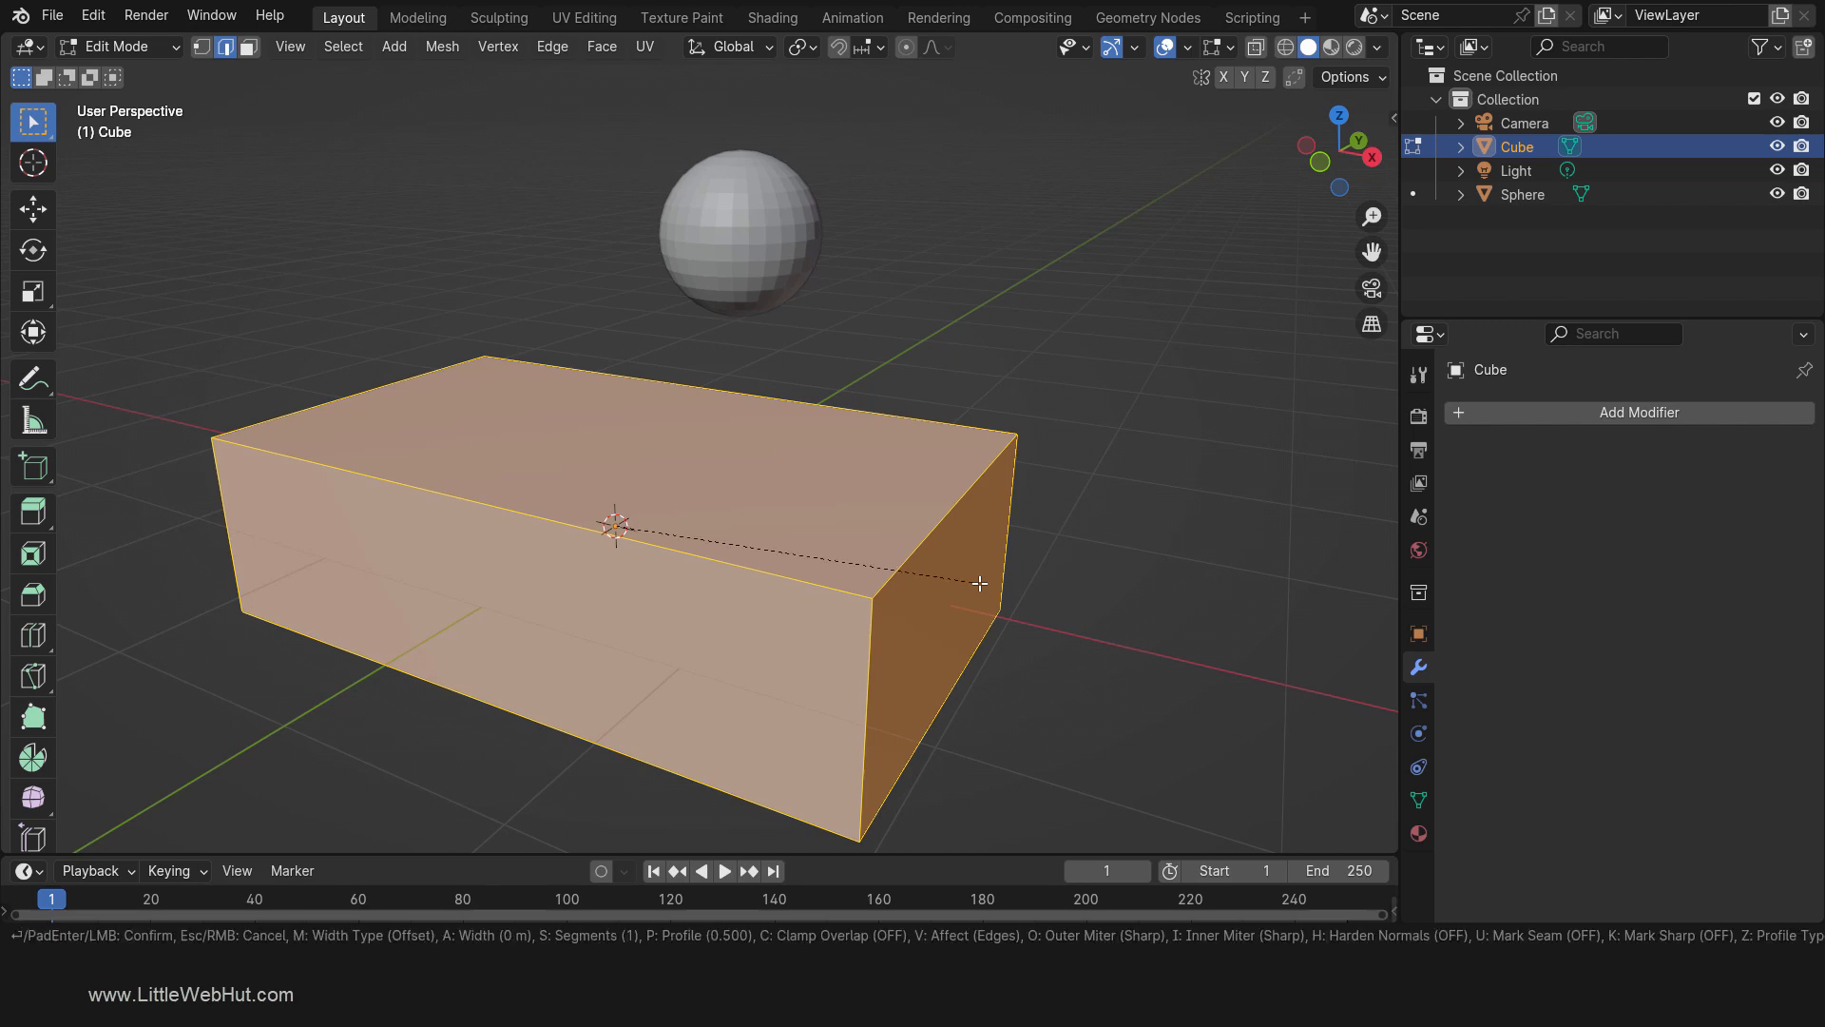
pyautogui.click(981, 582)
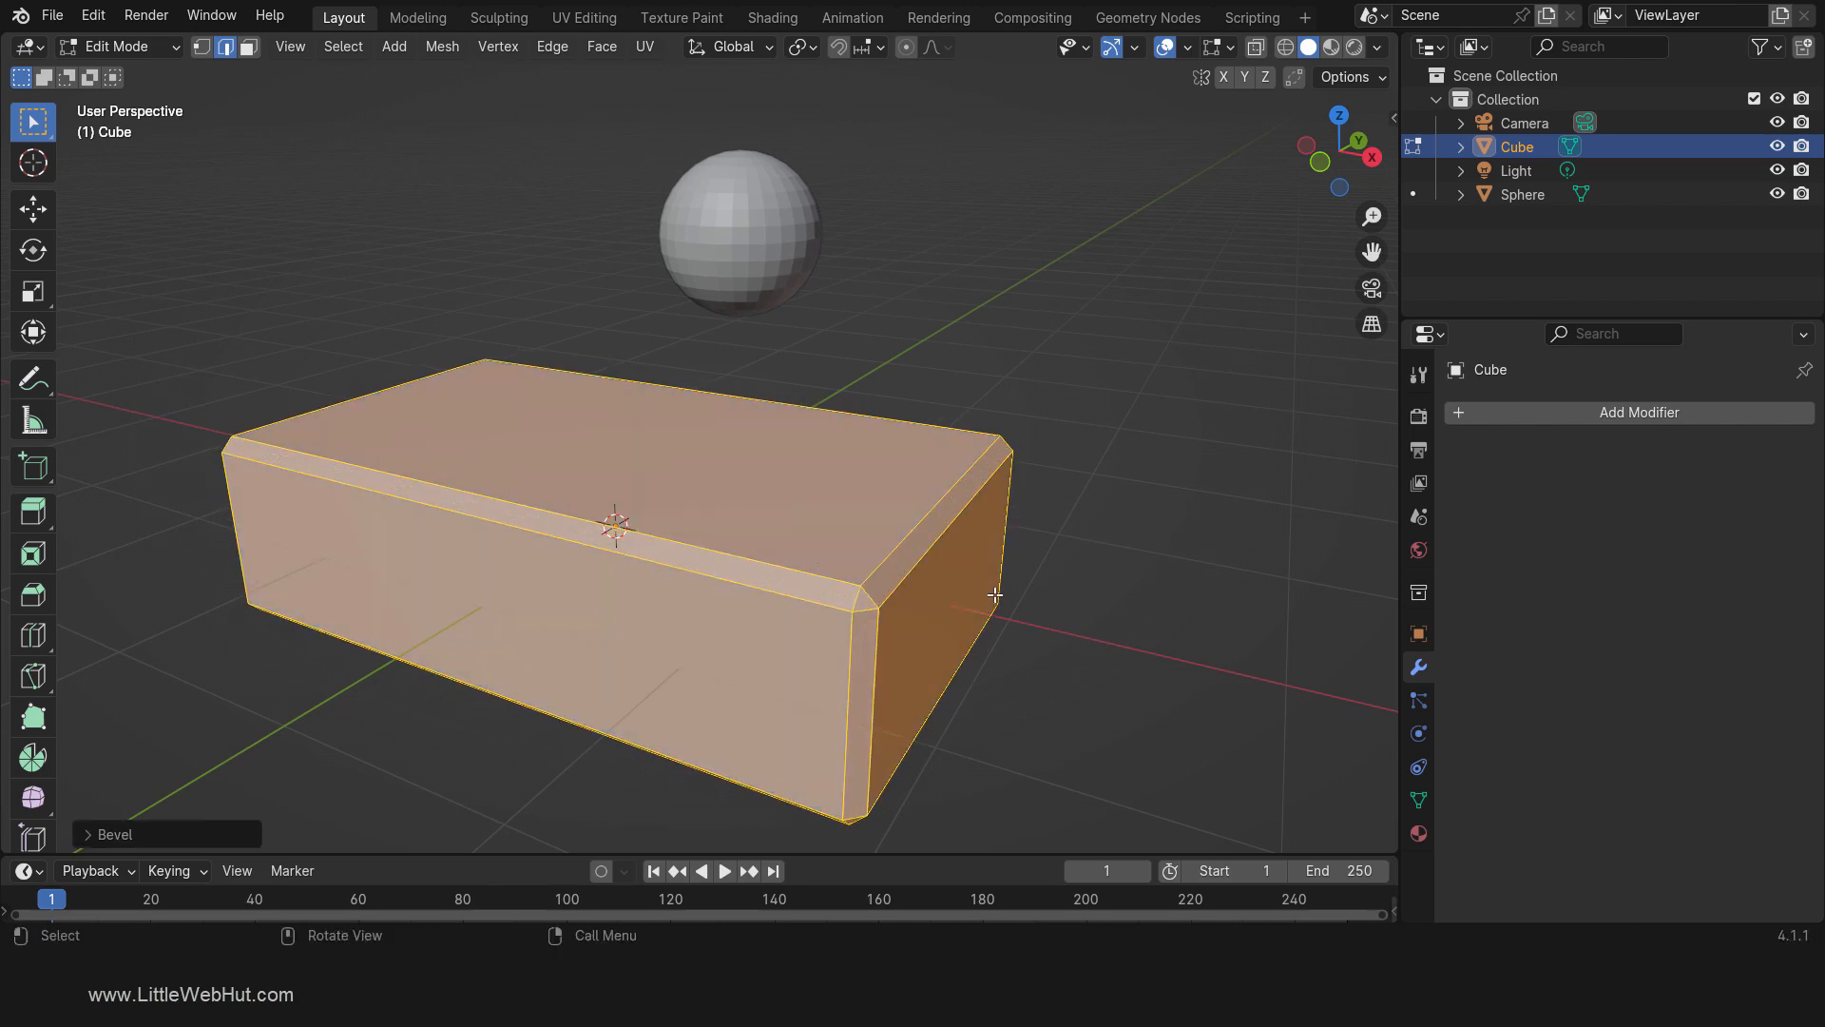
pyautogui.click(114, 834)
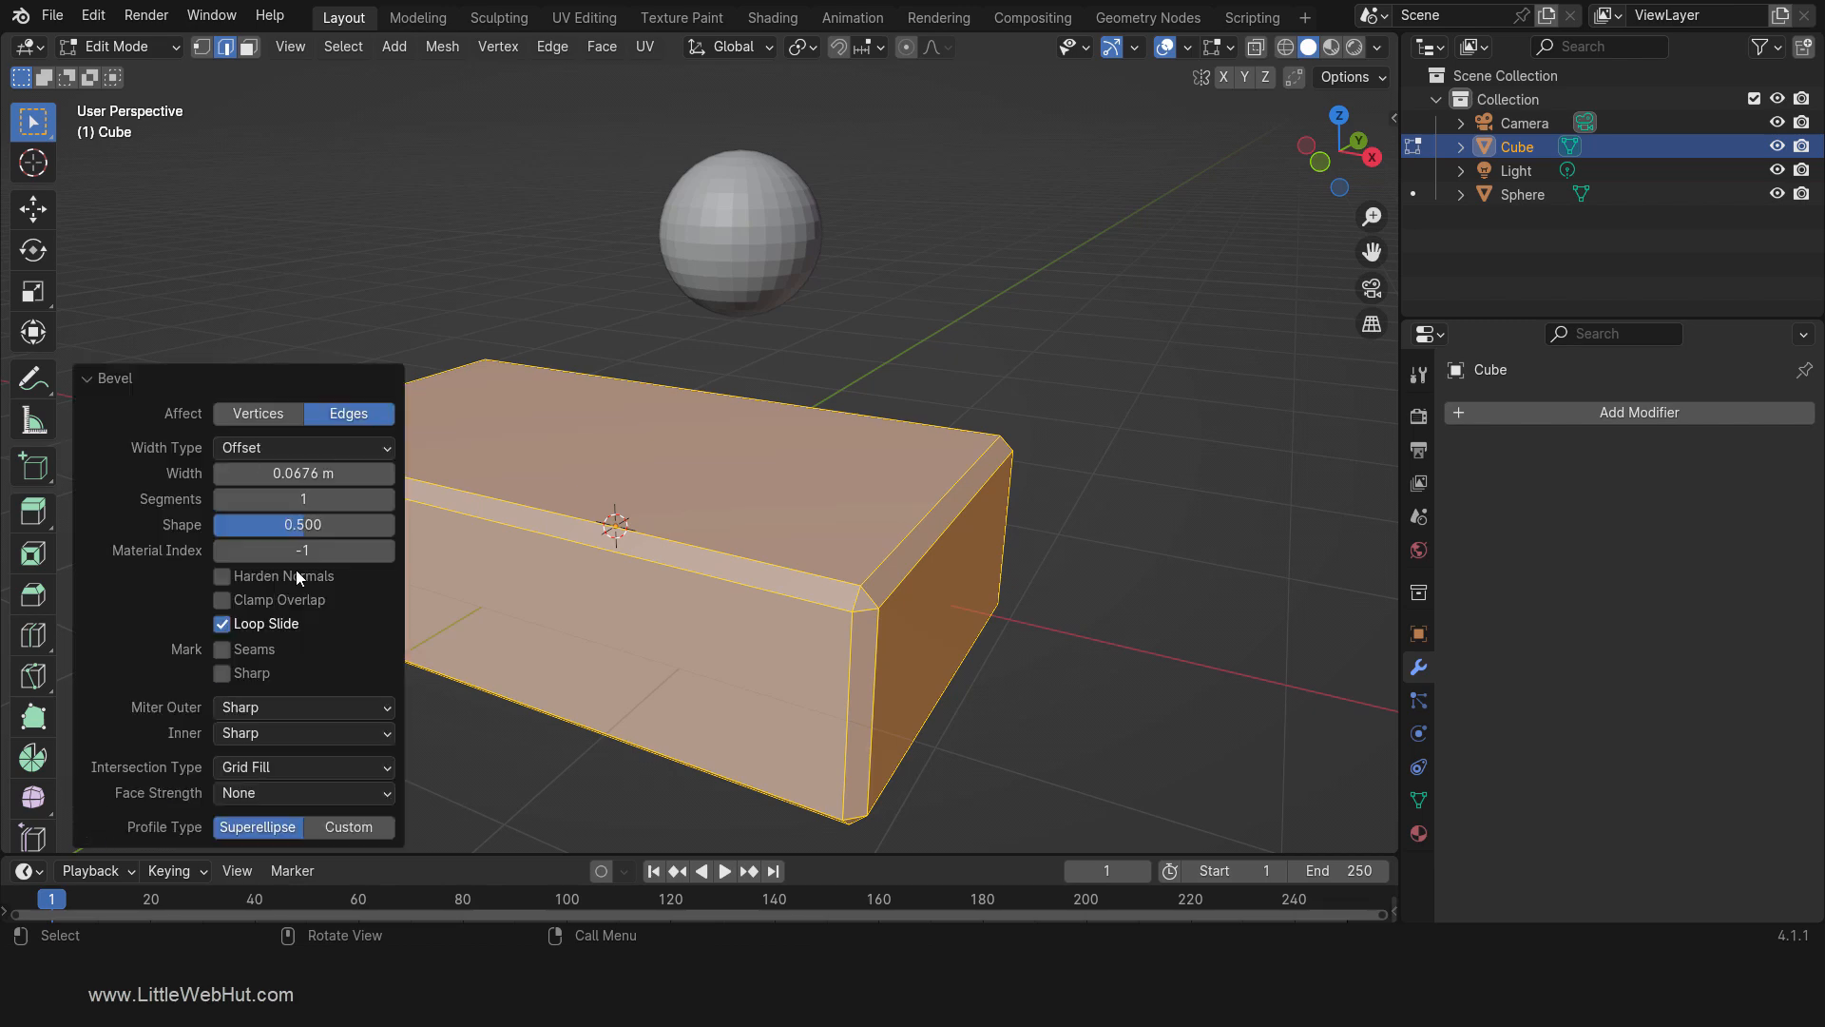
pyautogui.click(302, 498)
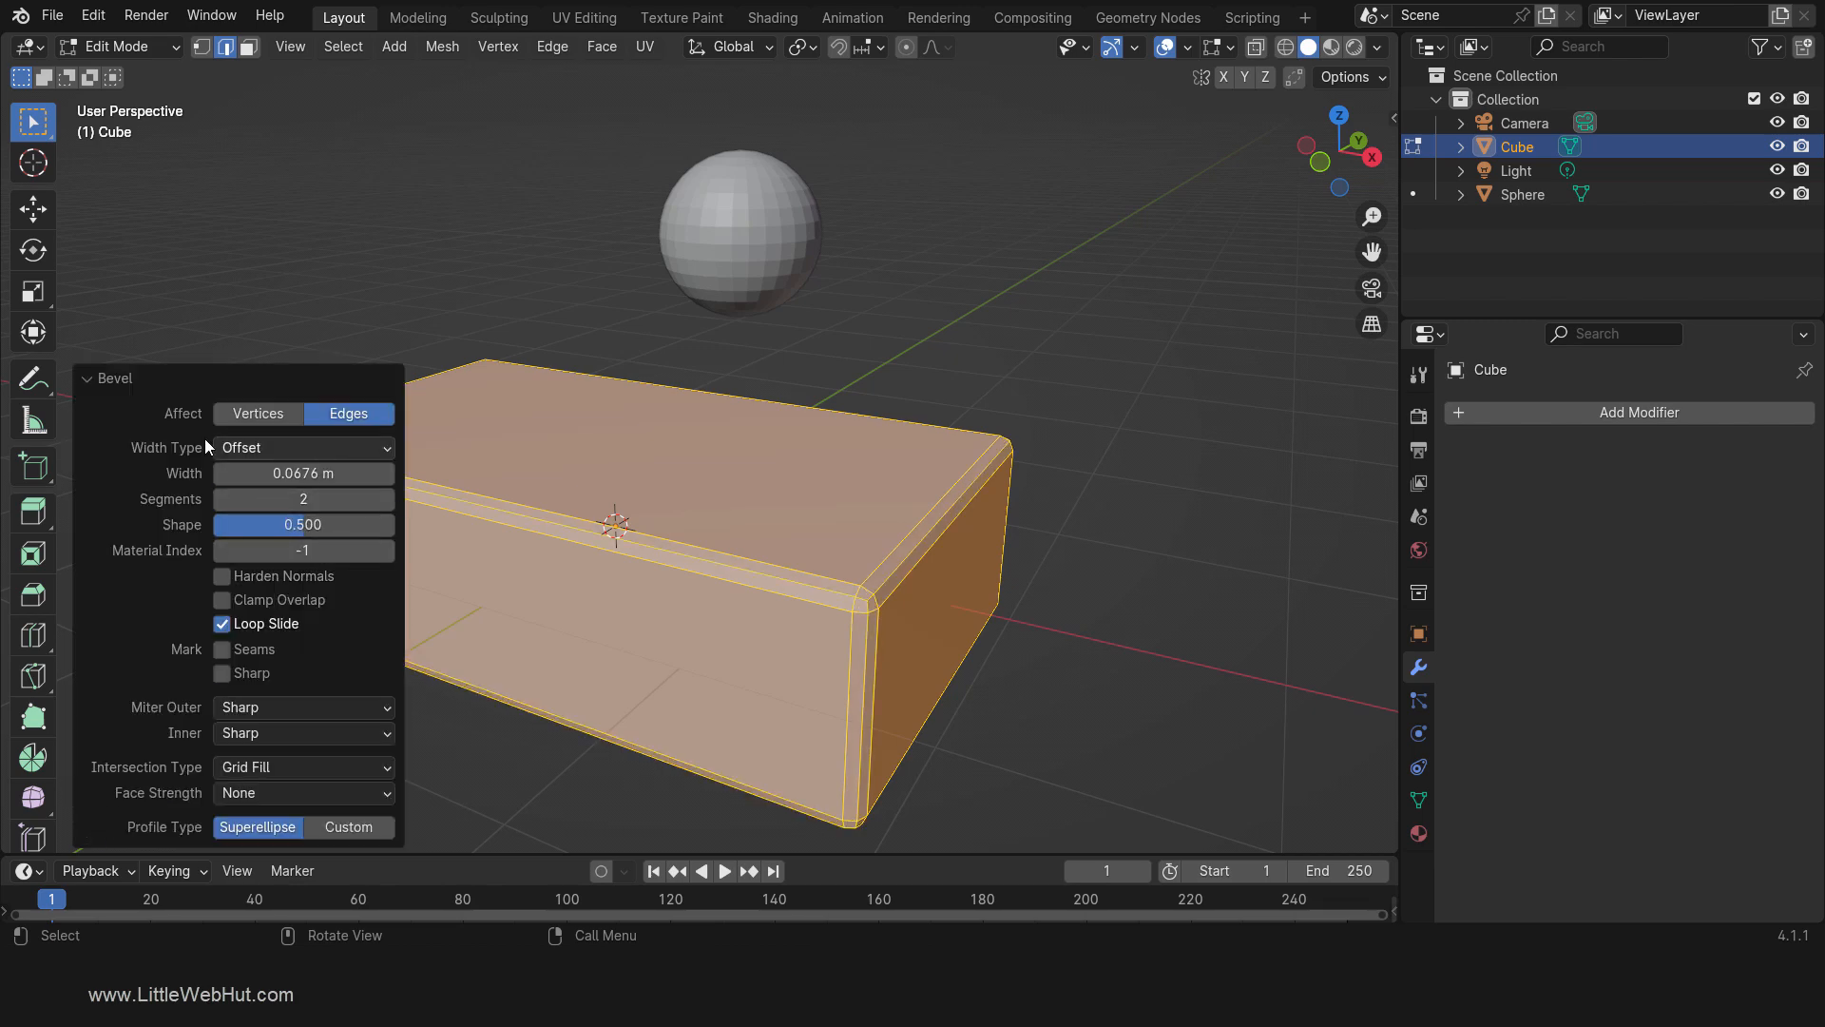
pyautogui.click(116, 46)
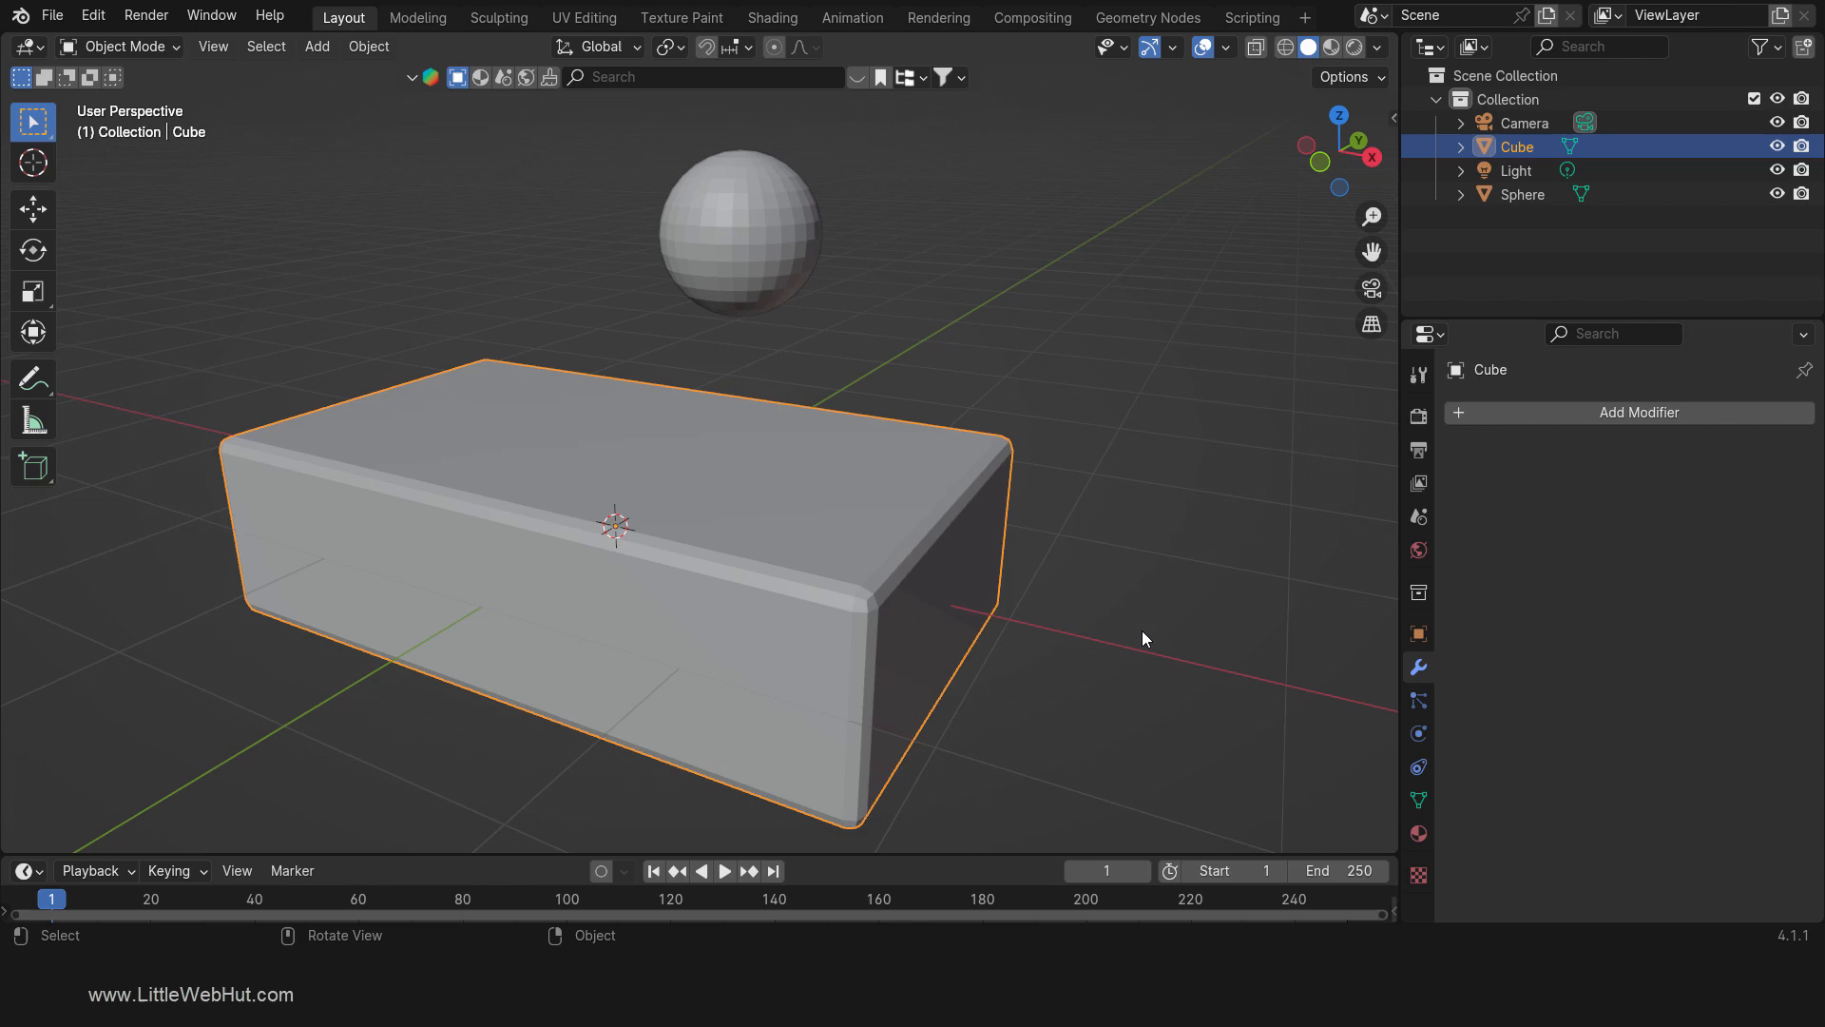
# Step: Cut the Sphere out of the Cube with a Boolean Difference, then hide the Sphere
pyautogui.click(741, 233)
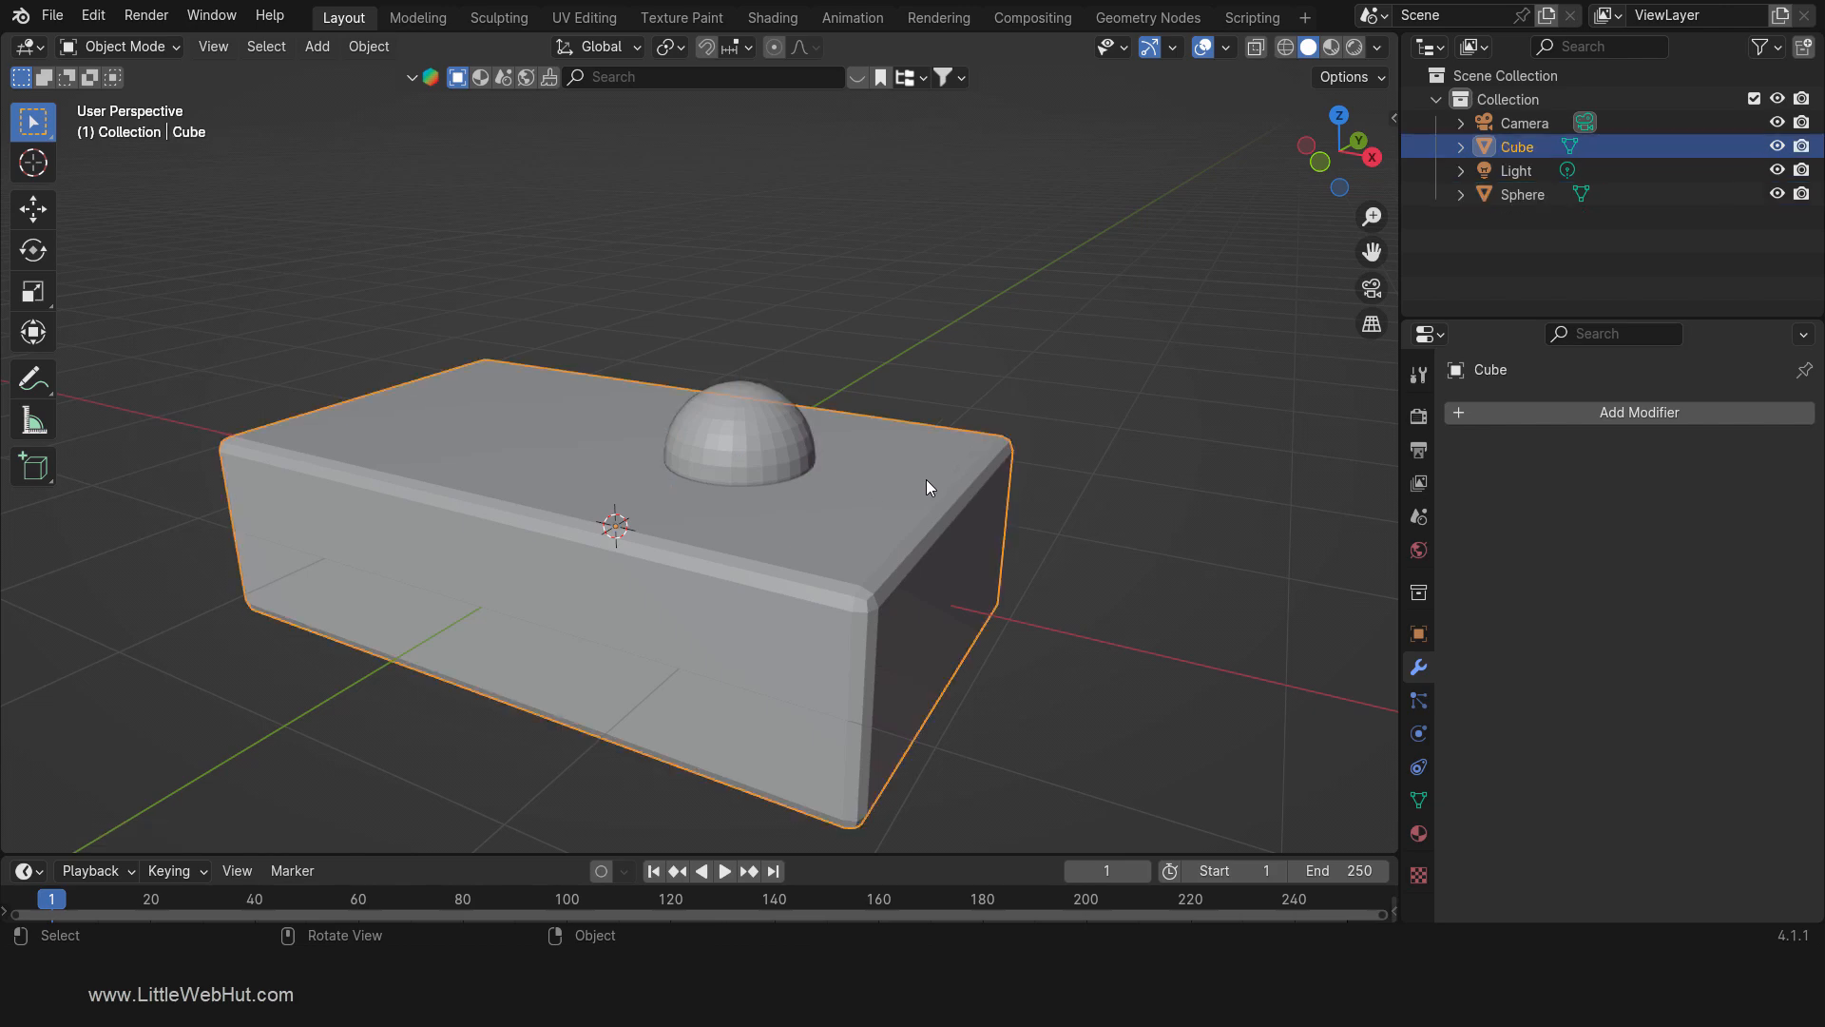
pyautogui.click(1639, 411)
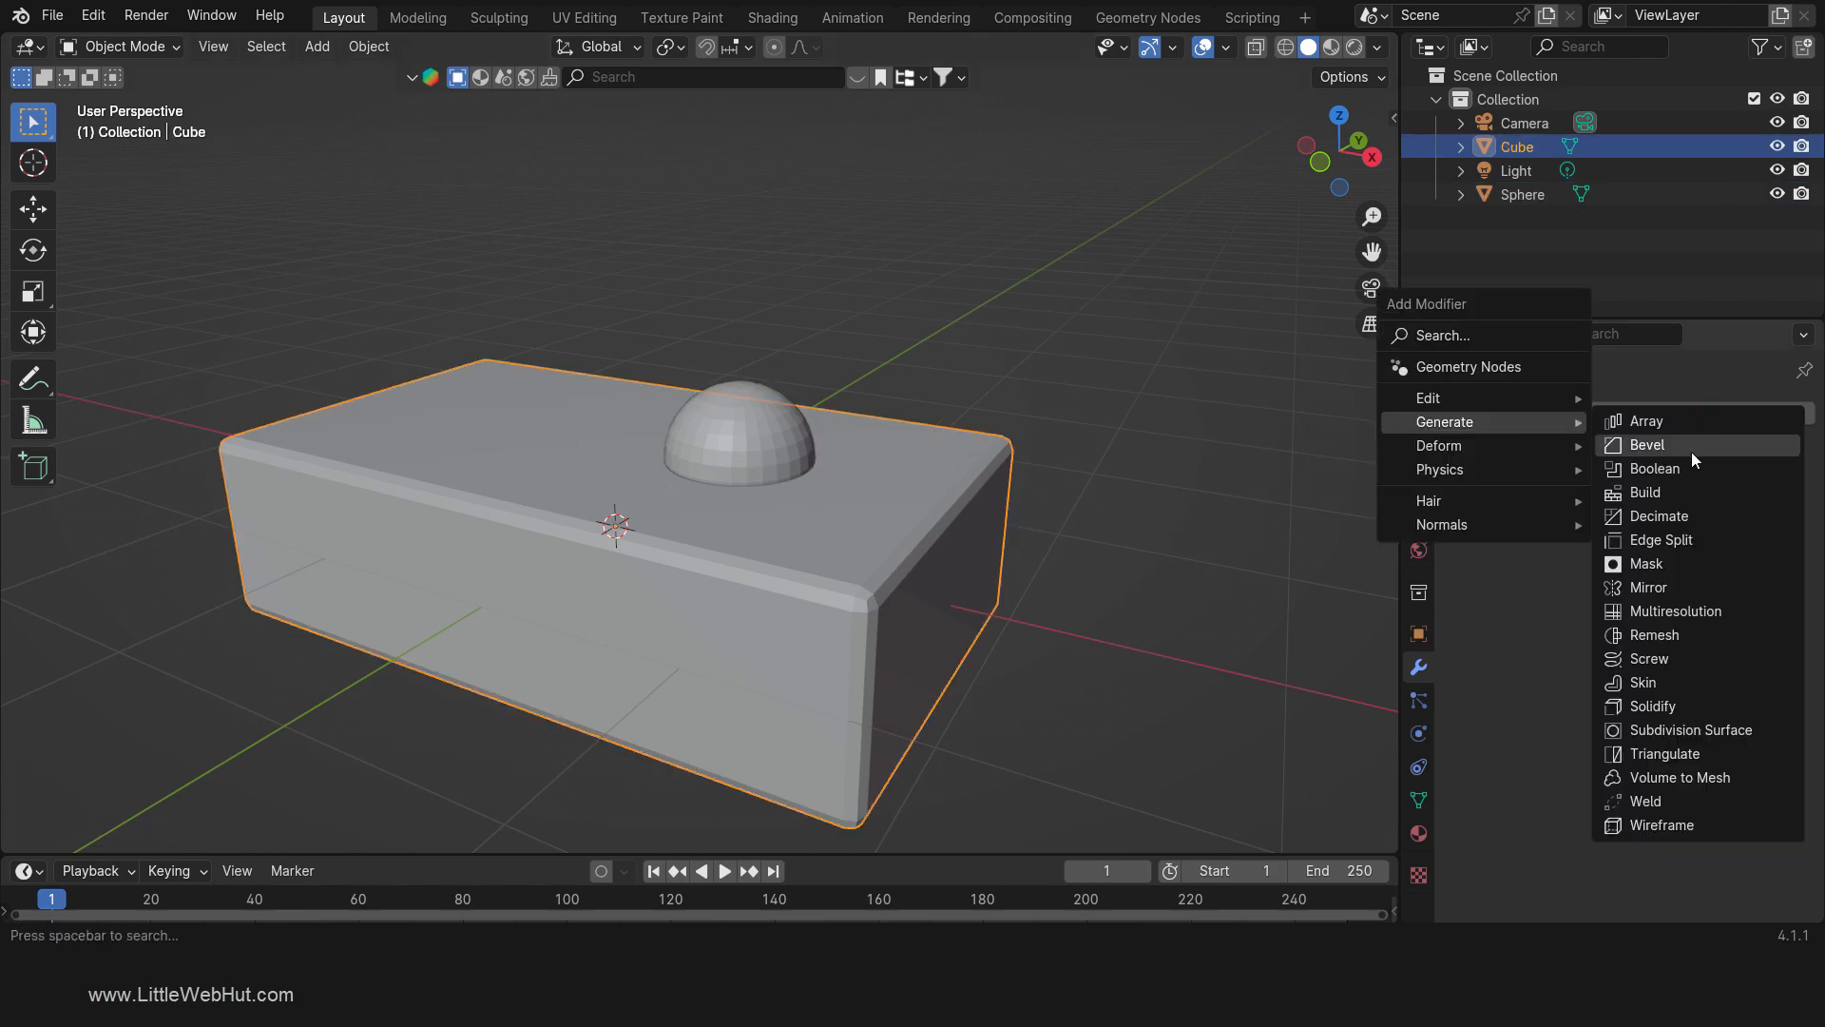
pyautogui.click(1653, 468)
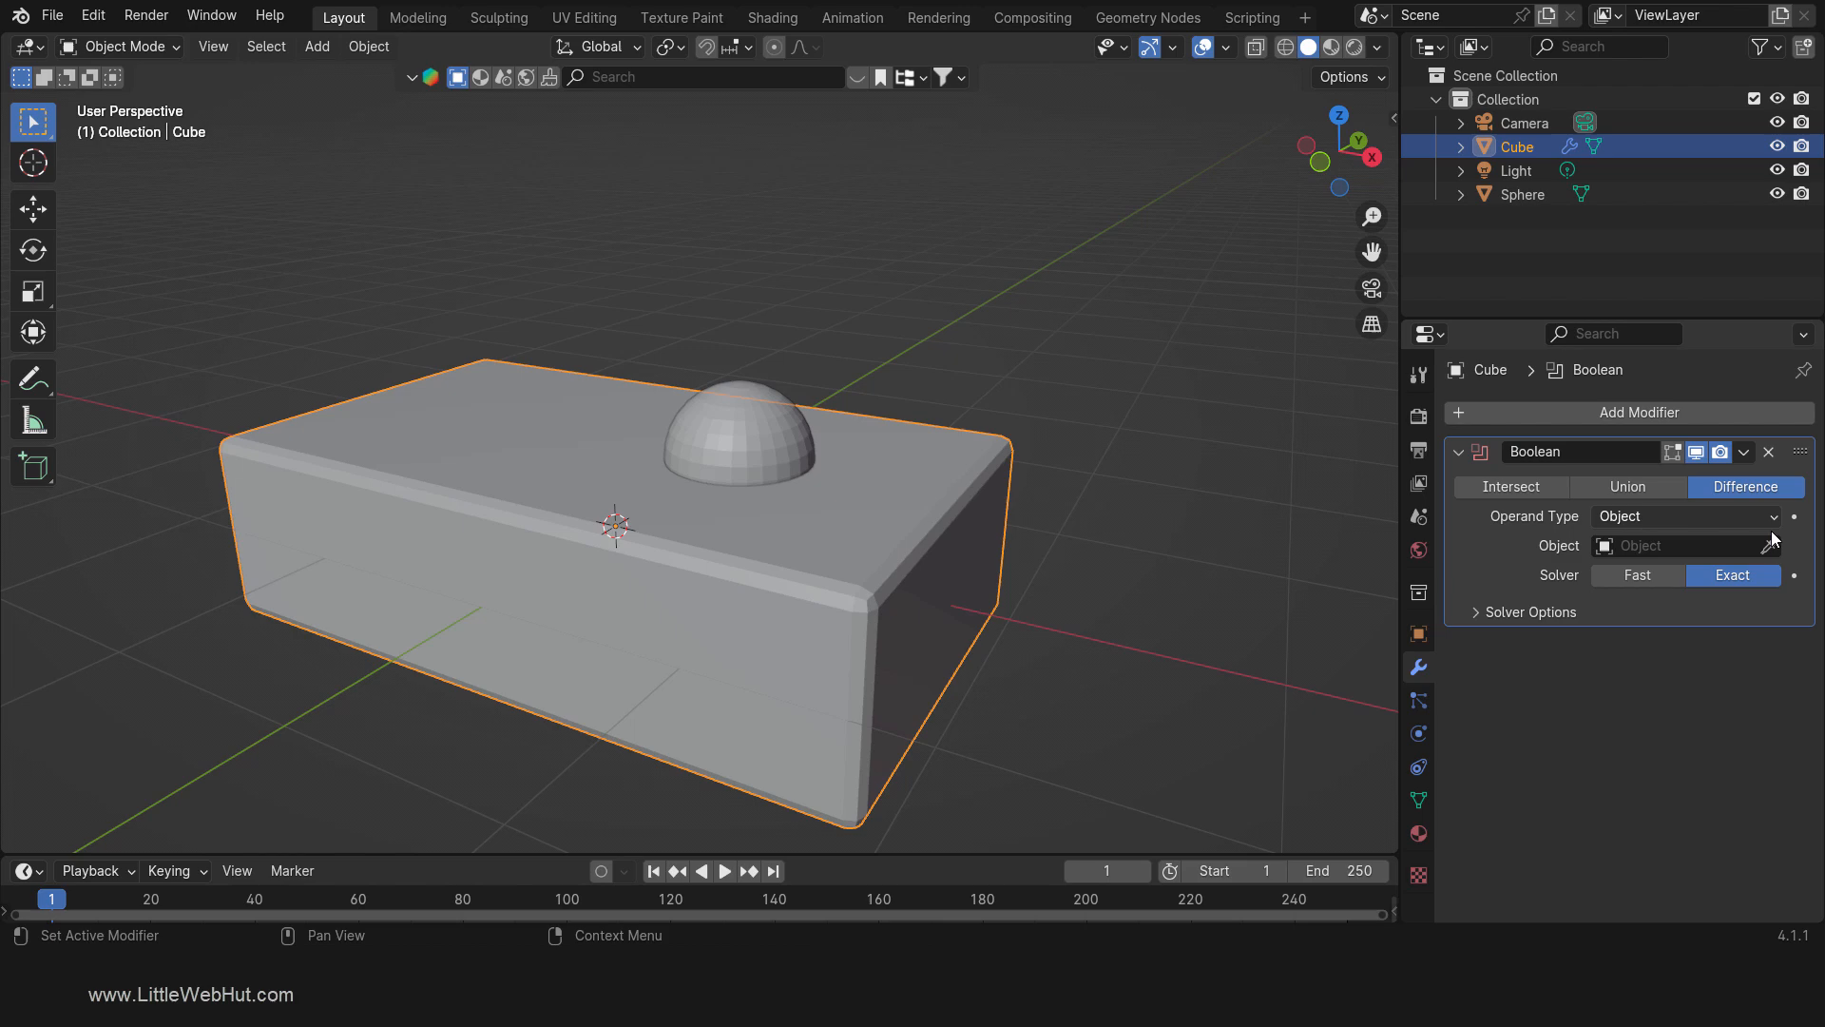
pyautogui.click(1774, 545)
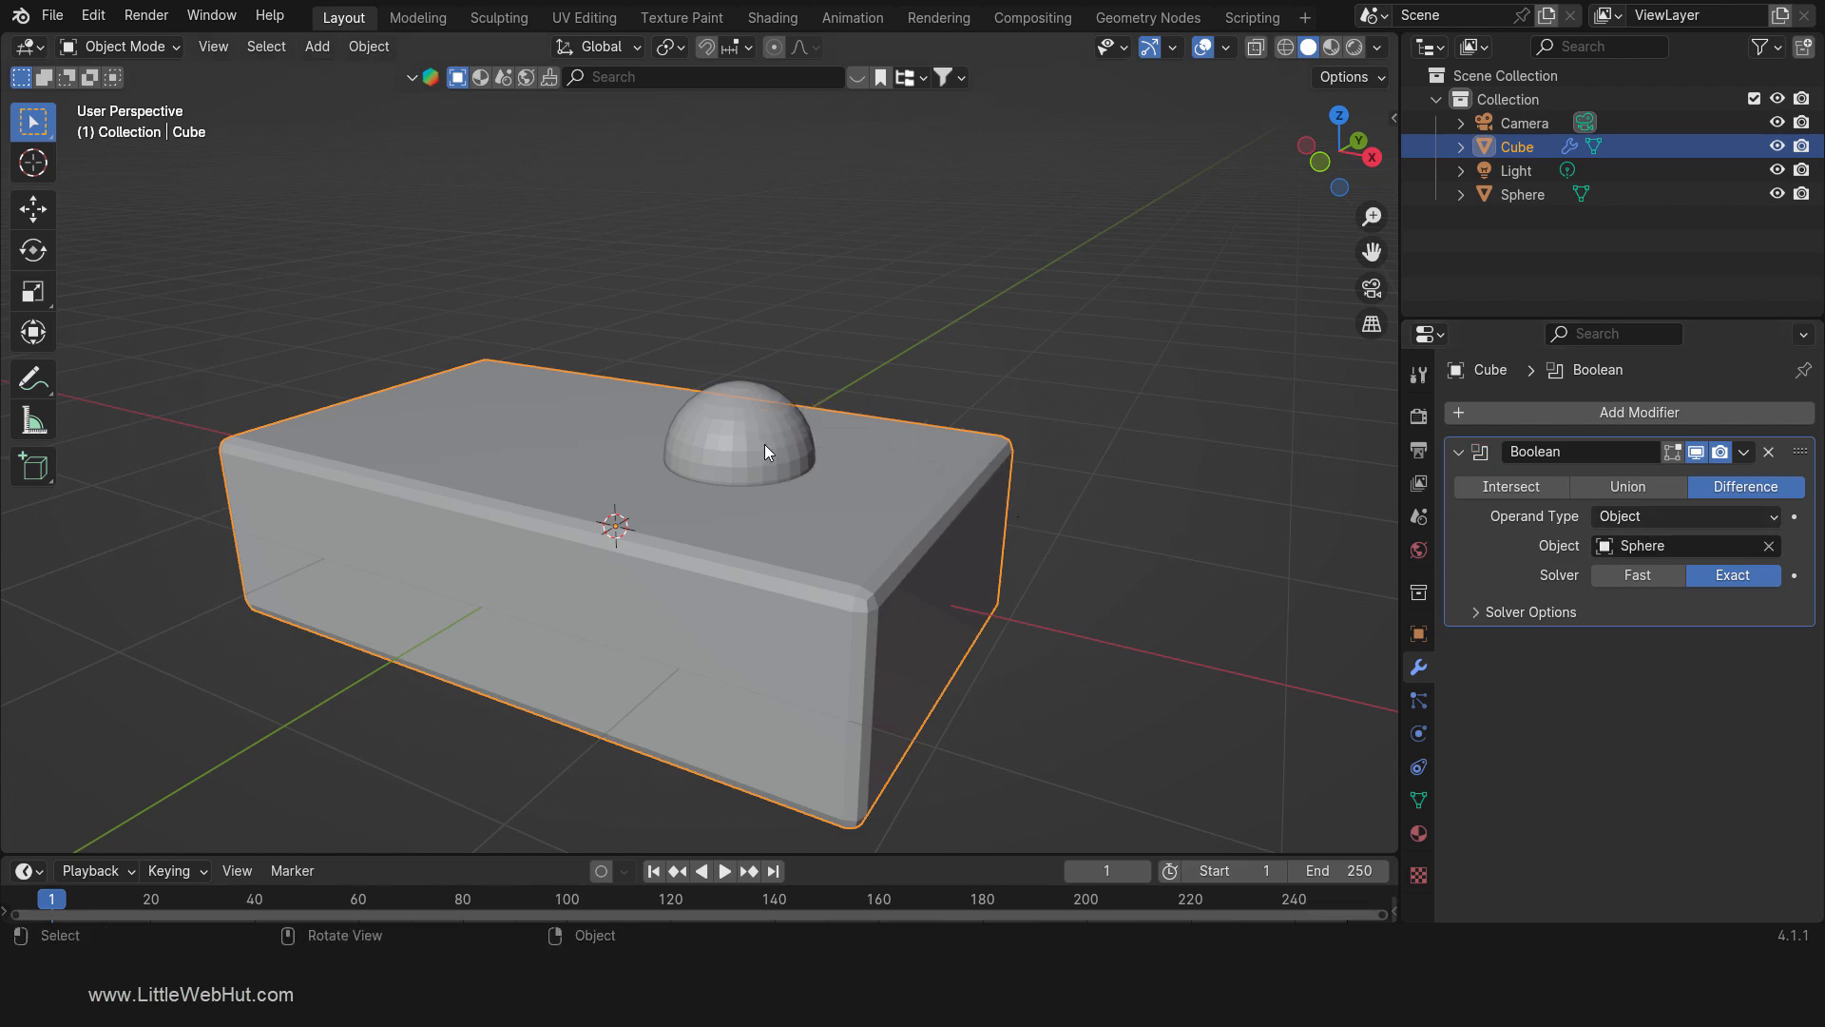
pyautogui.click(1743, 452)
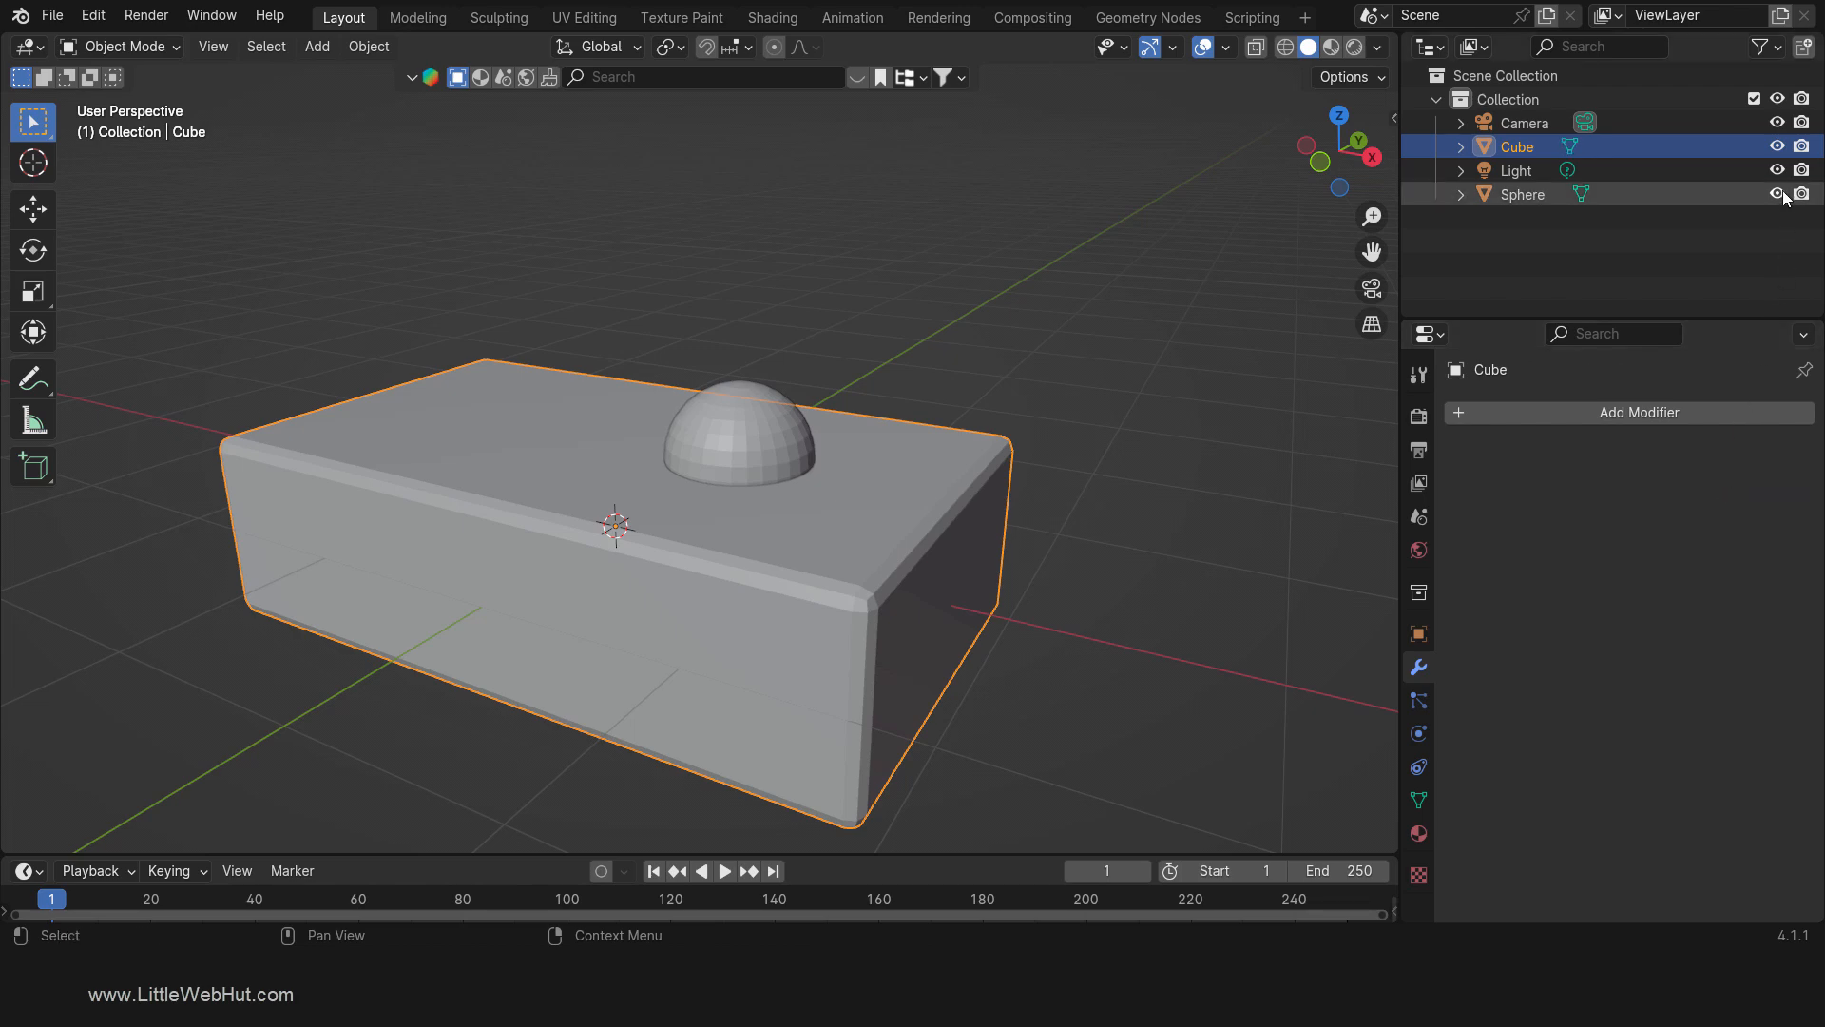
pyautogui.click(1777, 193)
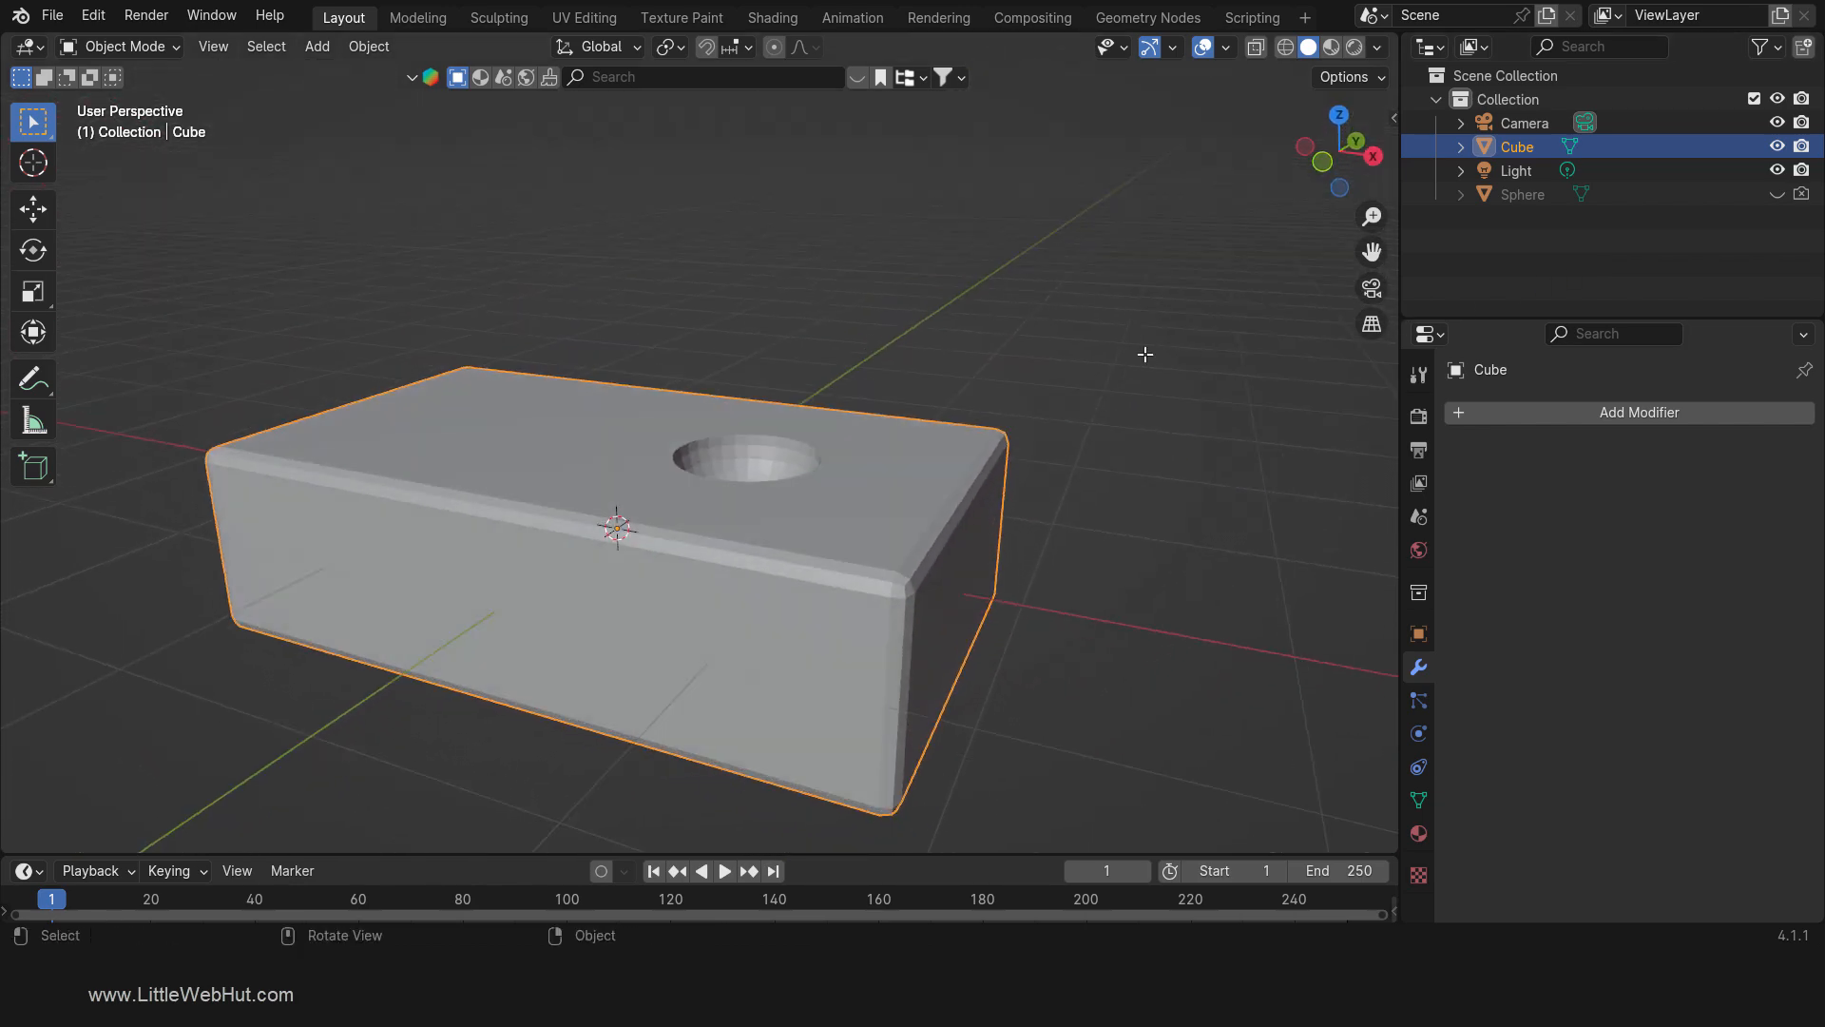
# Step: Add a Subdivision Surface modifier to the Cube and shade it smooth
pyautogui.press('Tab')
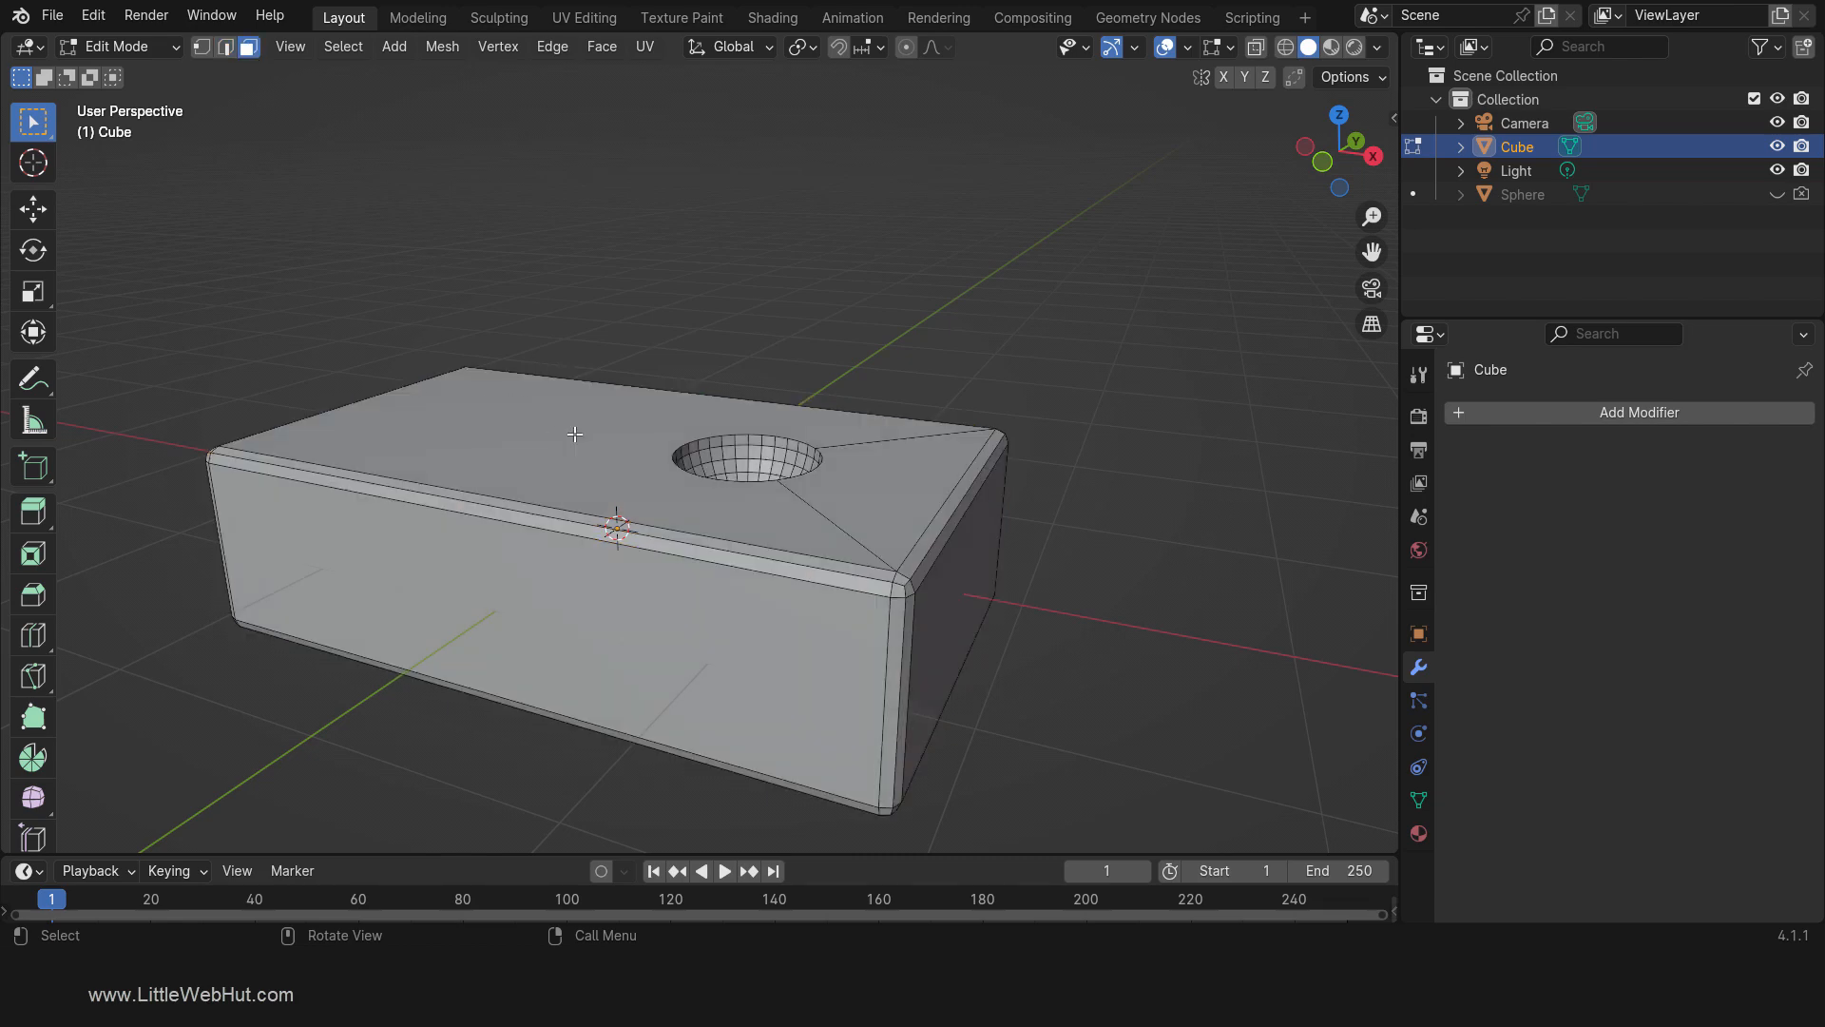
pyautogui.click(872, 509)
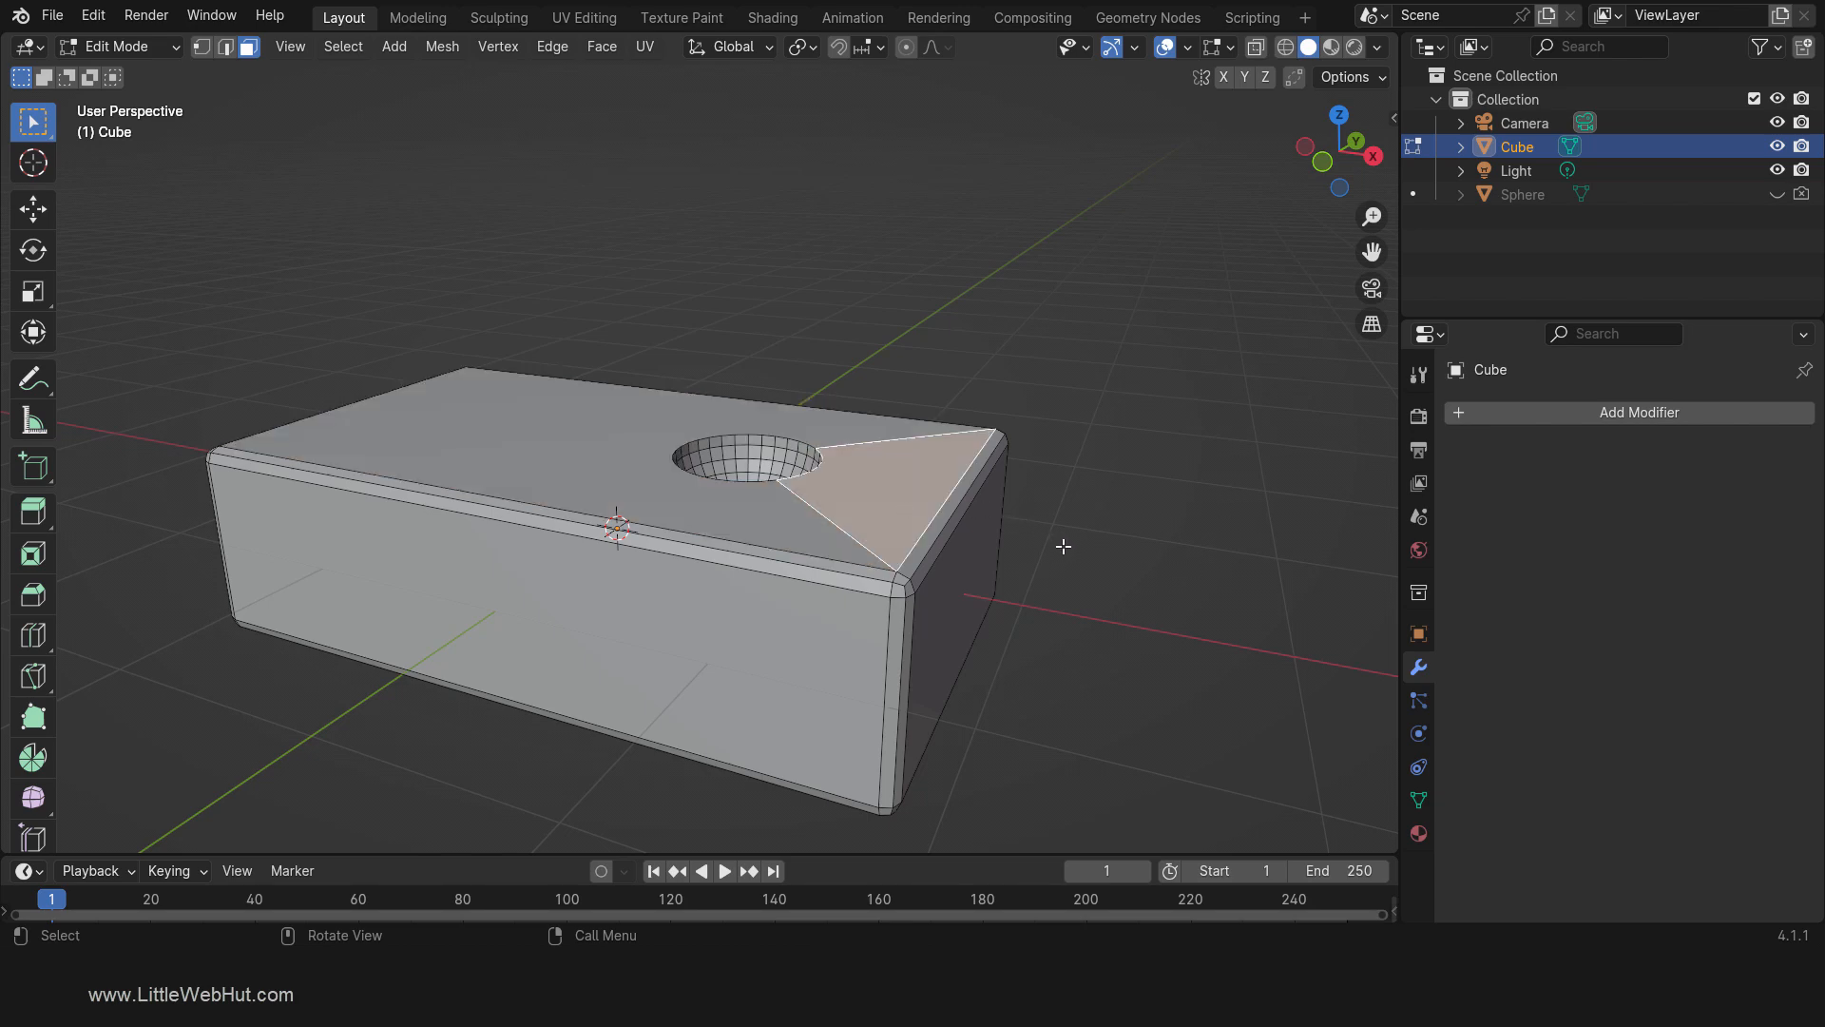
pyautogui.click(1639, 411)
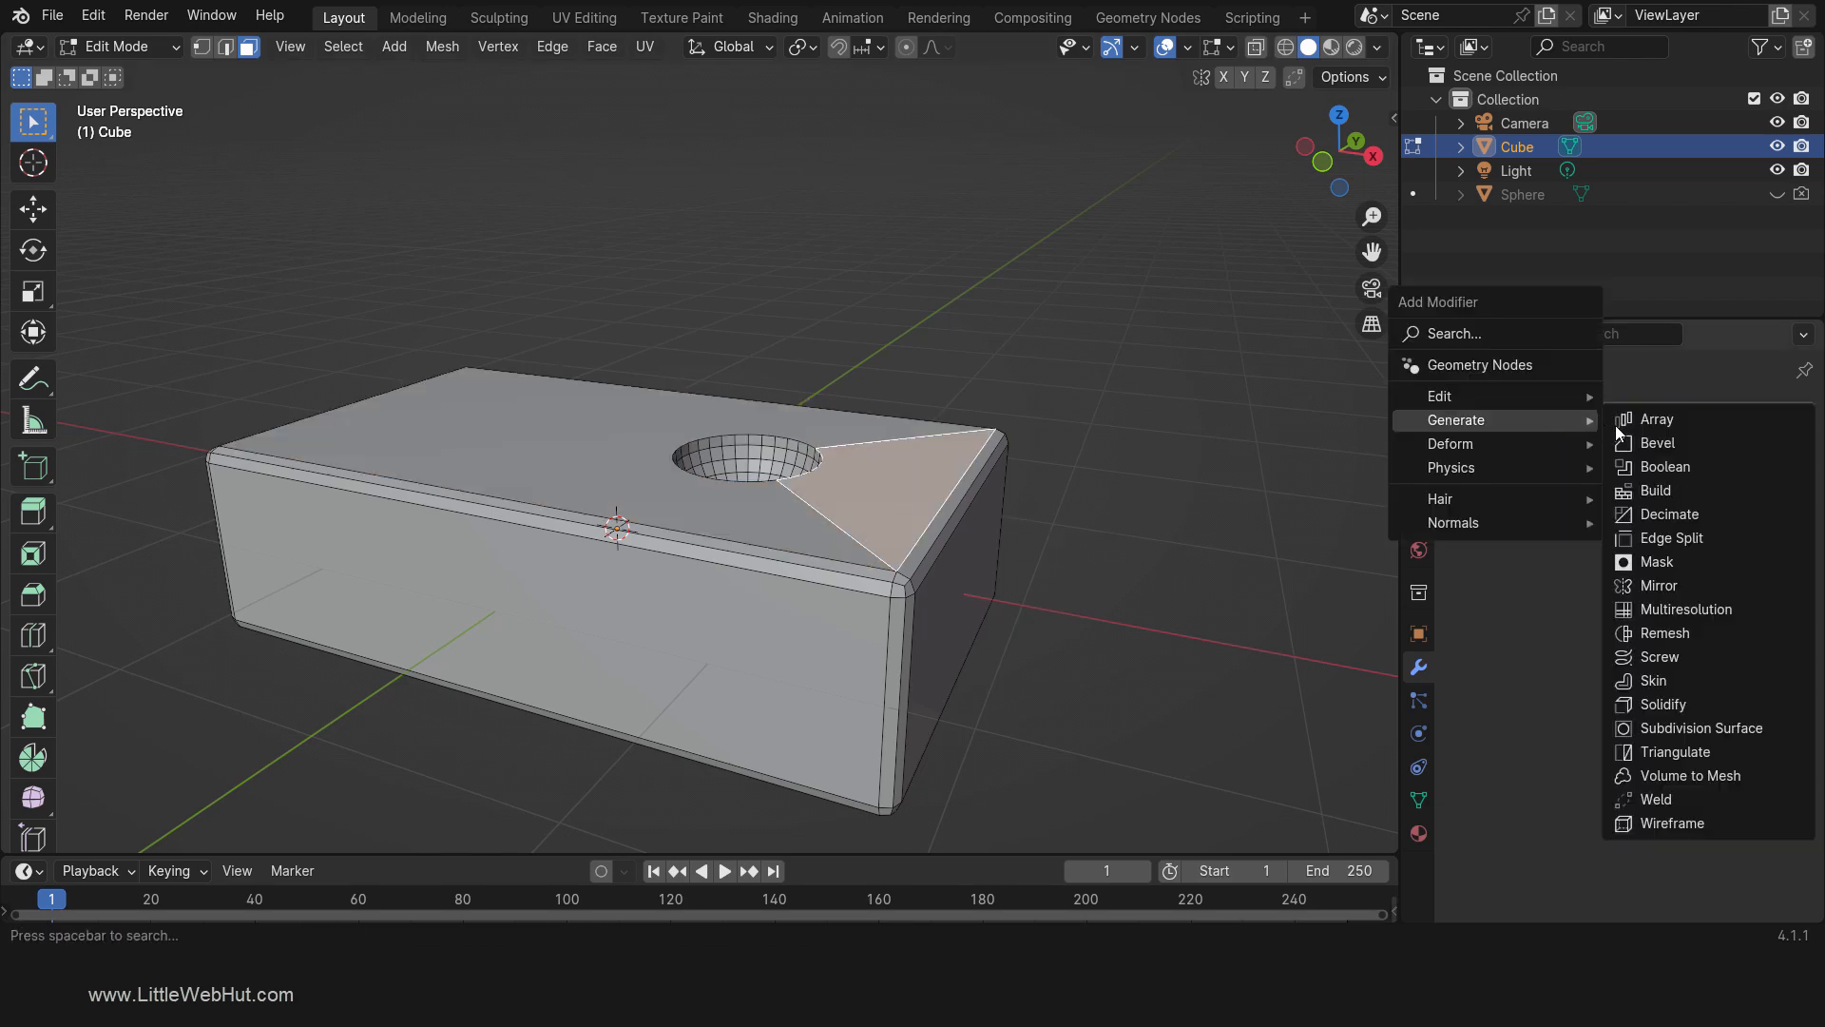
pyautogui.moveTo(1700, 727)
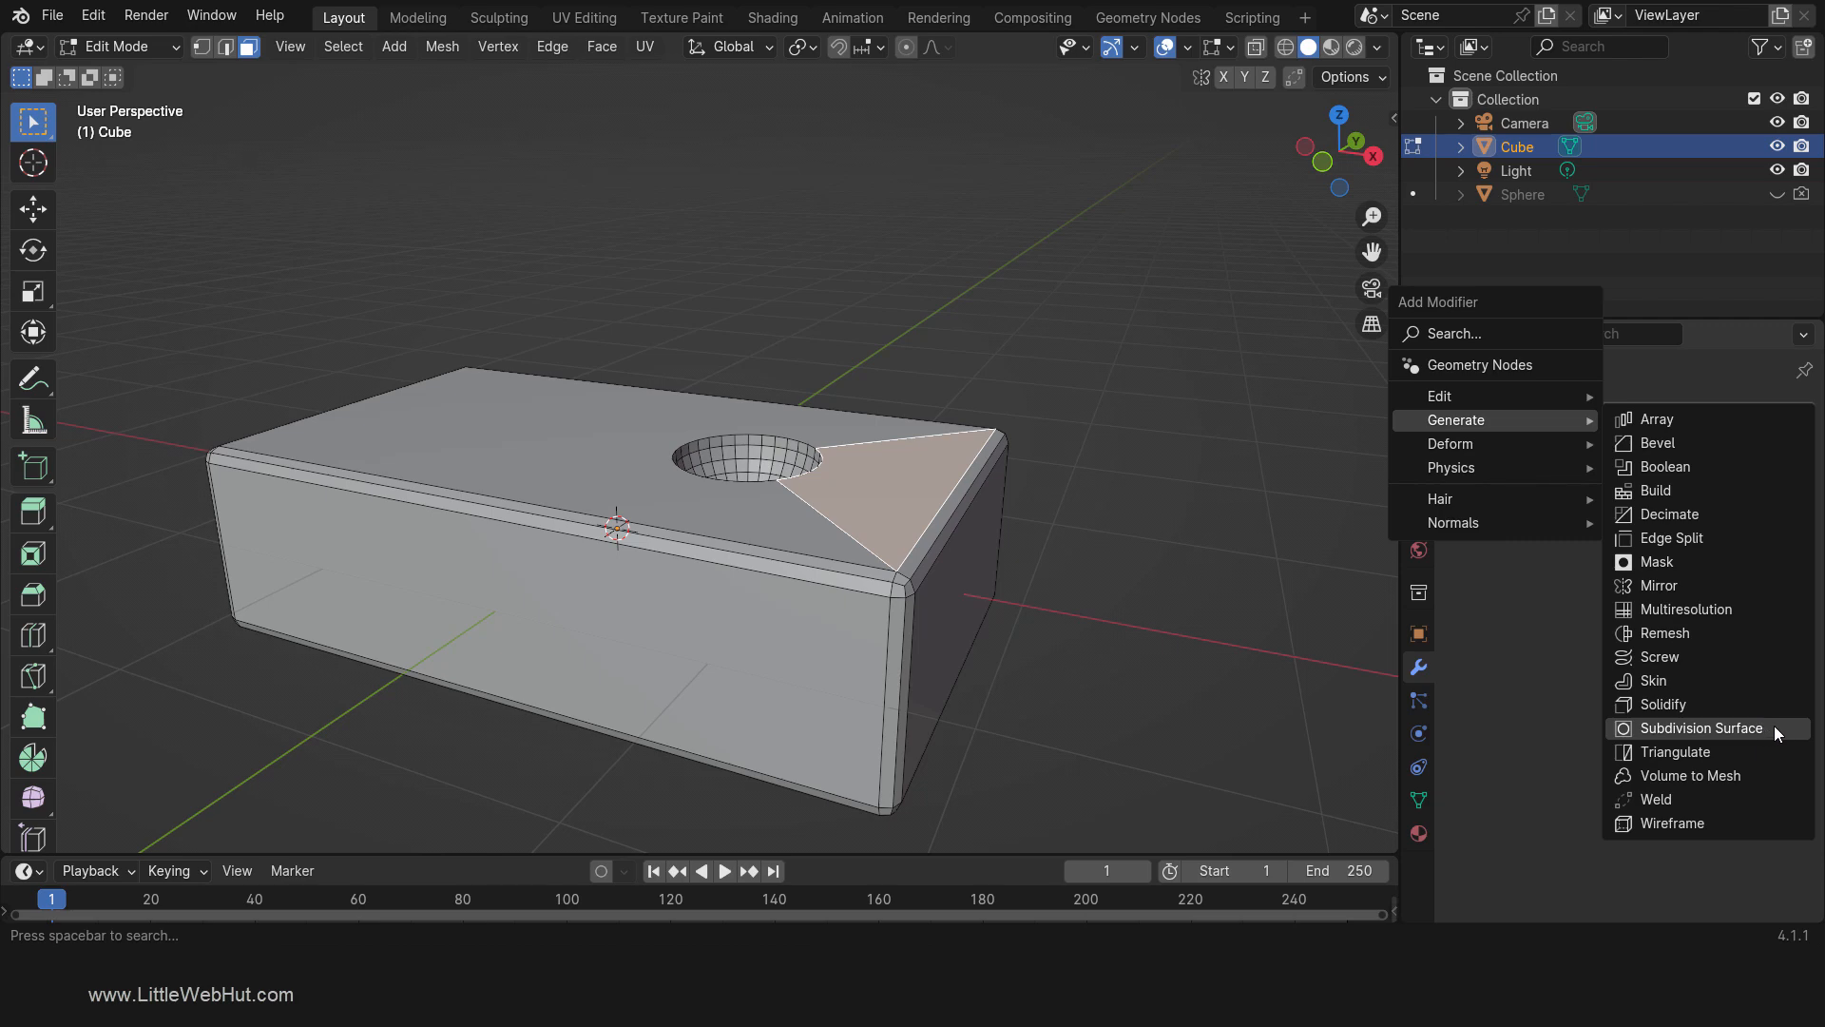
pyautogui.click(1701, 727)
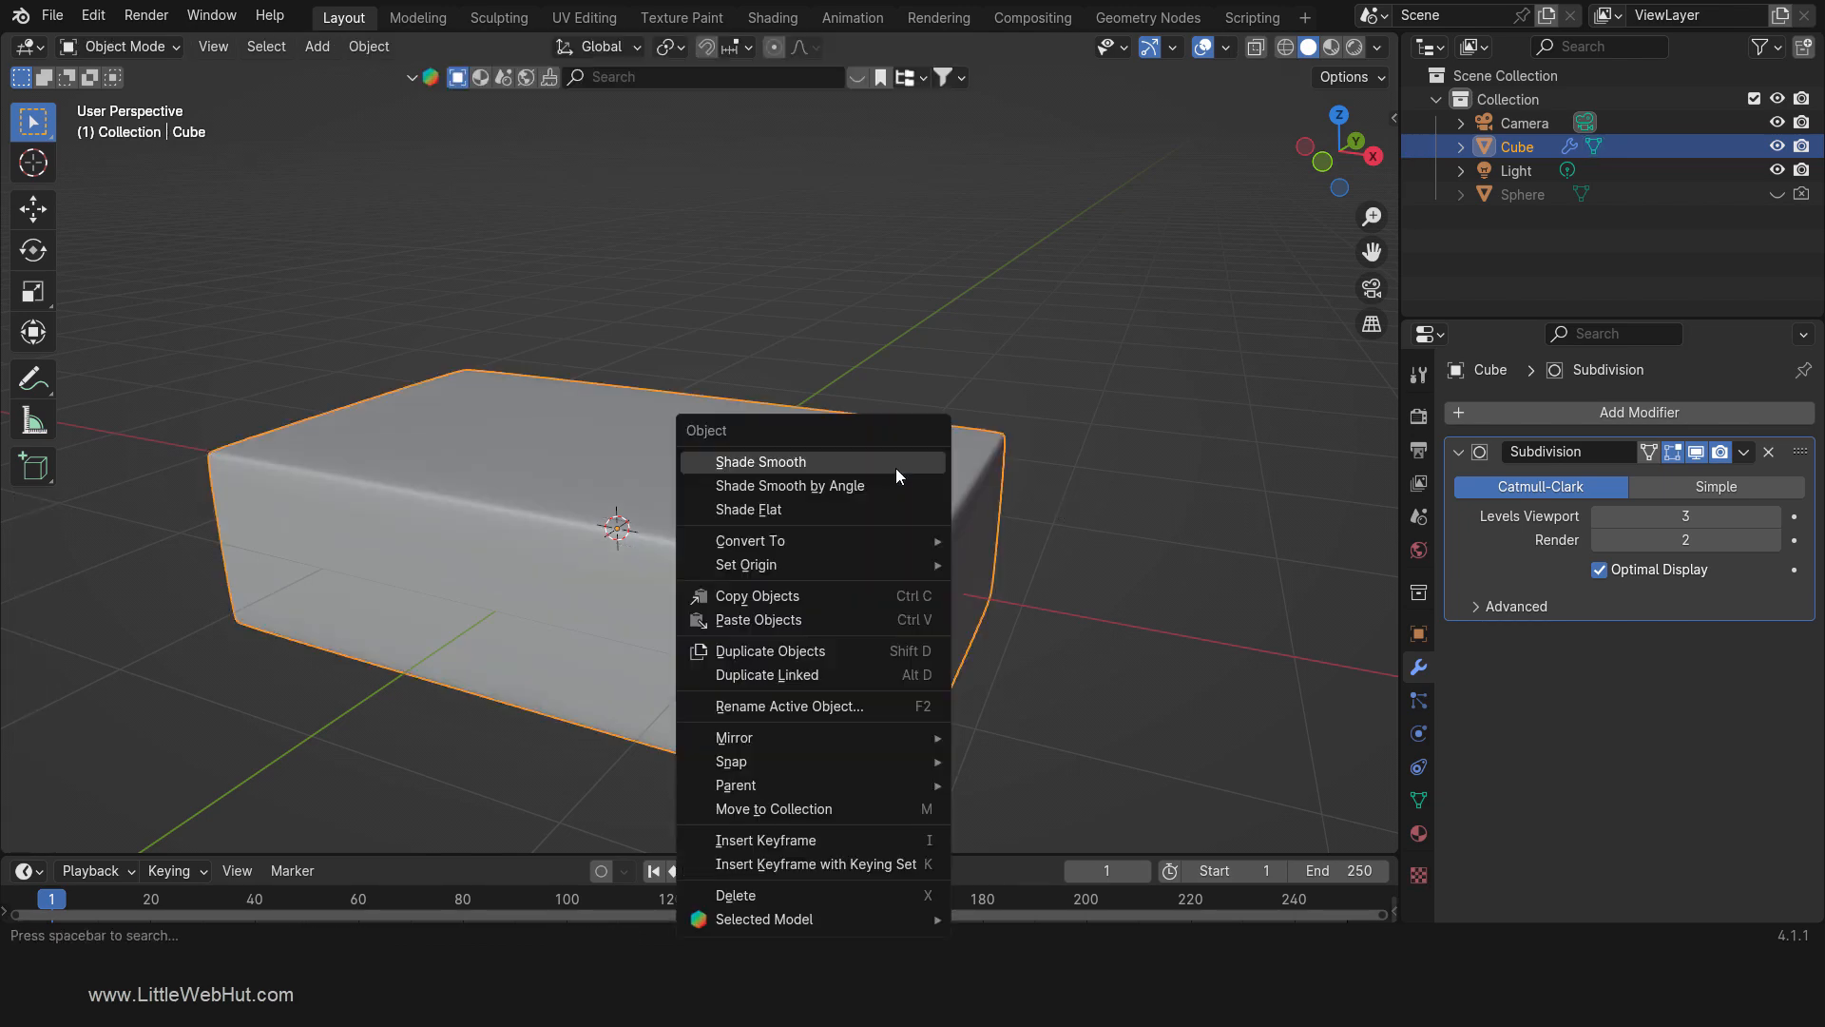
pyautogui.click(760, 461)
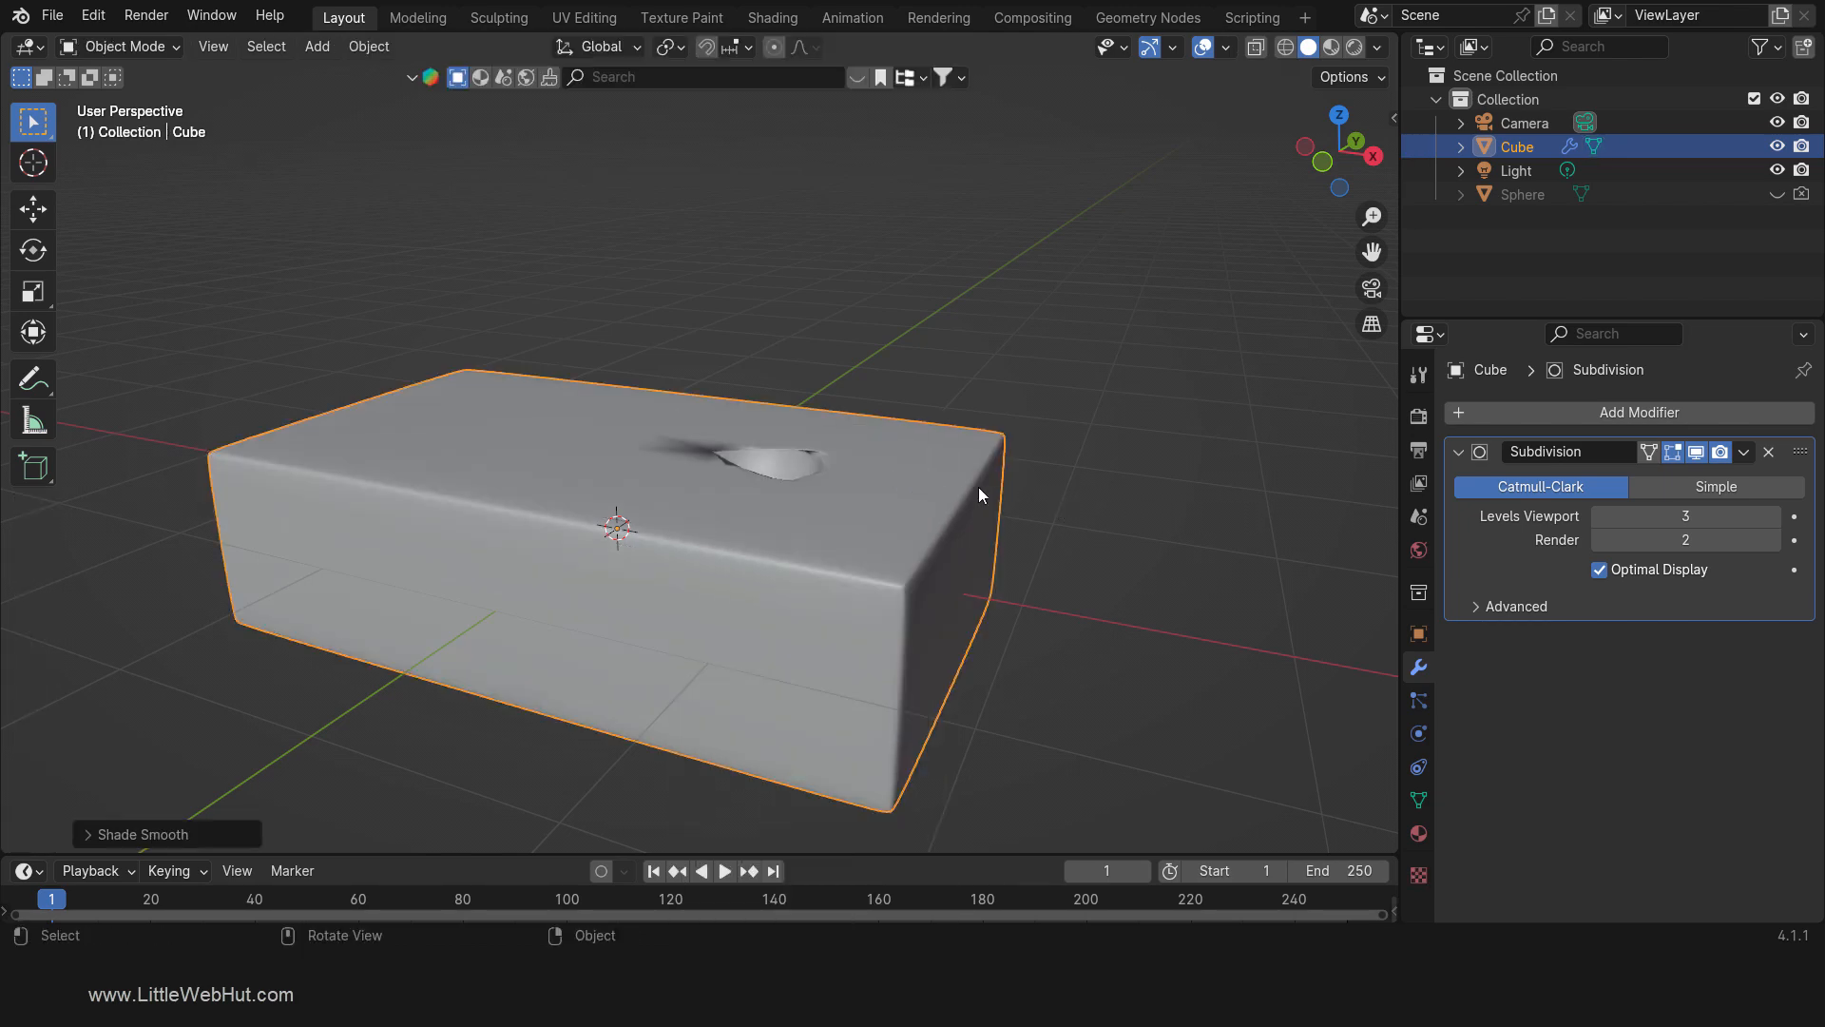
pyautogui.press('Tab')
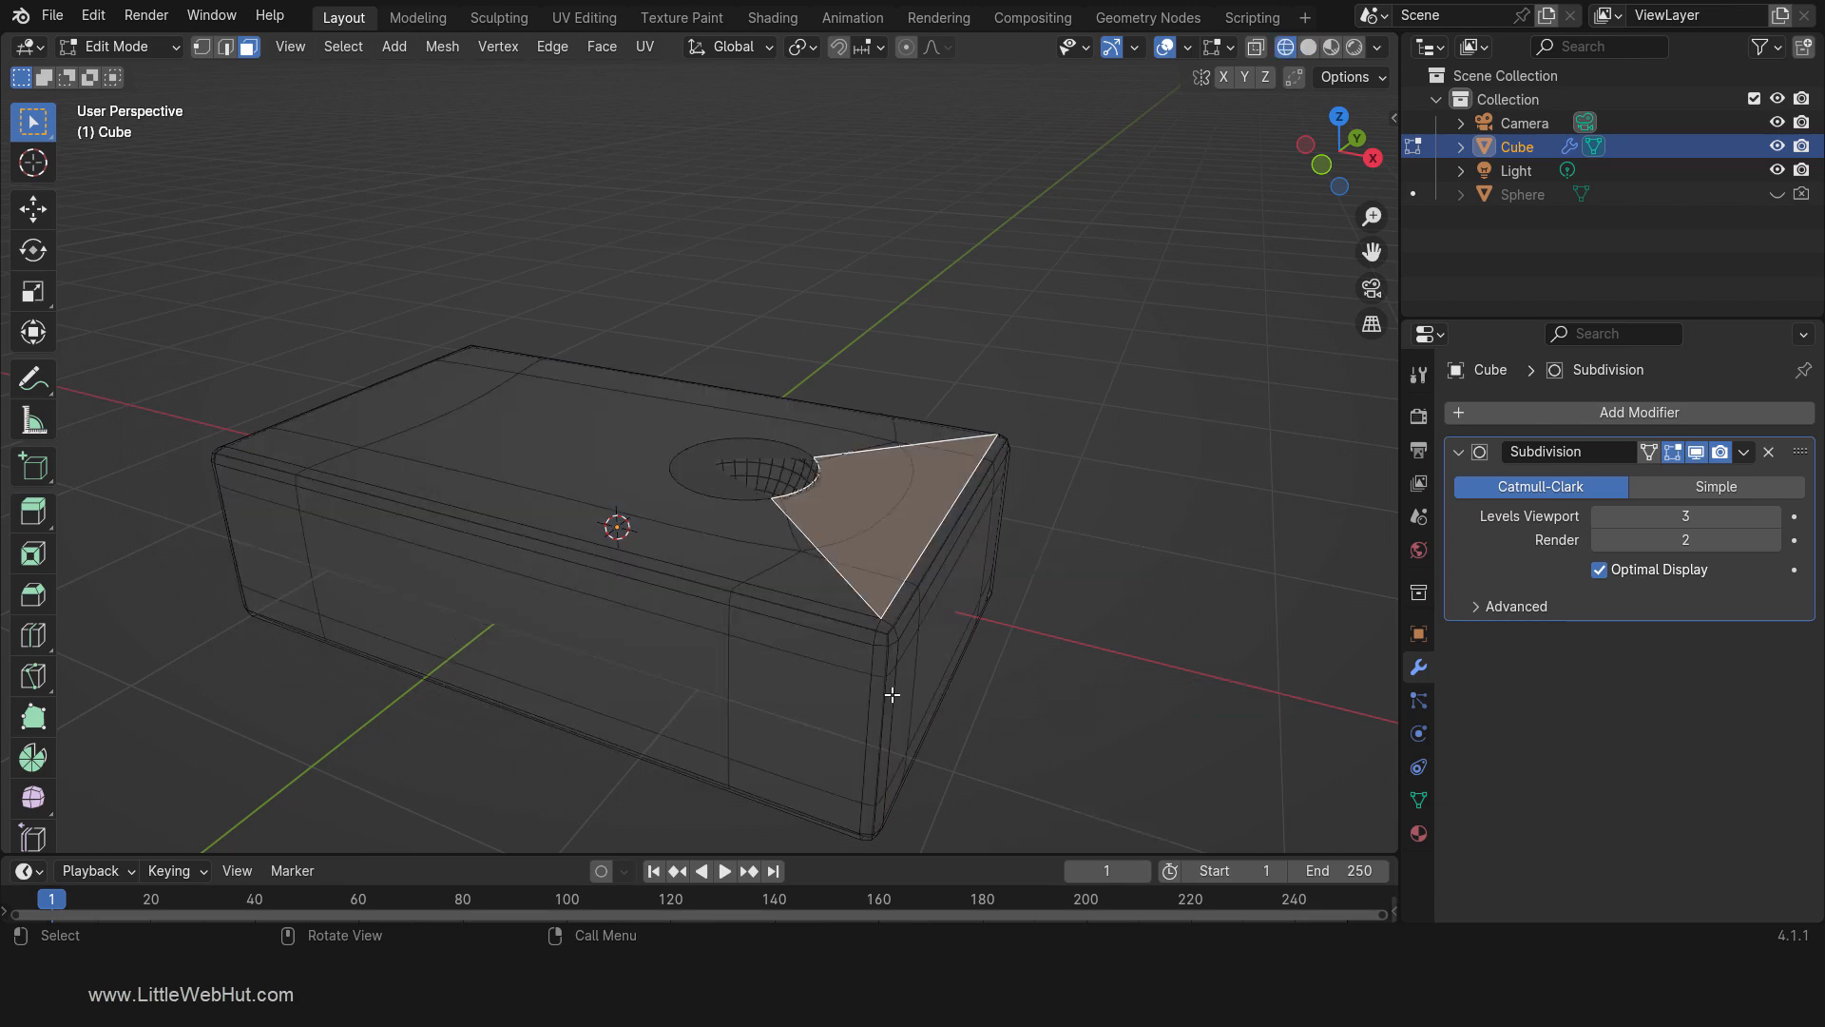
# Step: Turn off Optimal Display and set the subdivision to Simple at viewport level 1
pyautogui.click(1599, 570)
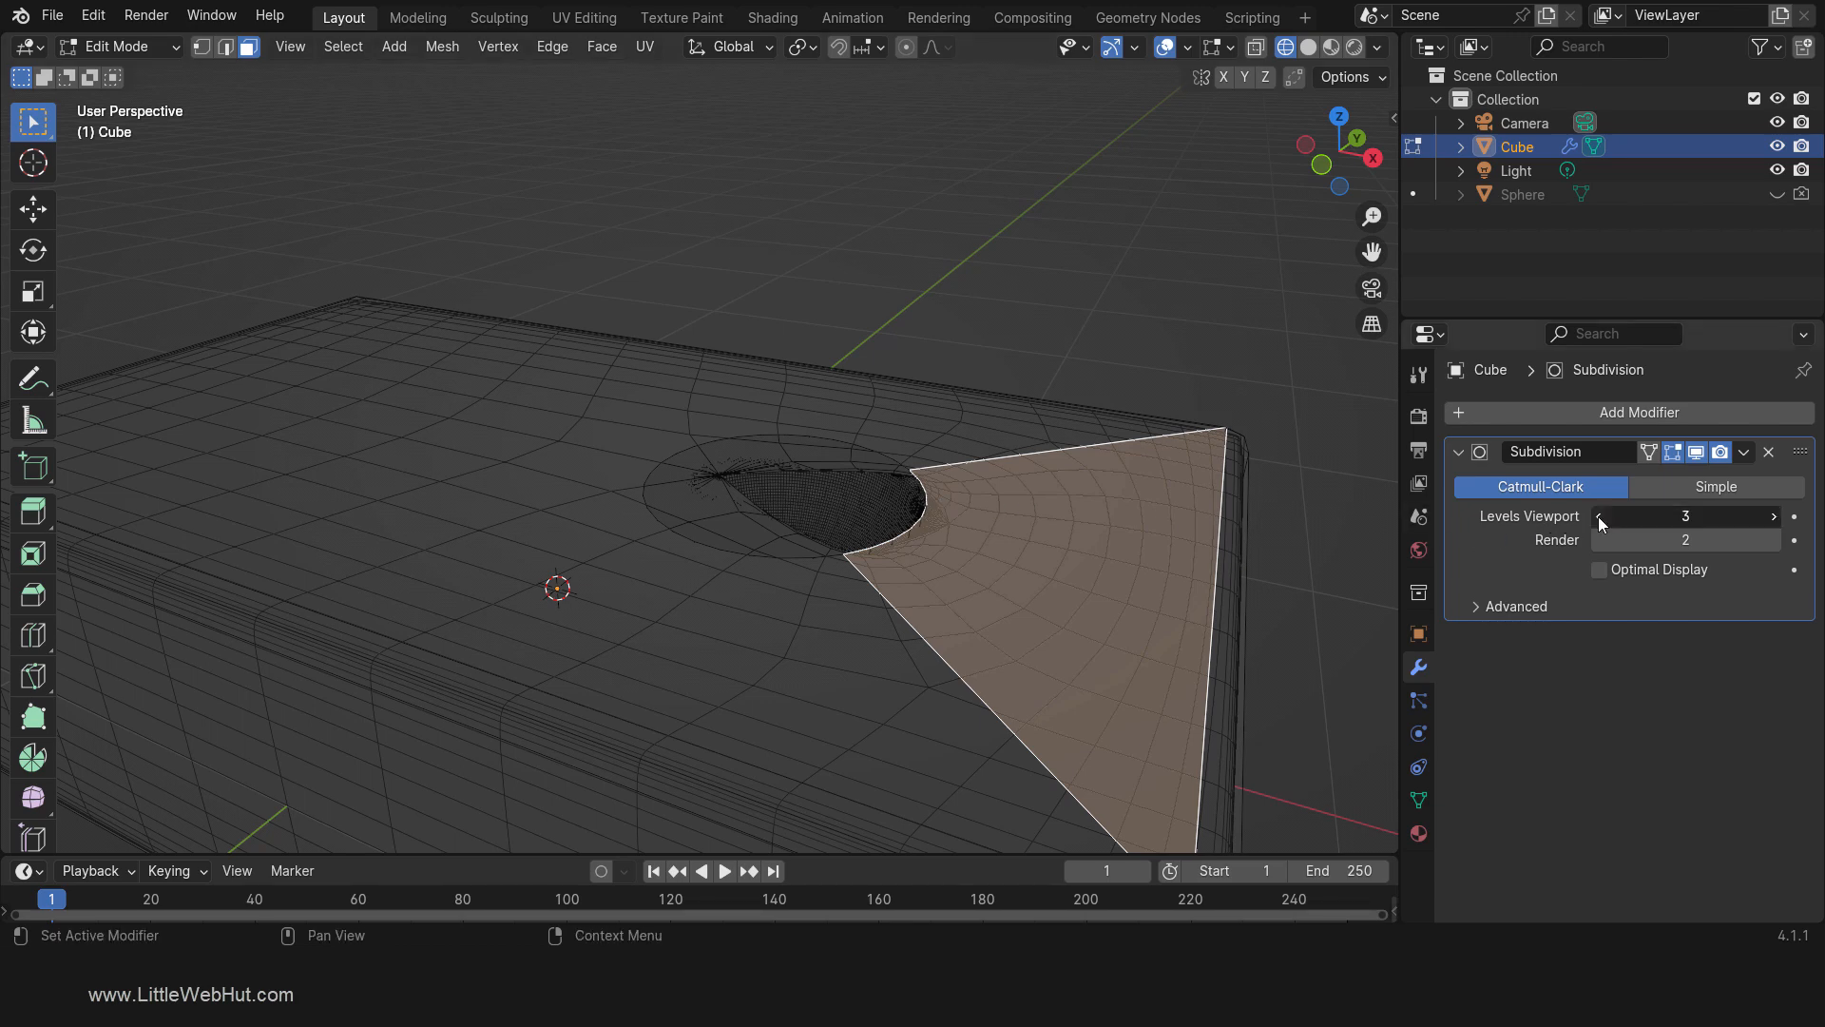
pyautogui.click(1599, 515)
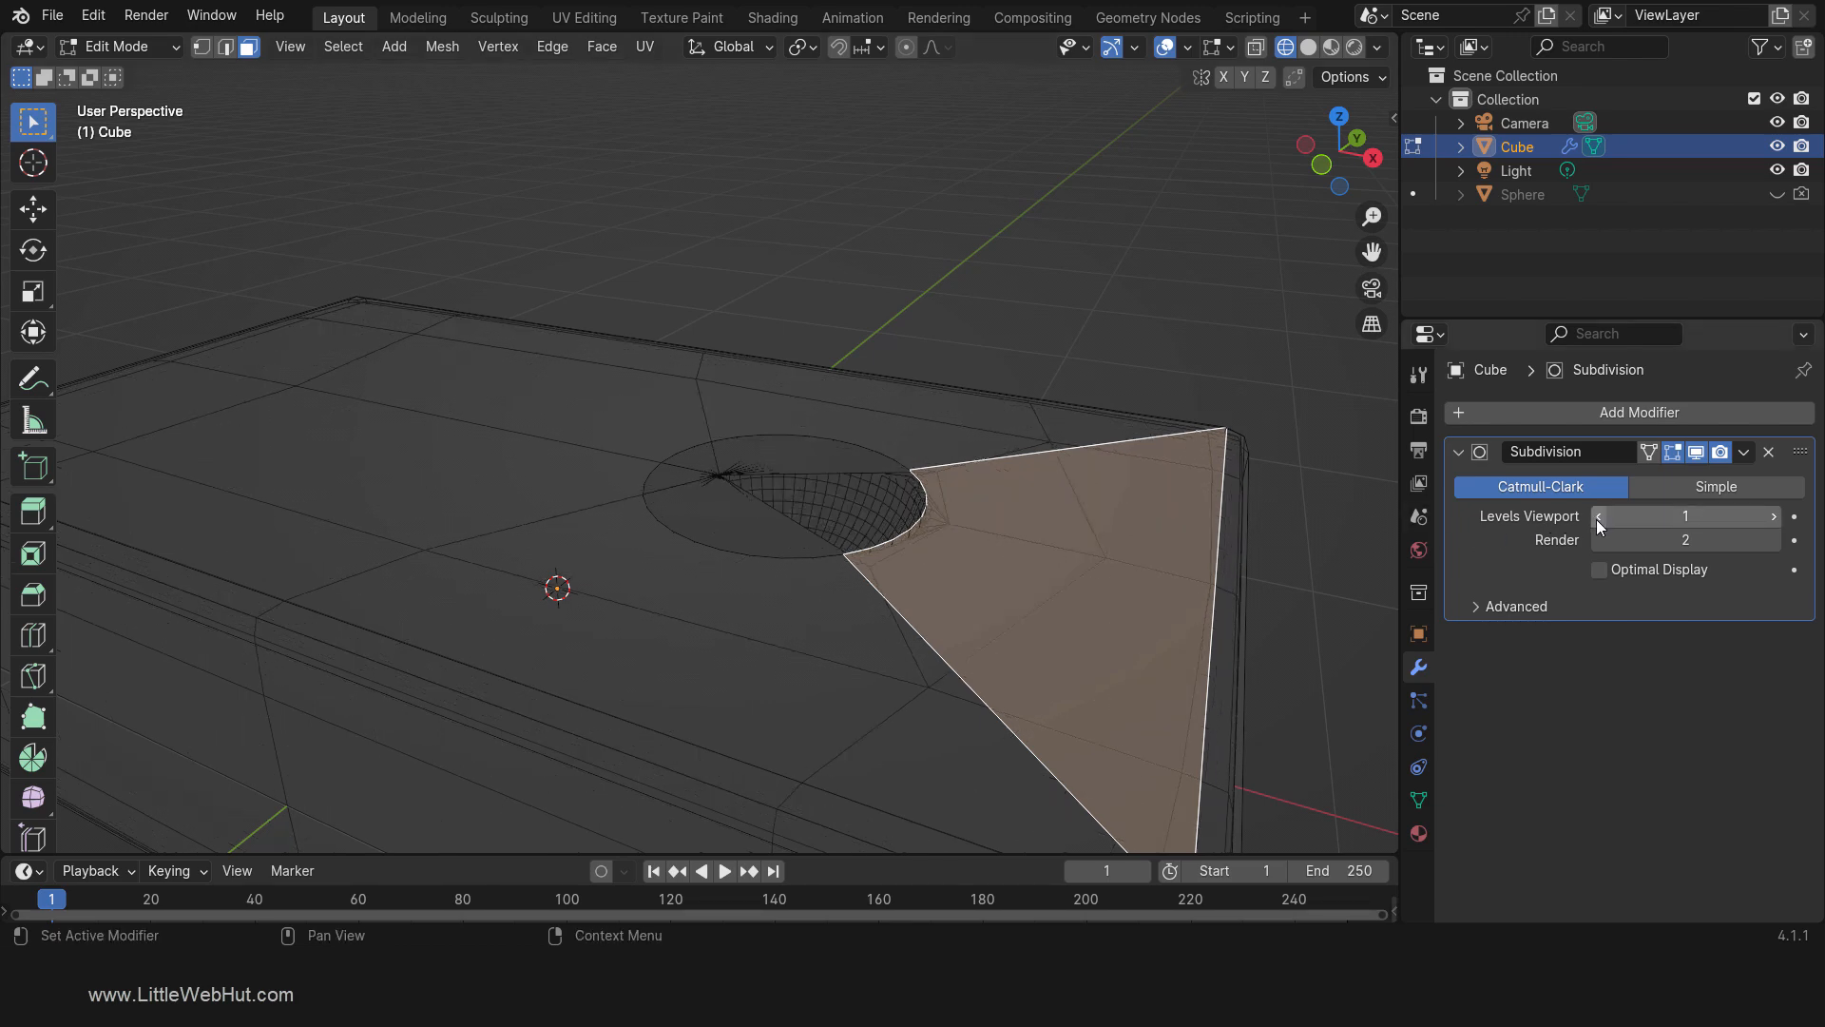
pyautogui.click(1715, 487)
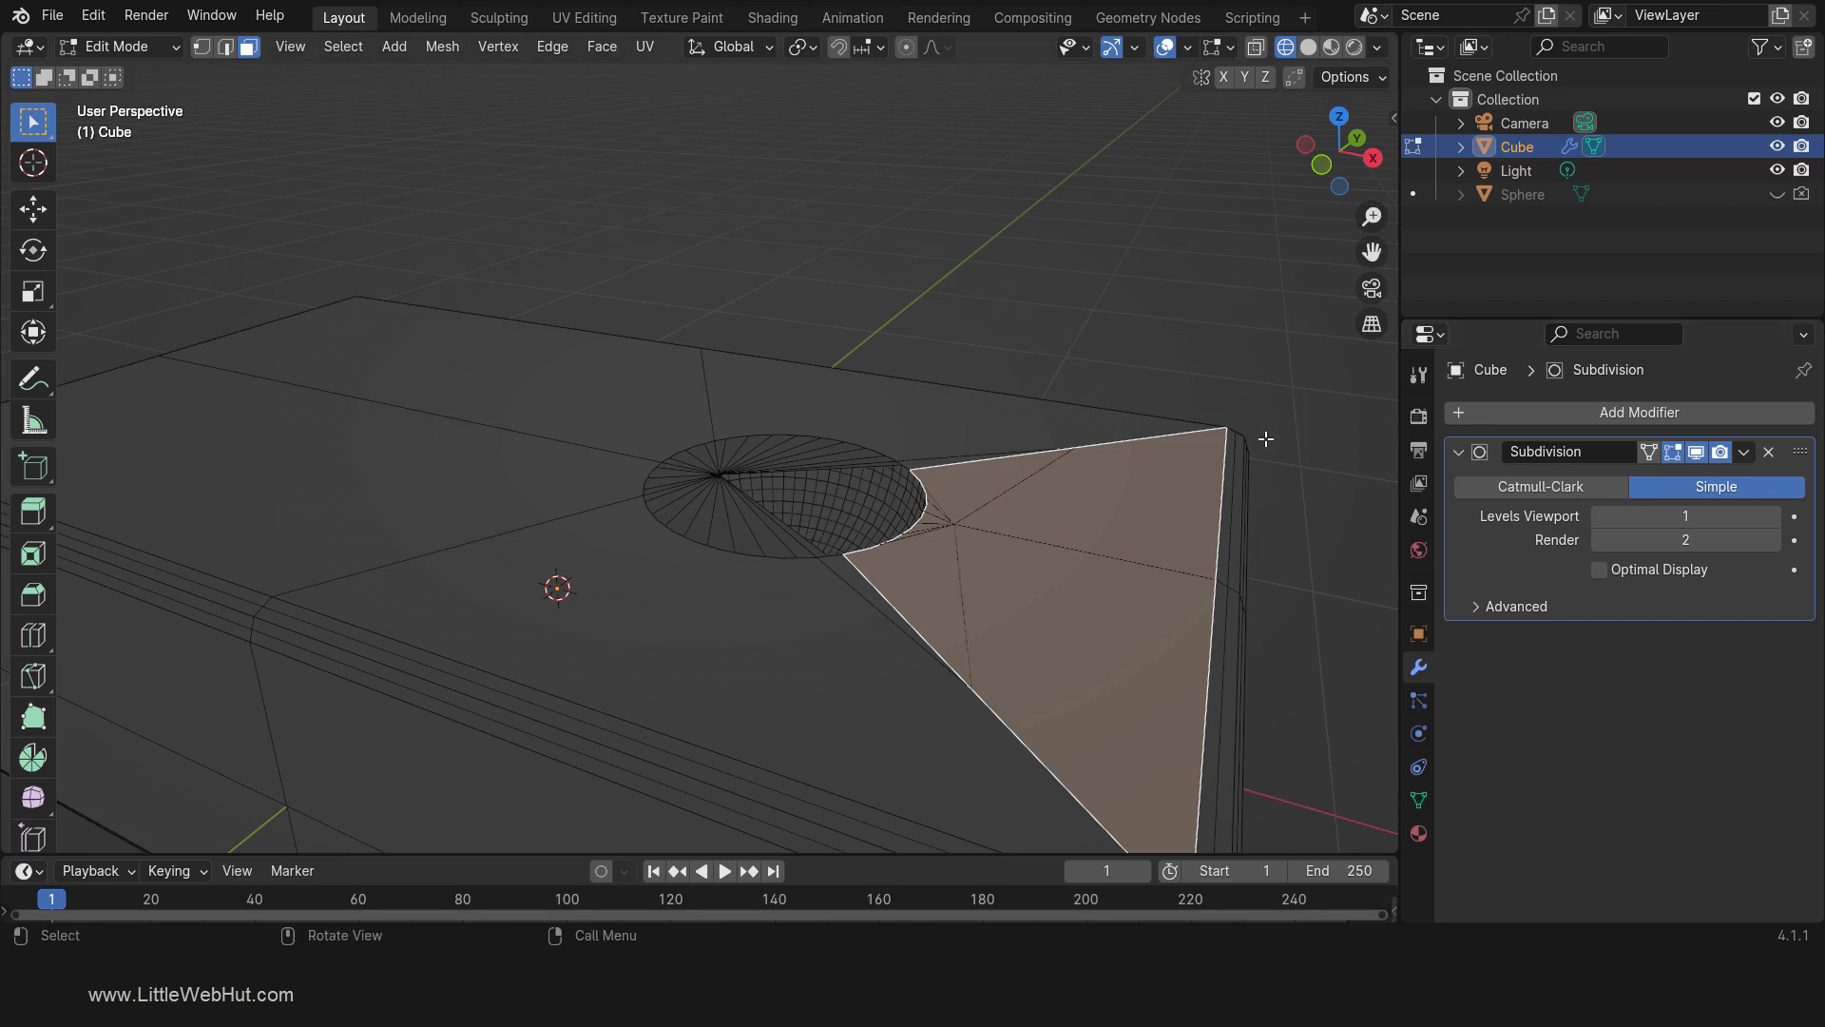
pyautogui.moveTo(558, 380)
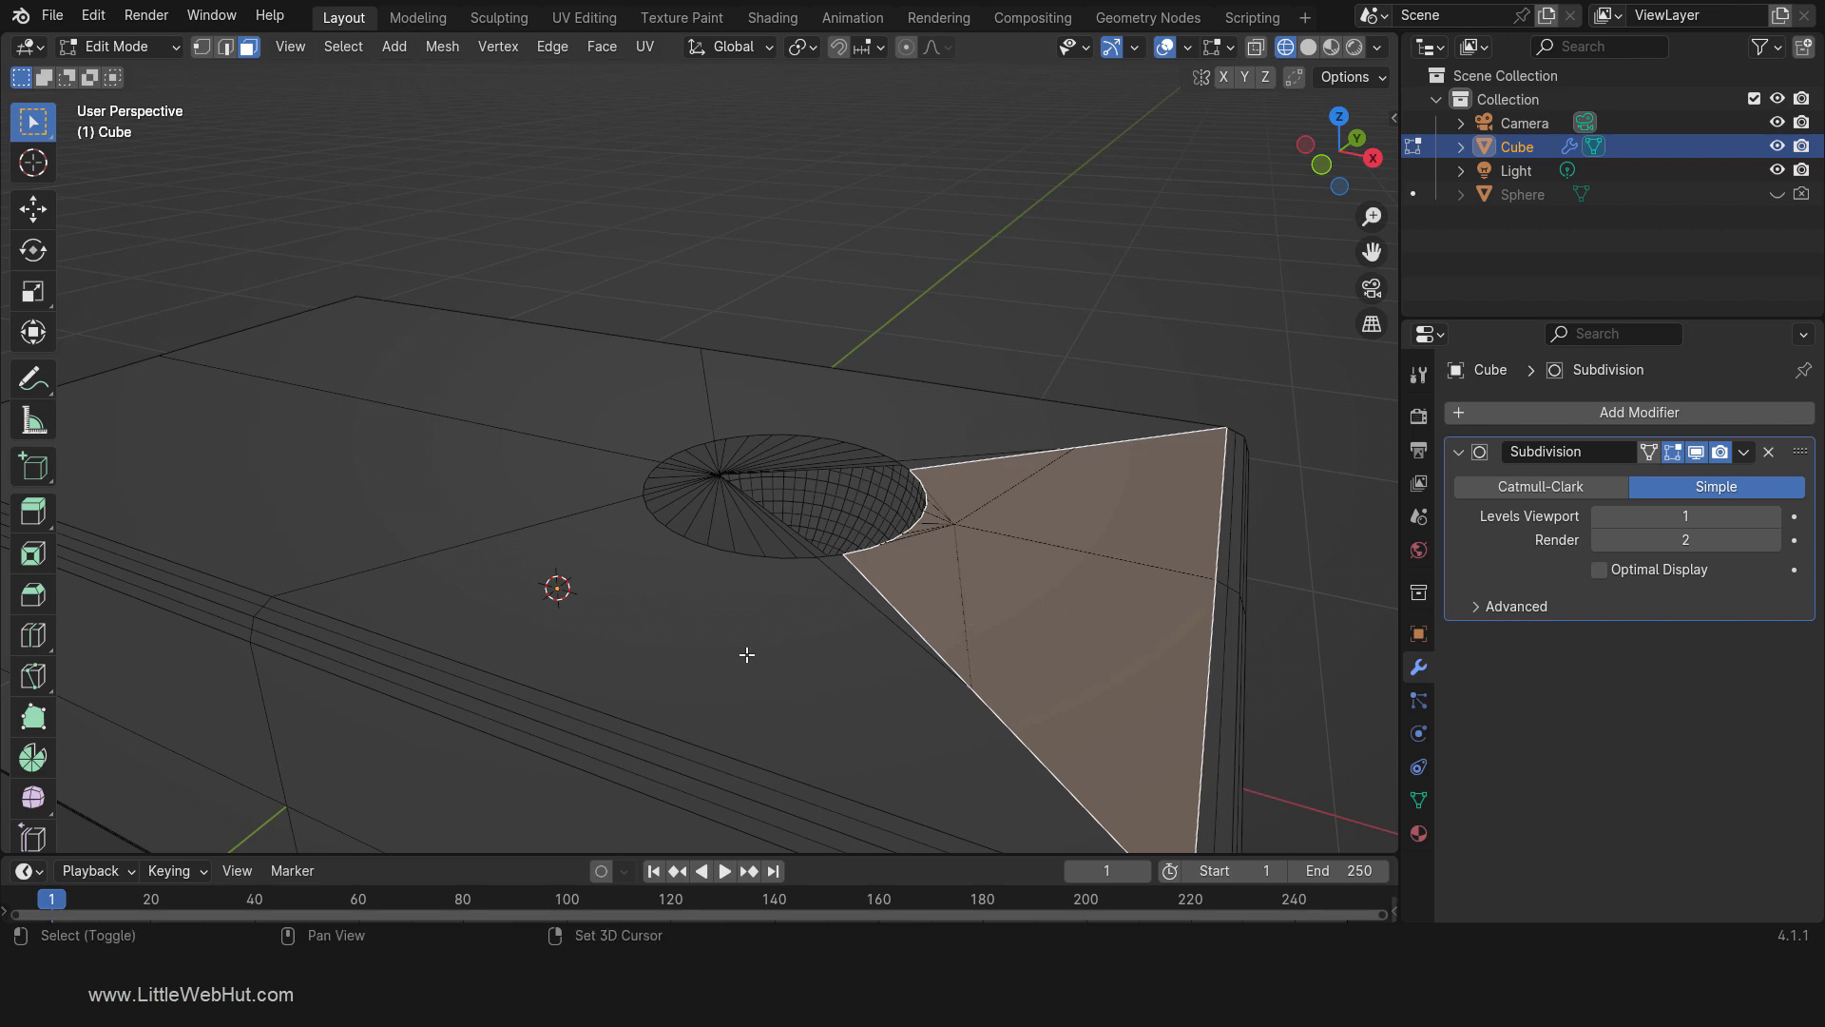
# Step: Select the remaining top faces and triangulate them
pyautogui.click(602, 47)
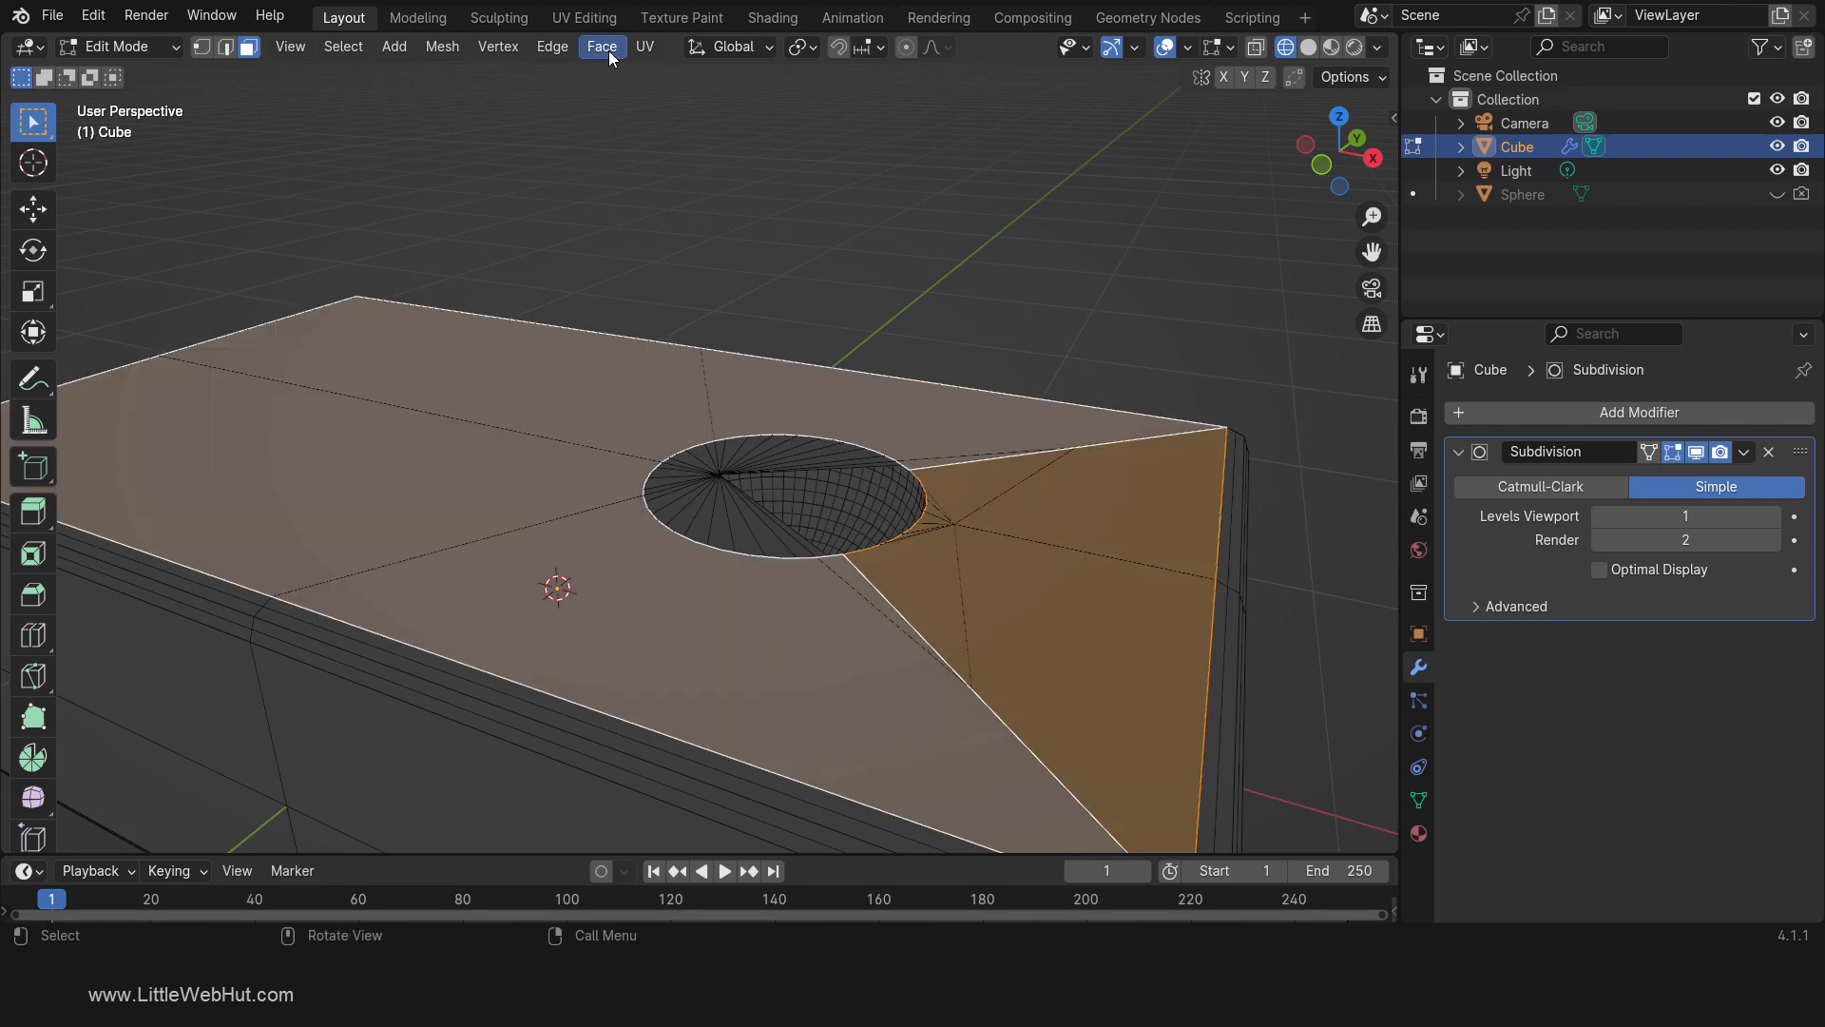
pyautogui.click(602, 46)
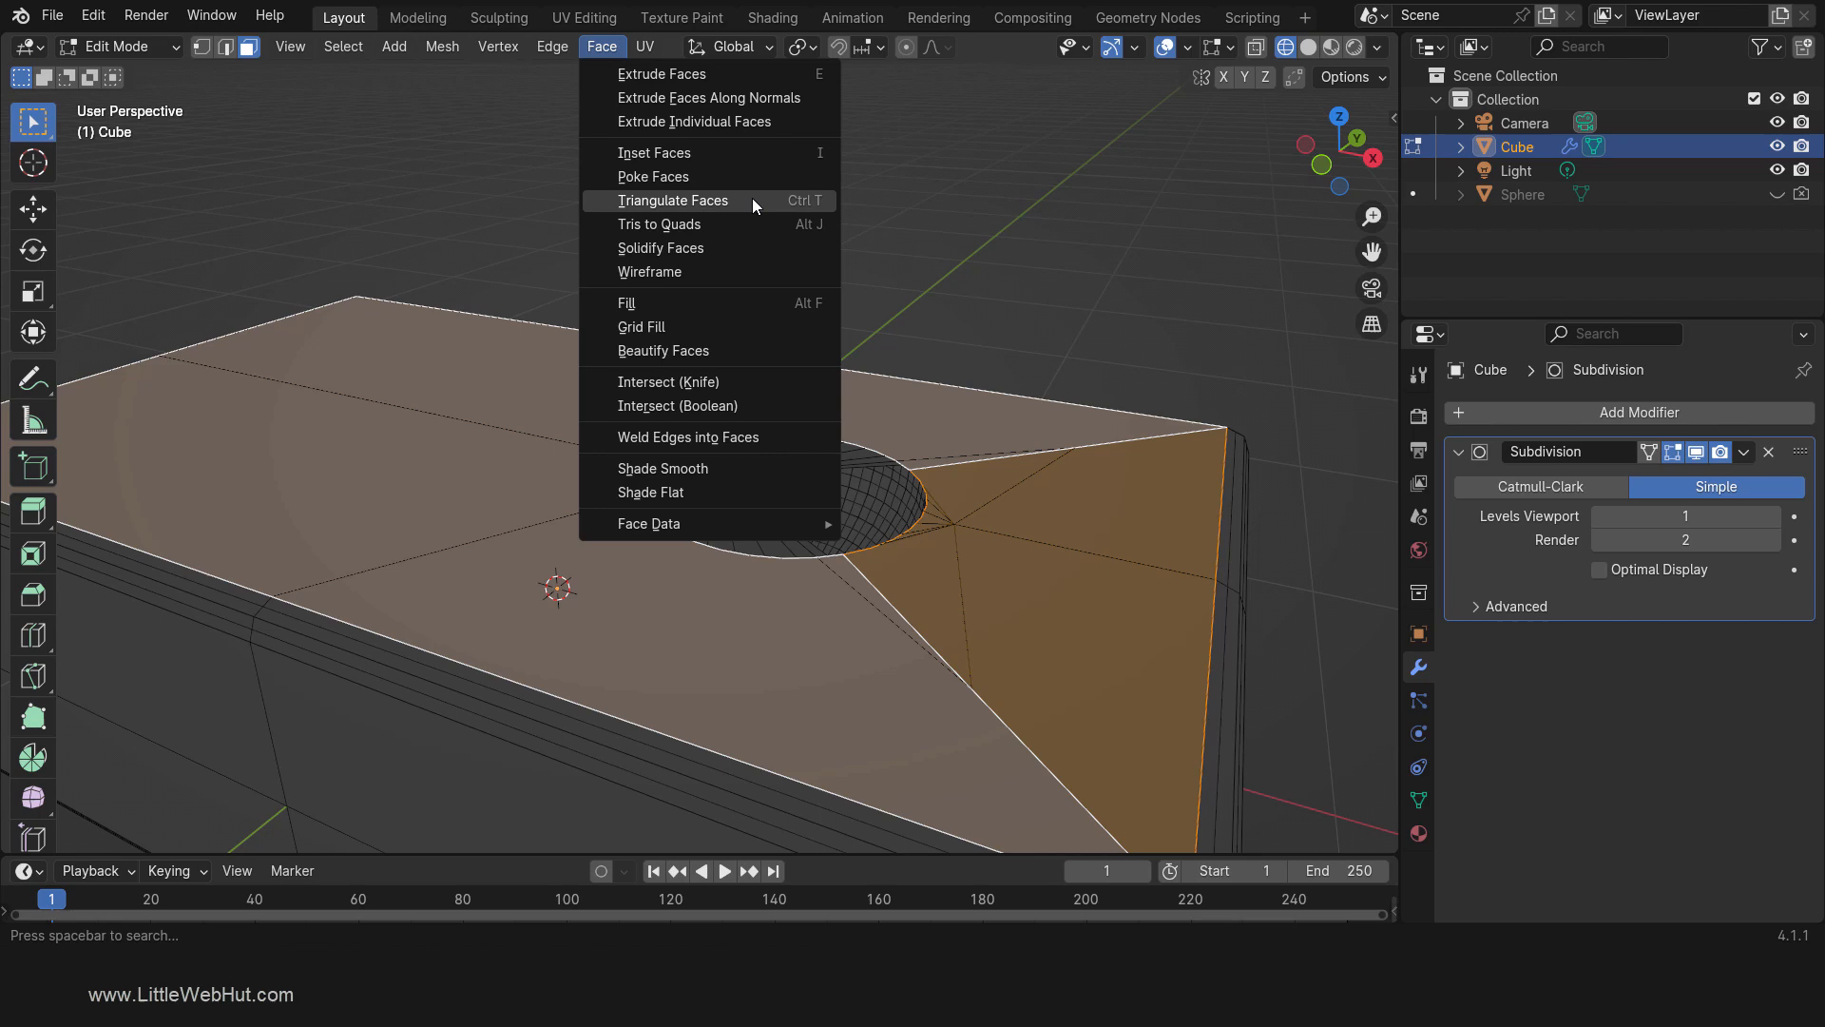
pyautogui.click(673, 200)
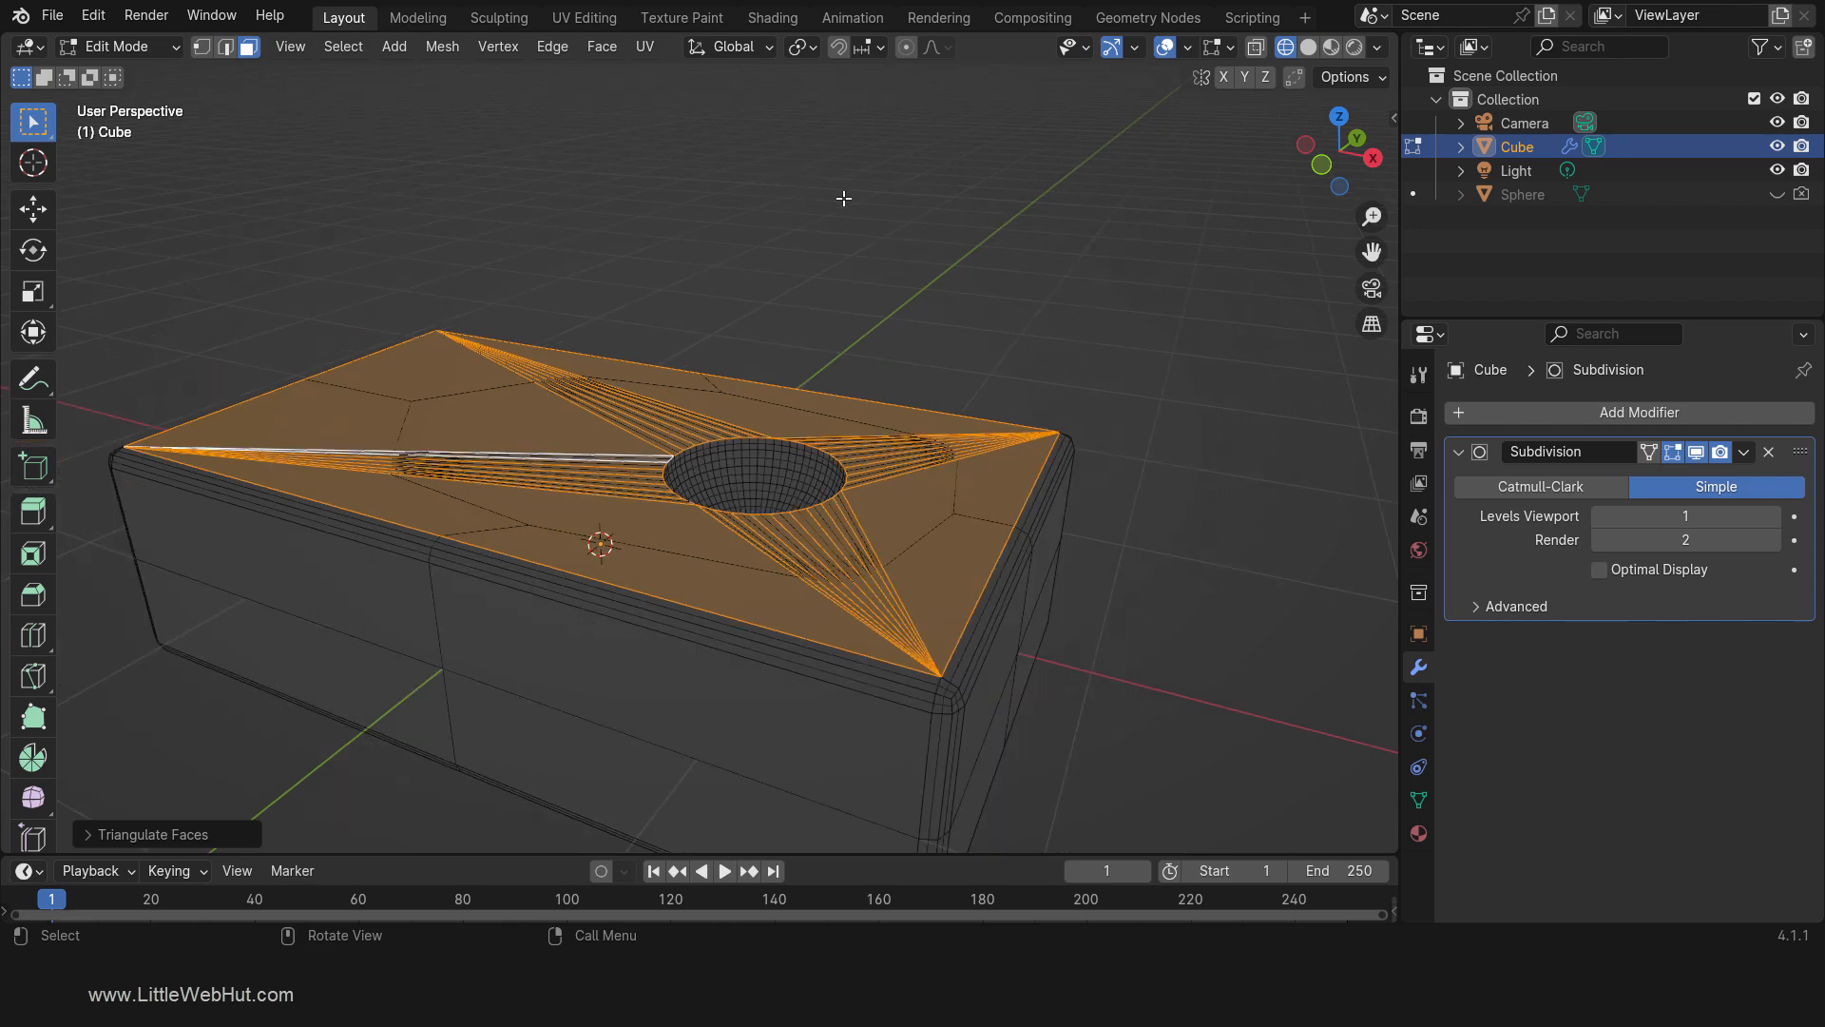
# Step: Switch the subdivision back to Catmull-Clark and view the smooth result in solid Object Mode
pyautogui.click(1539, 487)
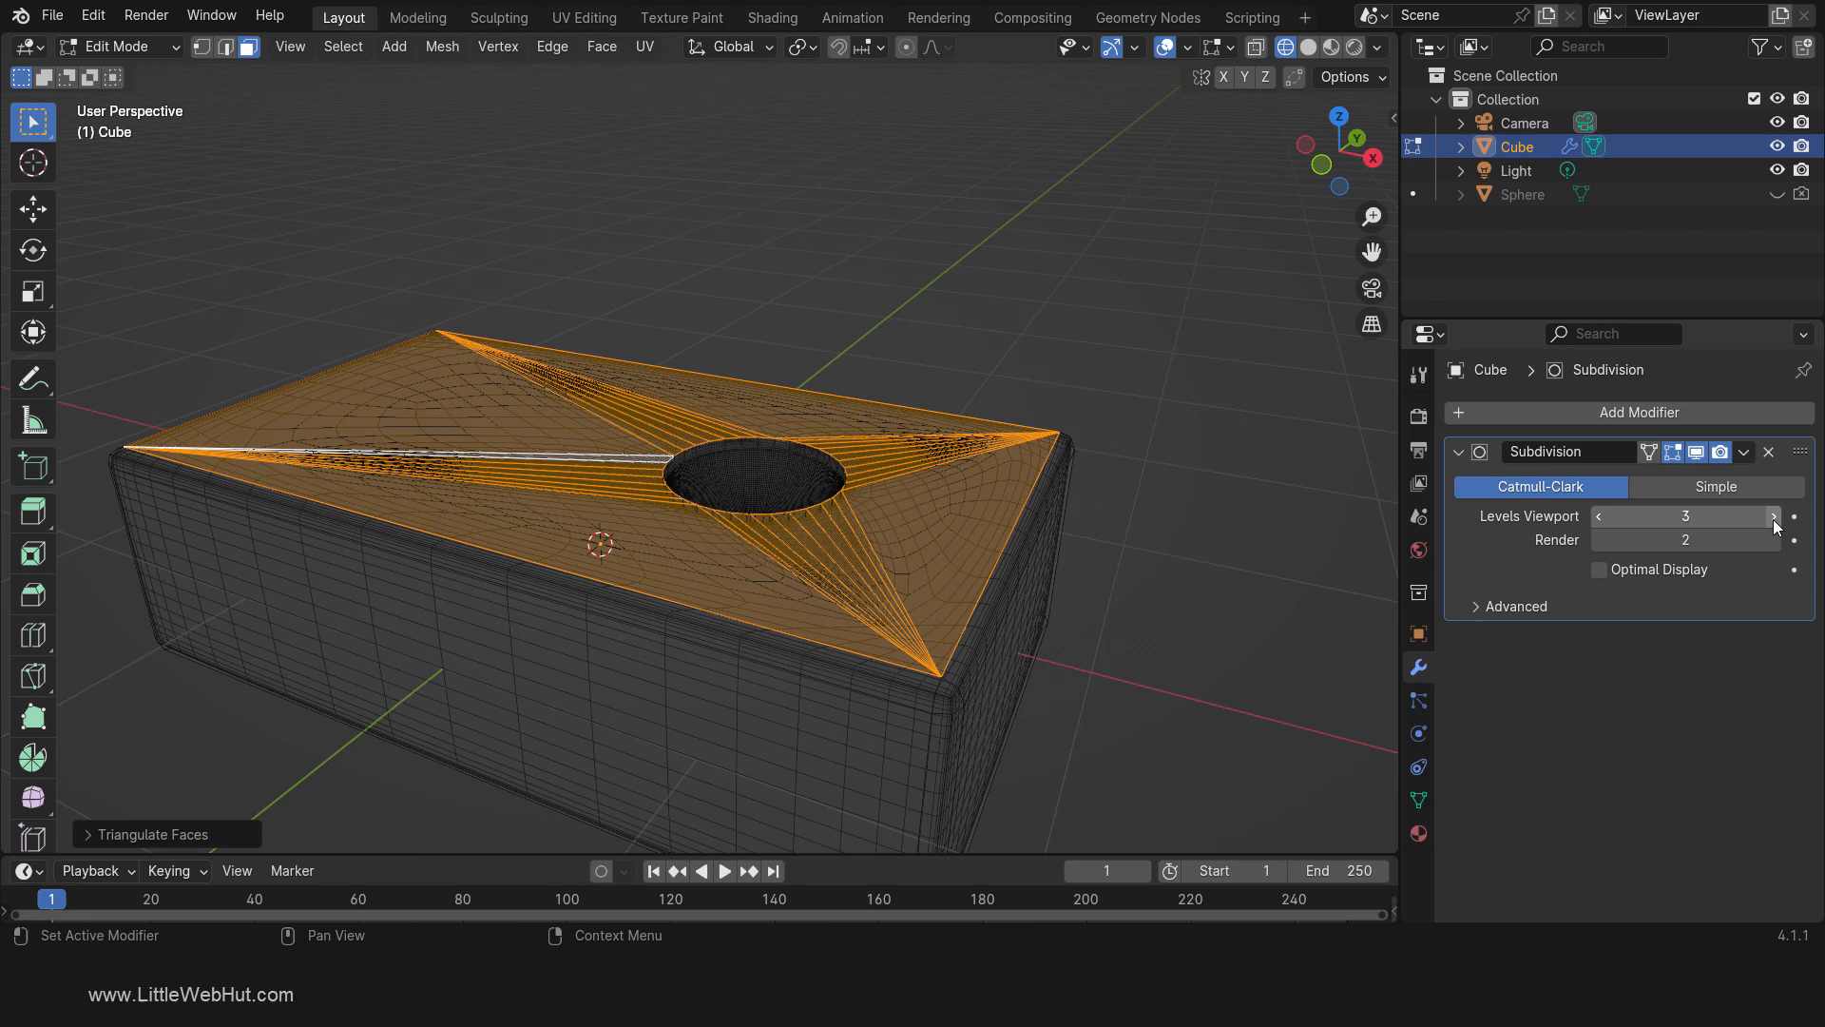
pyautogui.press('z')
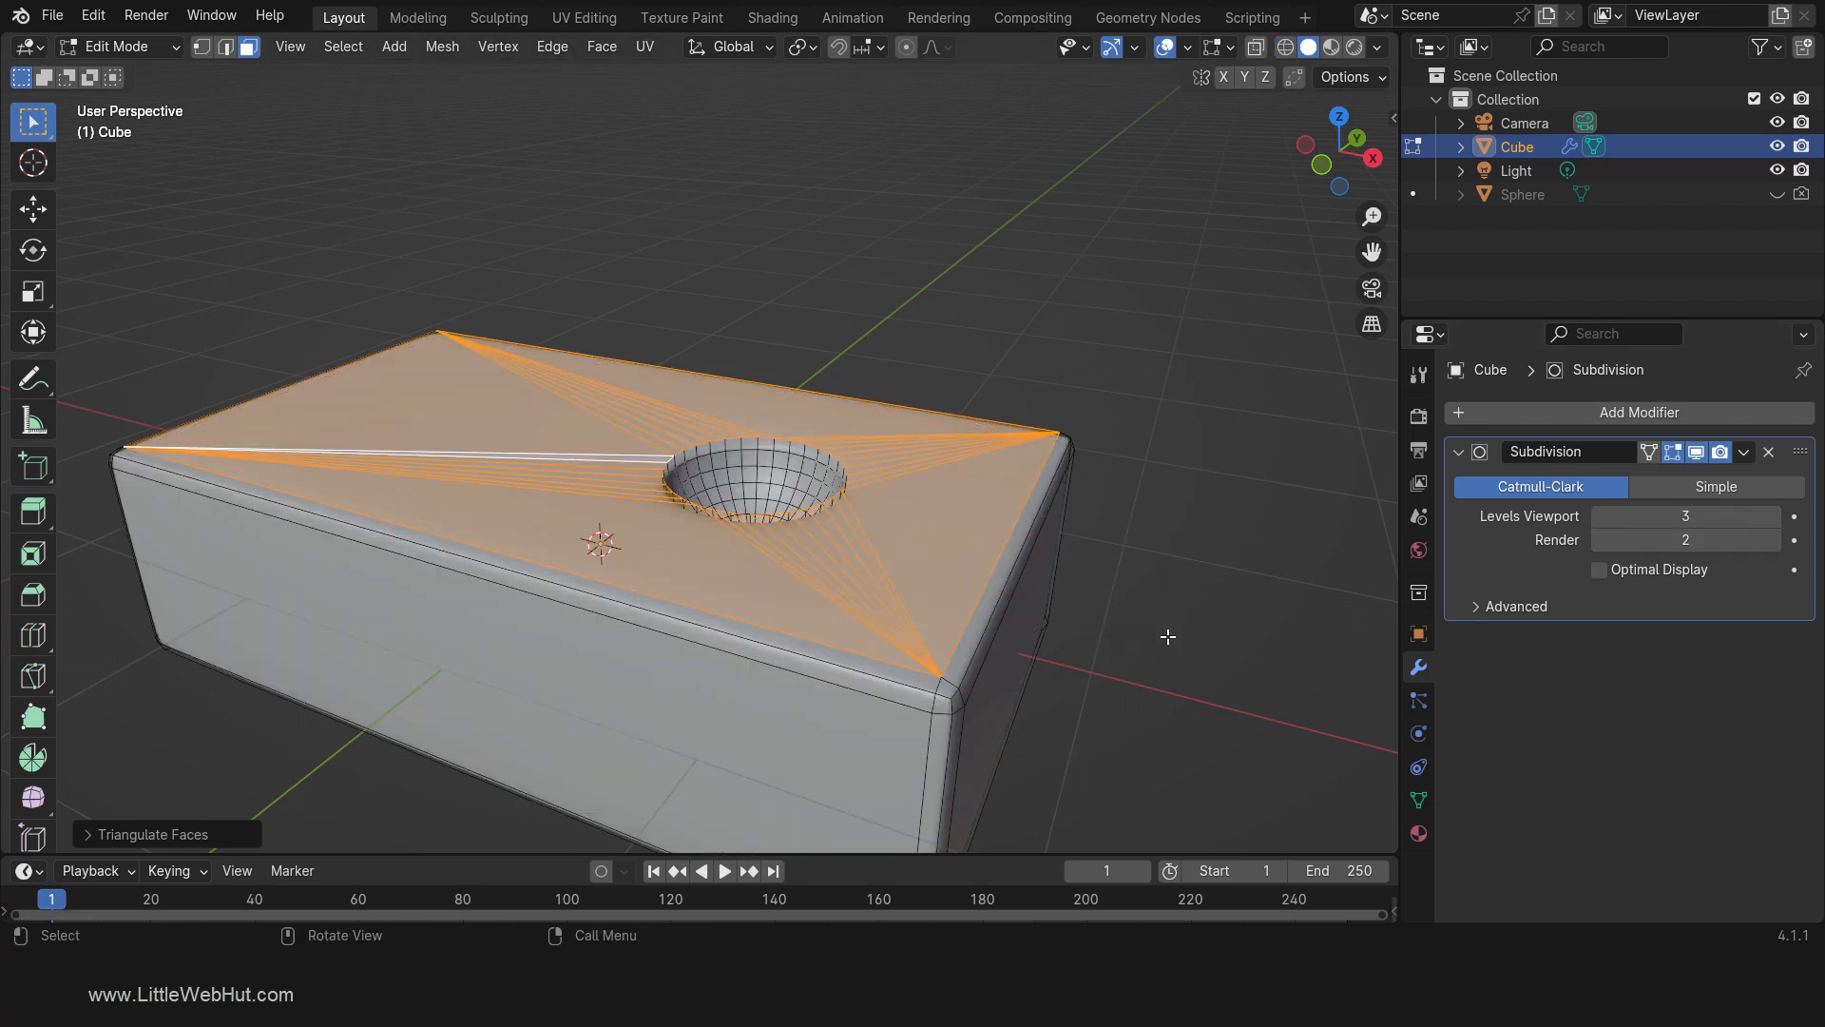
pyautogui.press('Tab')
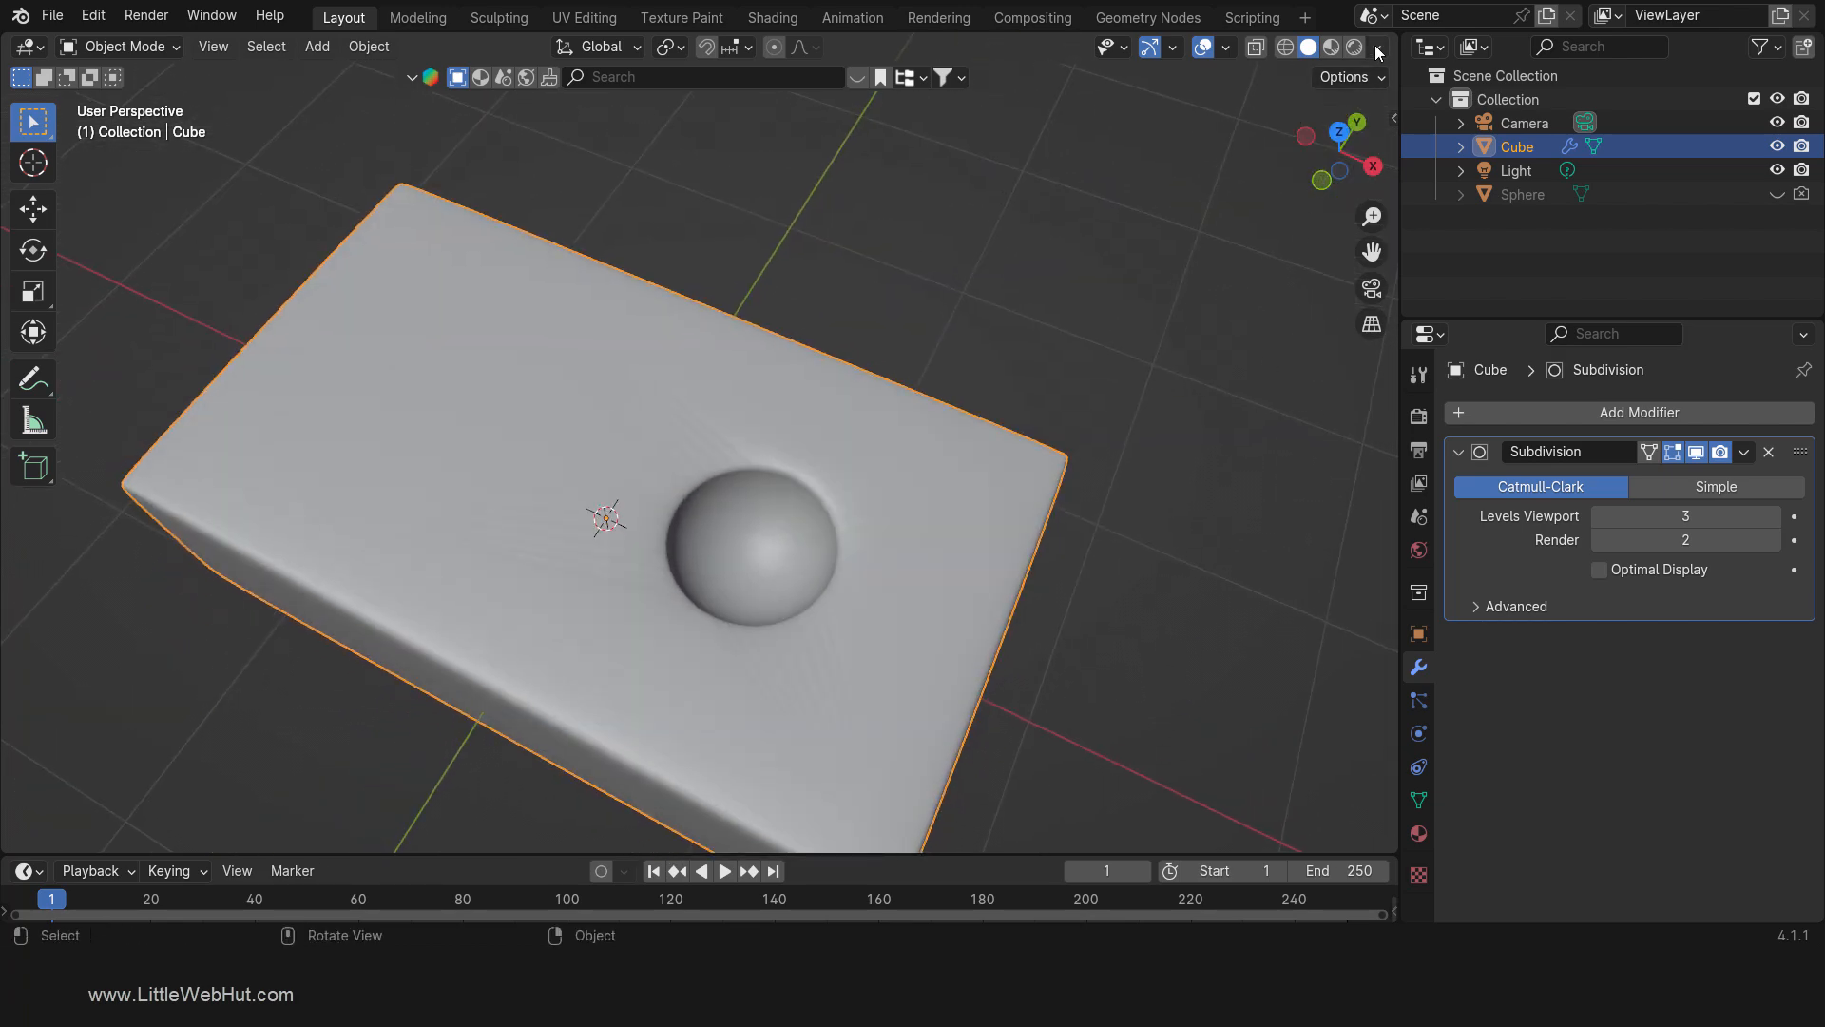
pyautogui.click(1378, 47)
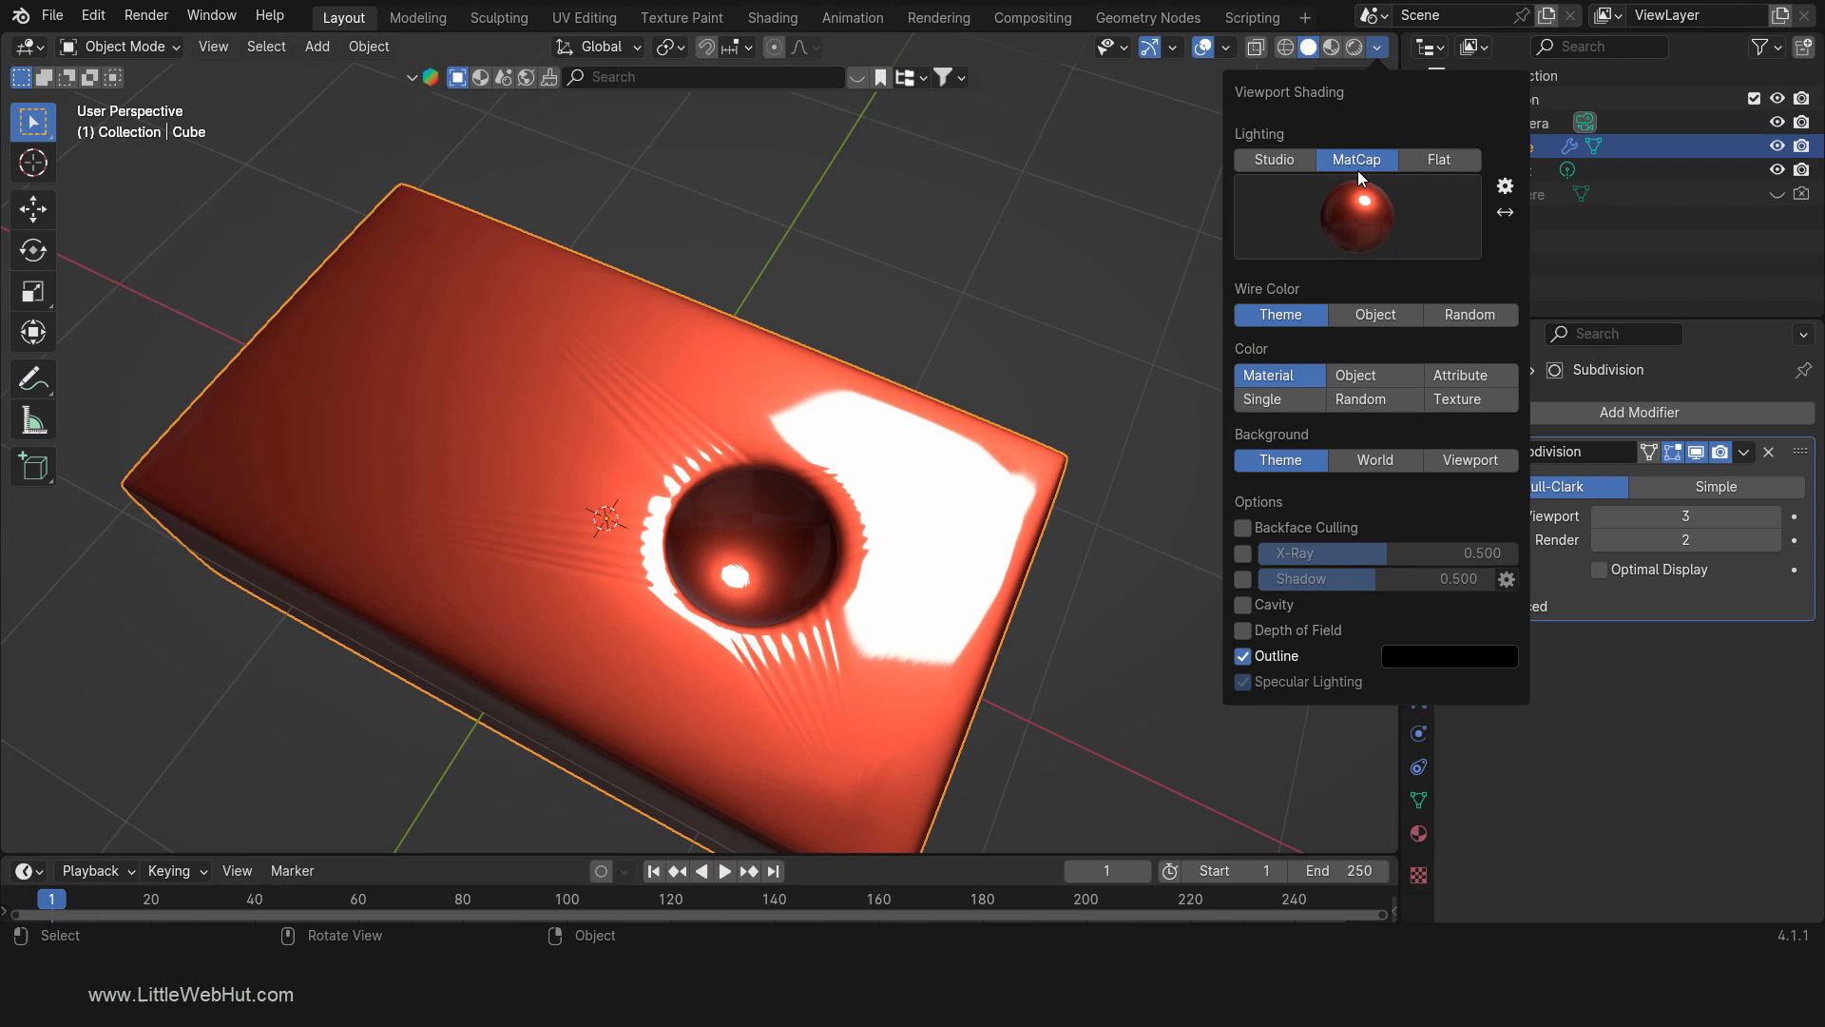
pyautogui.click(1357, 217)
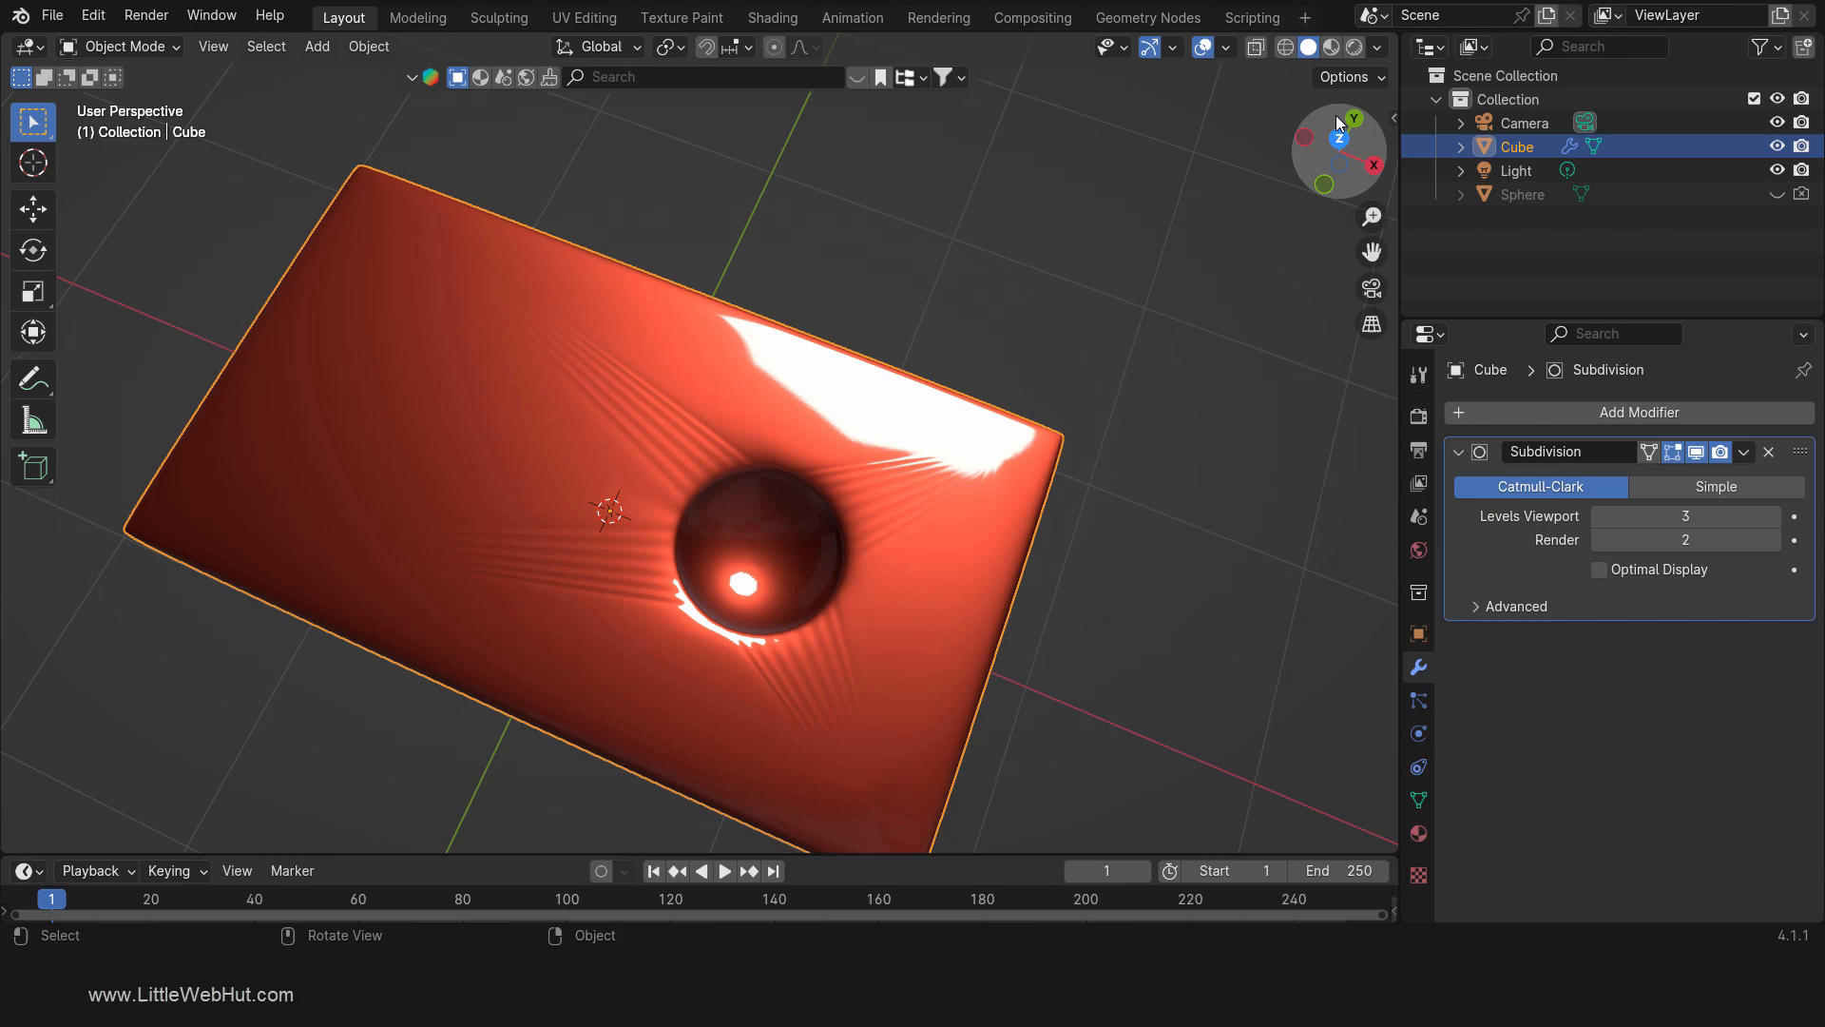
pyautogui.click(1373, 47)
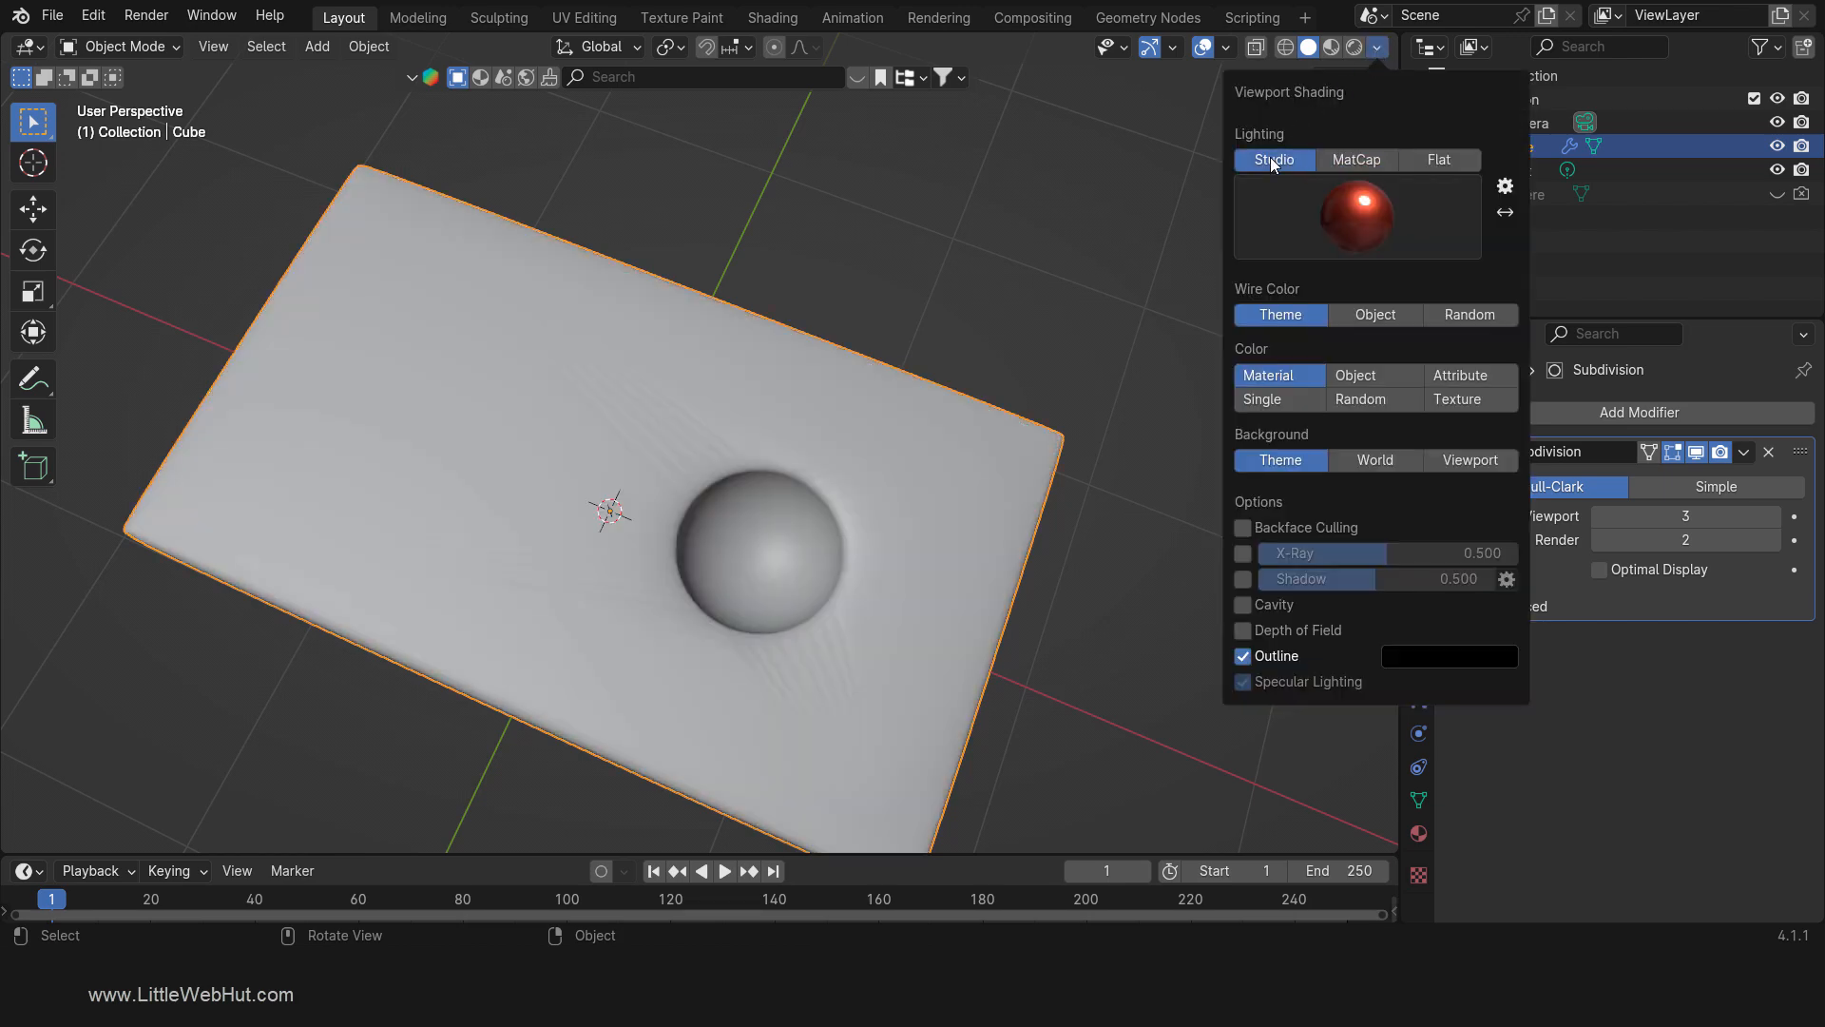
pyautogui.click(881, 607)
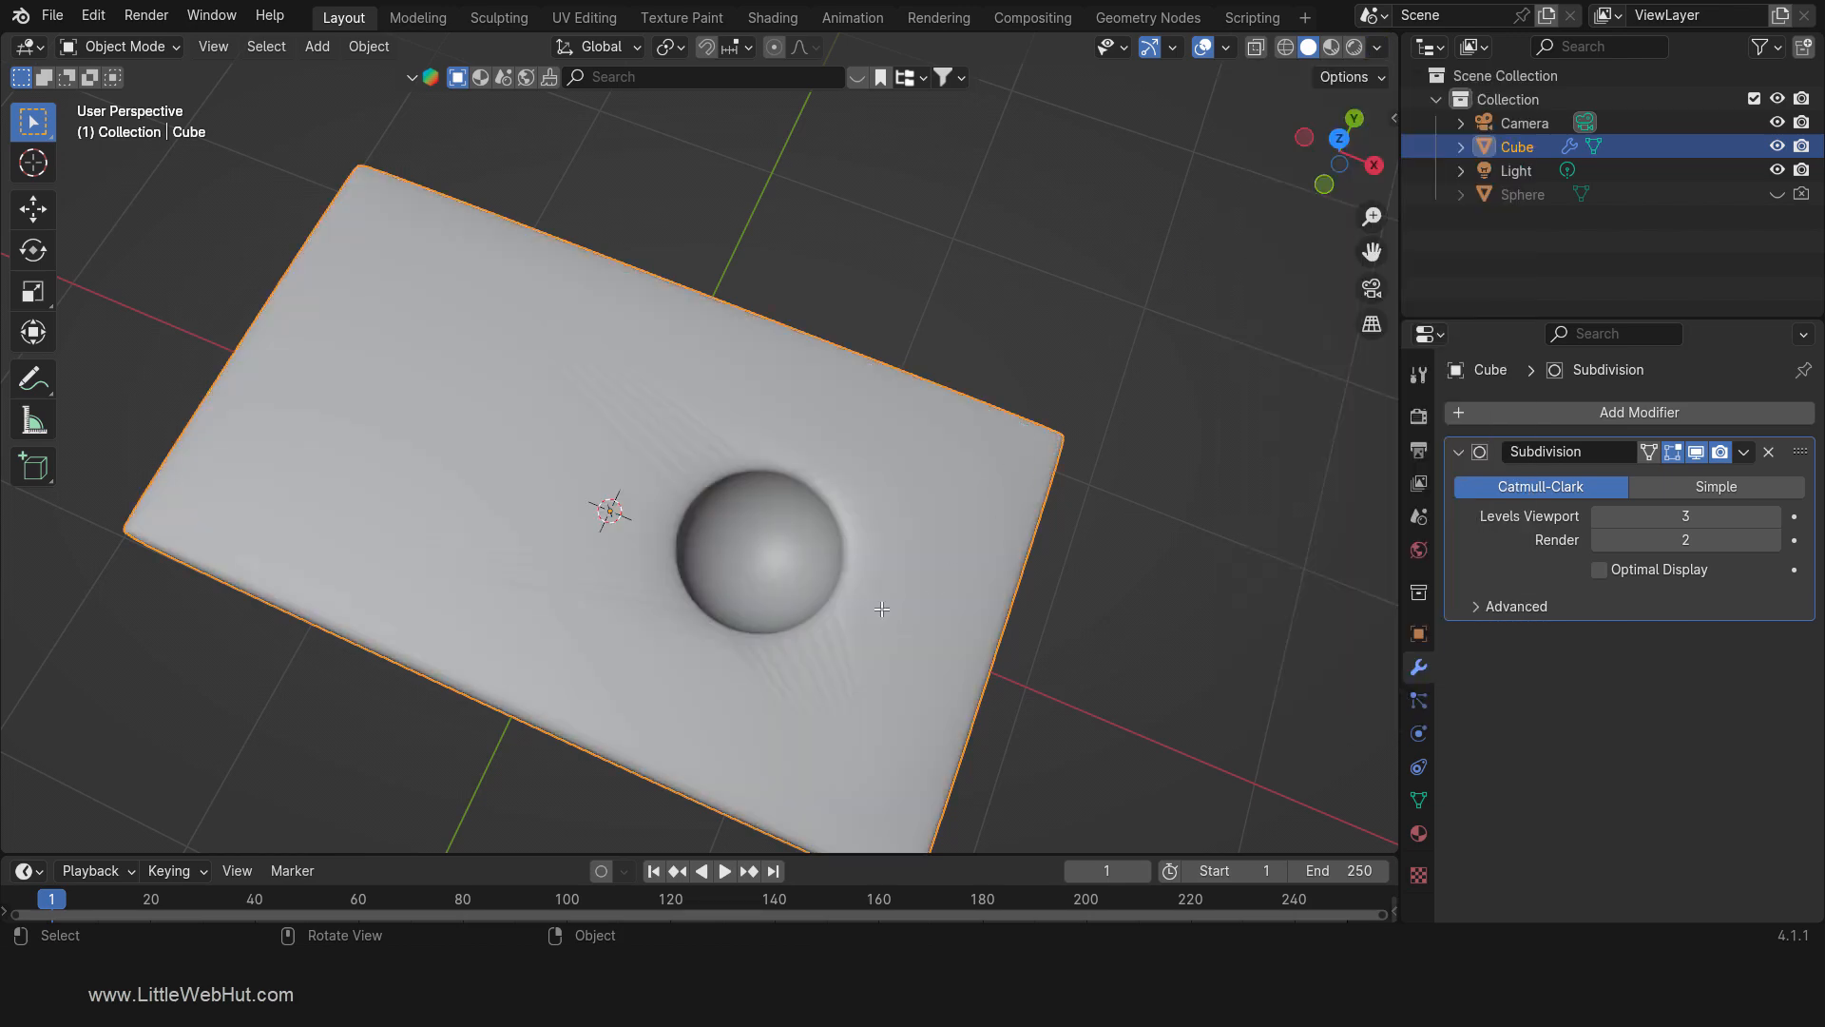
pyautogui.press('Tab')
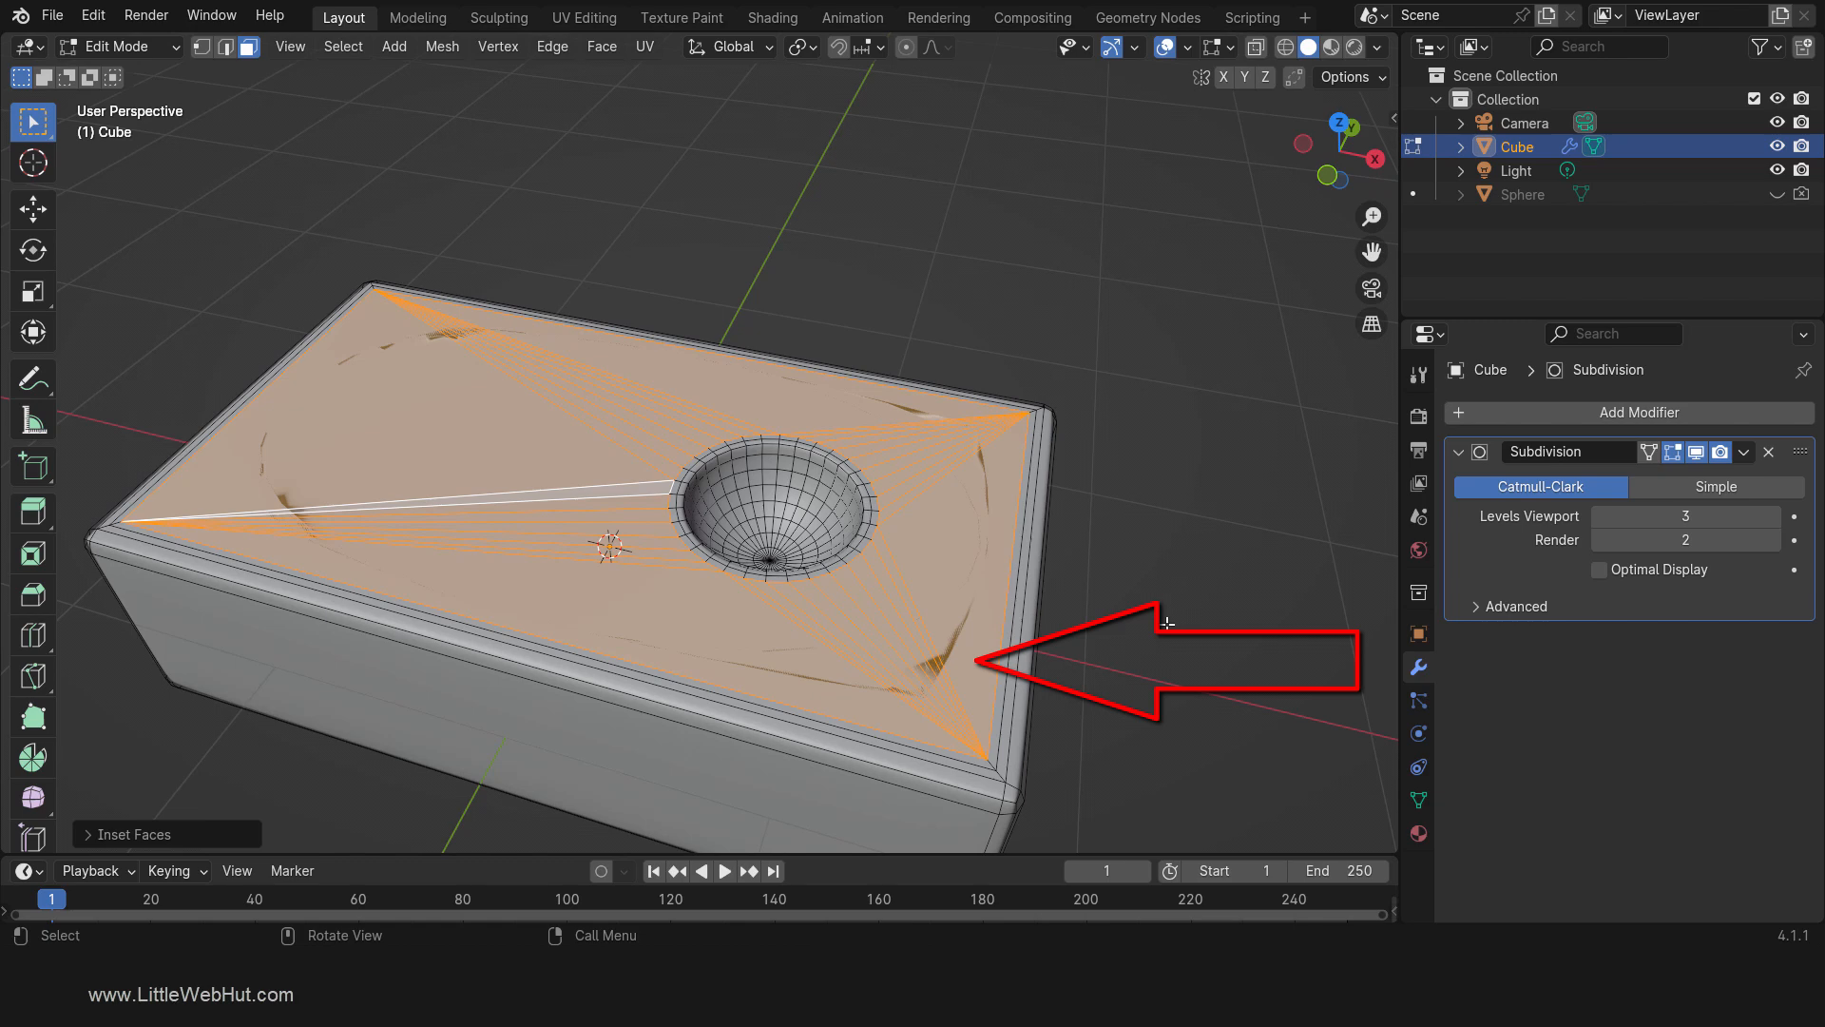
pyautogui.moveTo(1168, 622)
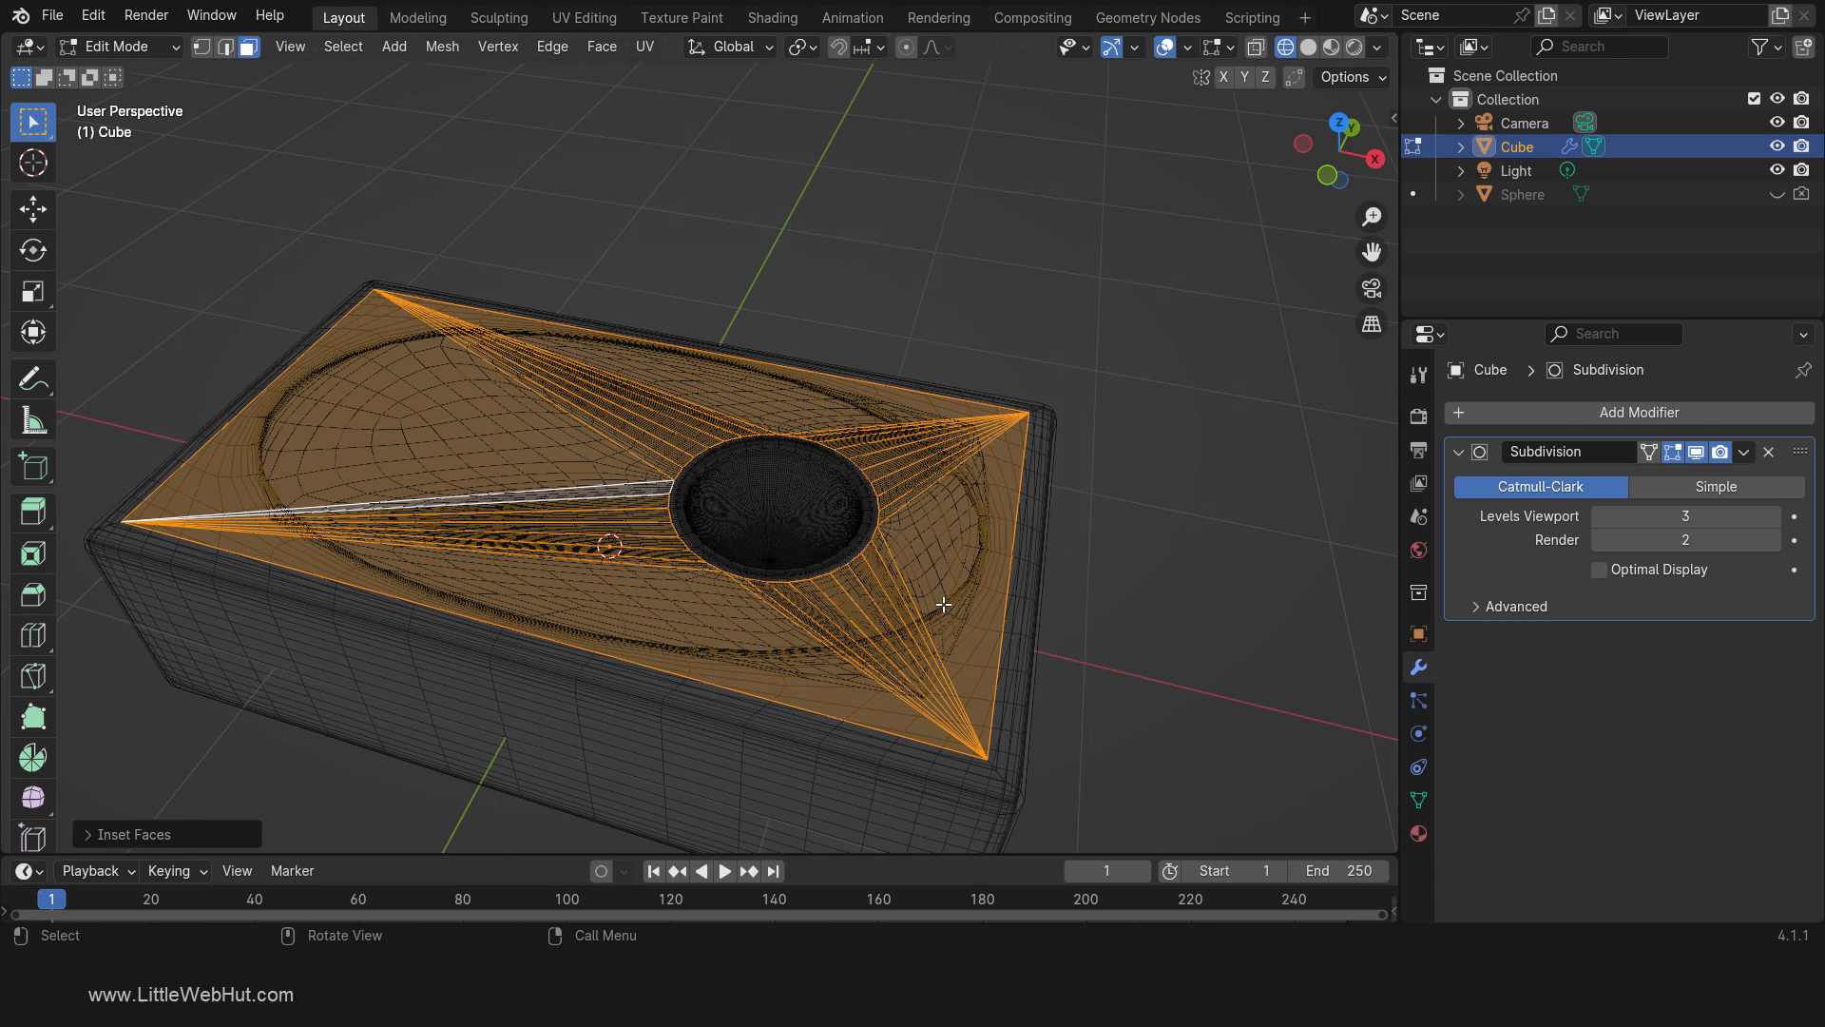
pyautogui.moveTo(1129, 597)
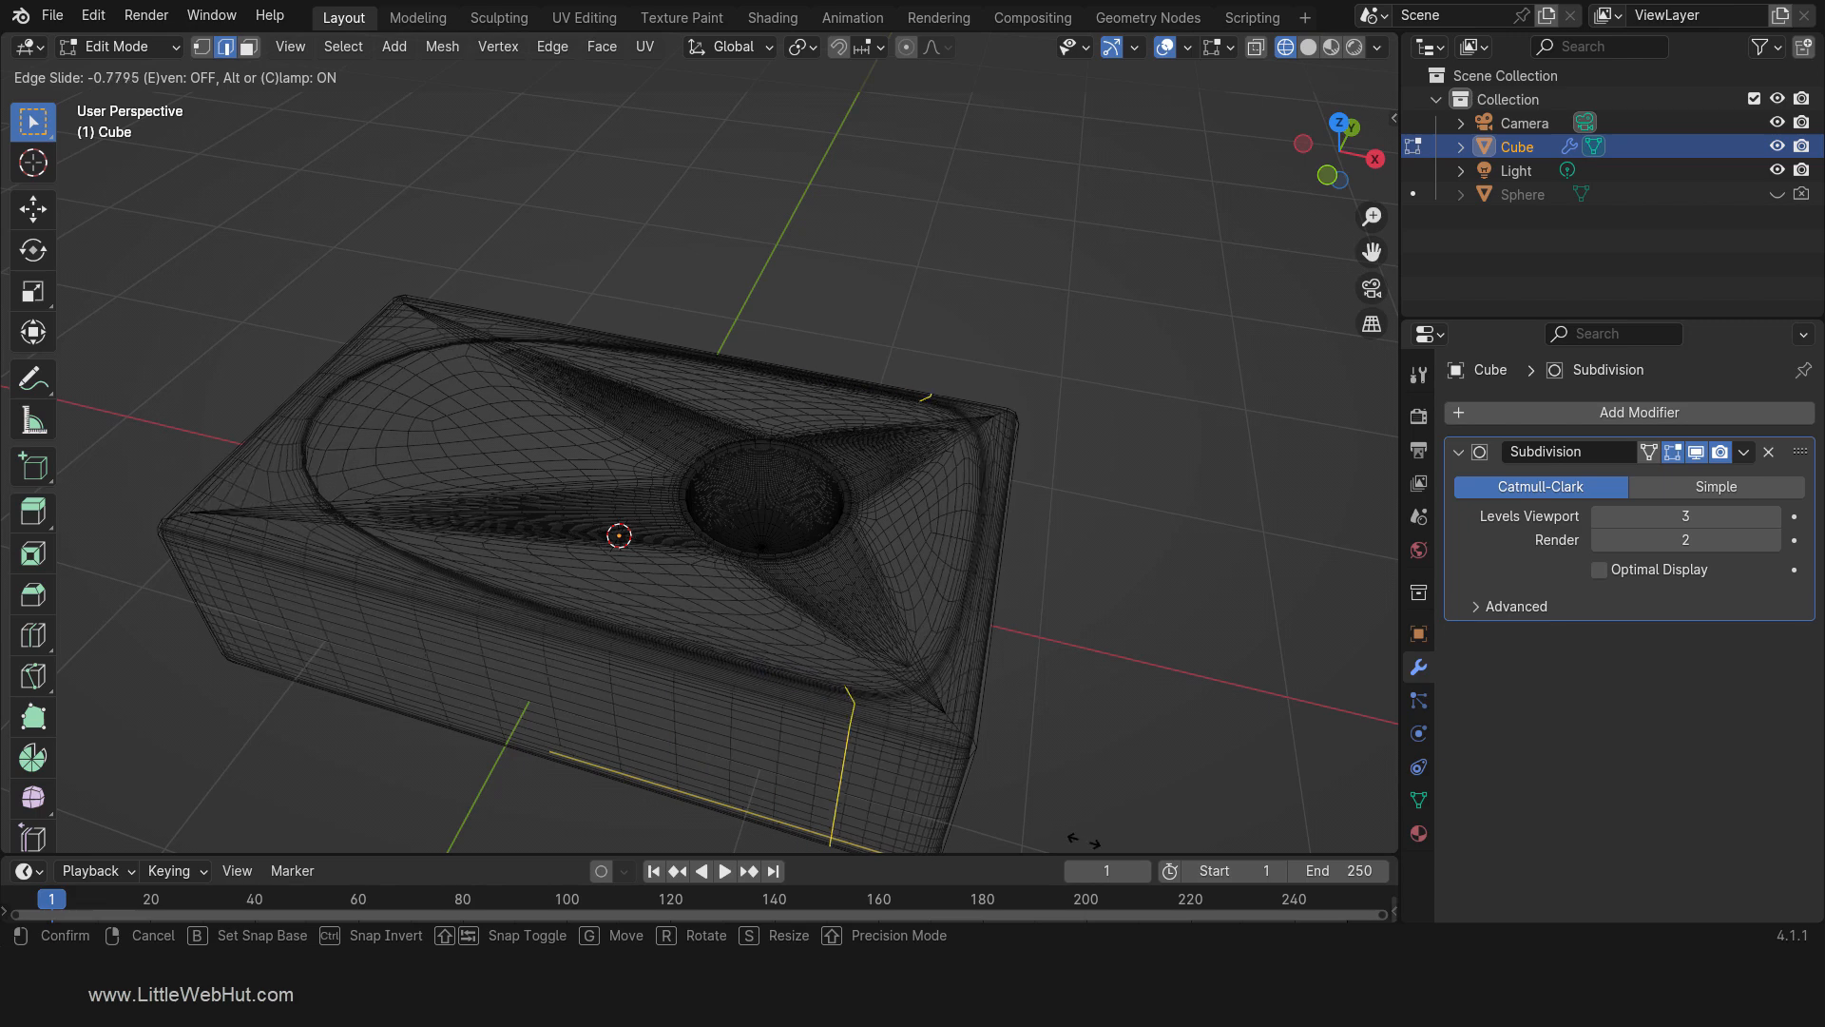
pyautogui.moveTo(932, 798)
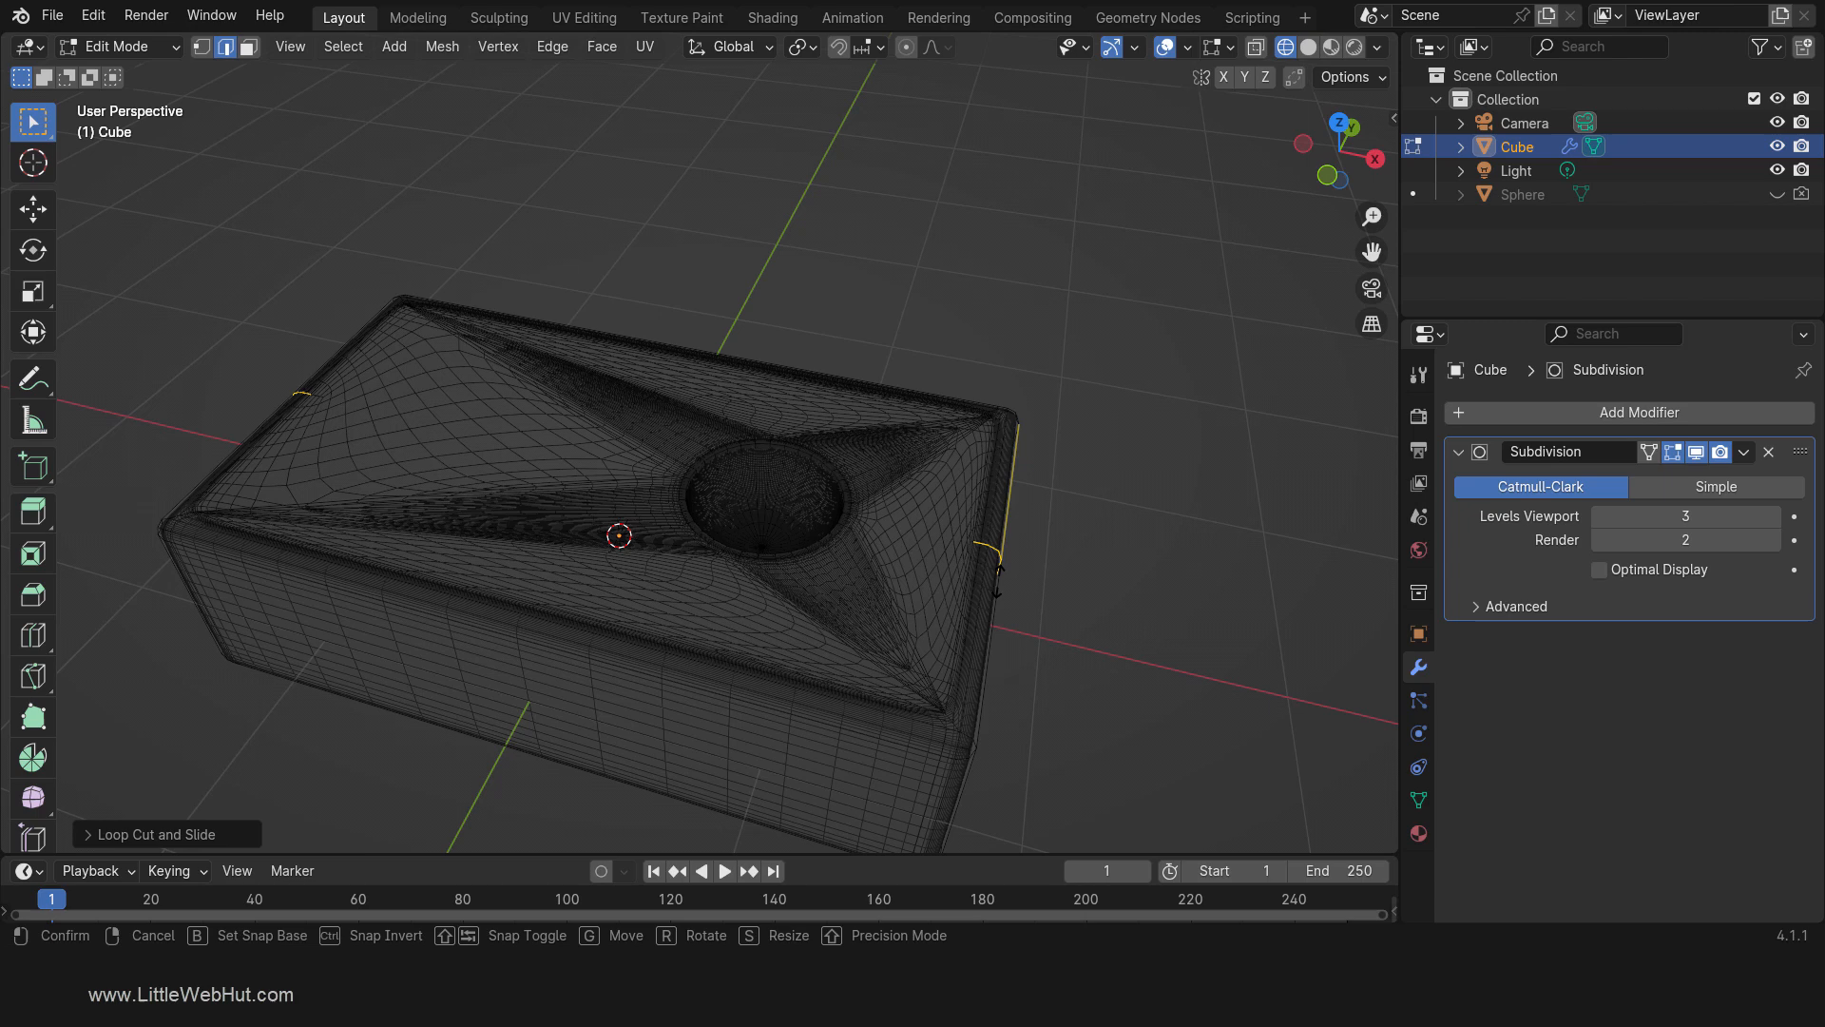
pyautogui.moveTo(980, 623)
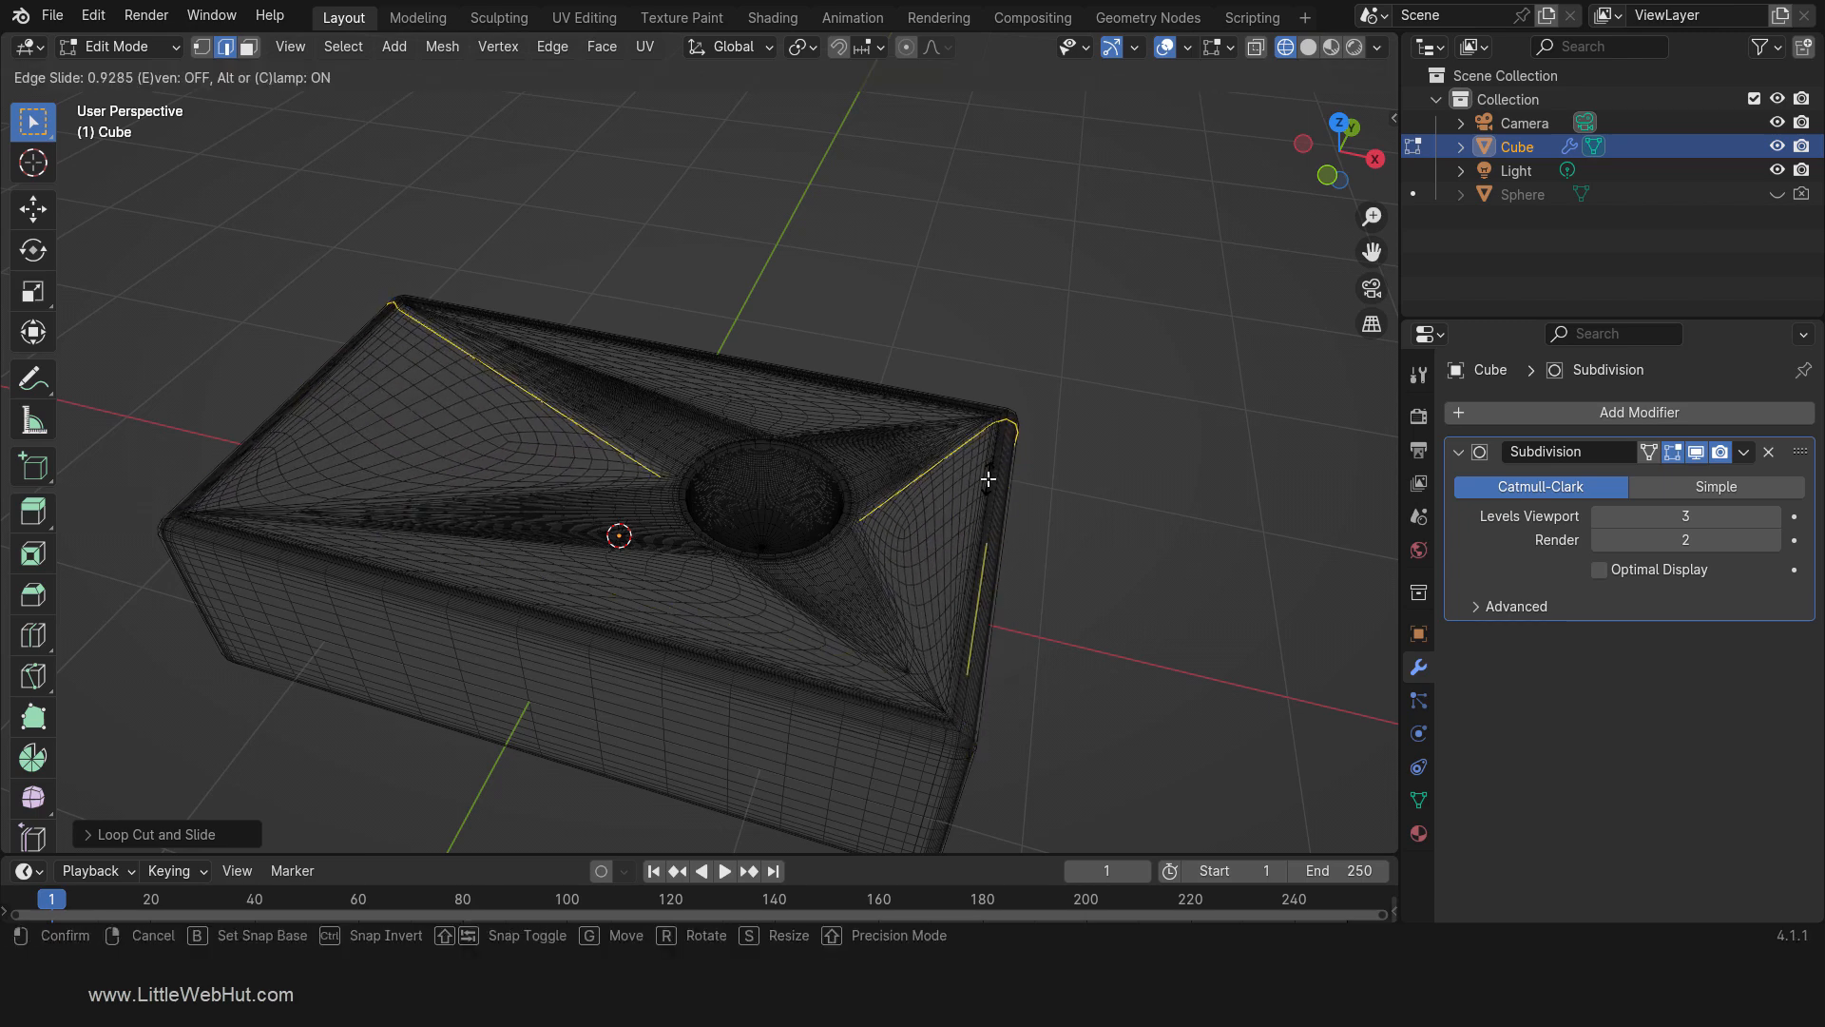
# Step: Confirm the support edge loops placed near the box's top edges
pyautogui.press('Tab')
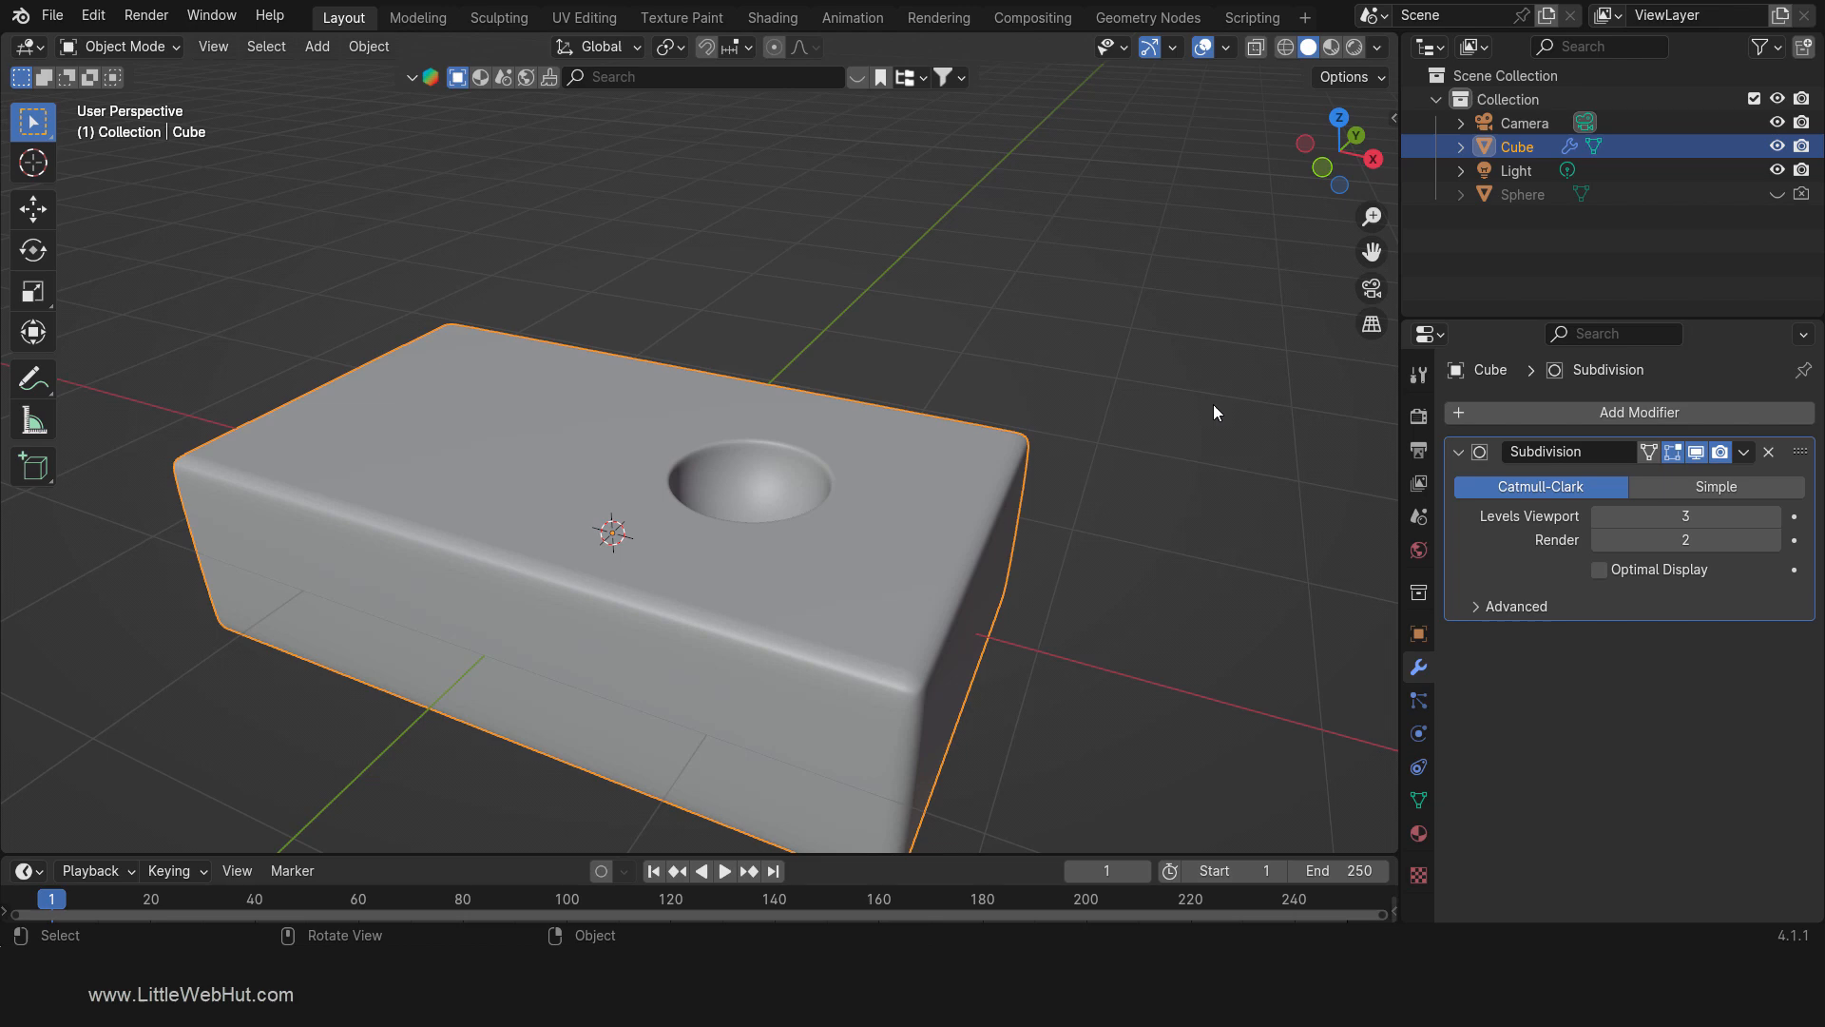
# Step: Preview the rounded box in glossy red matcap lighting, orbiting down toward the cutout
pyautogui.click(1376, 47)
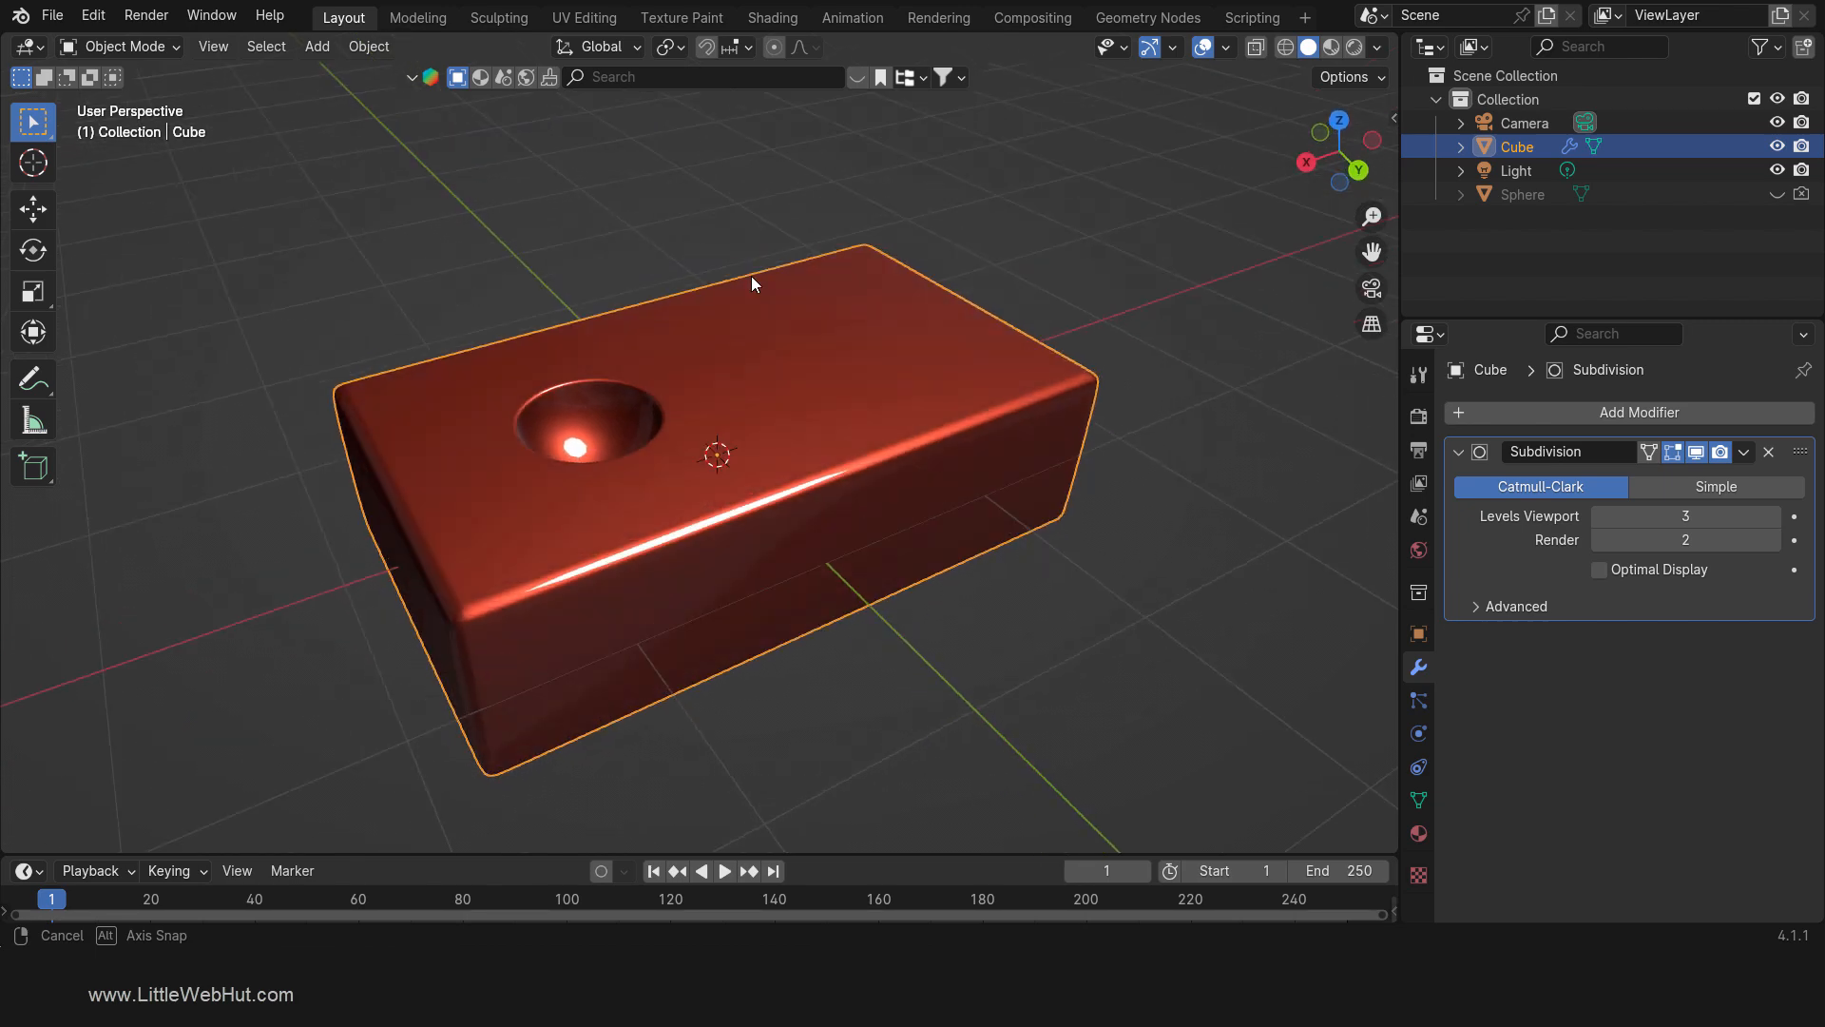
pyautogui.moveTo(751, 283); pyautogui.dragTo(1127, 289)
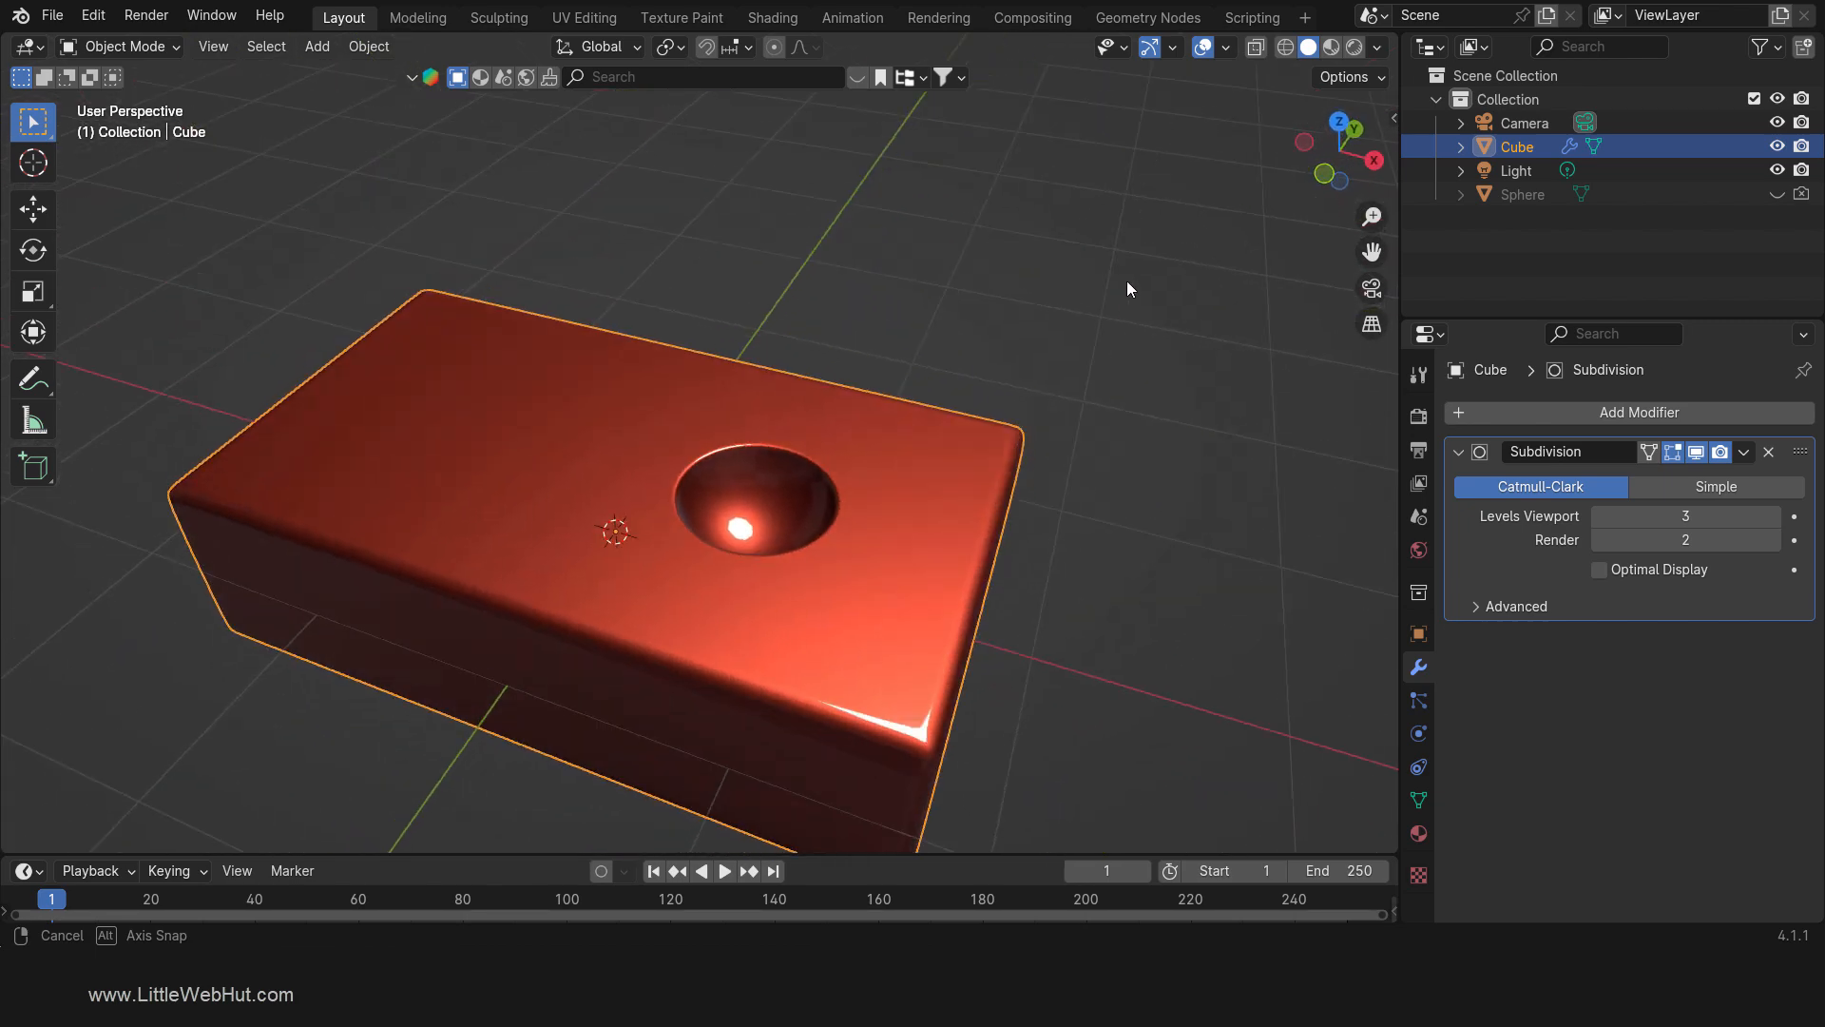
pyautogui.moveTo(1127, 289); pyautogui.dragTo(1224, 347)
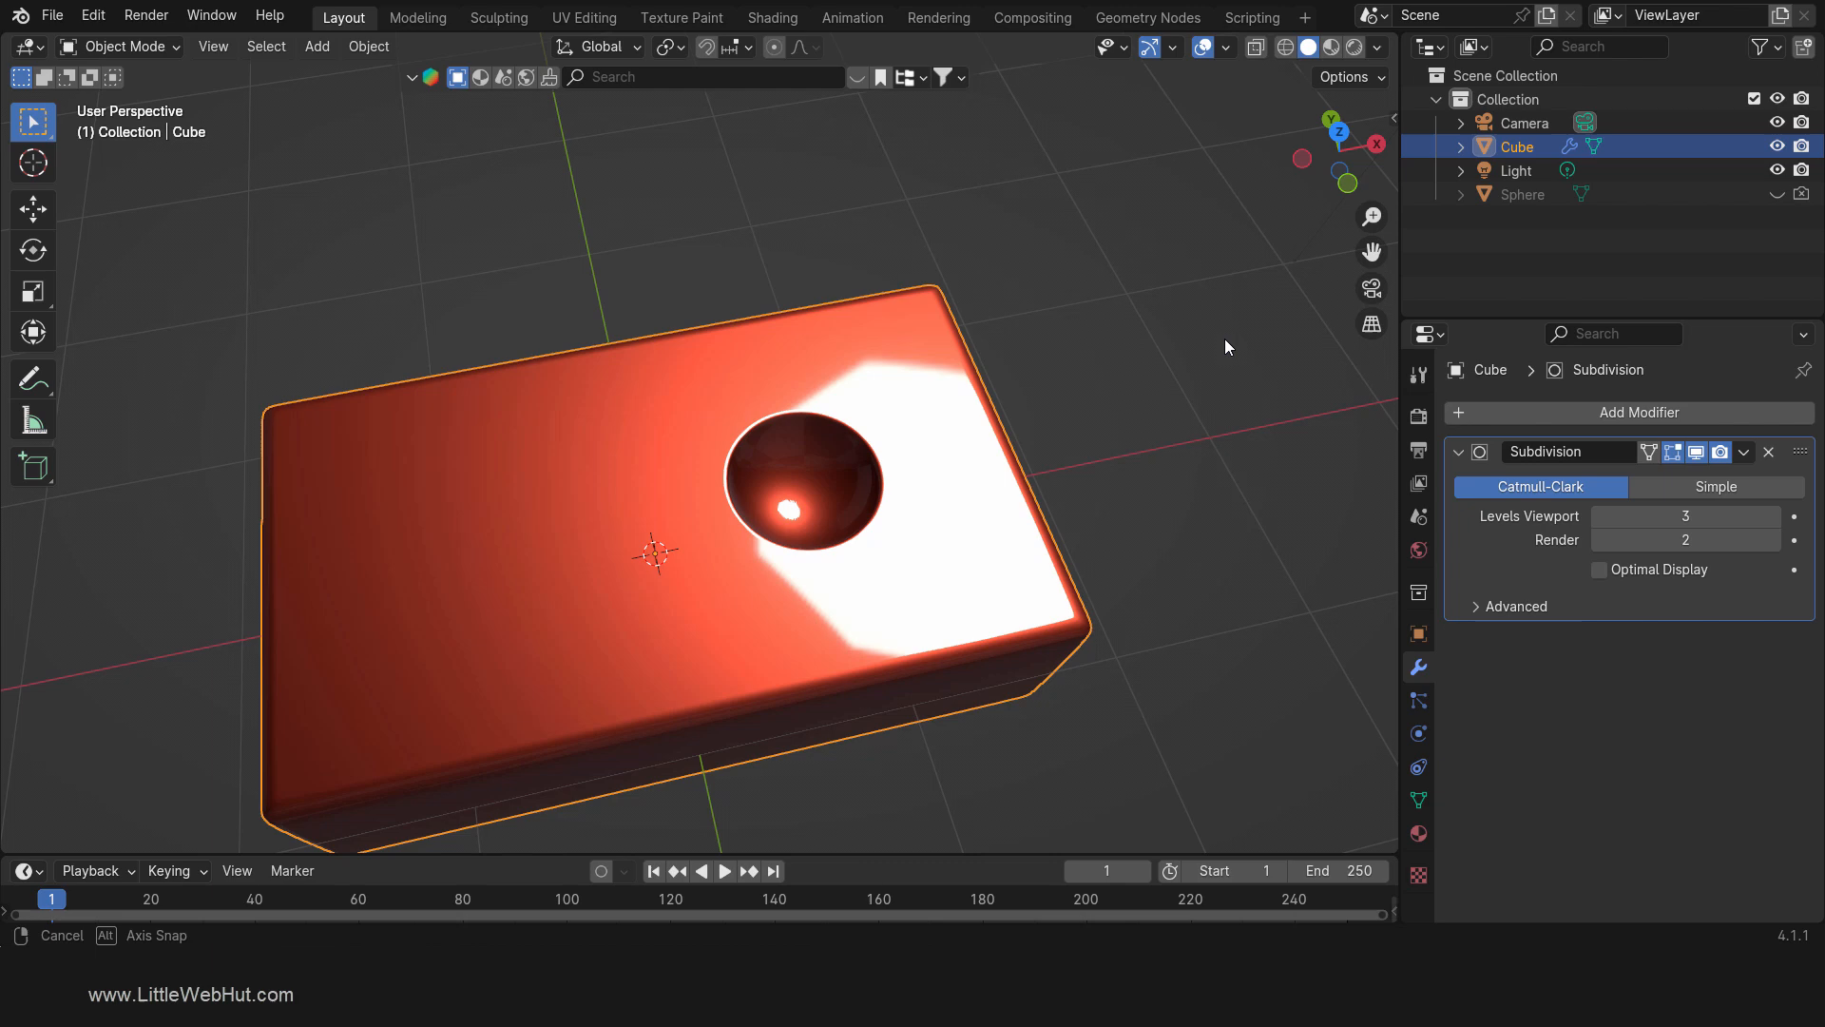